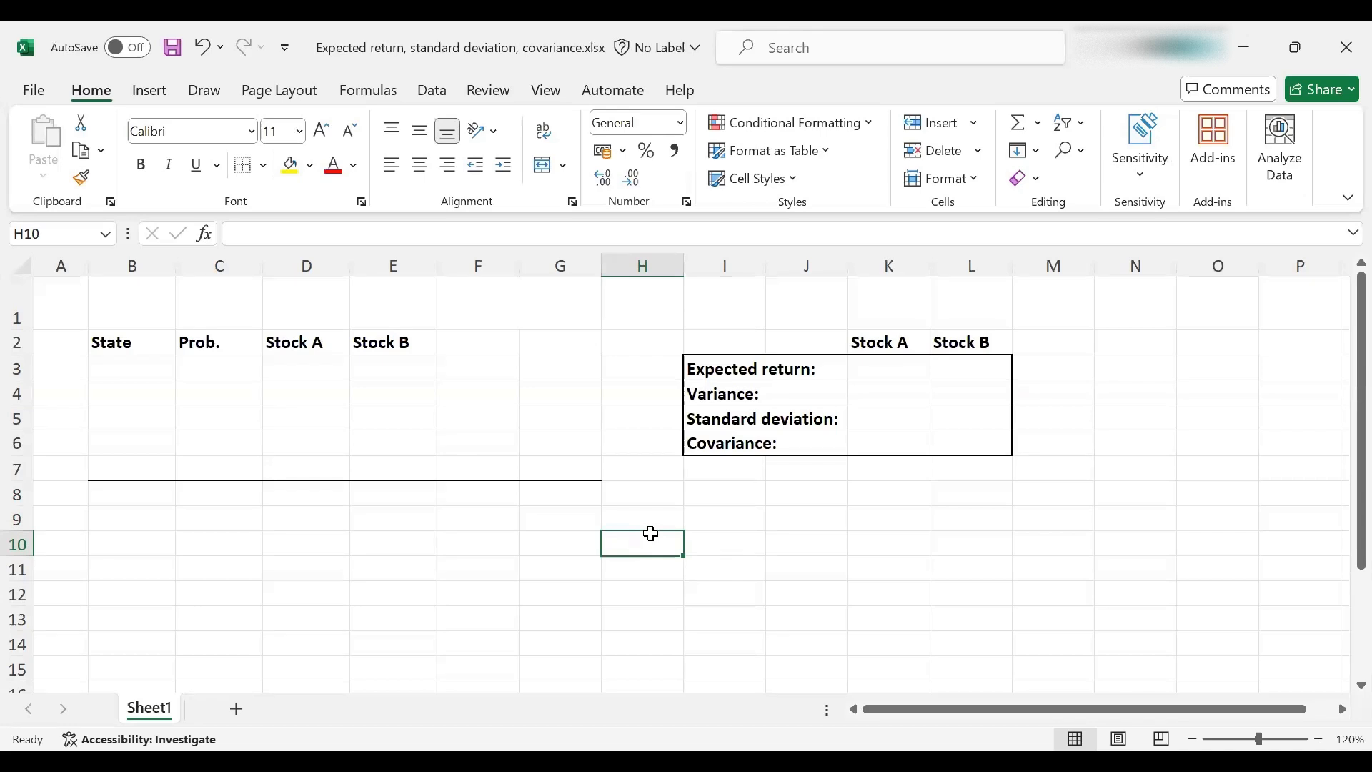
Review the results rows and the state, probability and Stock A columns.
{"action": "left_click", "coordinate": [724, 367]}
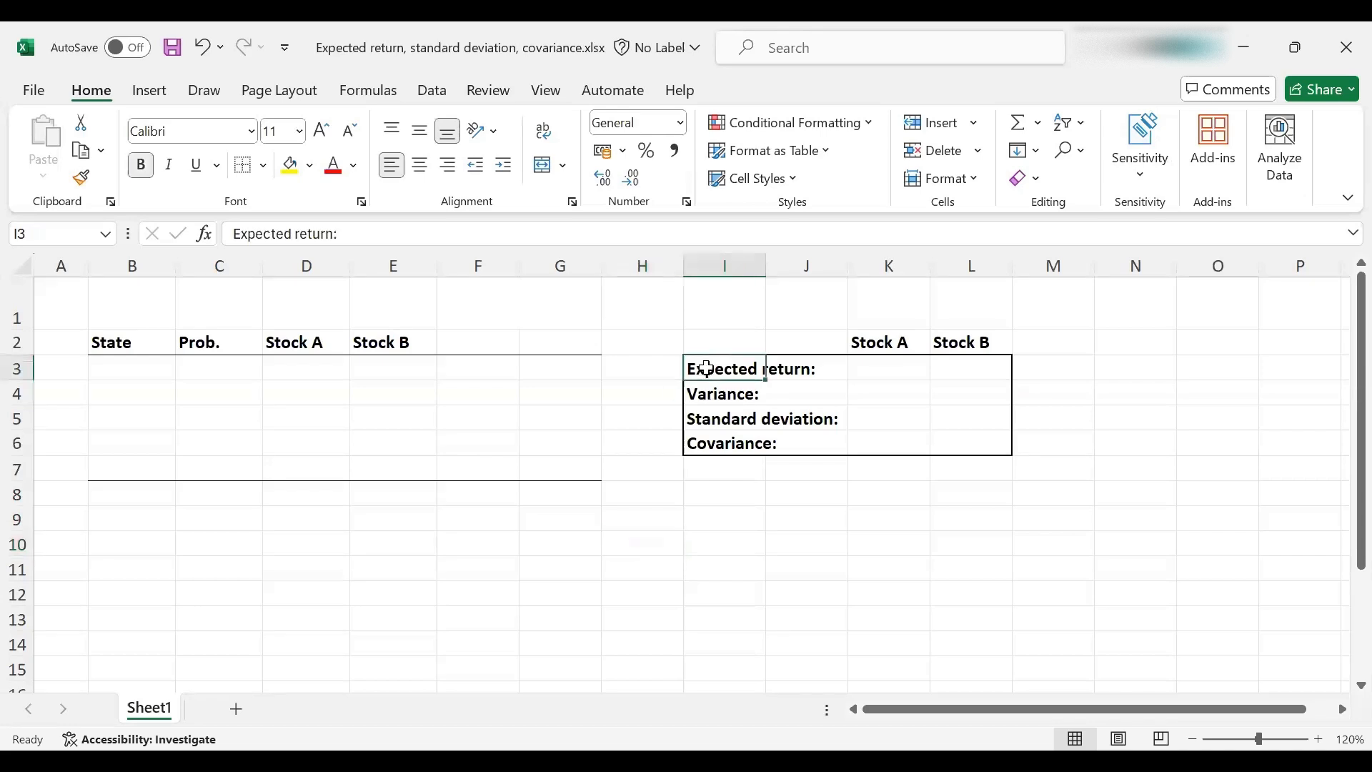
{"action": "left_click", "coordinate": [722, 394]}
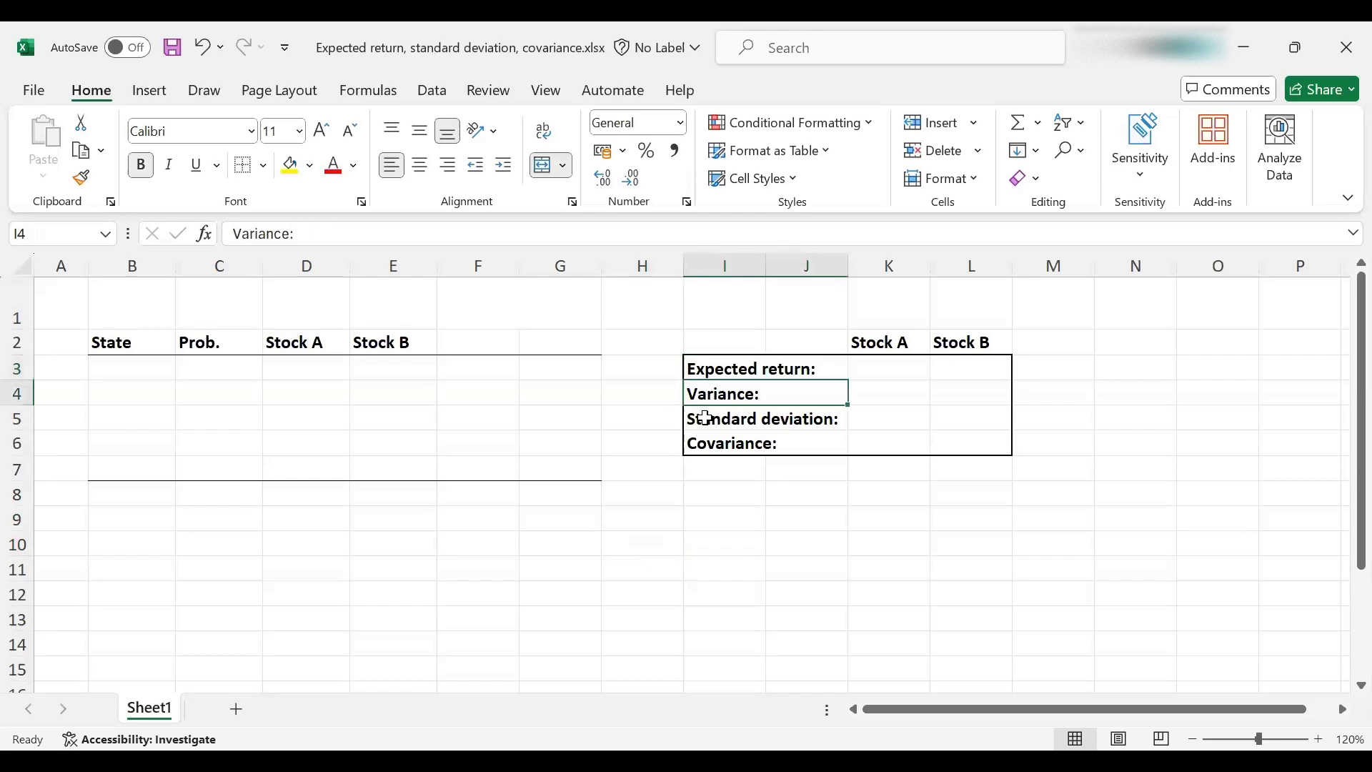
{"action": "left_click", "coordinate": [761, 418]}
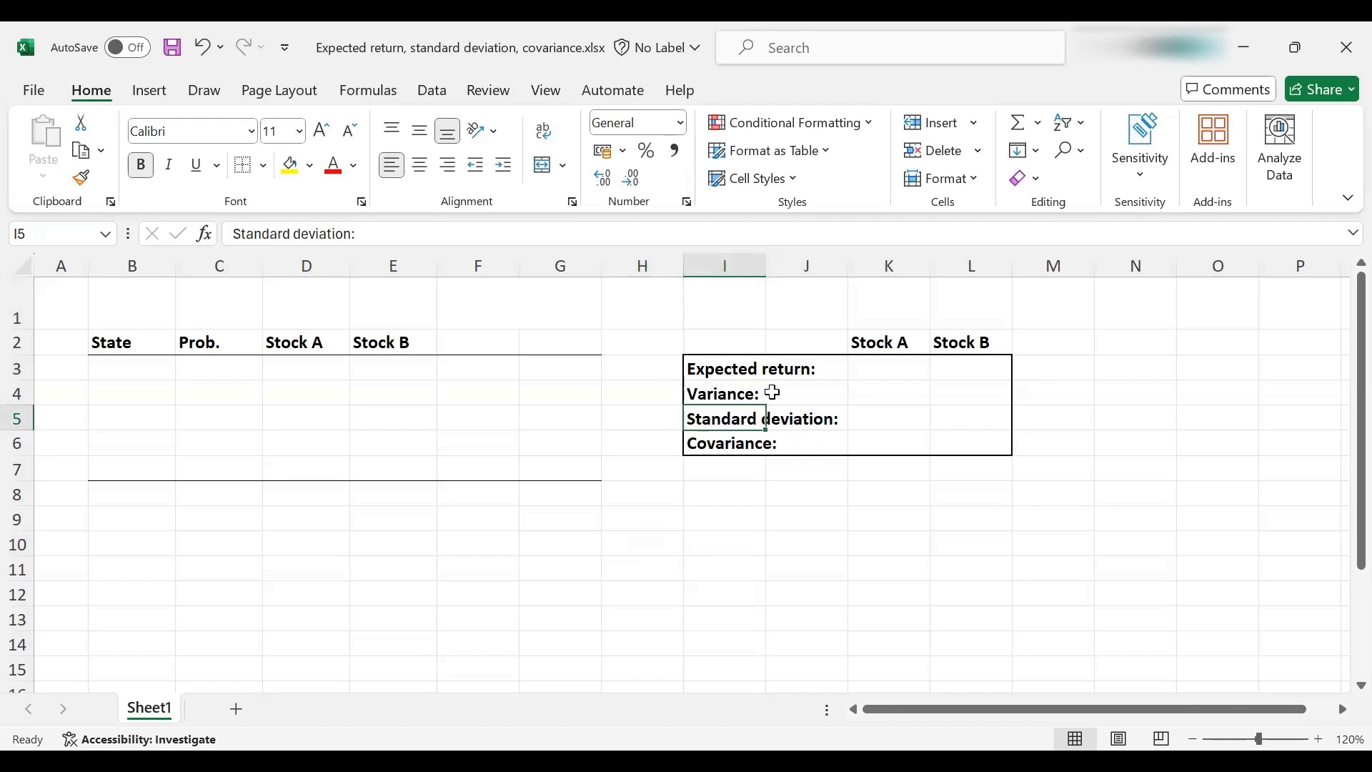
{"action": "left_click", "coordinate": [724, 443]}
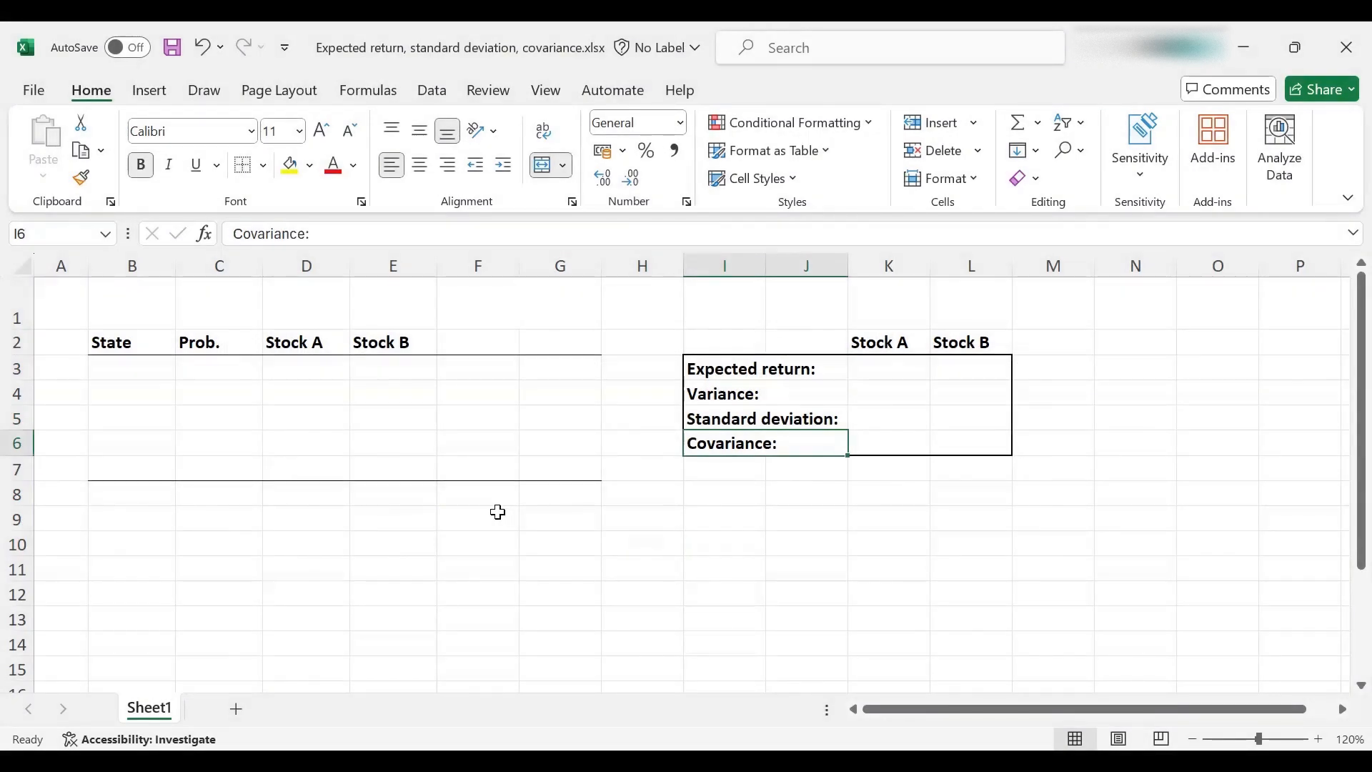
{"action": "mouse_move", "coordinate": [486, 516]}
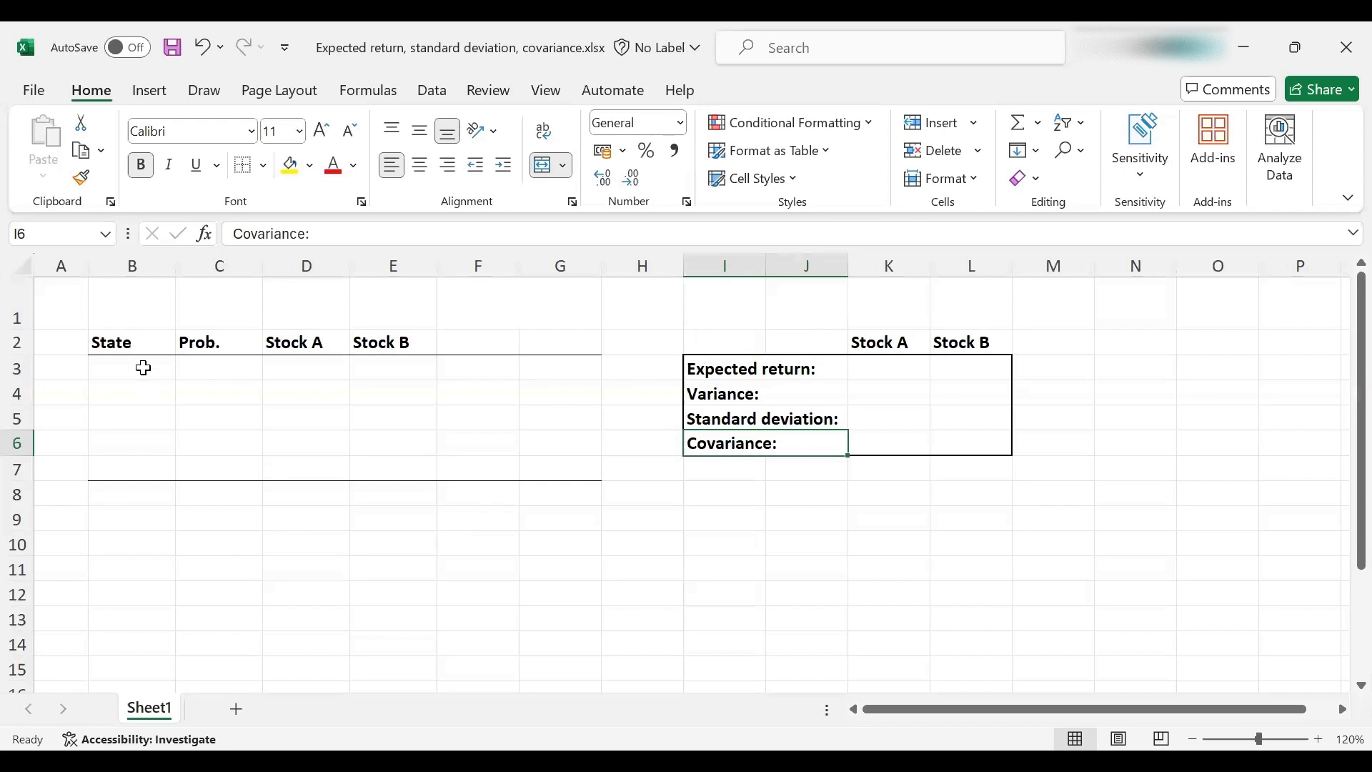
{"action": "left_click", "coordinate": [132, 367]}
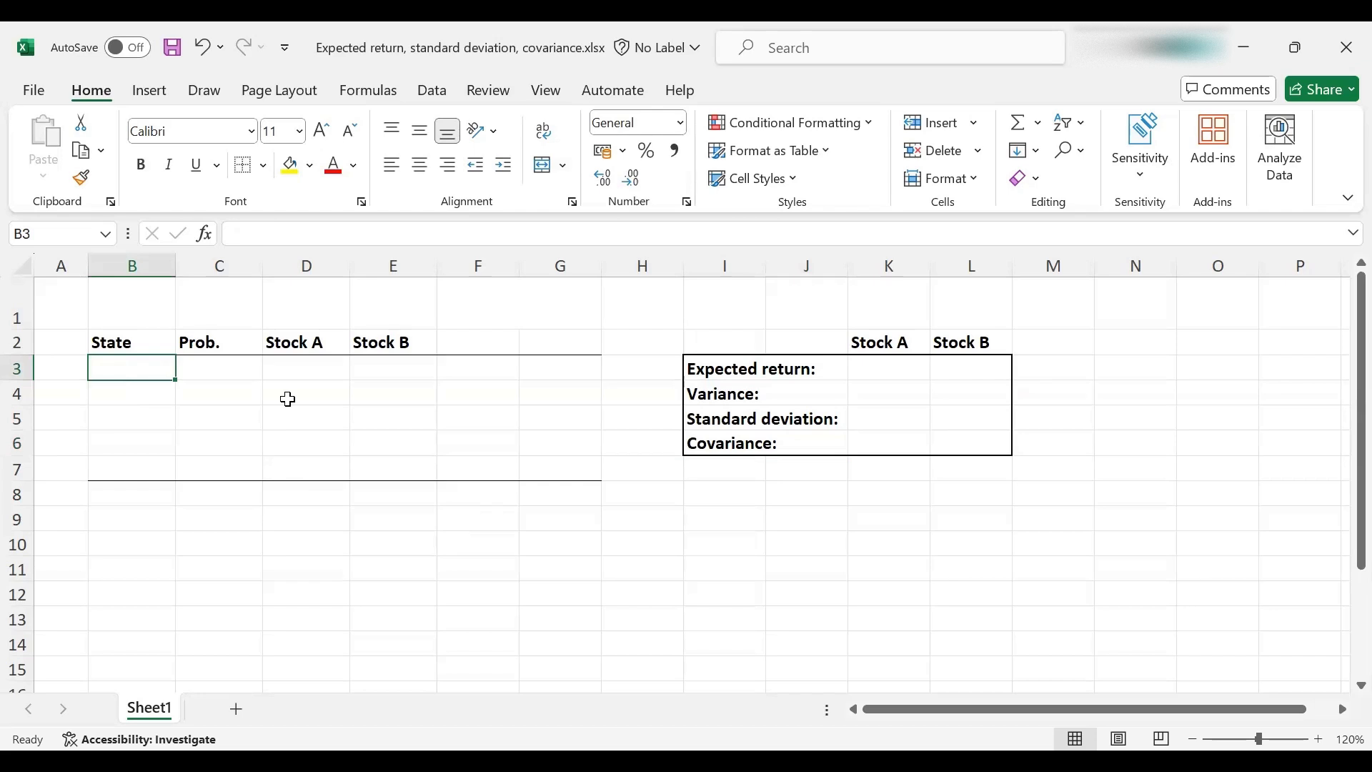
{"action": "mouse_move", "coordinate": [197, 408]}
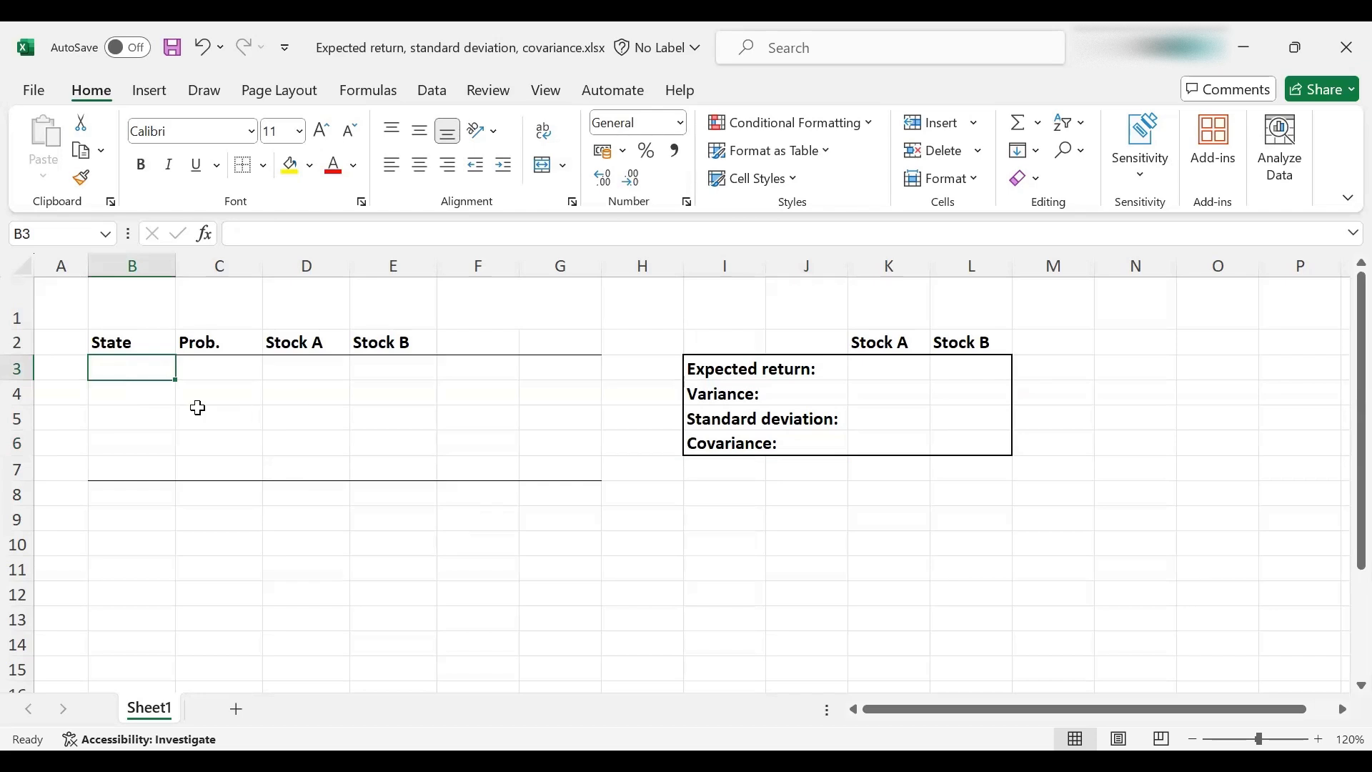
{"action": "left_click", "coordinate": [219, 367]}
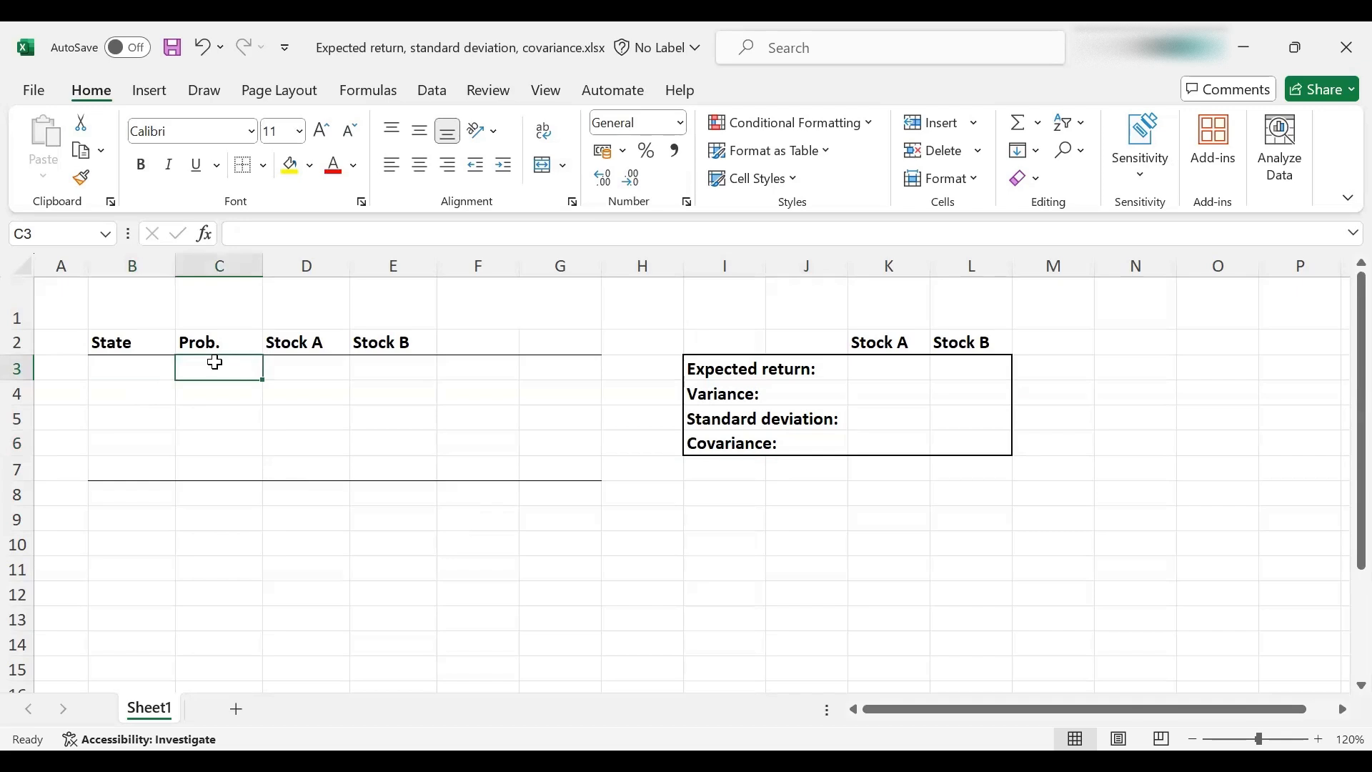
{"action": "left_click", "coordinate": [305, 367]}
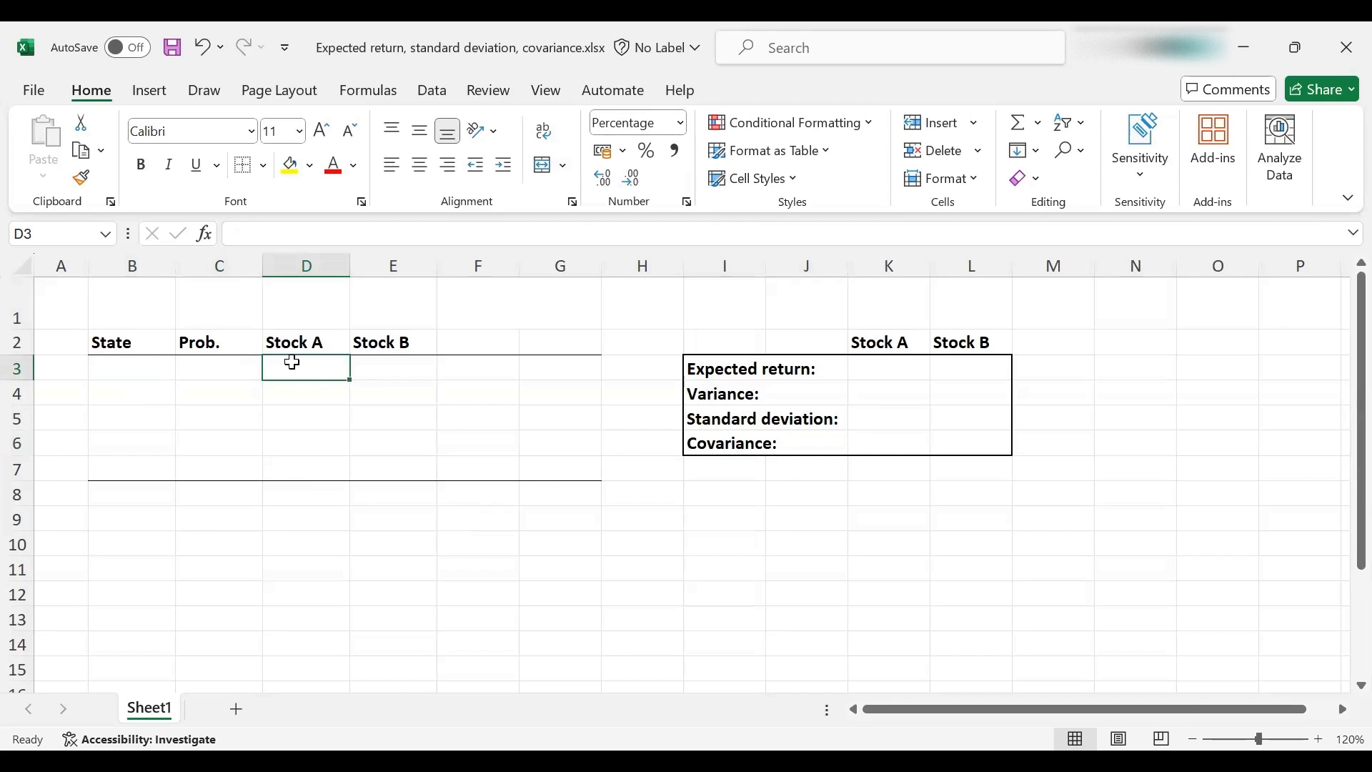
{"action": "left_click", "coordinate": [131, 368]}
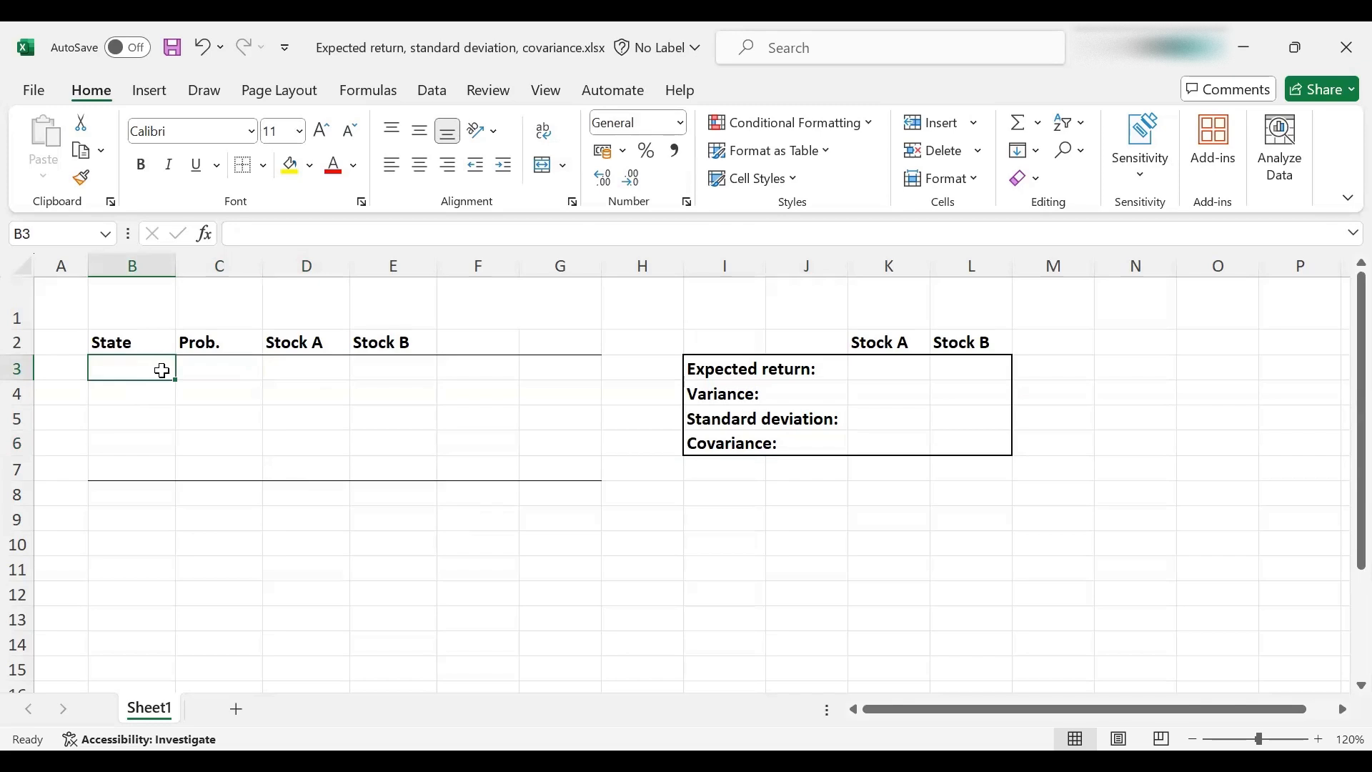
Enter states great, good, neutral, bad, terrible with probabilities 0.1, 0.2, 0.4, 0.2, 0.1.
{"action": "type", "text": "grea"}
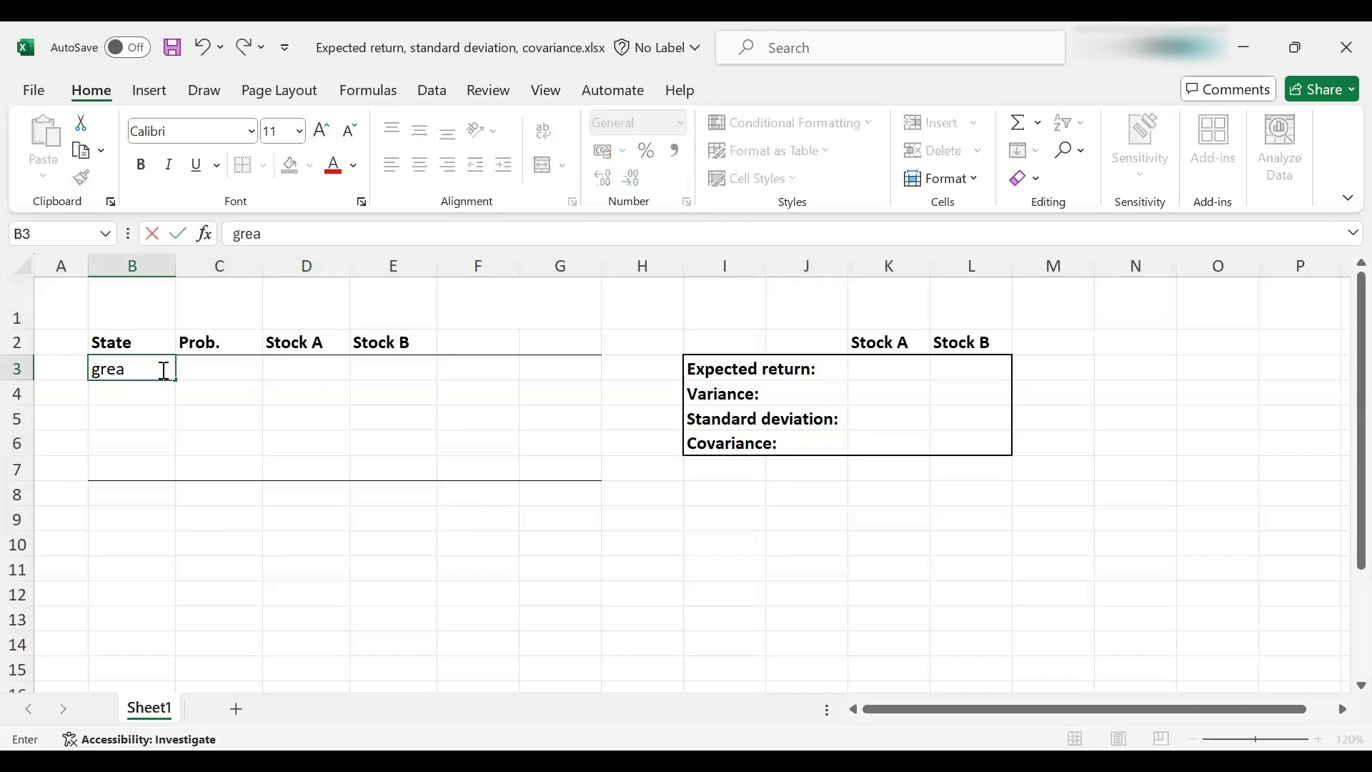
{"action": "key", "text": "Tab"}
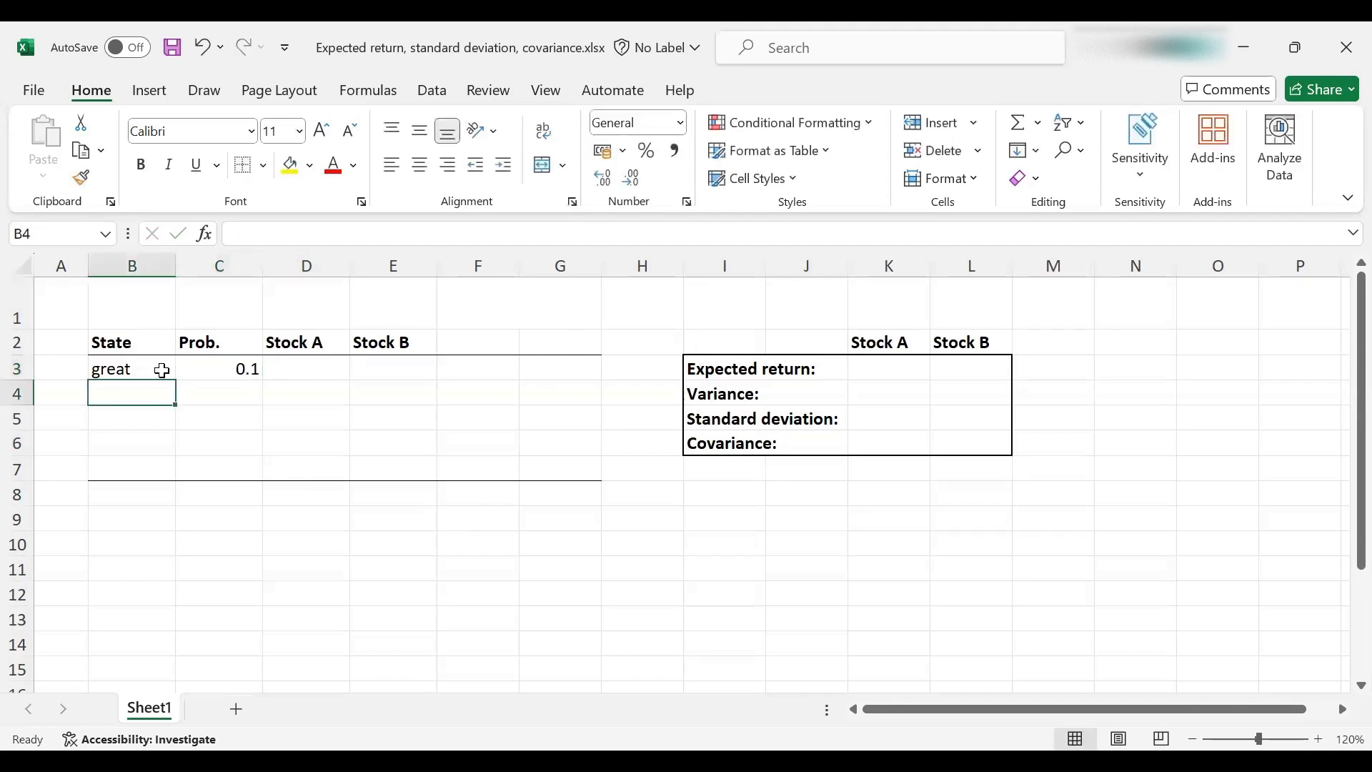
{"action": "type", "text": "go"}
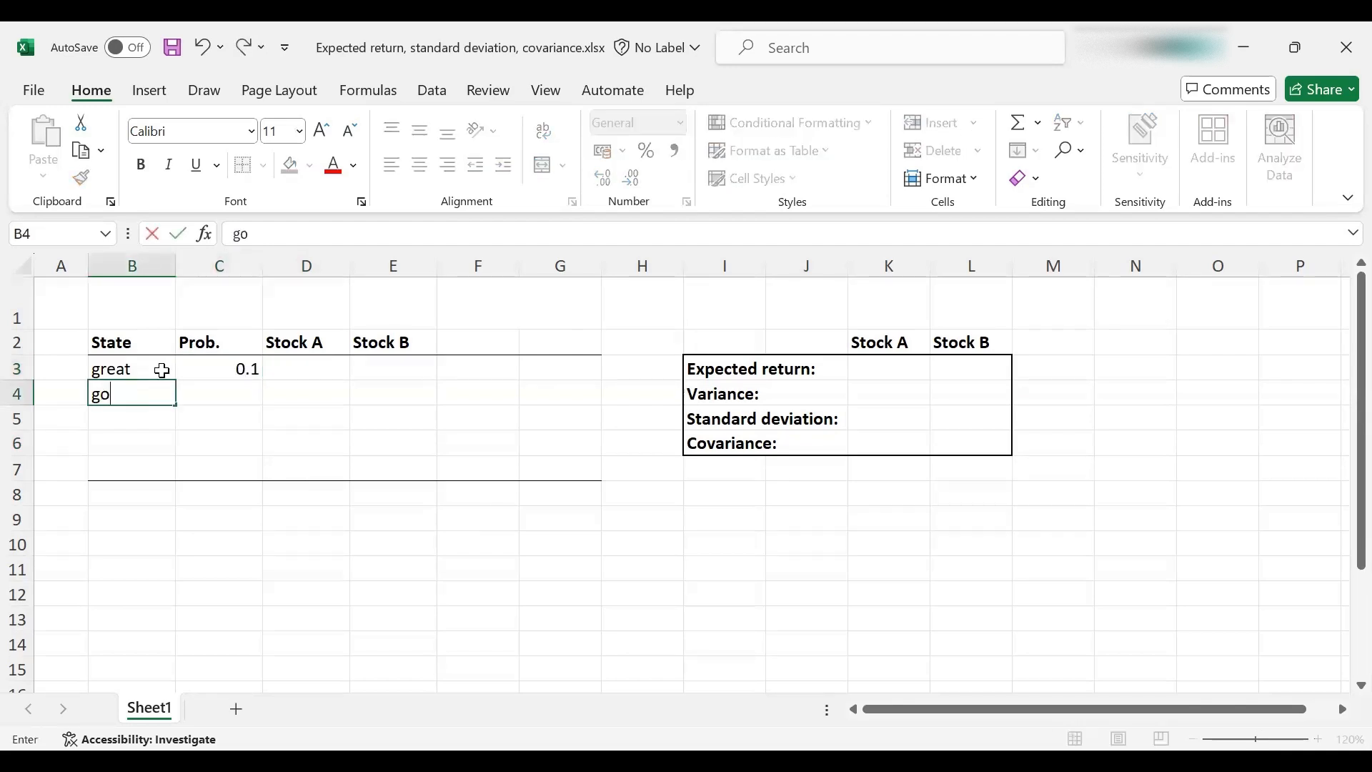
{"action": "key", "text": "tab"}
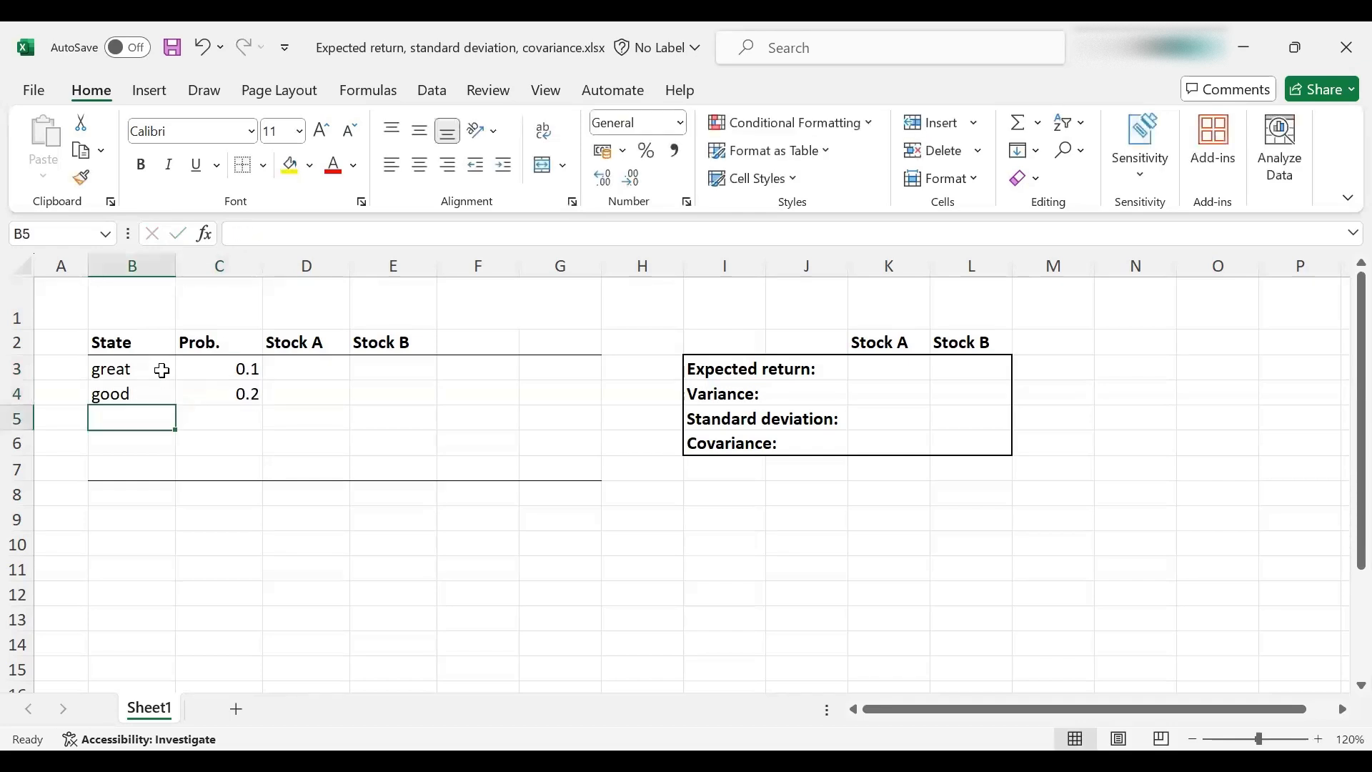
{"action": "type", "text": "neutral"}
{"action": "left_click", "coordinate": [219, 418]}
{"action": "type", "text": "0.4"}
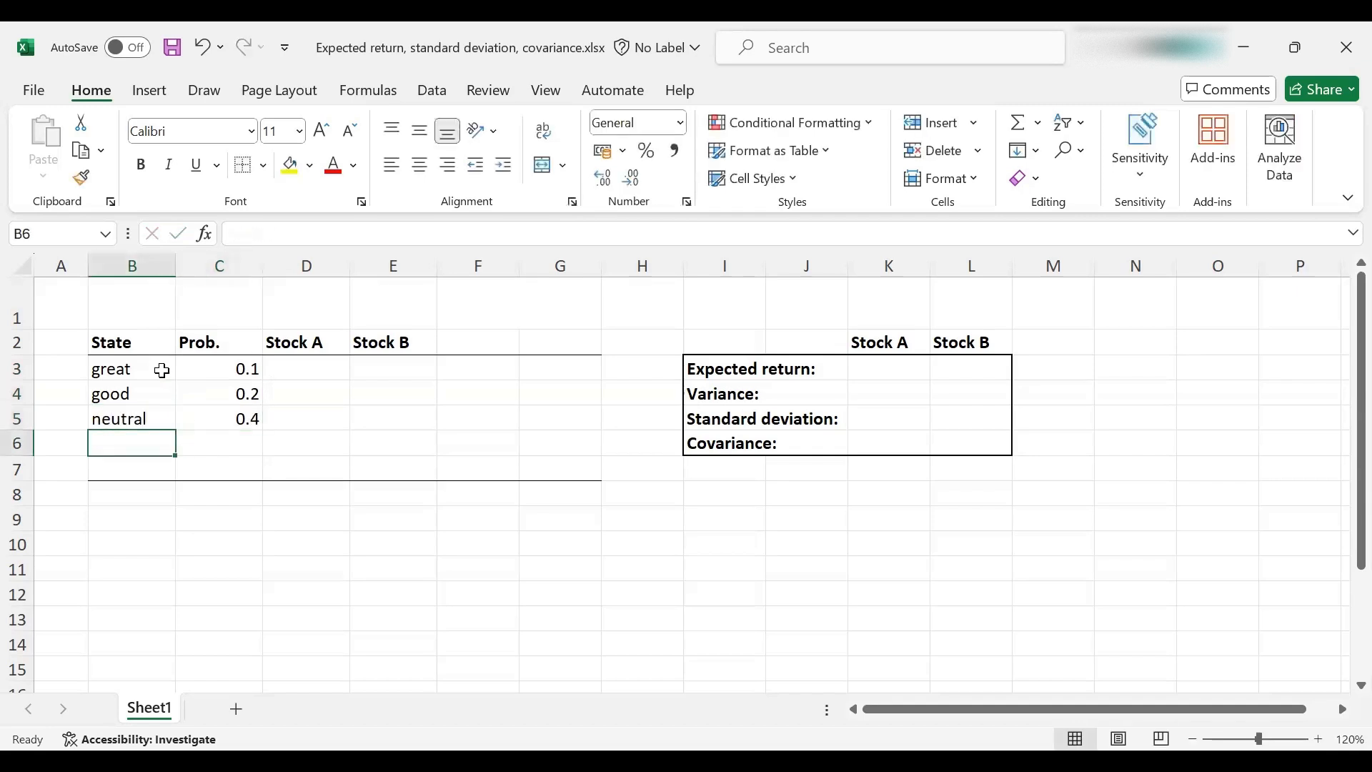
{"action": "type", "text": "bad"}
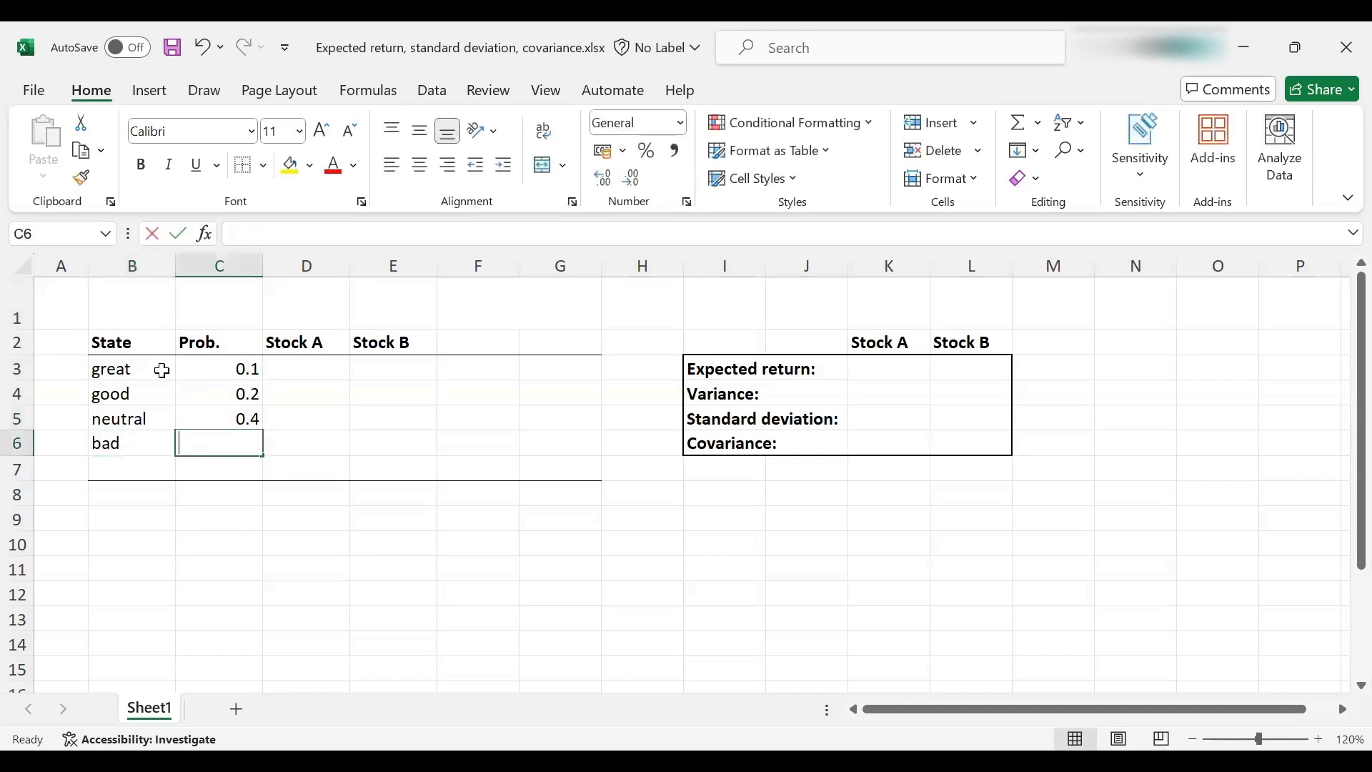
{"action": "type", "text": "terrible"}
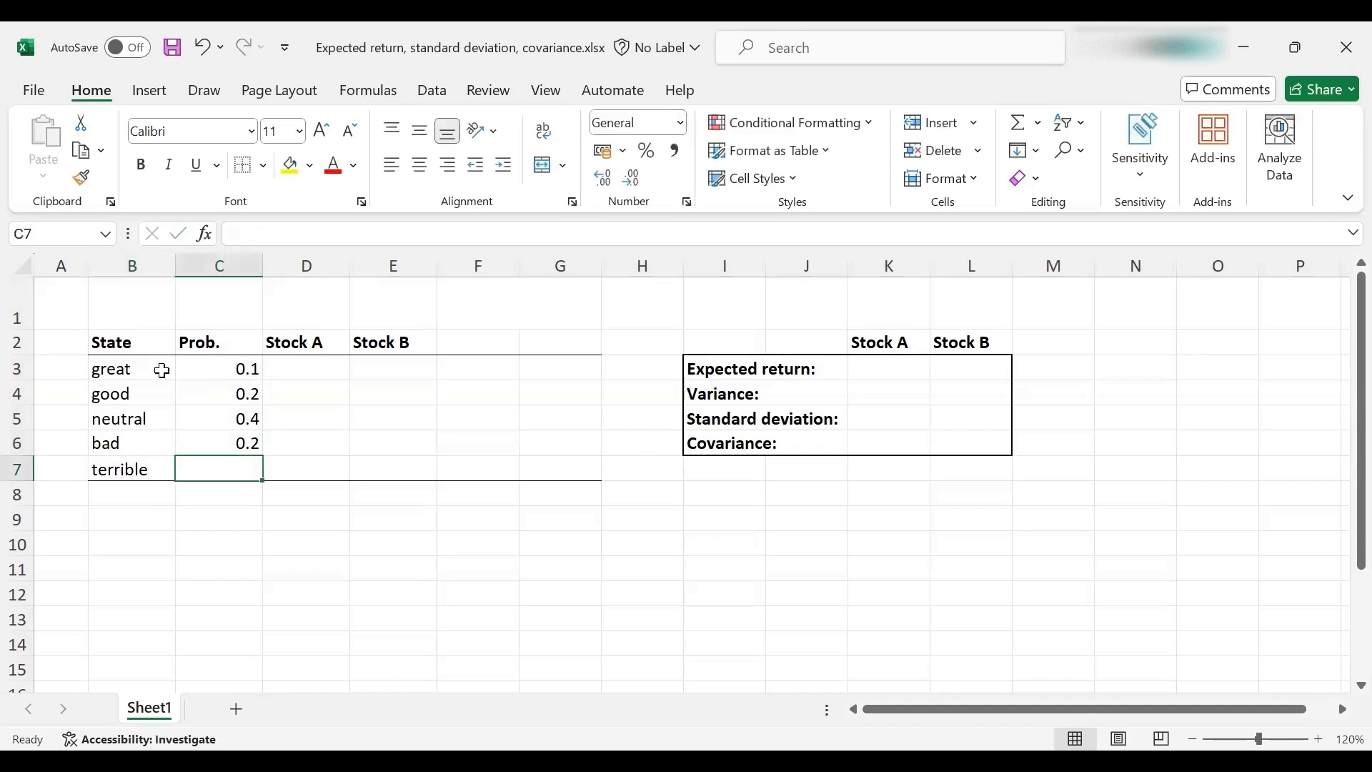
{"action": "type", "text": "0.1"}
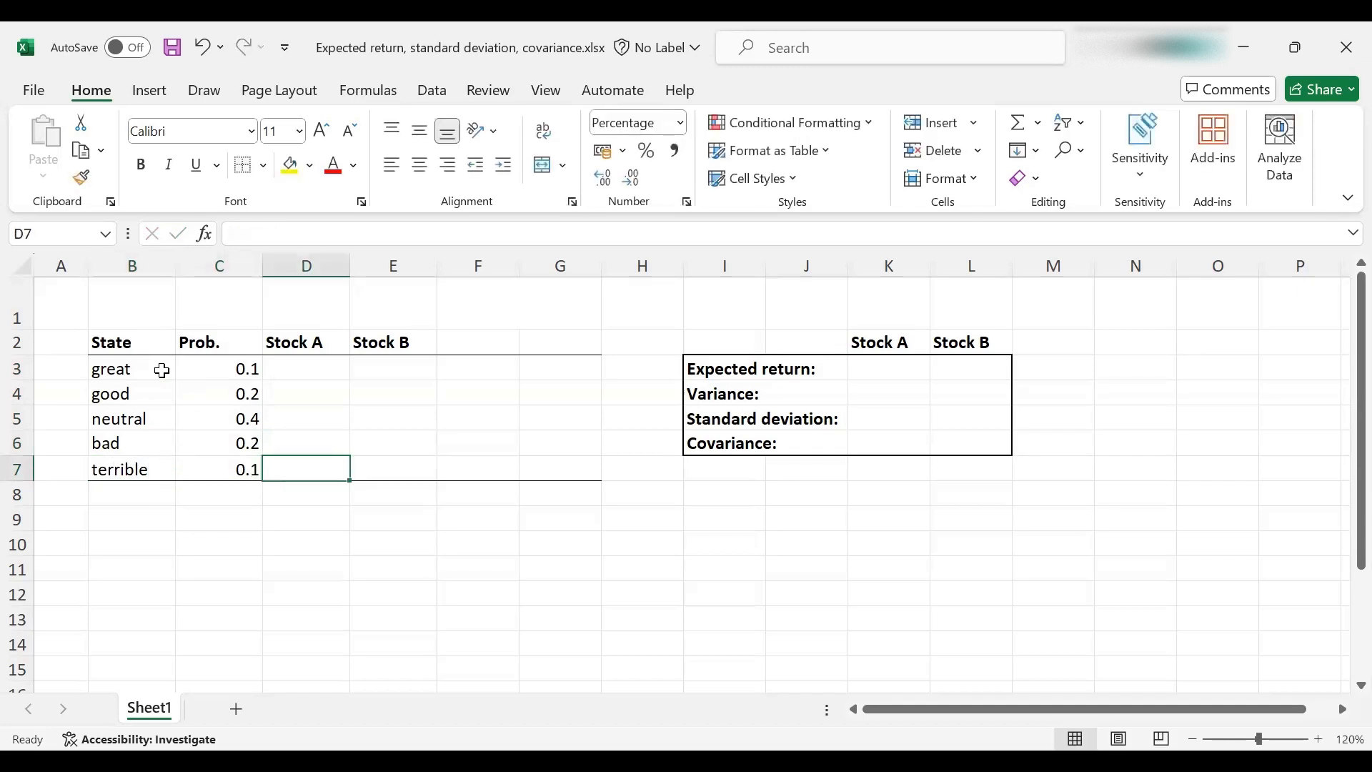
{"action": "left_click", "coordinate": [305, 367]}
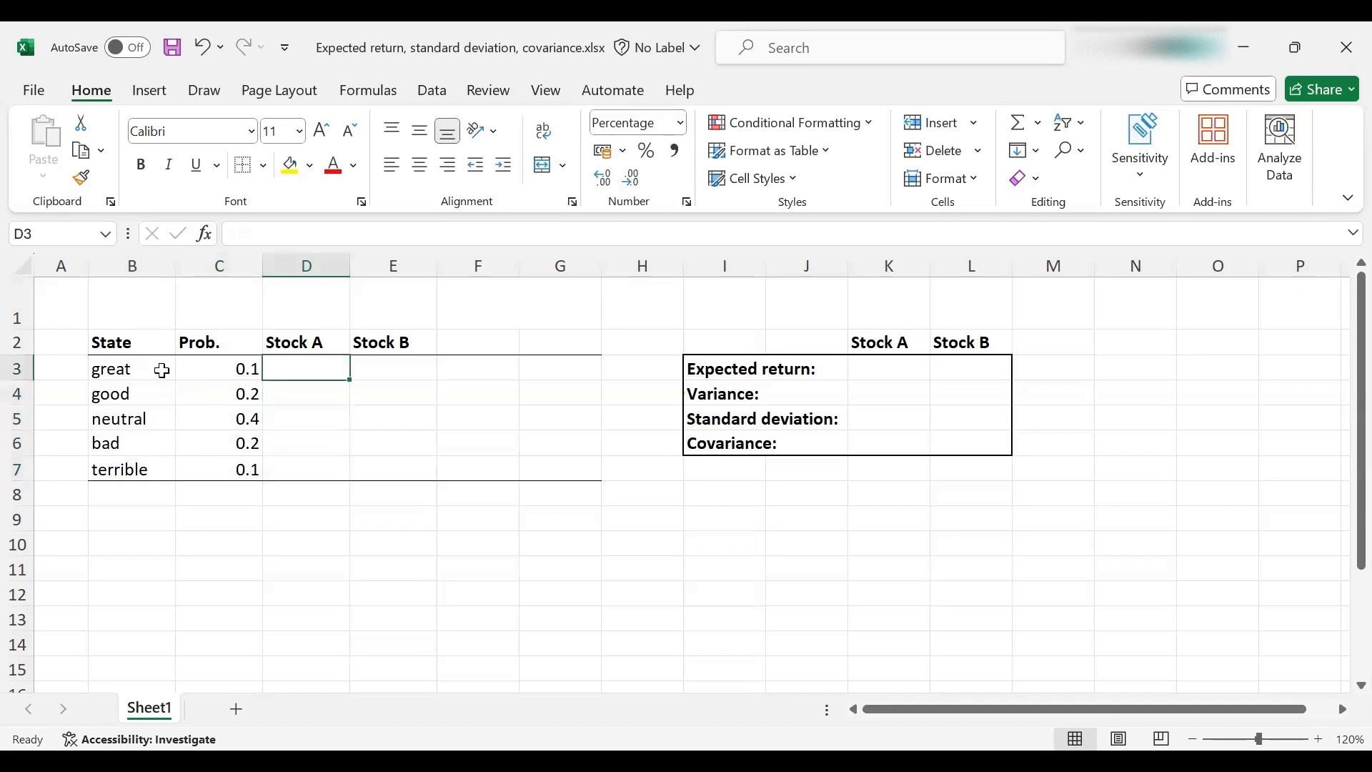
Enter 14%, 4%, 0%, -1% and -10% into Stock A's column D3:D7.
{"action": "type", "text": "1%"}
{"action": "left_click", "coordinate": [306, 394]}
{"action": "type", "text": "4"}
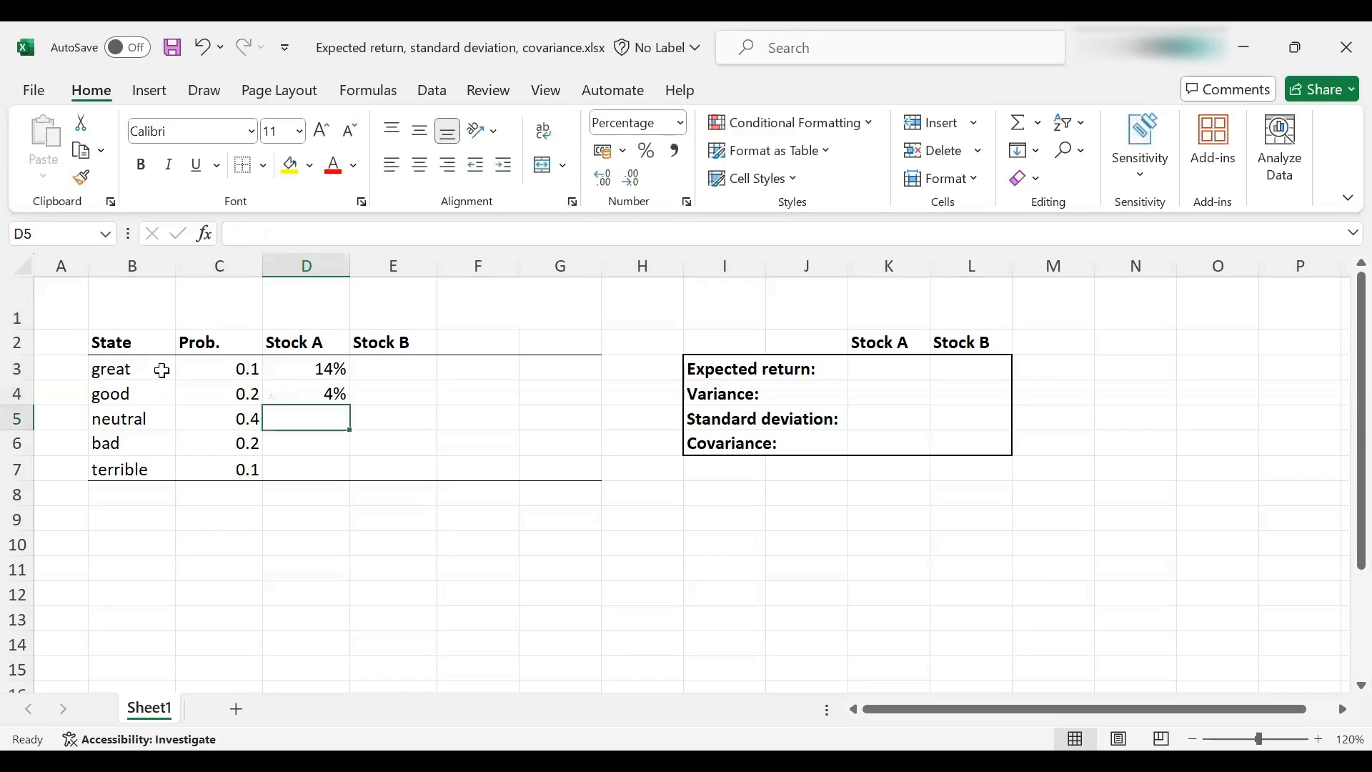
{"action": "type", "text": "0%"}
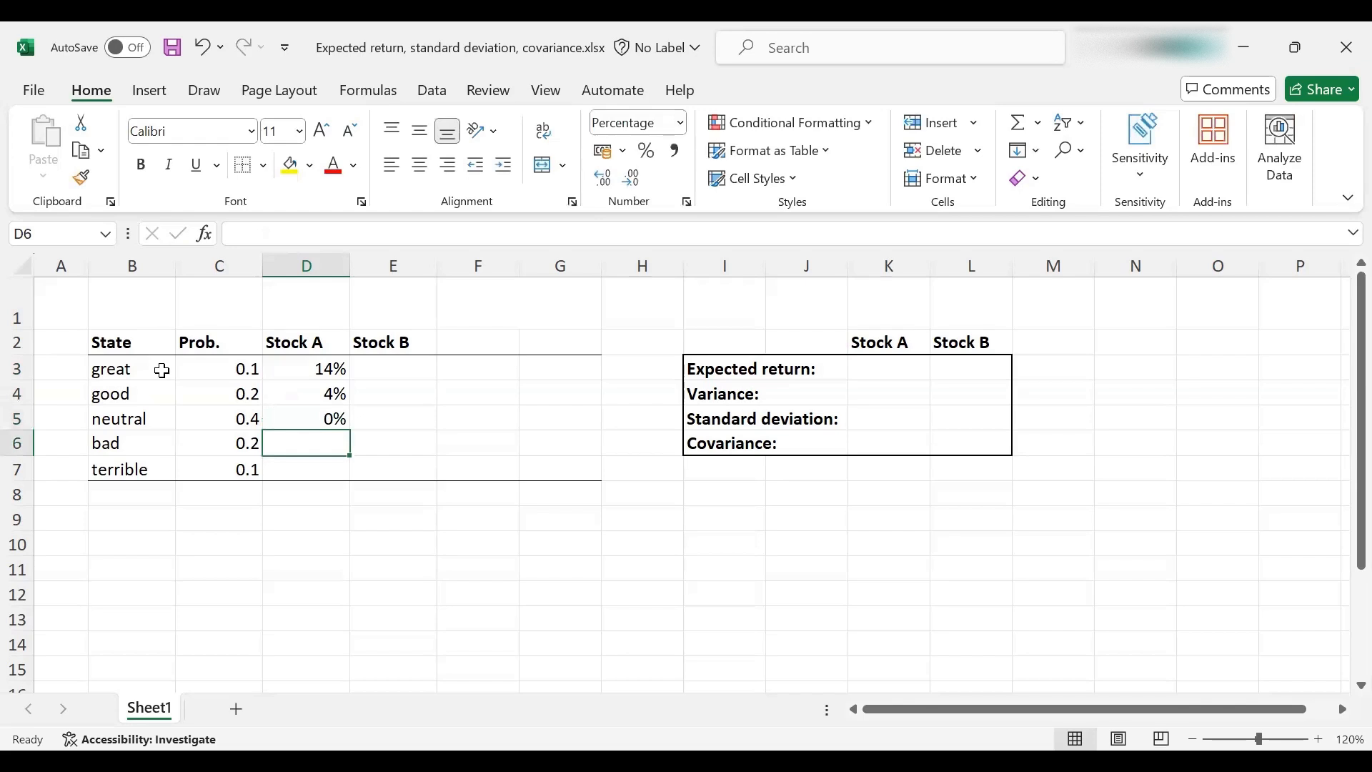
{"action": "type", "text": "-1%"}
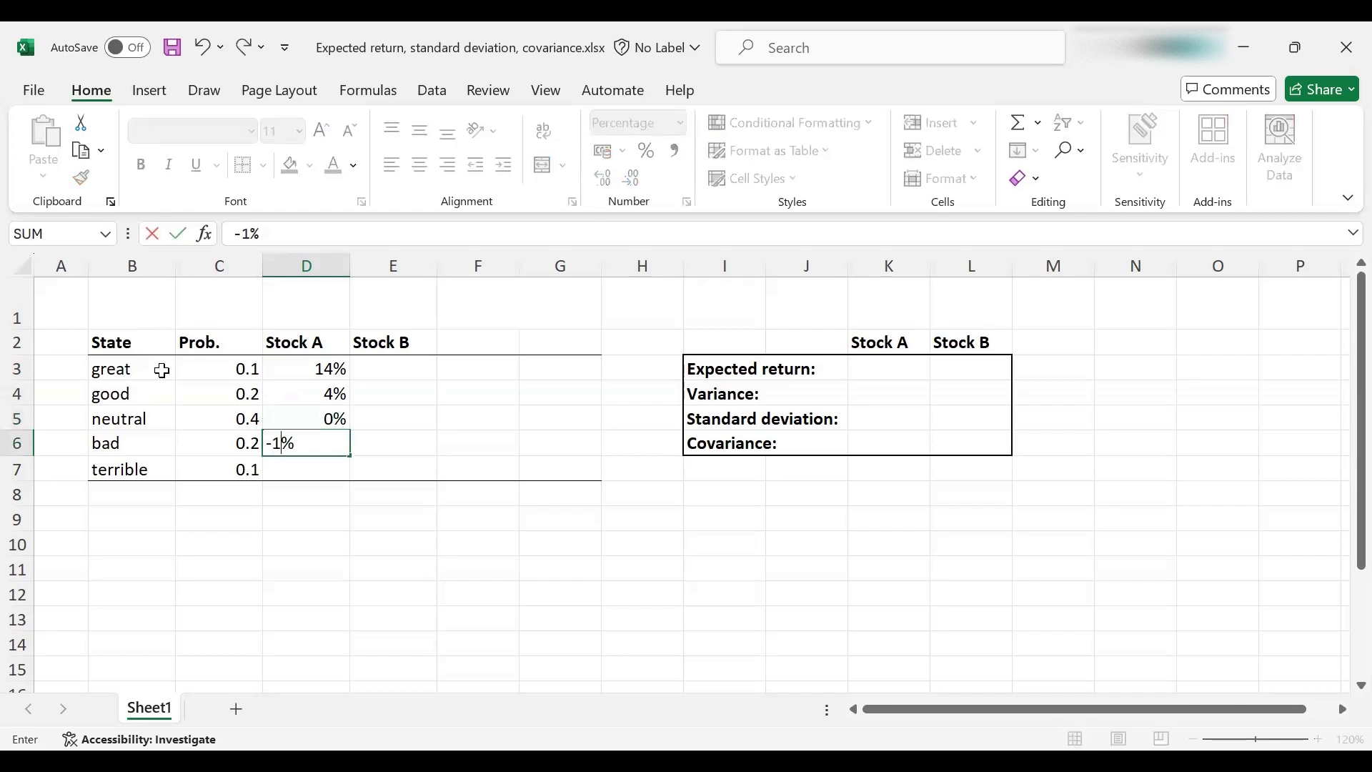
{"action": "key", "text": "Return"}
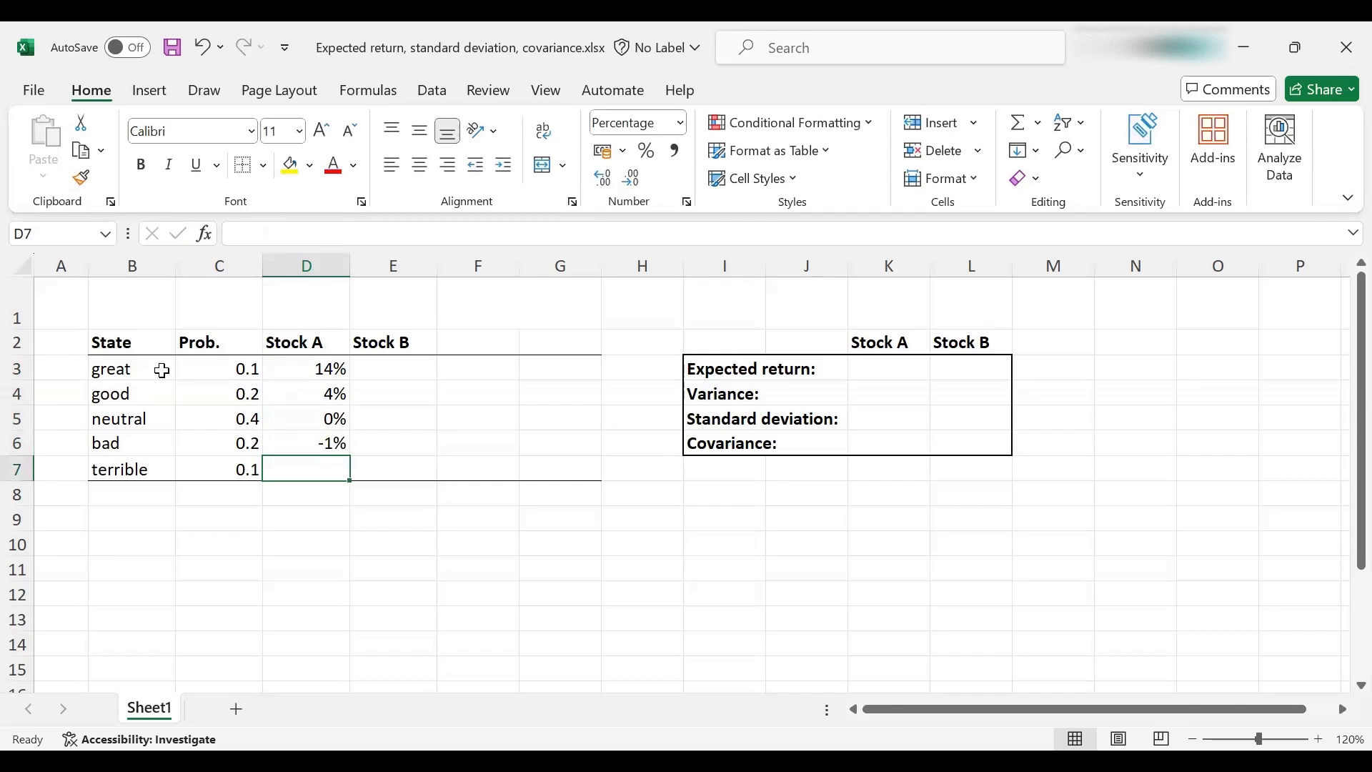
{"action": "type", "text": "-10%"}
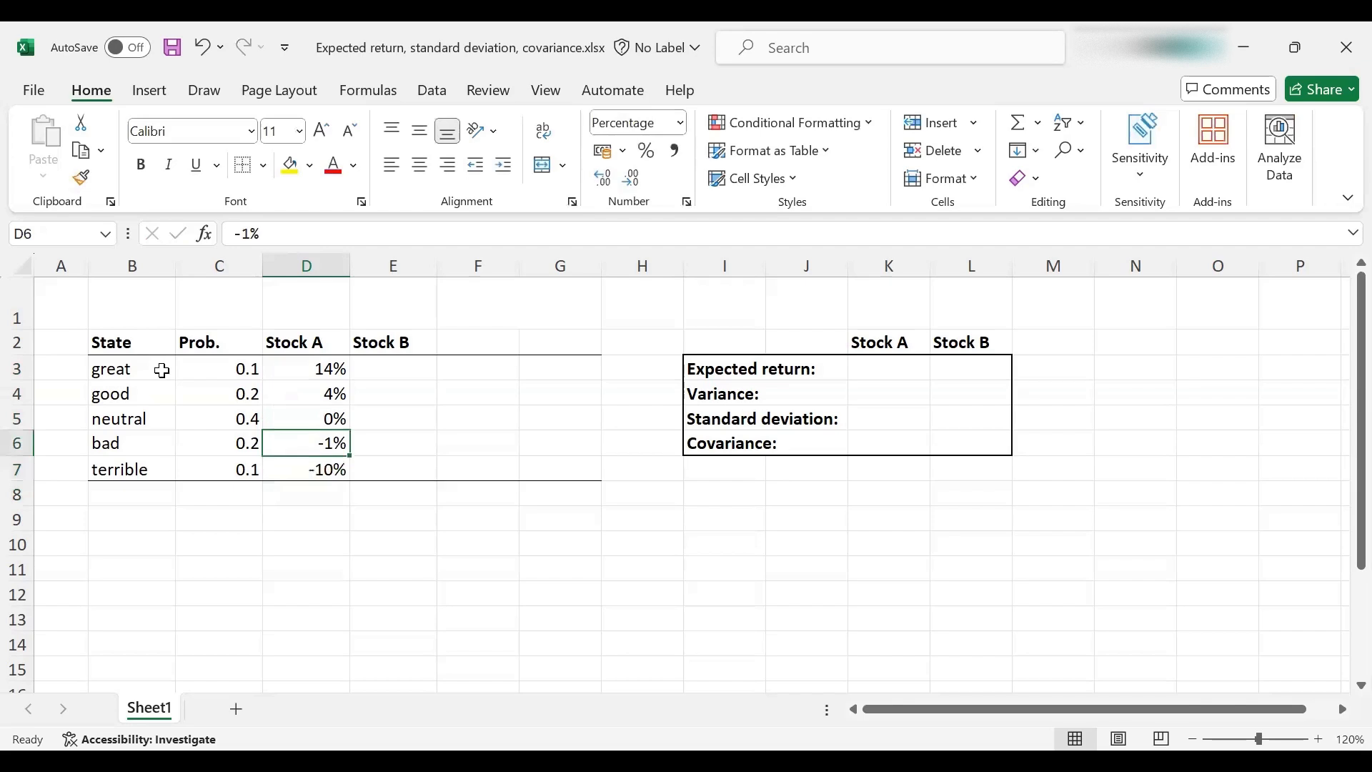
{"action": "left_click", "coordinate": [393, 369]}
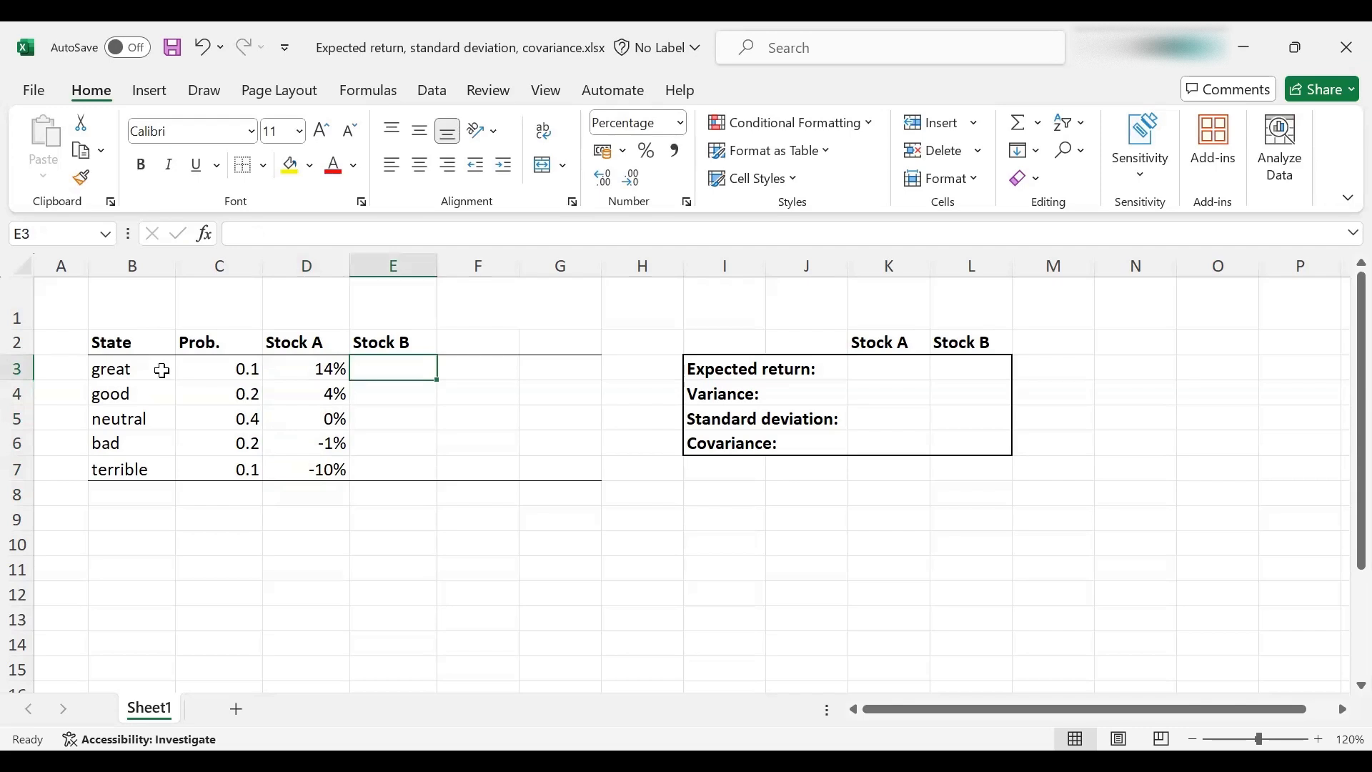
{"action": "type", "text": "35%"}
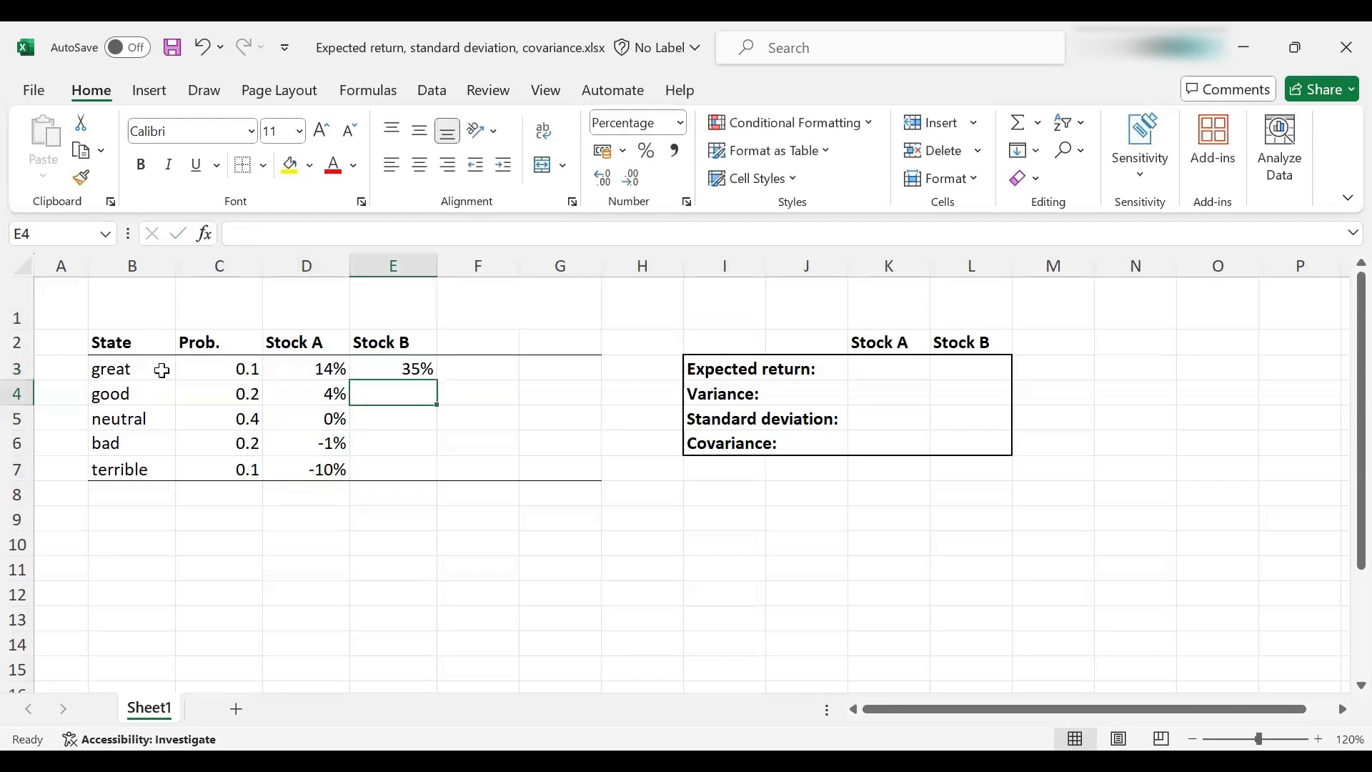
{"action": "type", "text": "14%"}
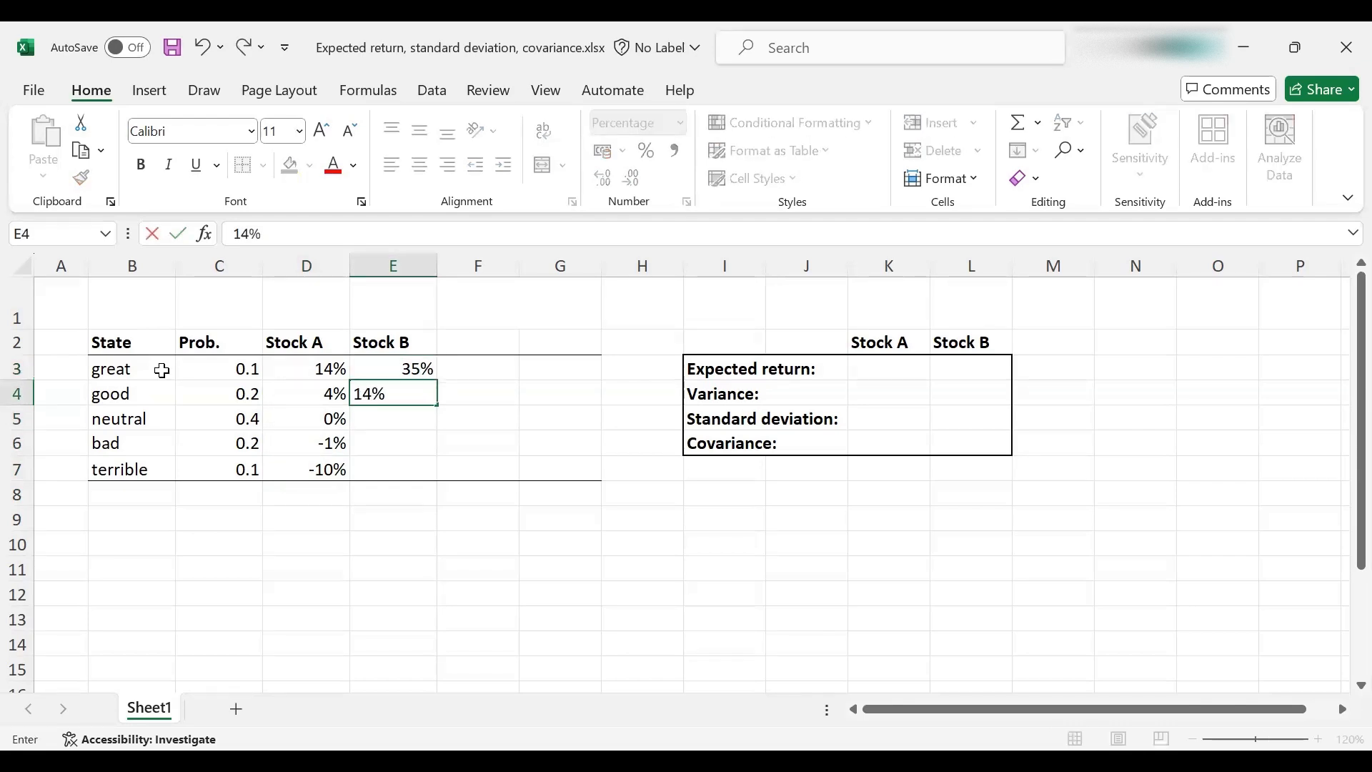
{"action": "key", "text": "Return"}
{"action": "type", "text": "1"}
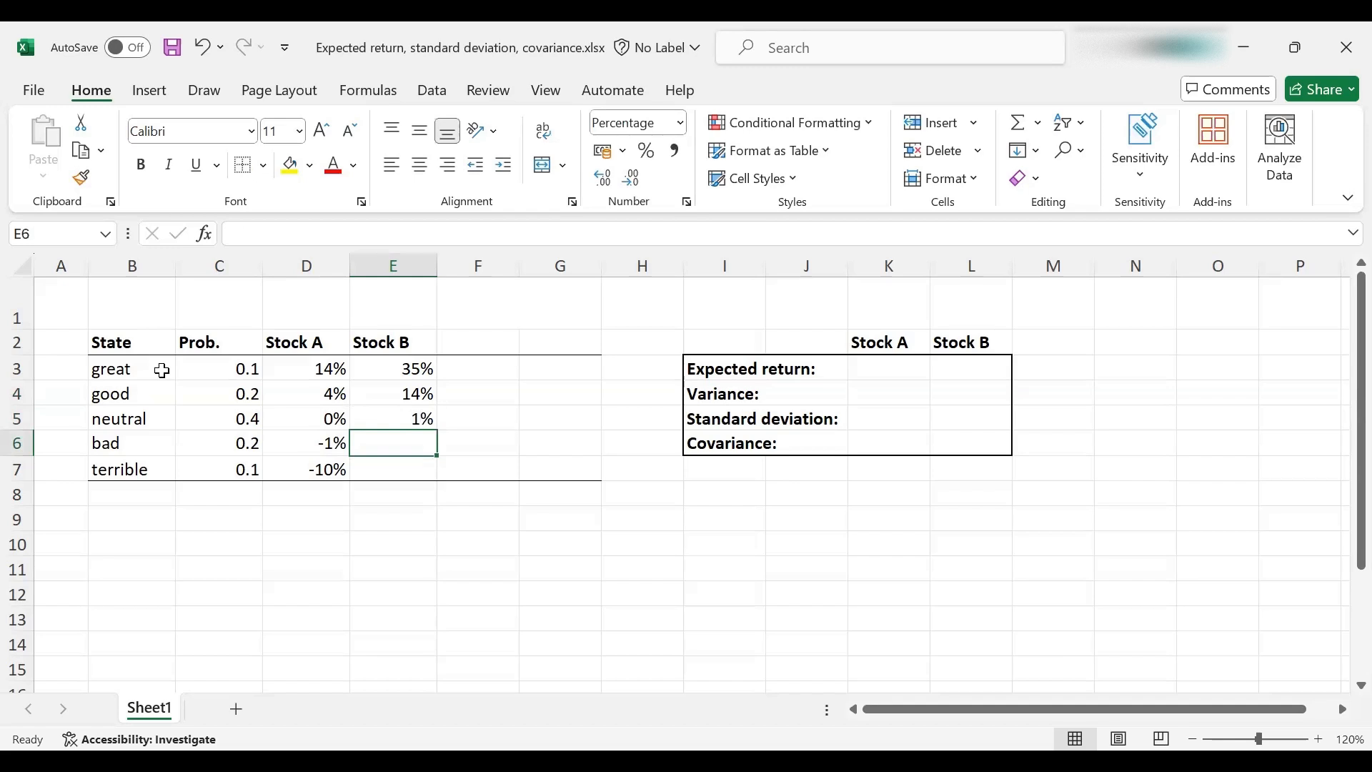
{"action": "type", "text": "-11%"}
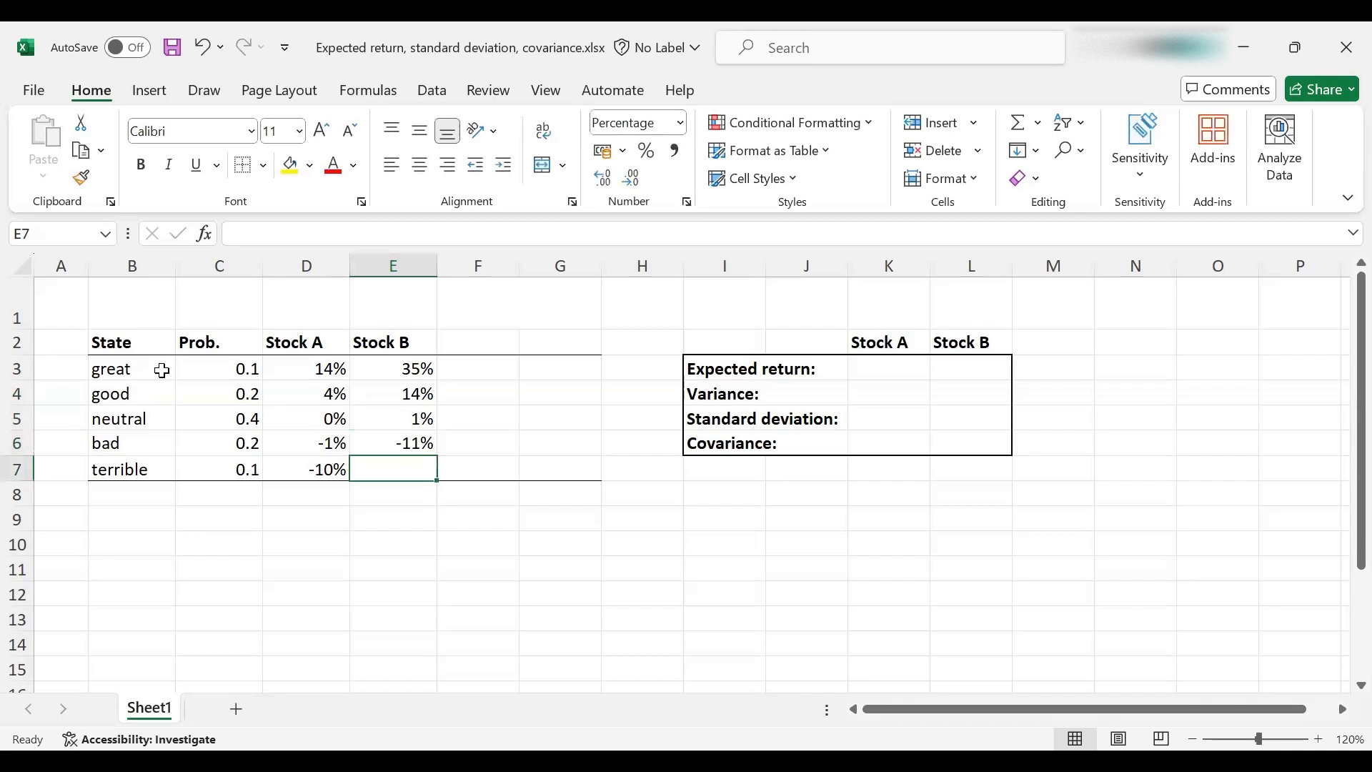
{"action": "type", "text": "-%"}
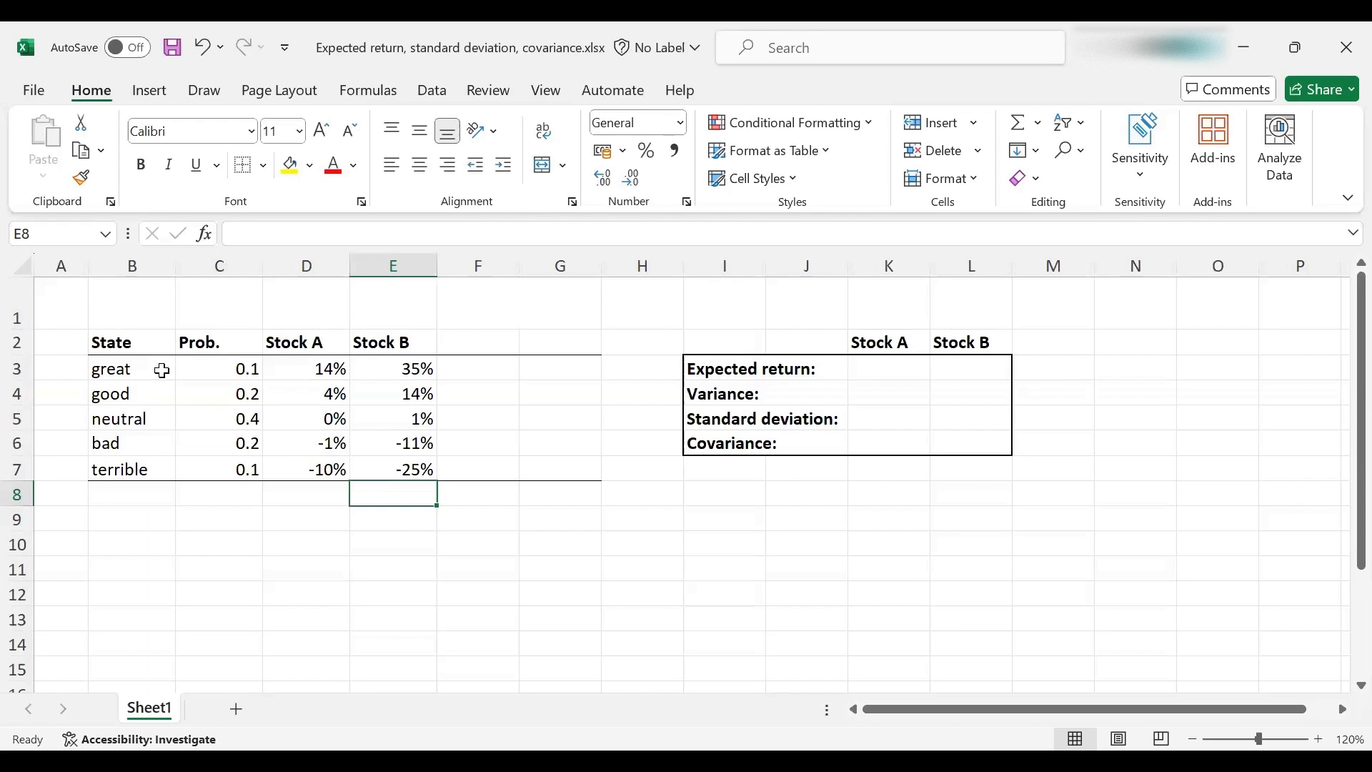
{"action": "mouse_move", "coordinate": [867, 355]}
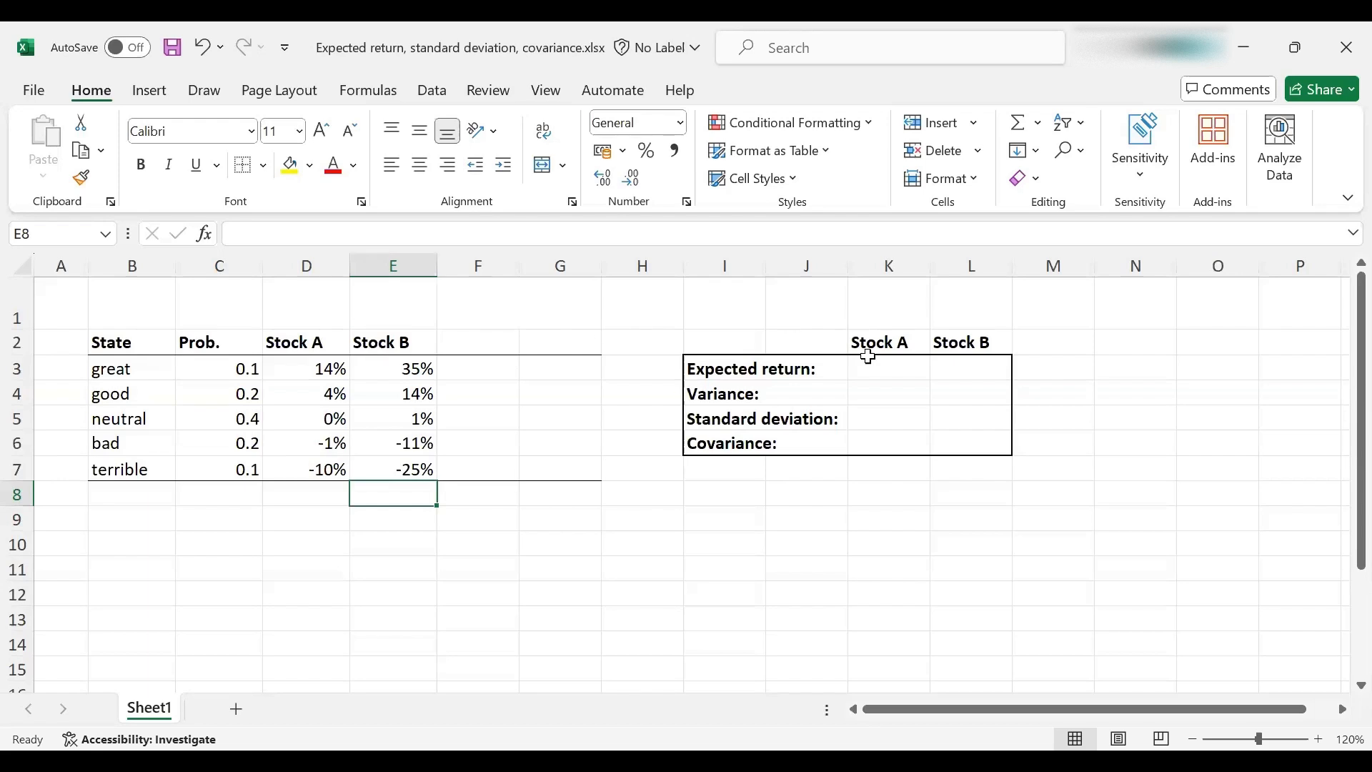
Enter =SUMPRODUCT($C$3:$C$7,D3:D7) in K3 for Stock A's expected return.
{"action": "left_click", "coordinate": [888, 368]}
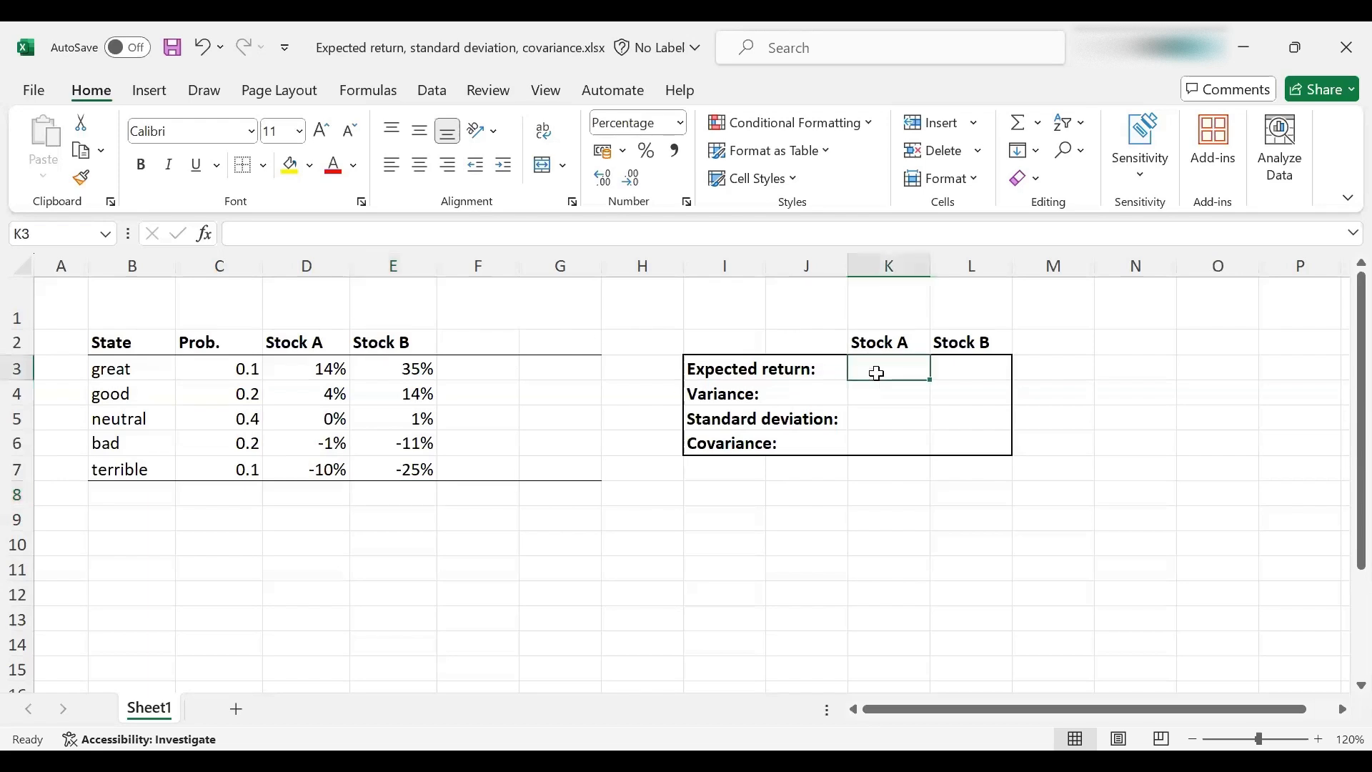
{"action": "type", "text": "="}
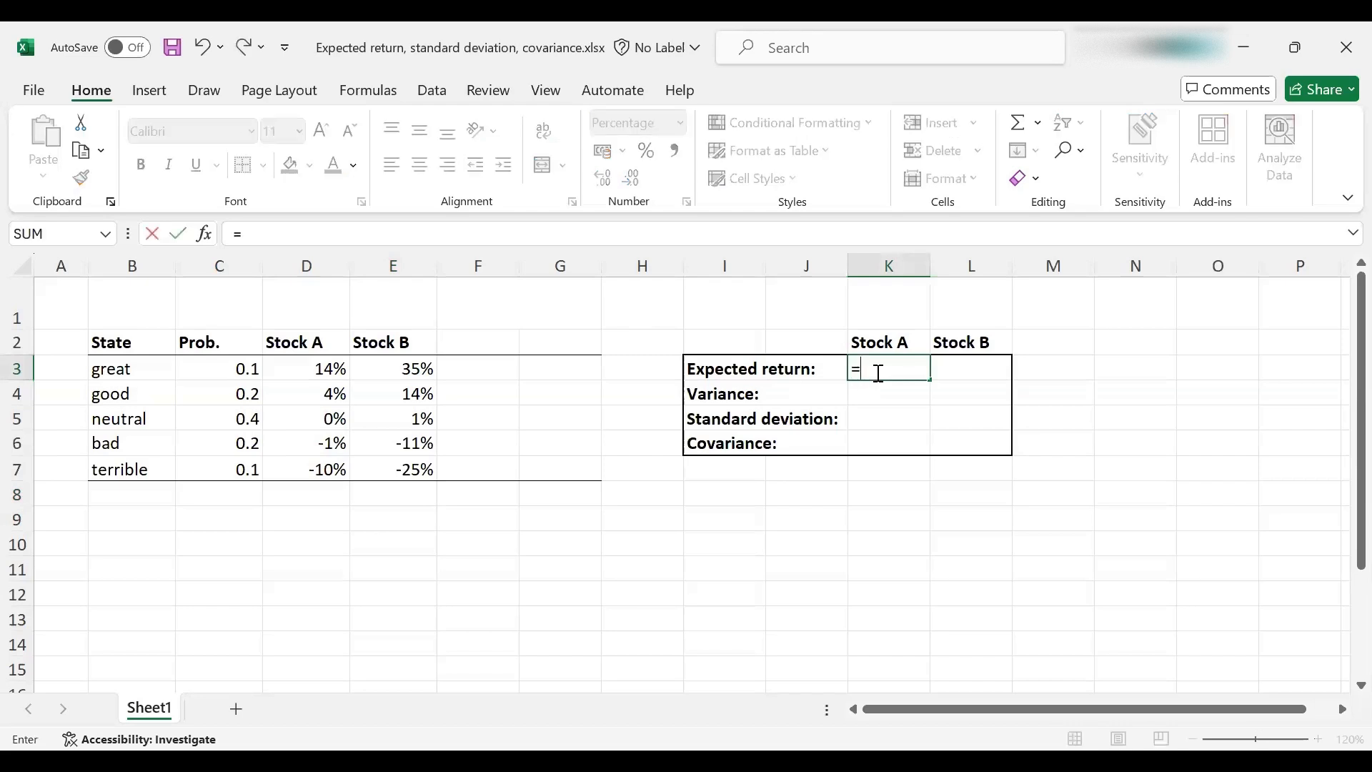
{"action": "type", "text": "sumprod"}
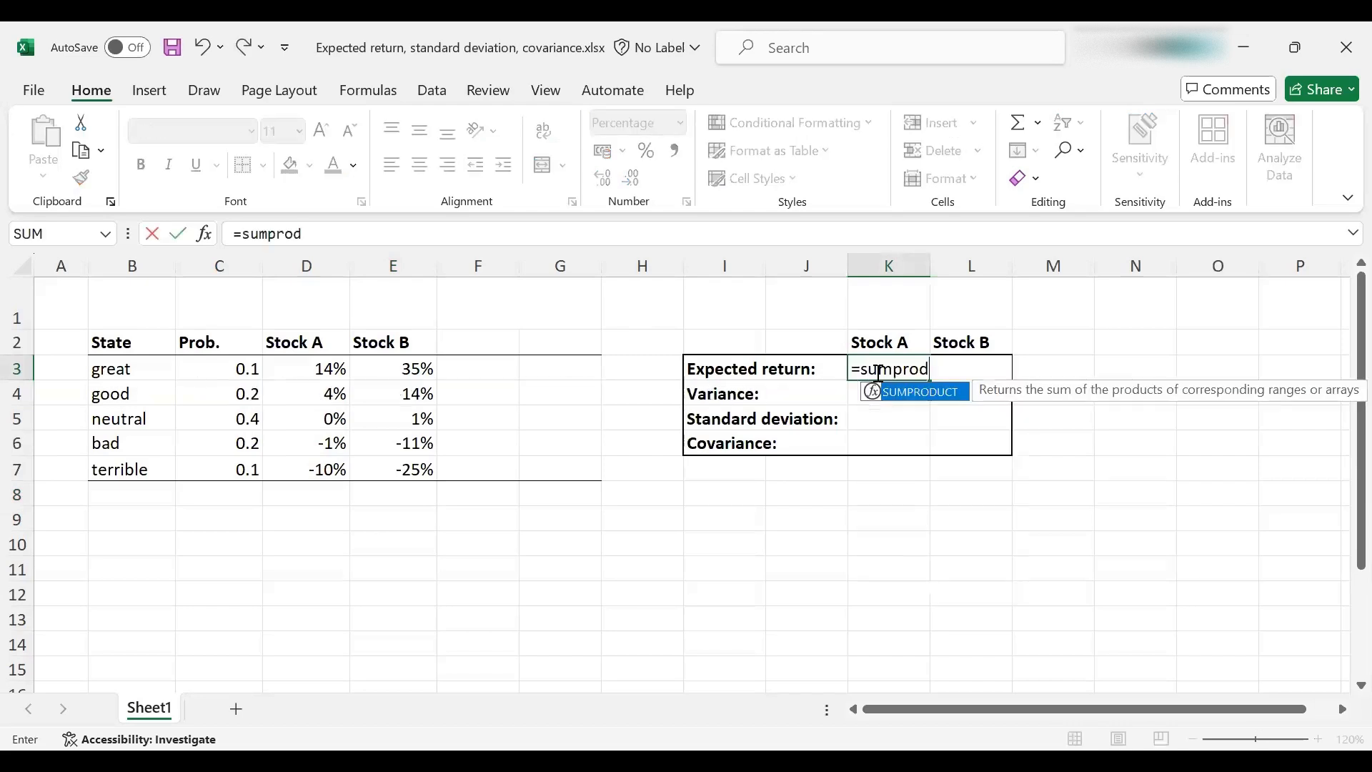
{"action": "type", "text": "uct"}
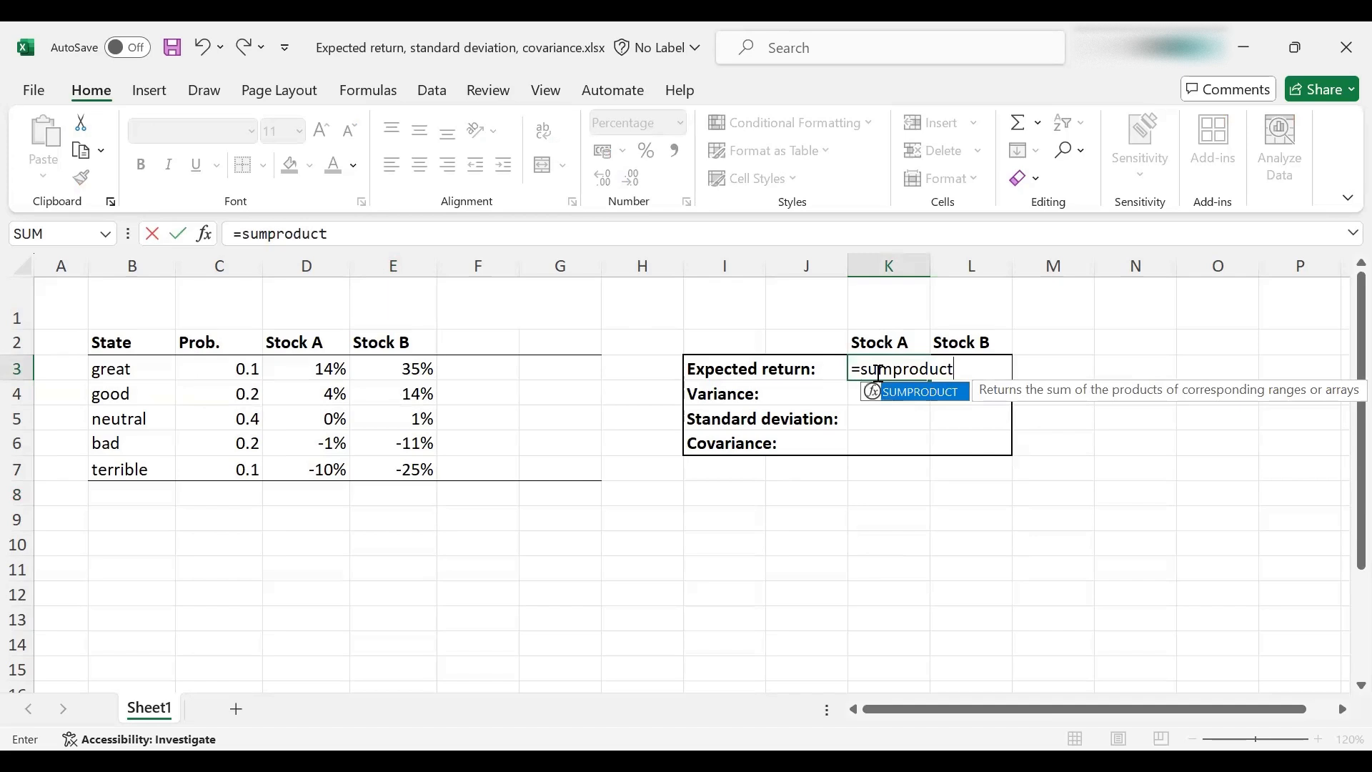
{"action": "type", "text": "("}
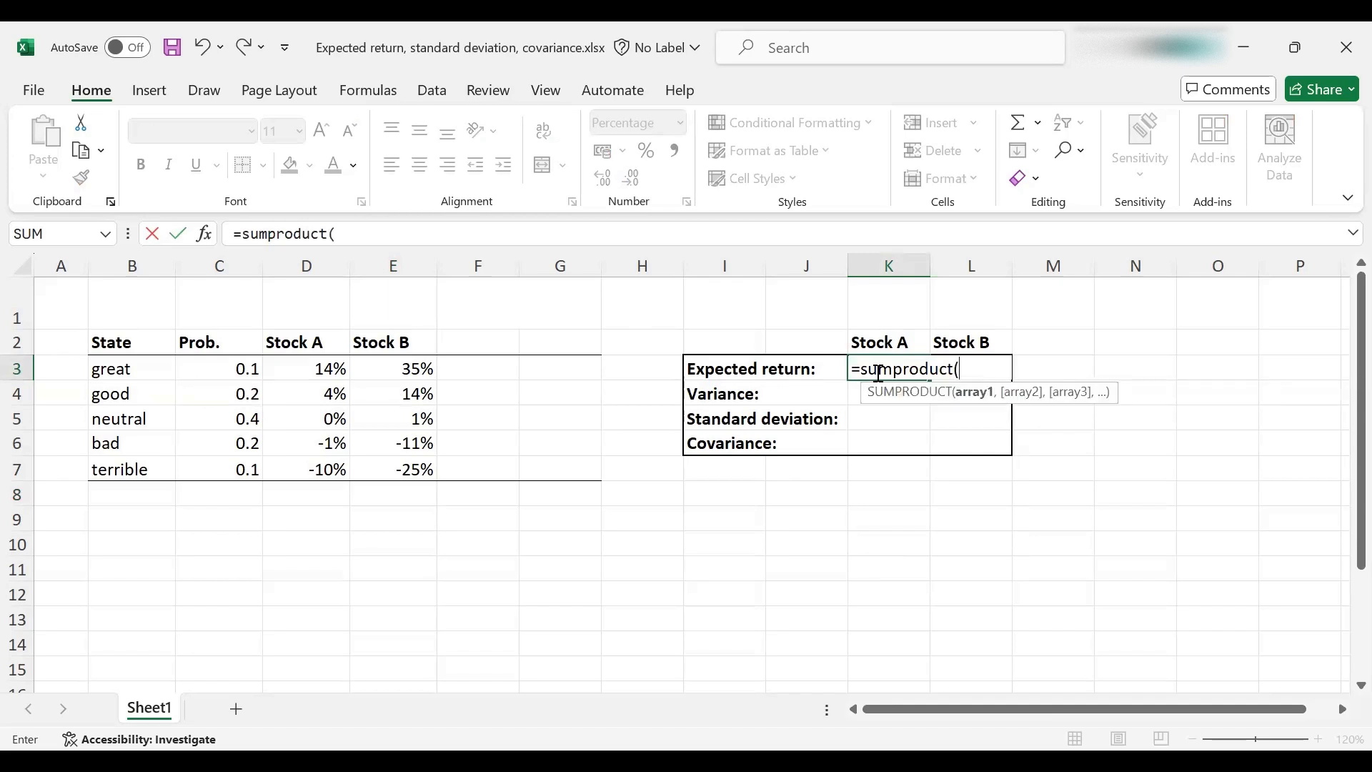
{"action": "mouse_move", "coordinate": [227, 360]}
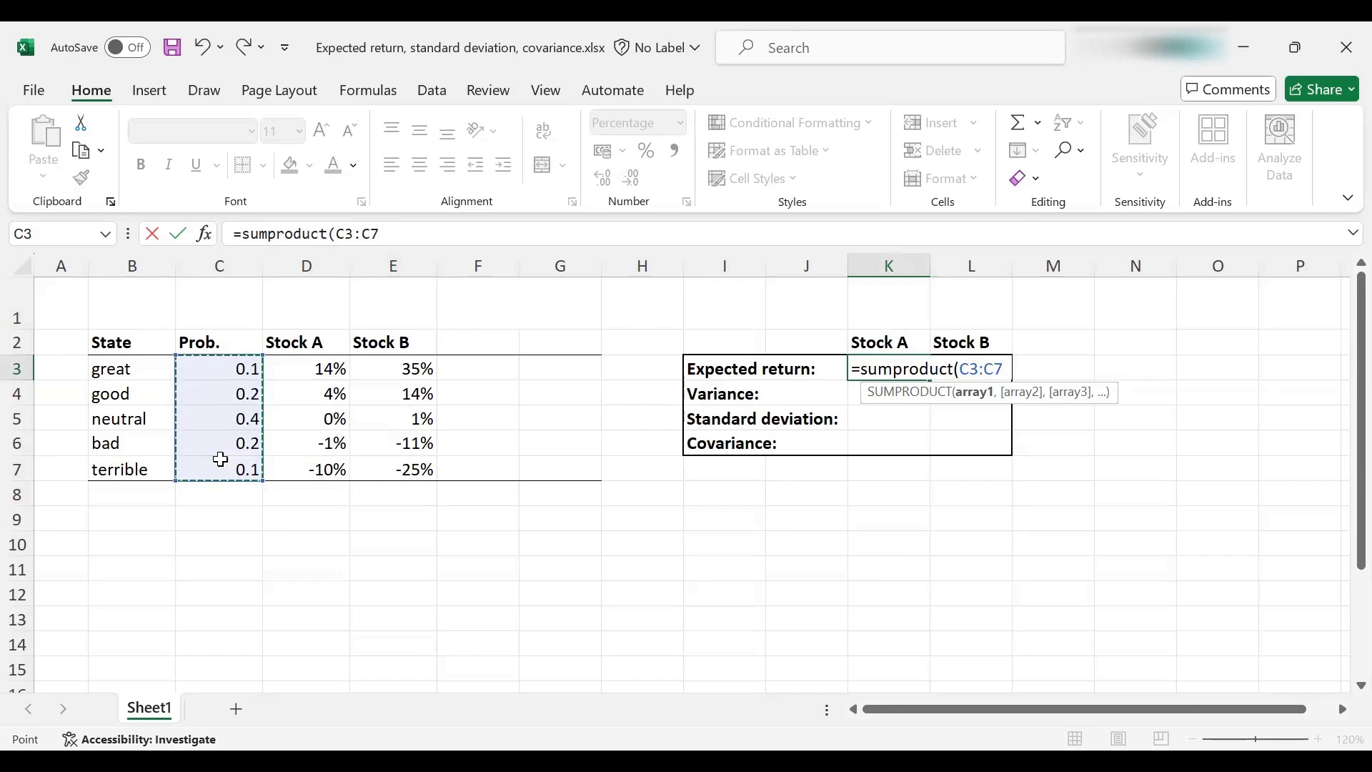
{"action": "key", "text": "f4"}
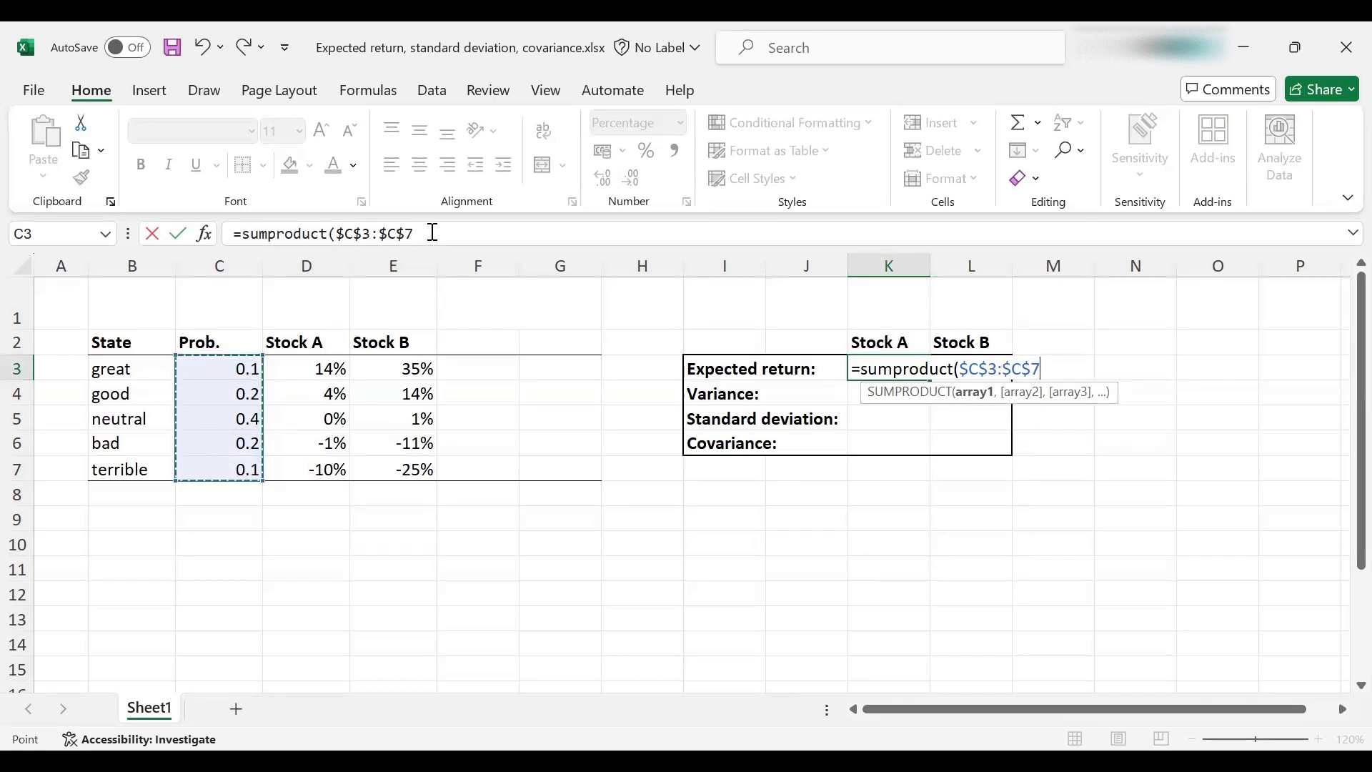
{"action": "type", "text": ",D3:D7"}
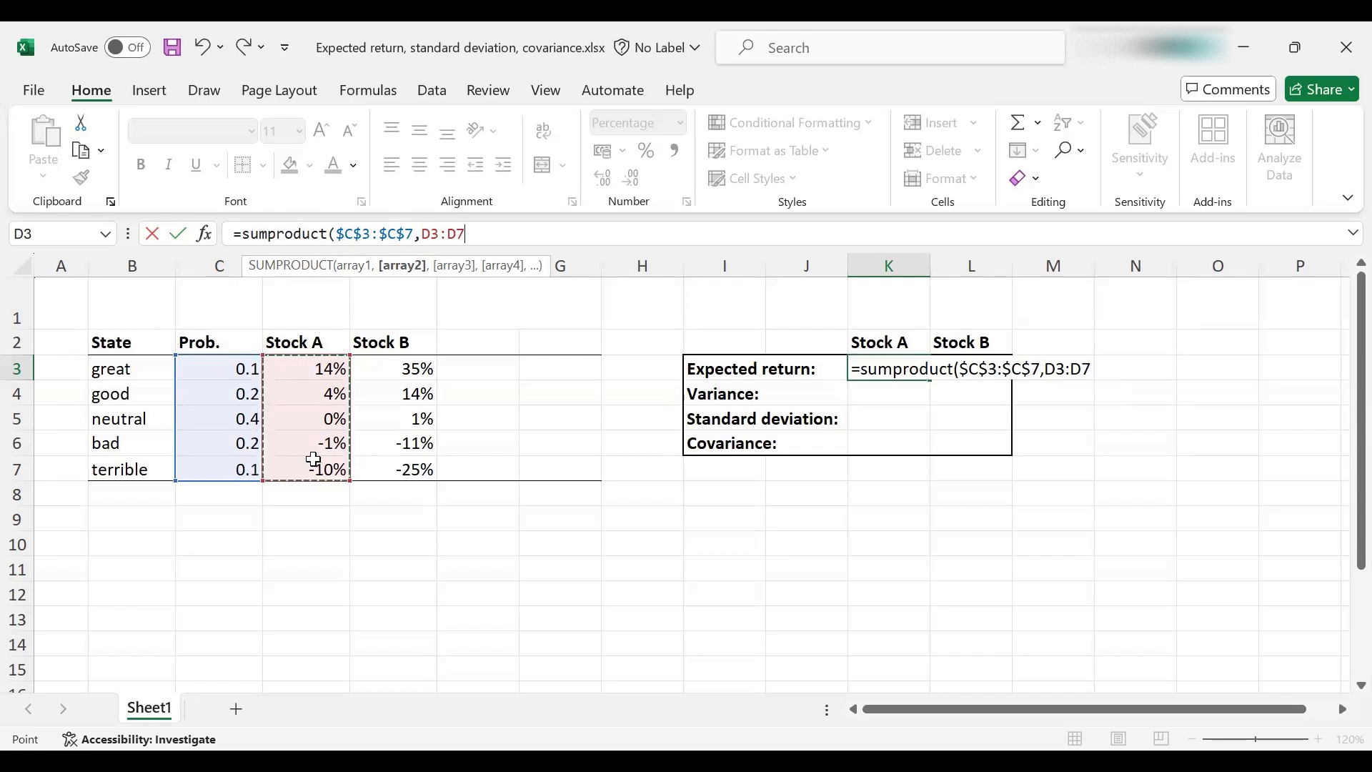
{"action": "type", "text": ")"}
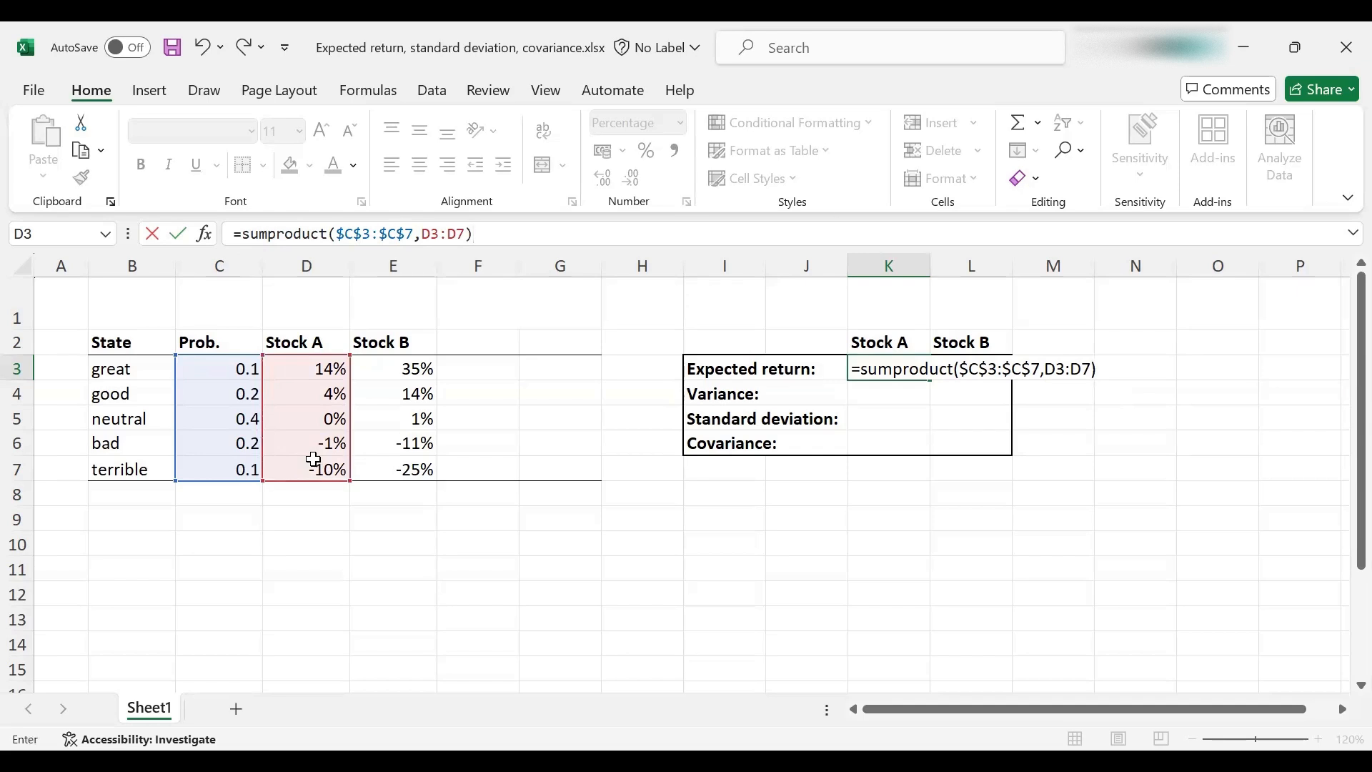
{"action": "key", "text": "Return"}
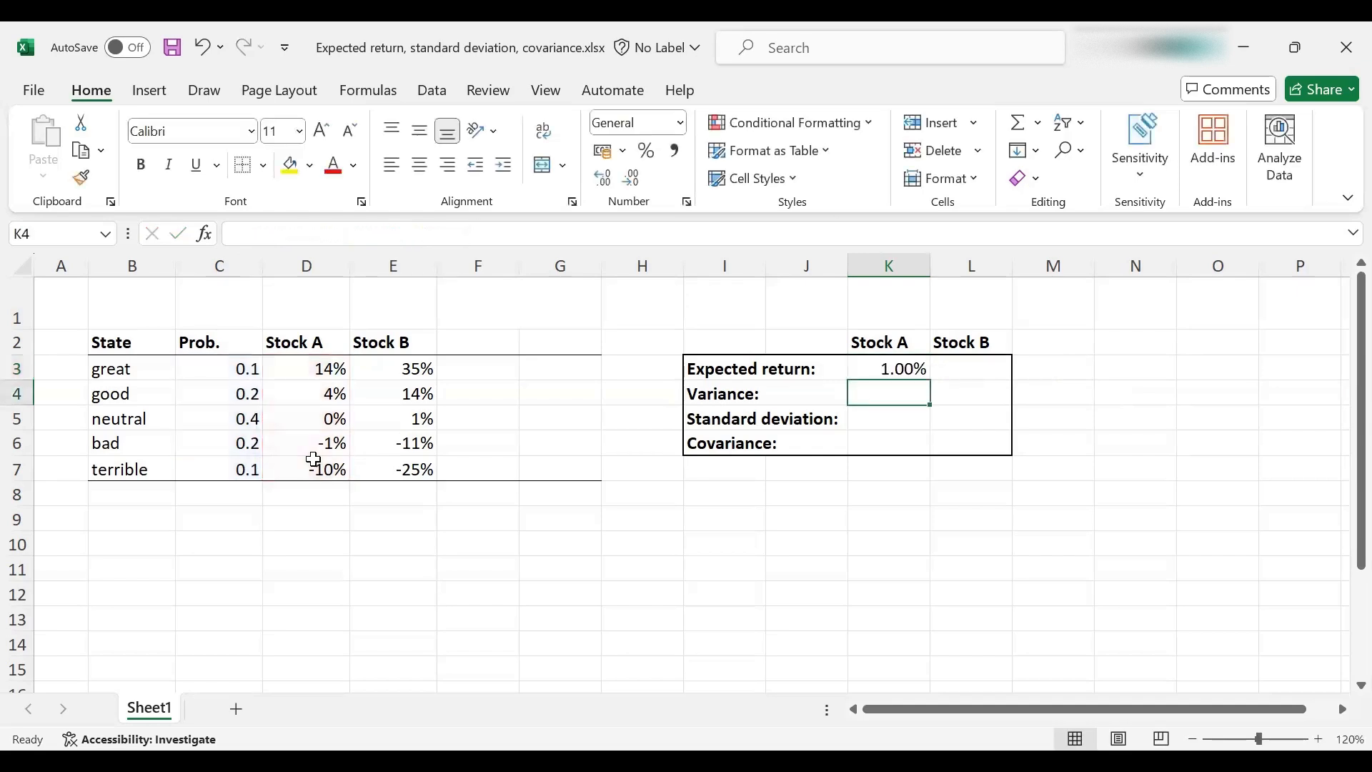
{"action": "mouse_move", "coordinate": [865, 360]}
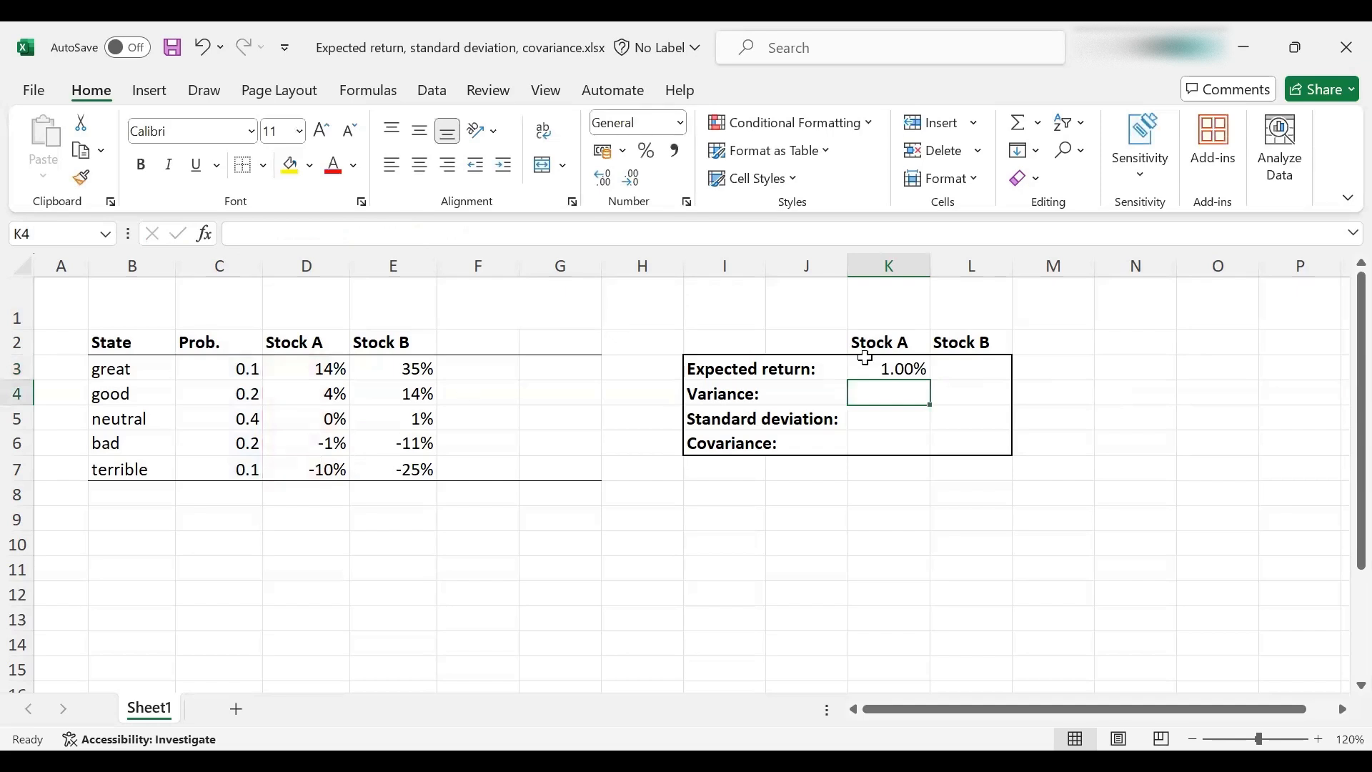
Copy K3's formula into L3, checking it uses $C$3:$C$7 and E3:E7.
{"action": "left_click", "coordinate": [888, 369]}
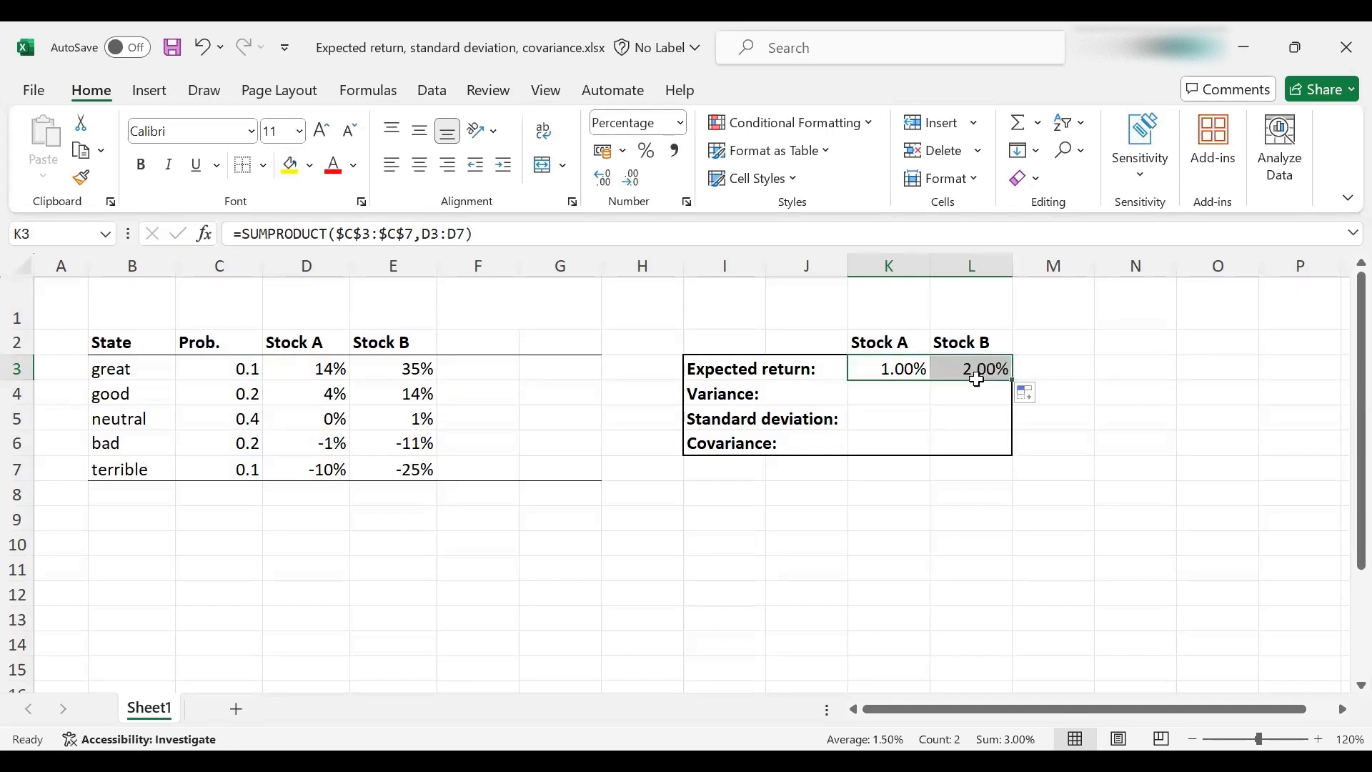
{"action": "left_click", "coordinate": [971, 367]}
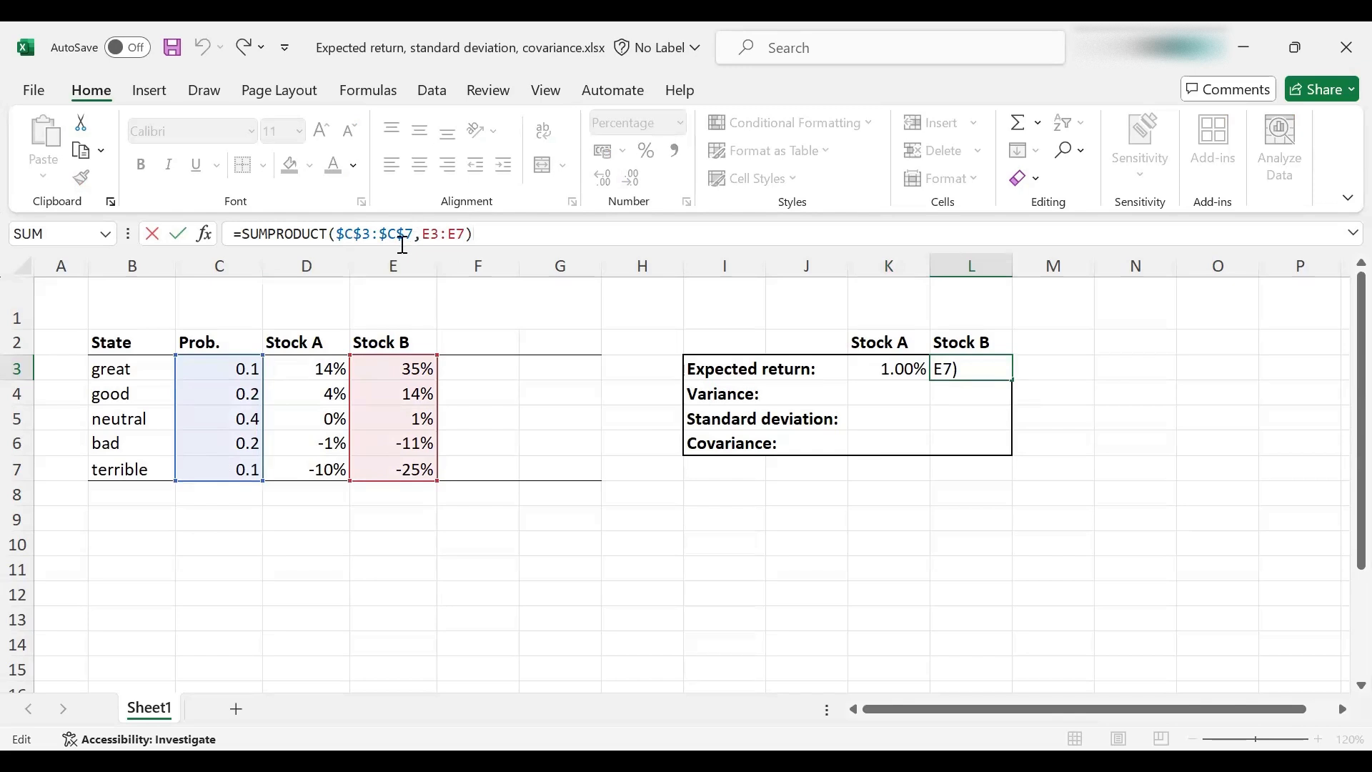
{"action": "mouse_move", "coordinate": [389, 441]}
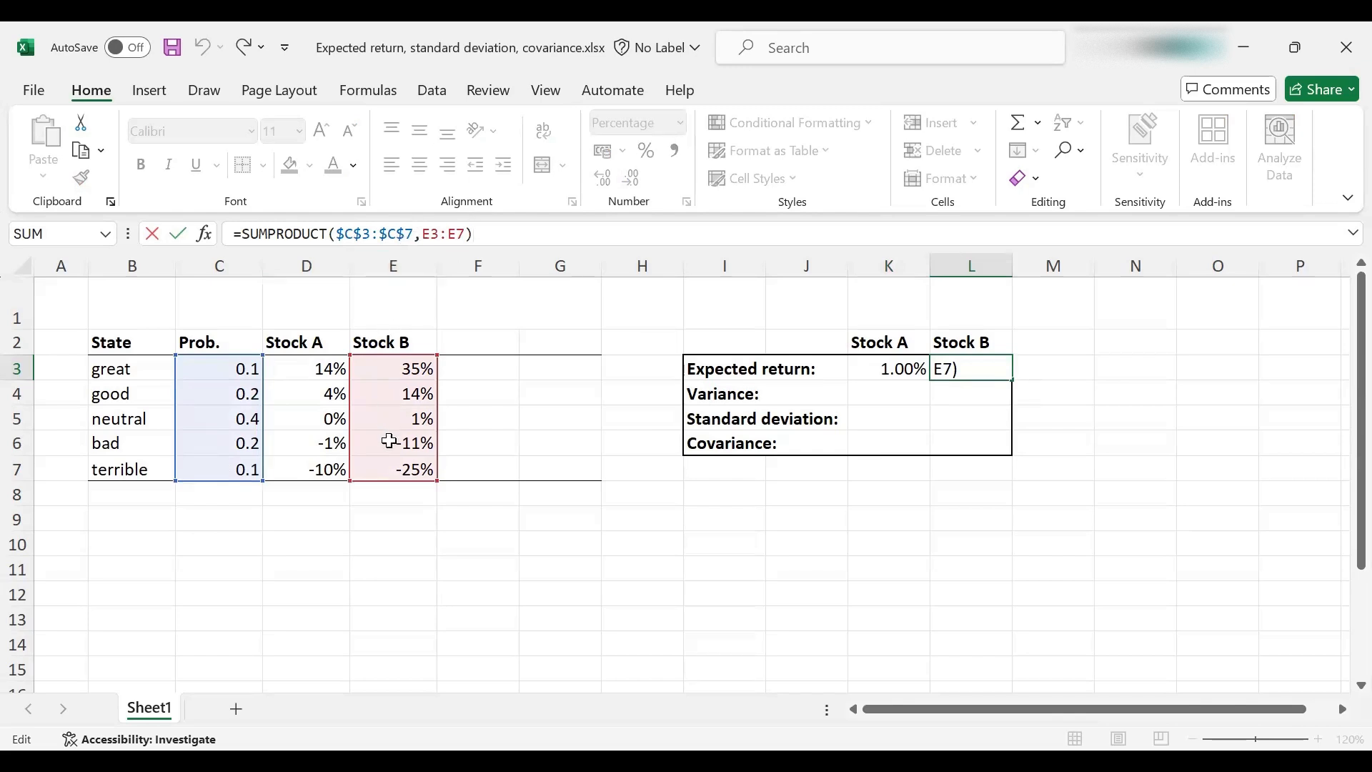
{"action": "mouse_move", "coordinate": [479, 327]}
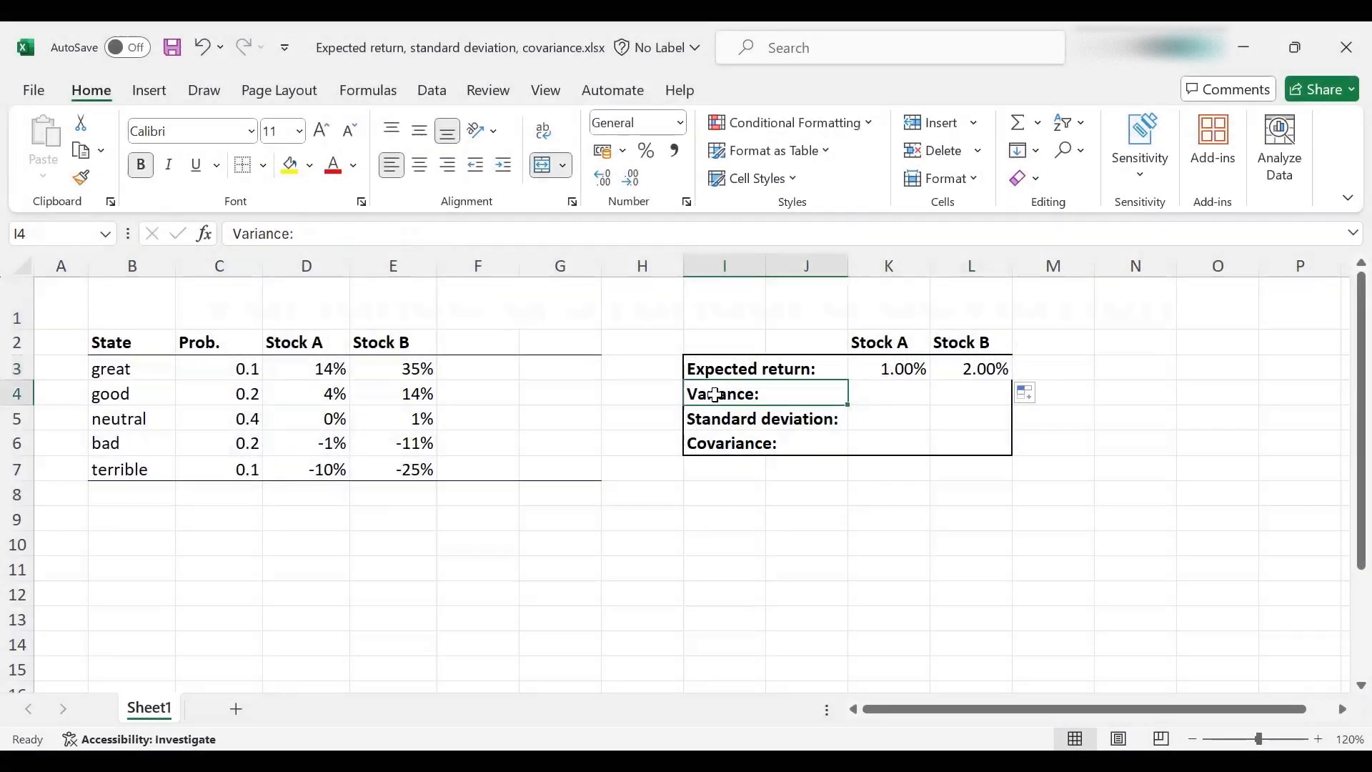
Select and copy the Stock A and Stock B headers in D2:E2.
{"action": "left_click", "coordinate": [722, 418]}
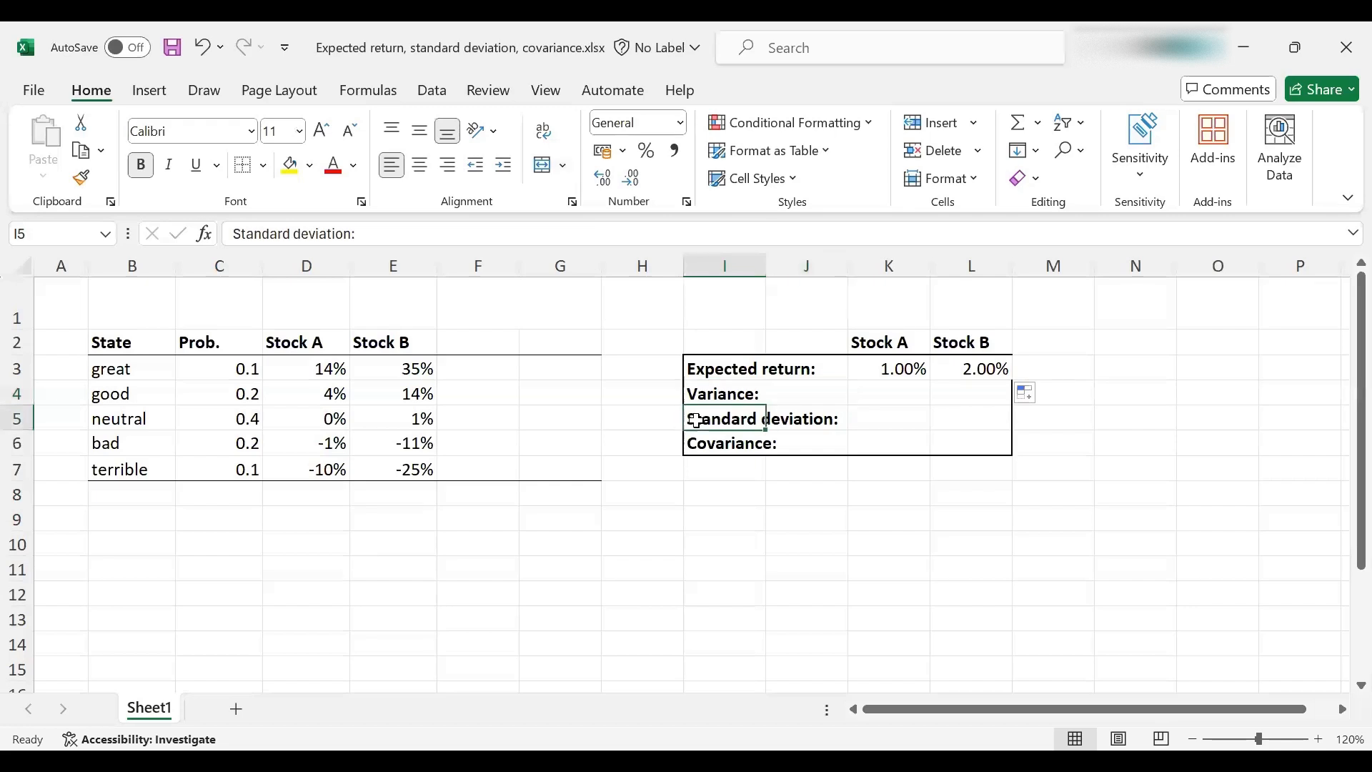
{"action": "mouse_move", "coordinate": [650, 429]}
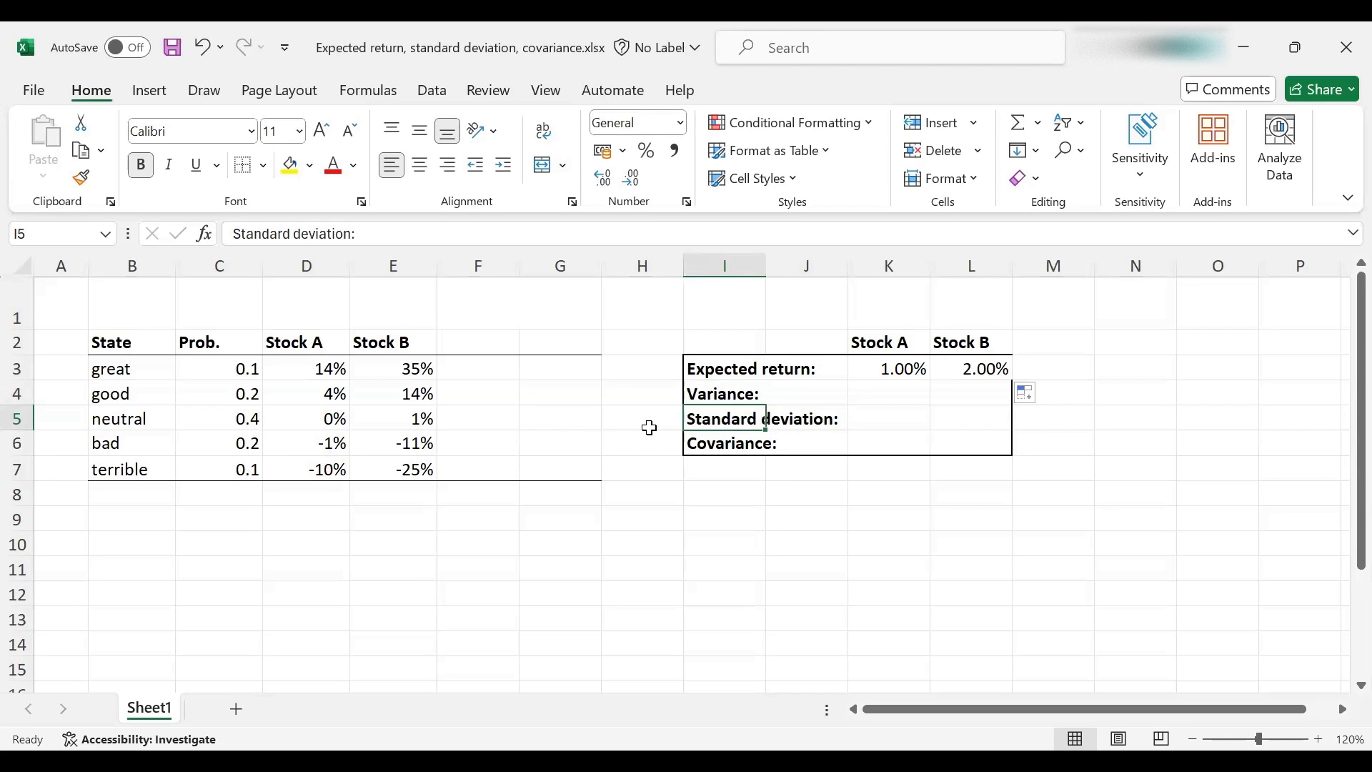
{"action": "mouse_move", "coordinate": [702, 372]}
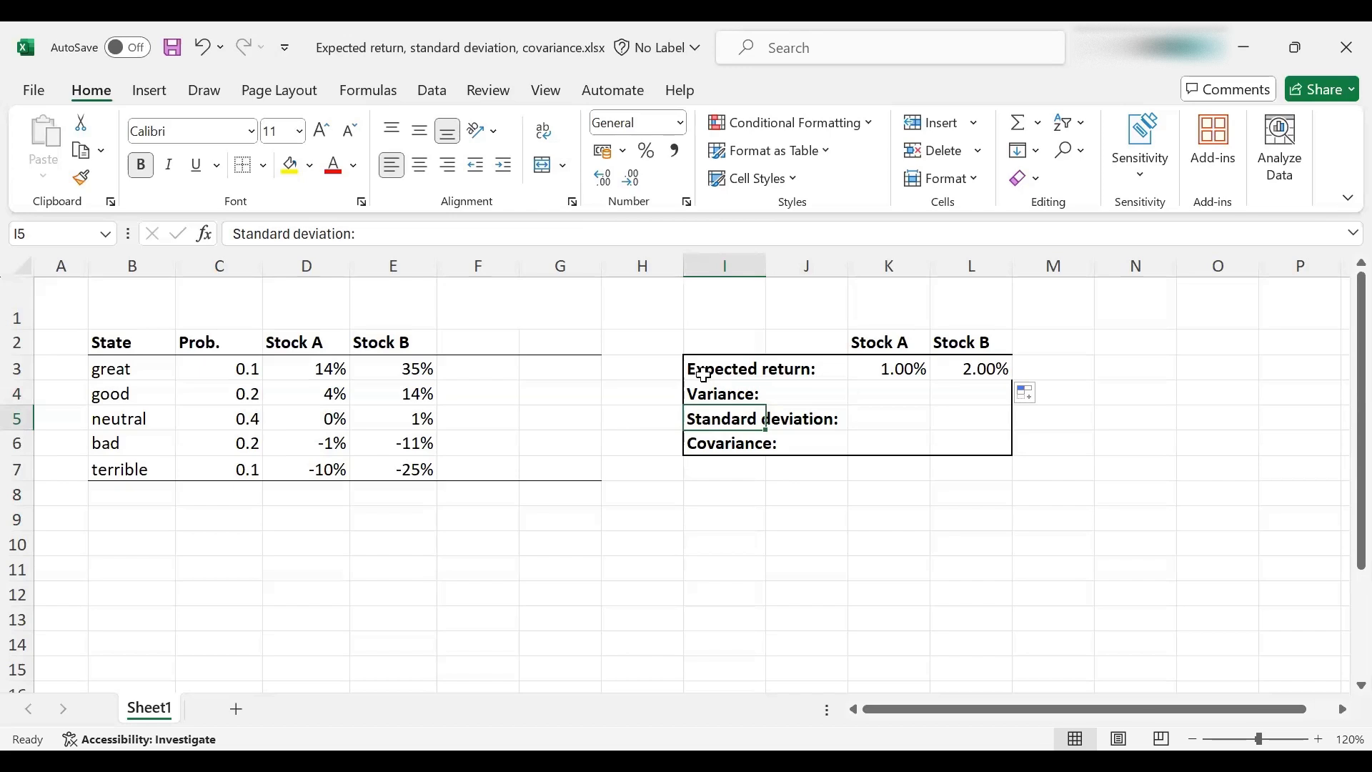
{"action": "left_click", "coordinate": [724, 368]}
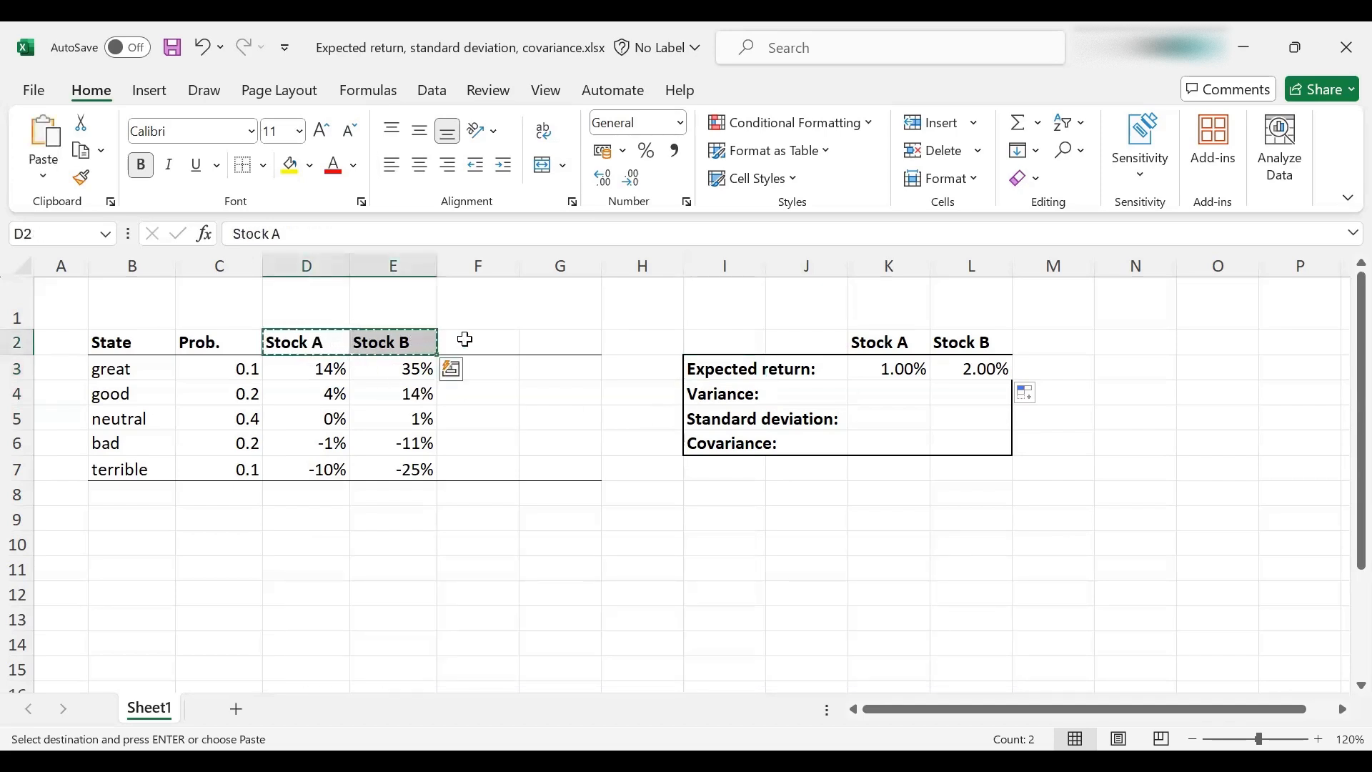
Paste the stock headers above columns F and G and enter =D3-K$3 in F3.
{"action": "left_click", "coordinate": [477, 369]}
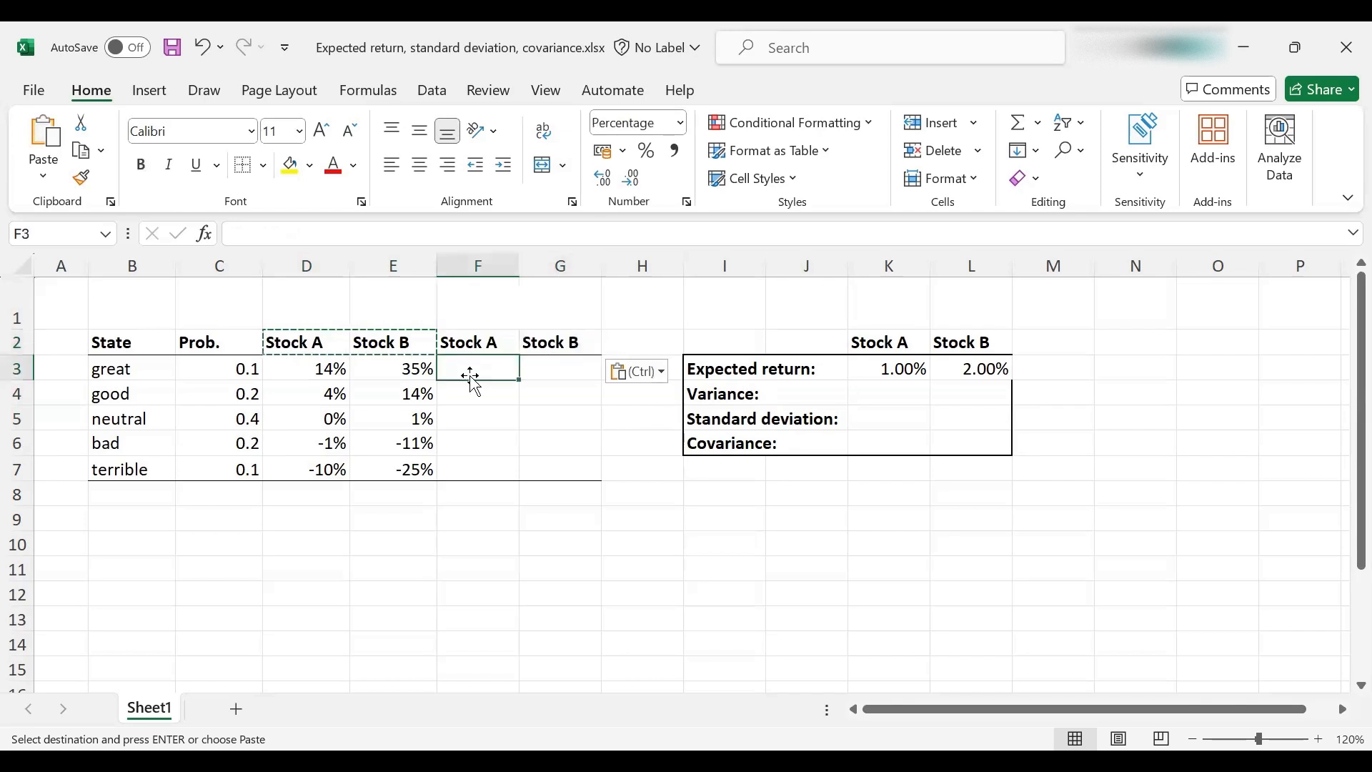
{"action": "type", "text": "="}
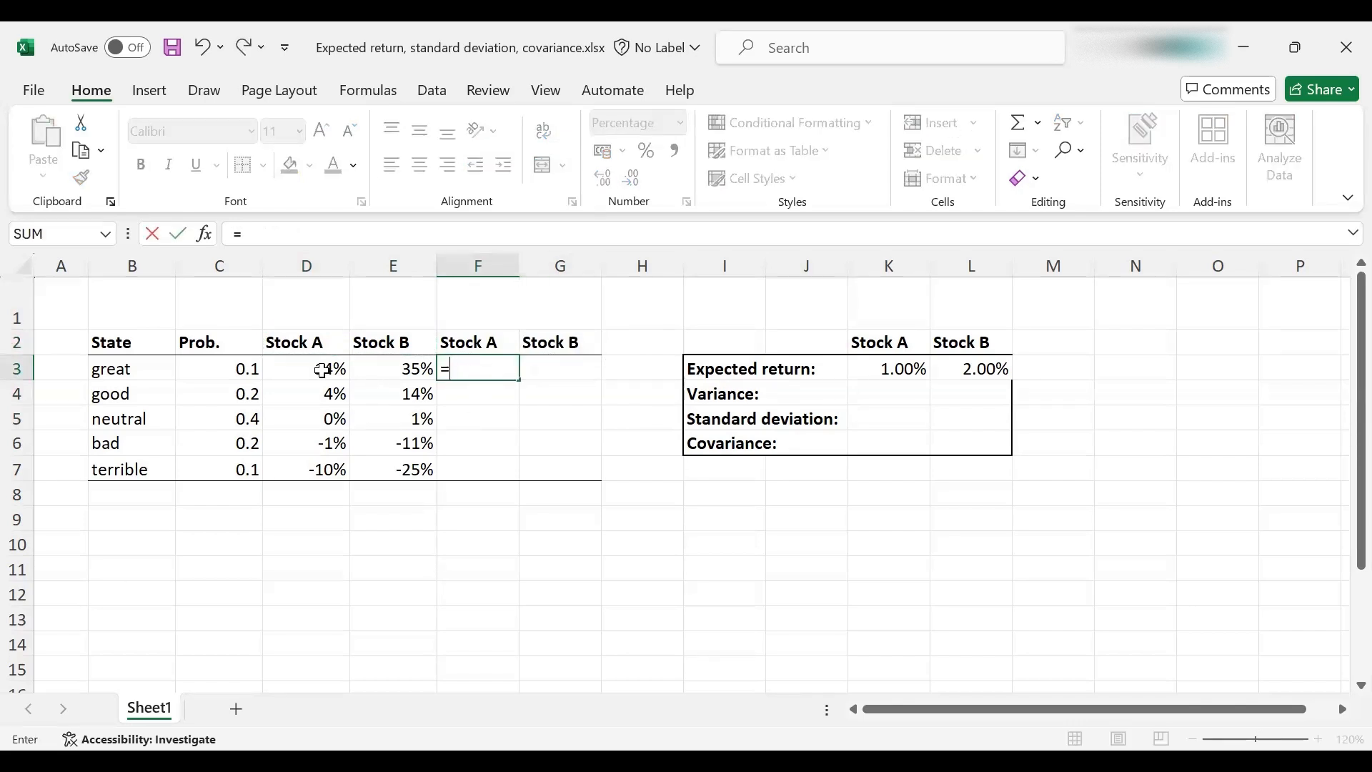
{"action": "left_click", "coordinate": [305, 368]}
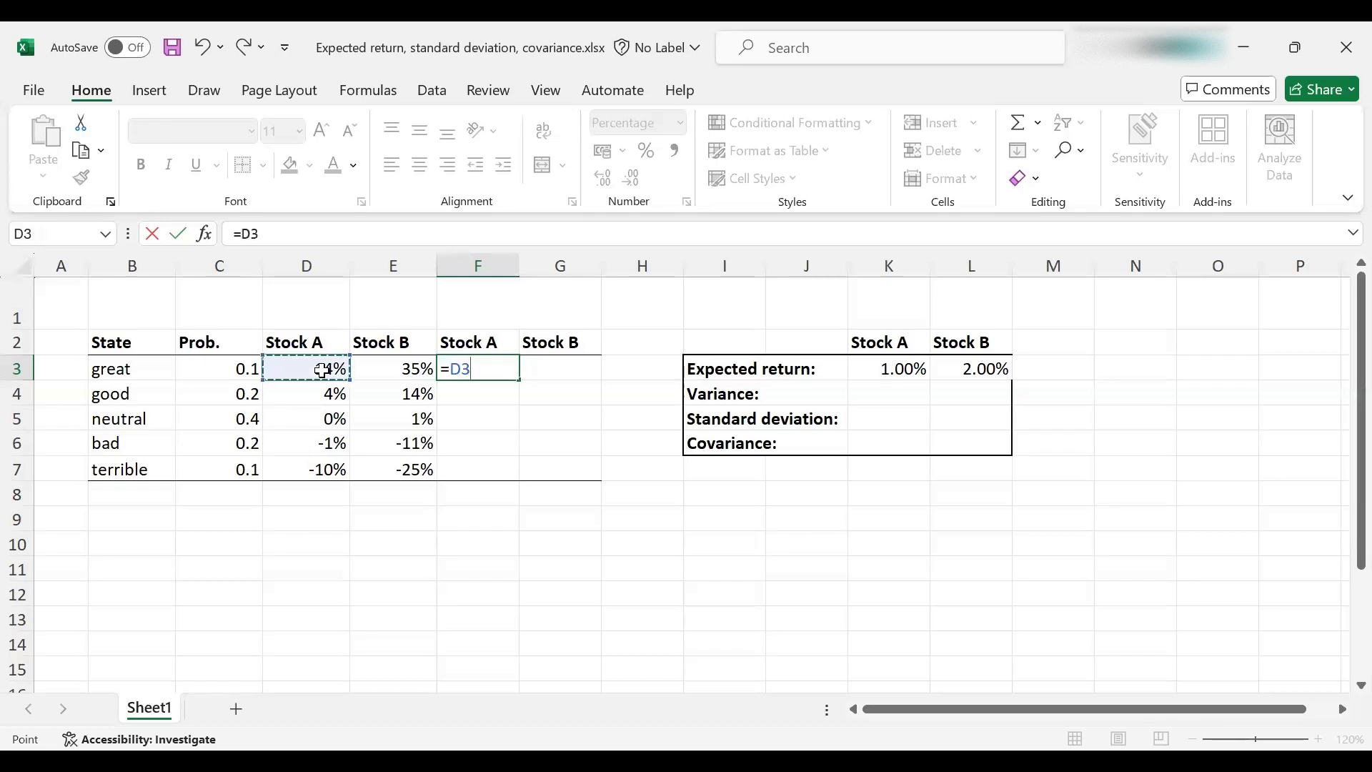
{"action": "type", "text": "-"}
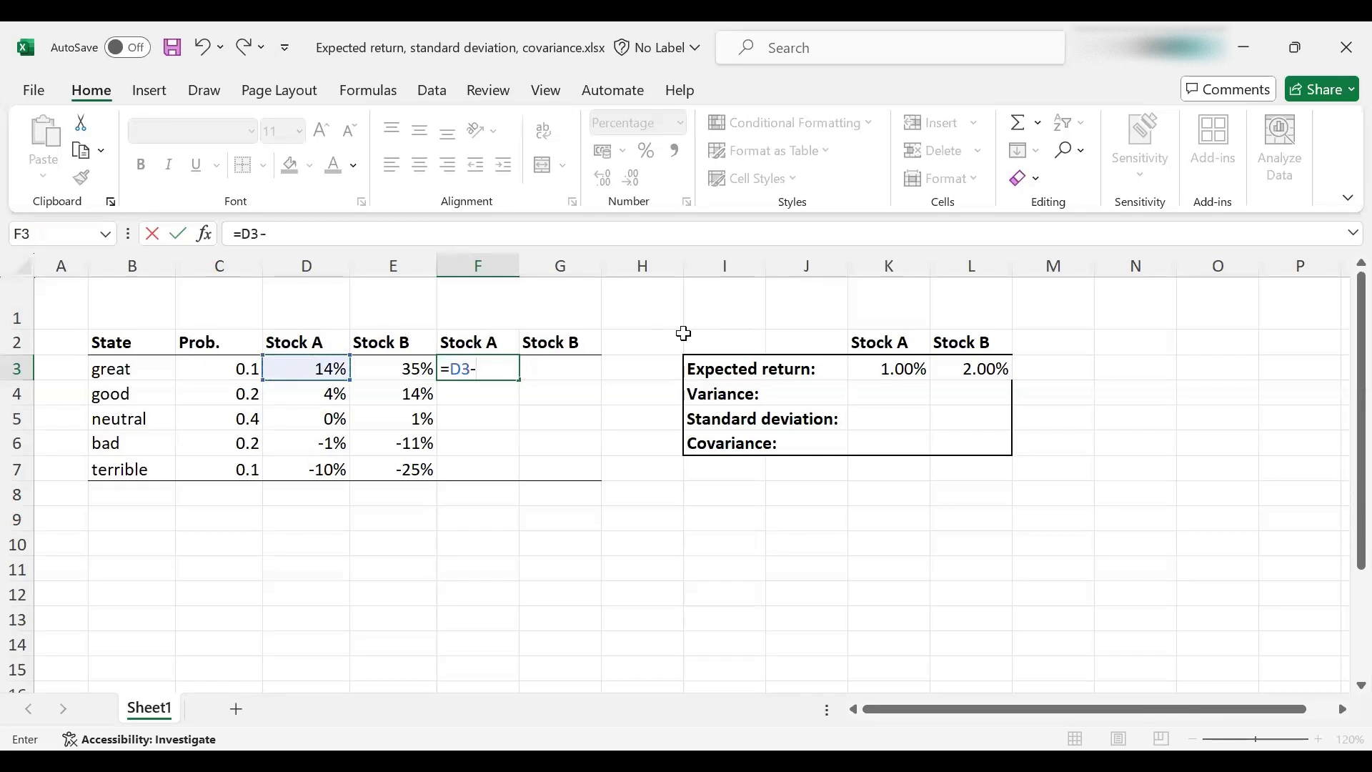
{"action": "left_click", "coordinate": [887, 369]}
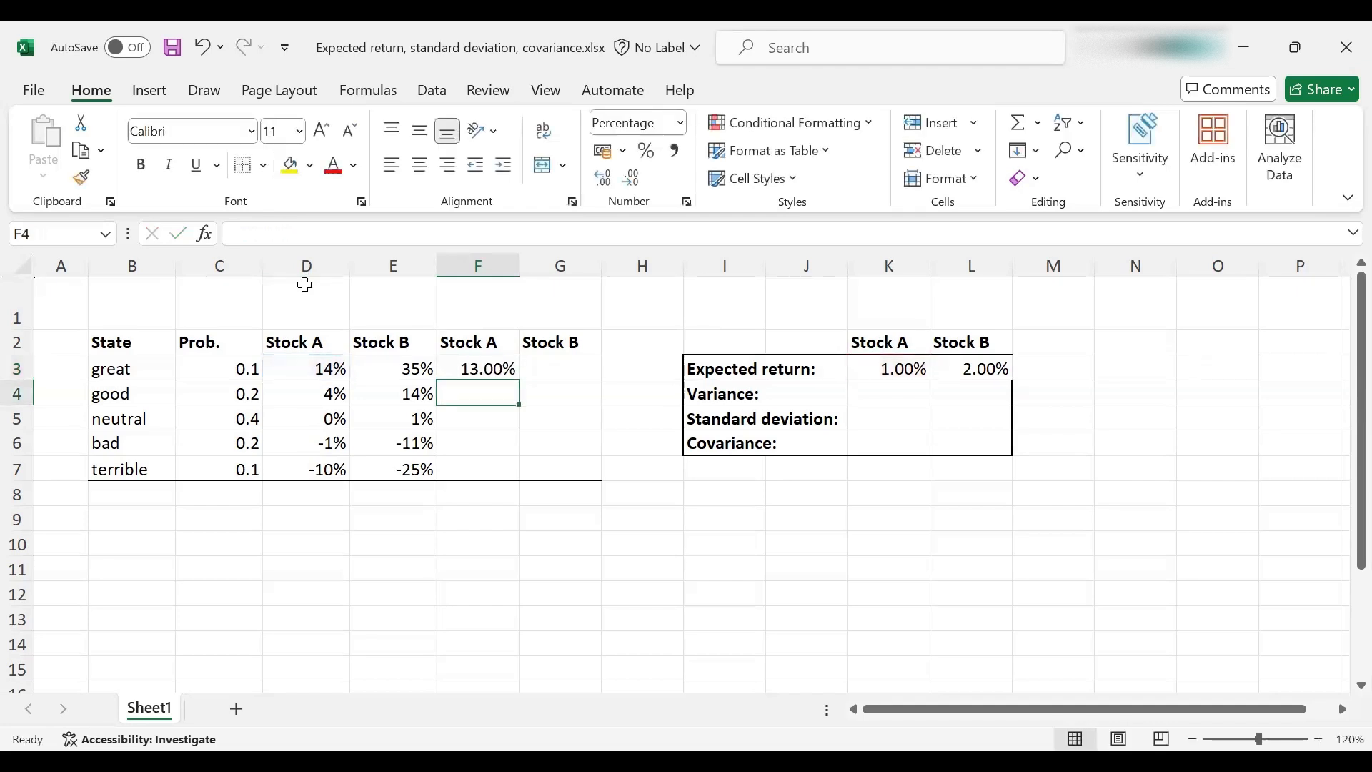
Fill the deviation formula down to F7 and check values 13.00% through -11.00%.
{"action": "left_click", "coordinate": [477, 369]}
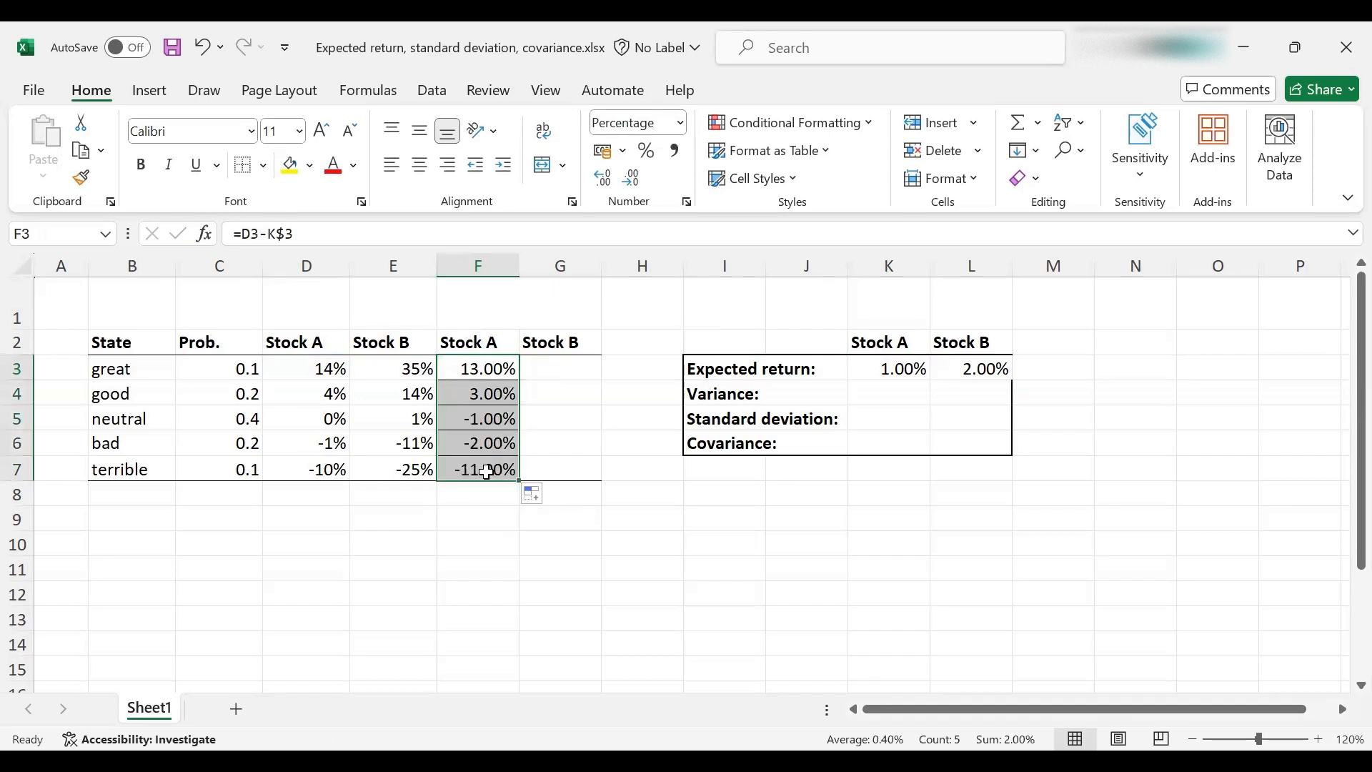
{"action": "left_click", "coordinate": [476, 469]}
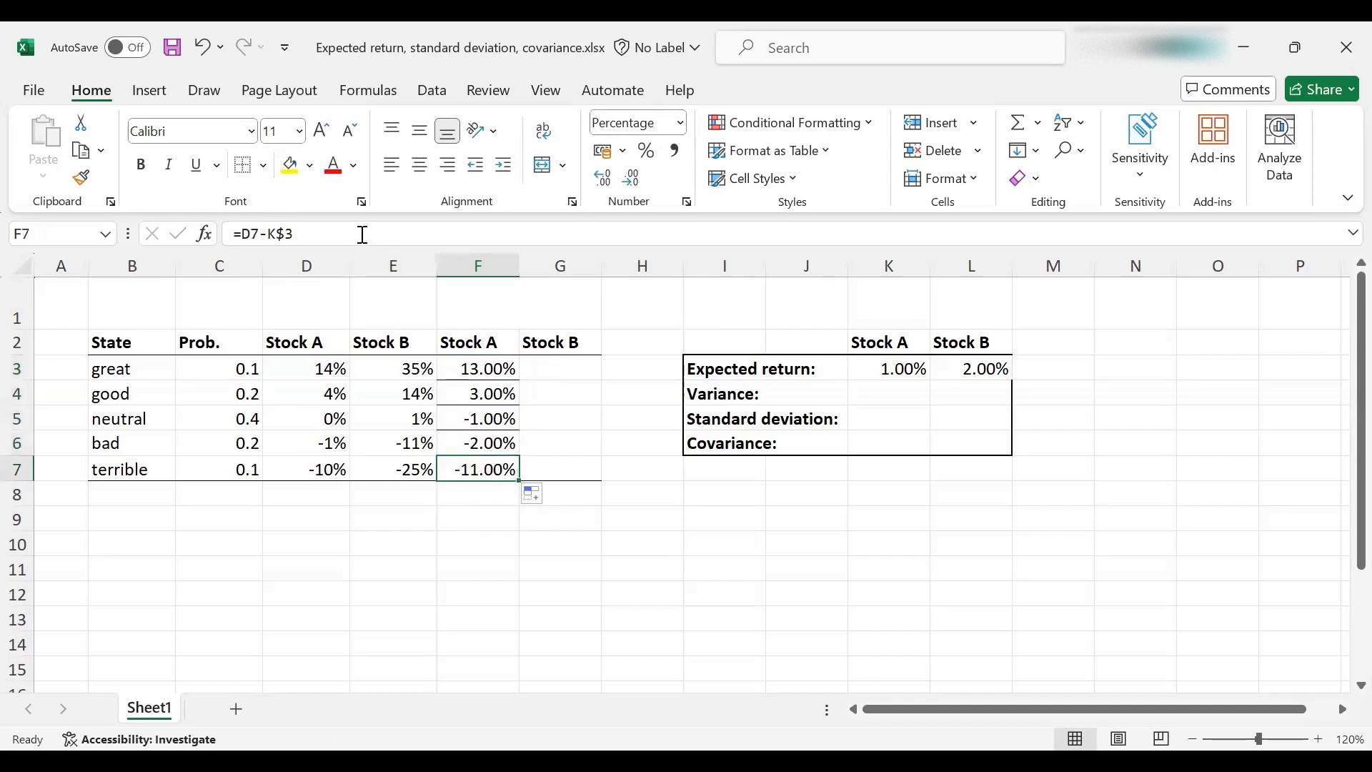
{"action": "double_click", "coordinate": [476, 469]}
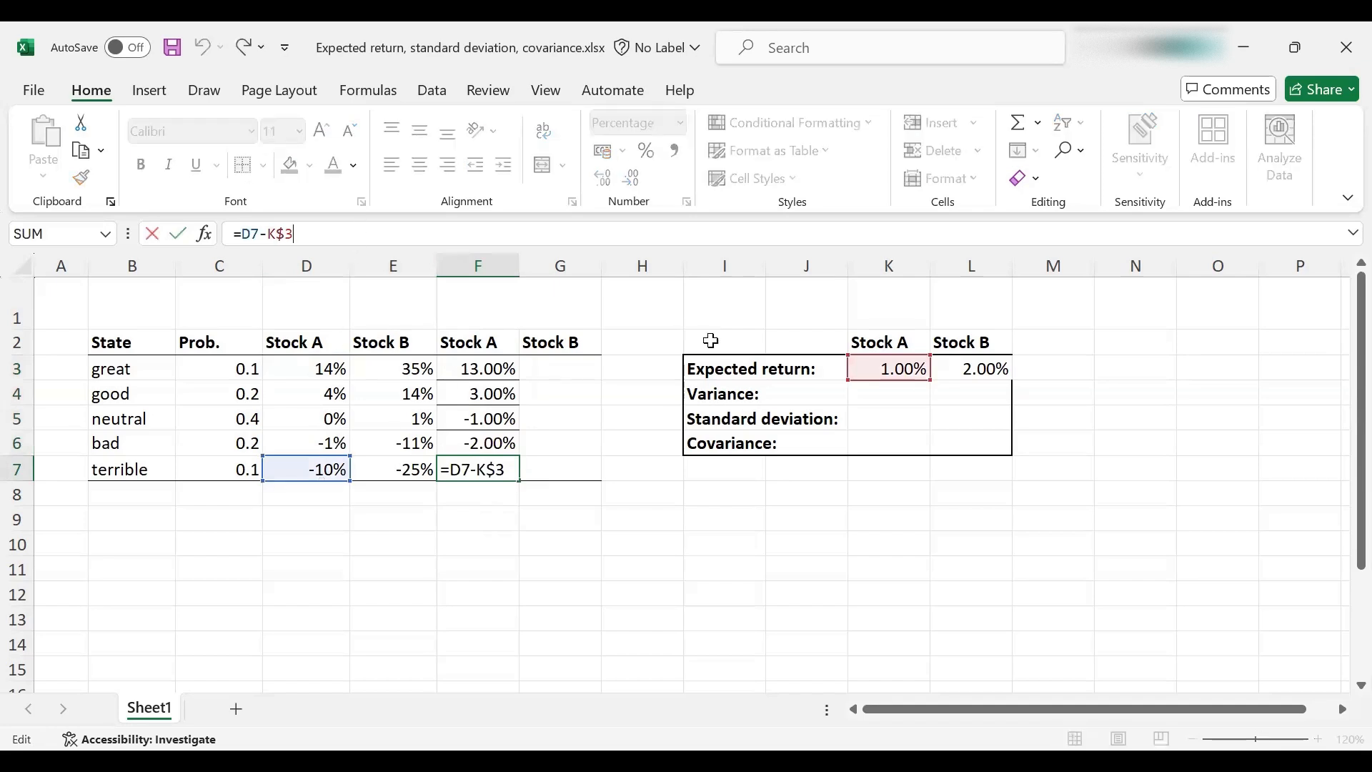
{"action": "mouse_move", "coordinate": [373, 491]}
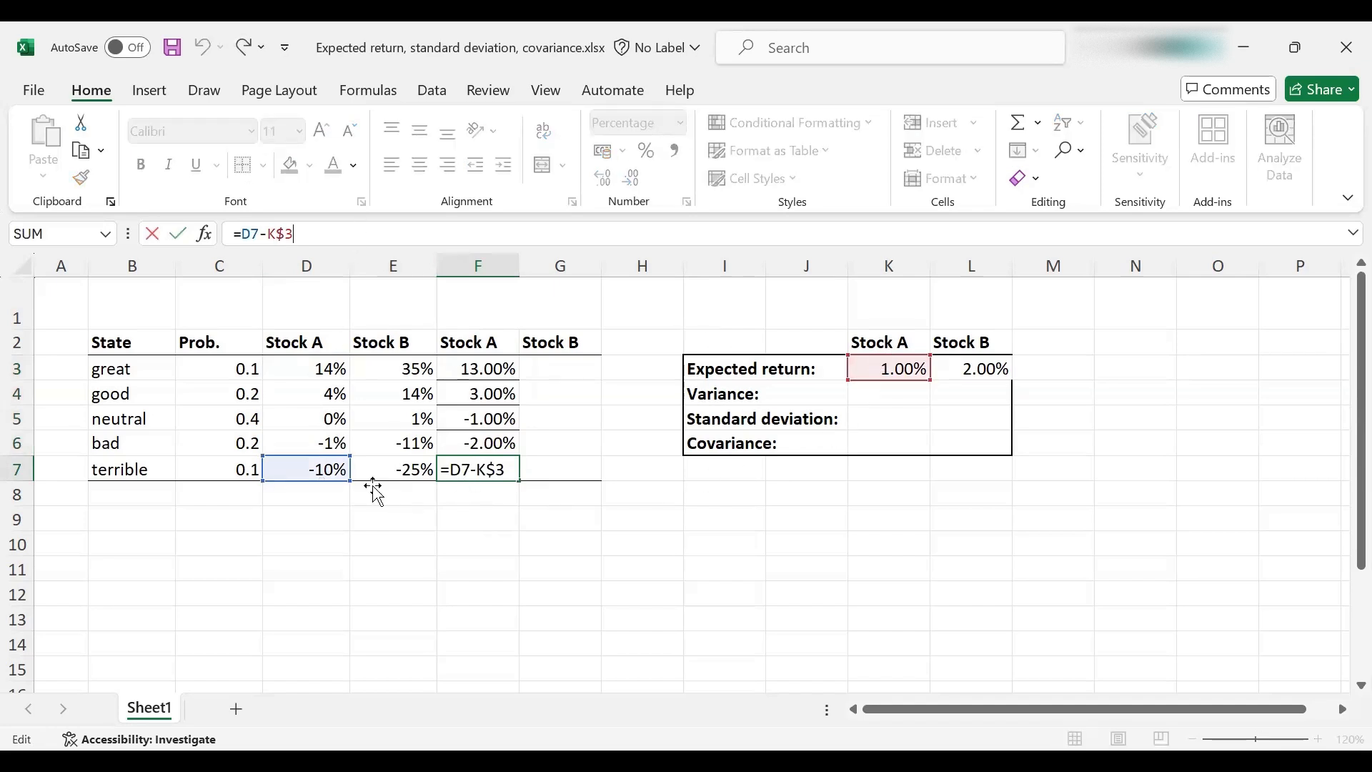
{"action": "key", "text": "Return"}
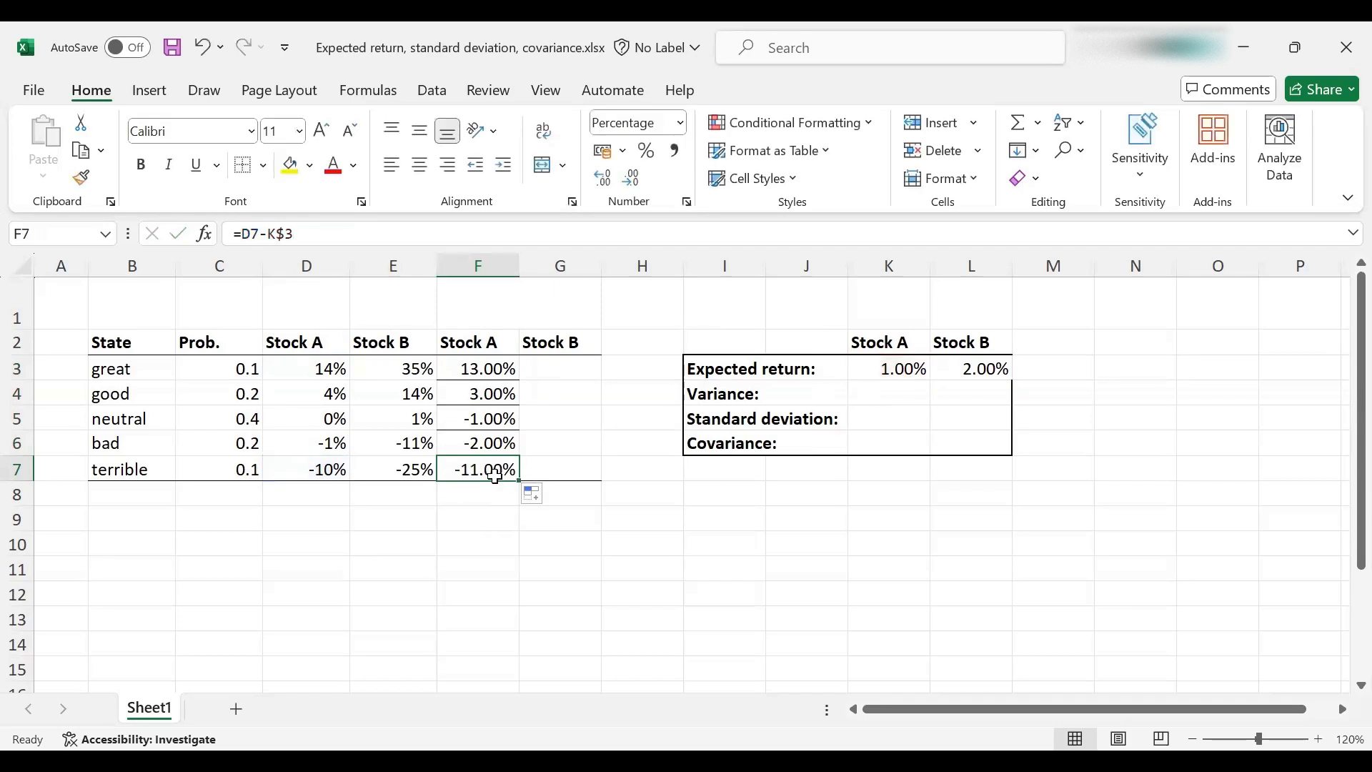
{"action": "mouse_move", "coordinate": [518, 417]}
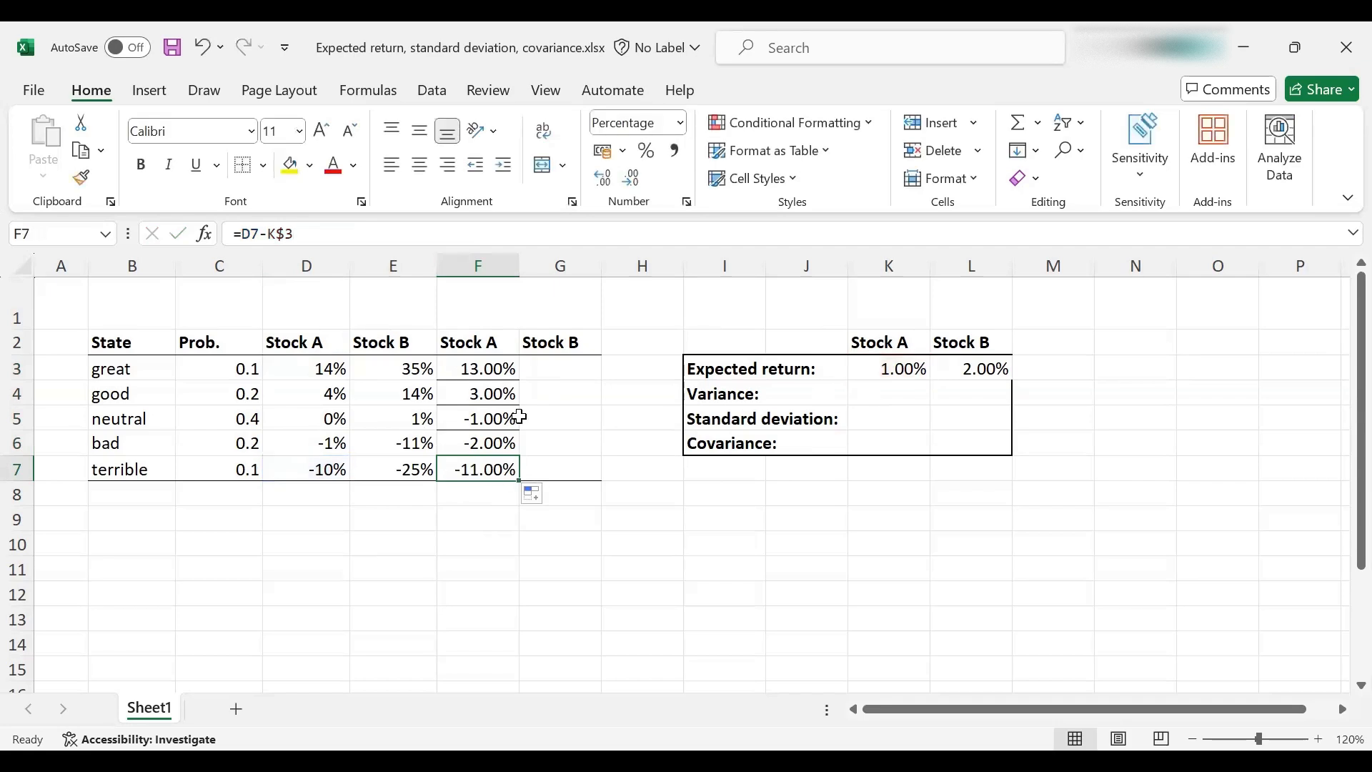
{"action": "left_click", "coordinate": [477, 419]}
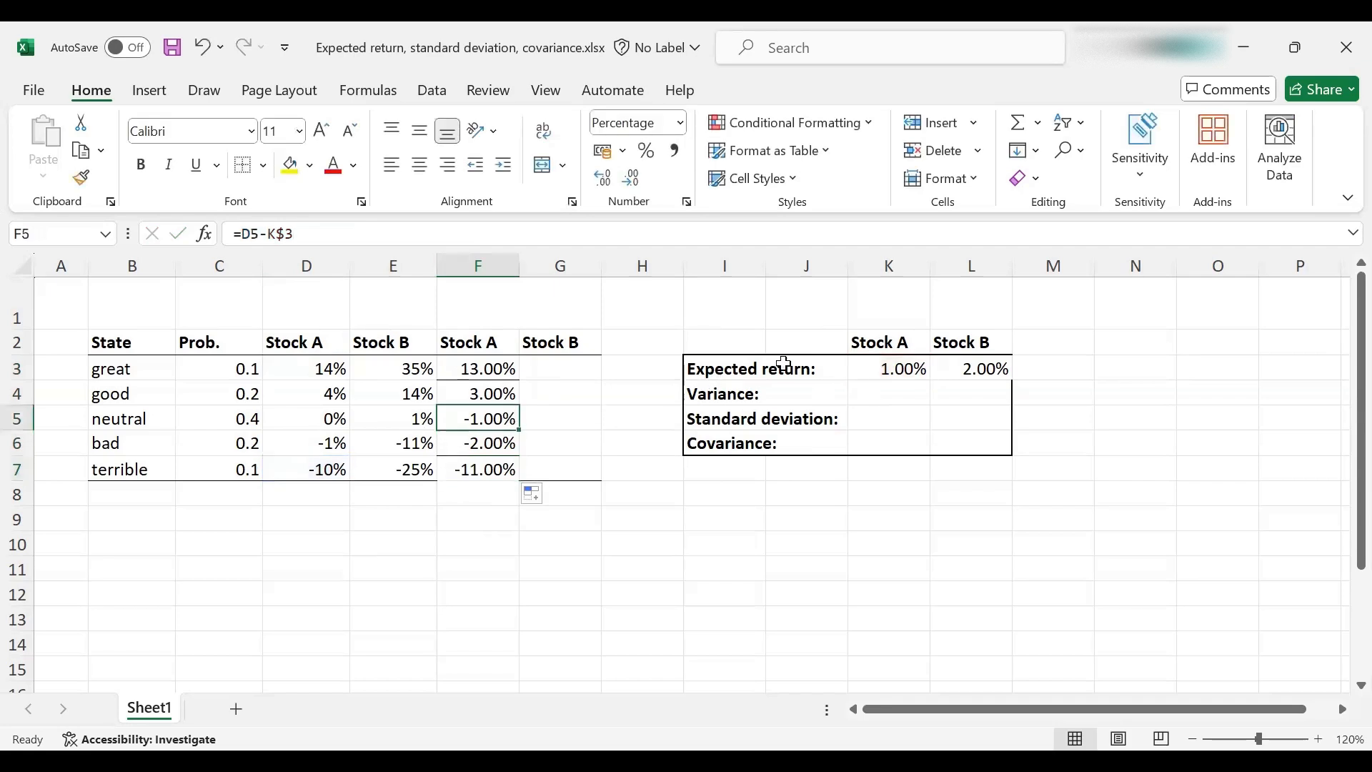
{"action": "mouse_move", "coordinate": [490, 479]}
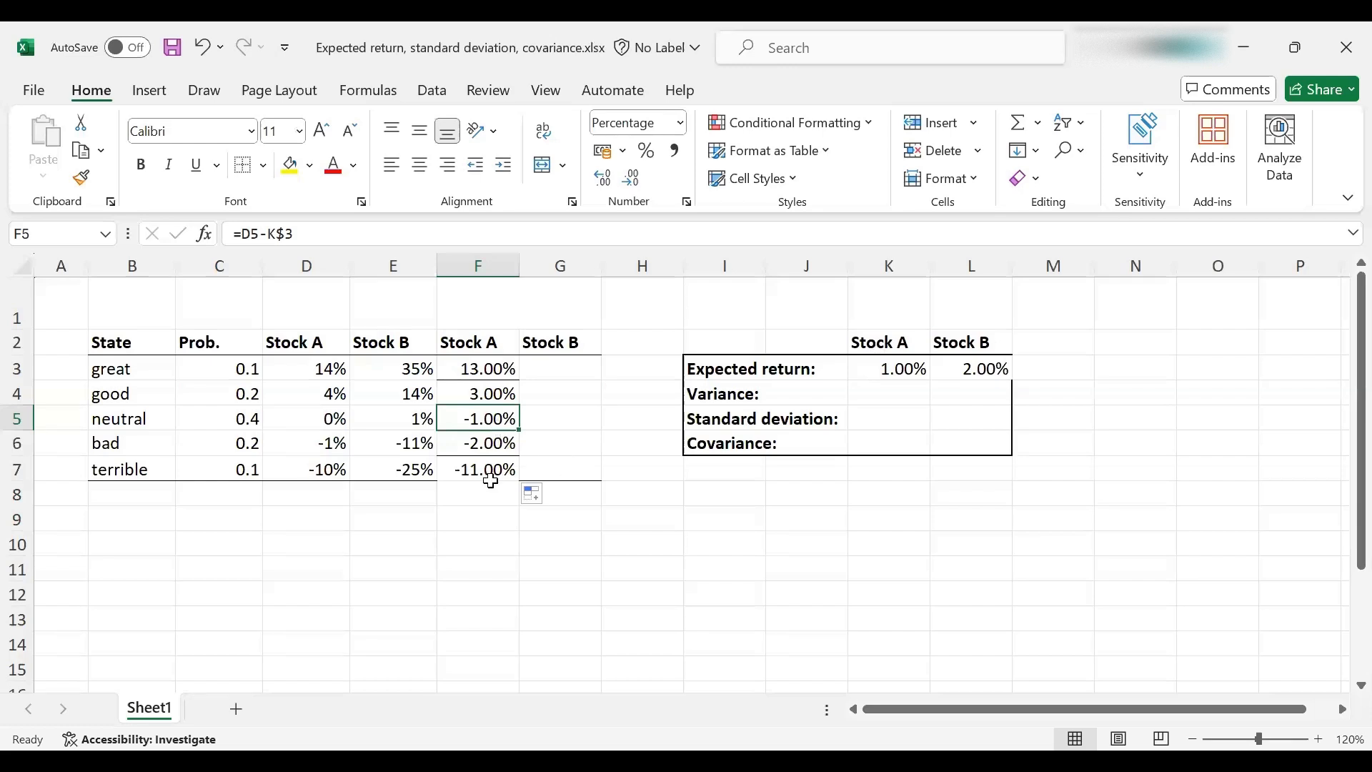
{"action": "left_click", "coordinate": [477, 495]}
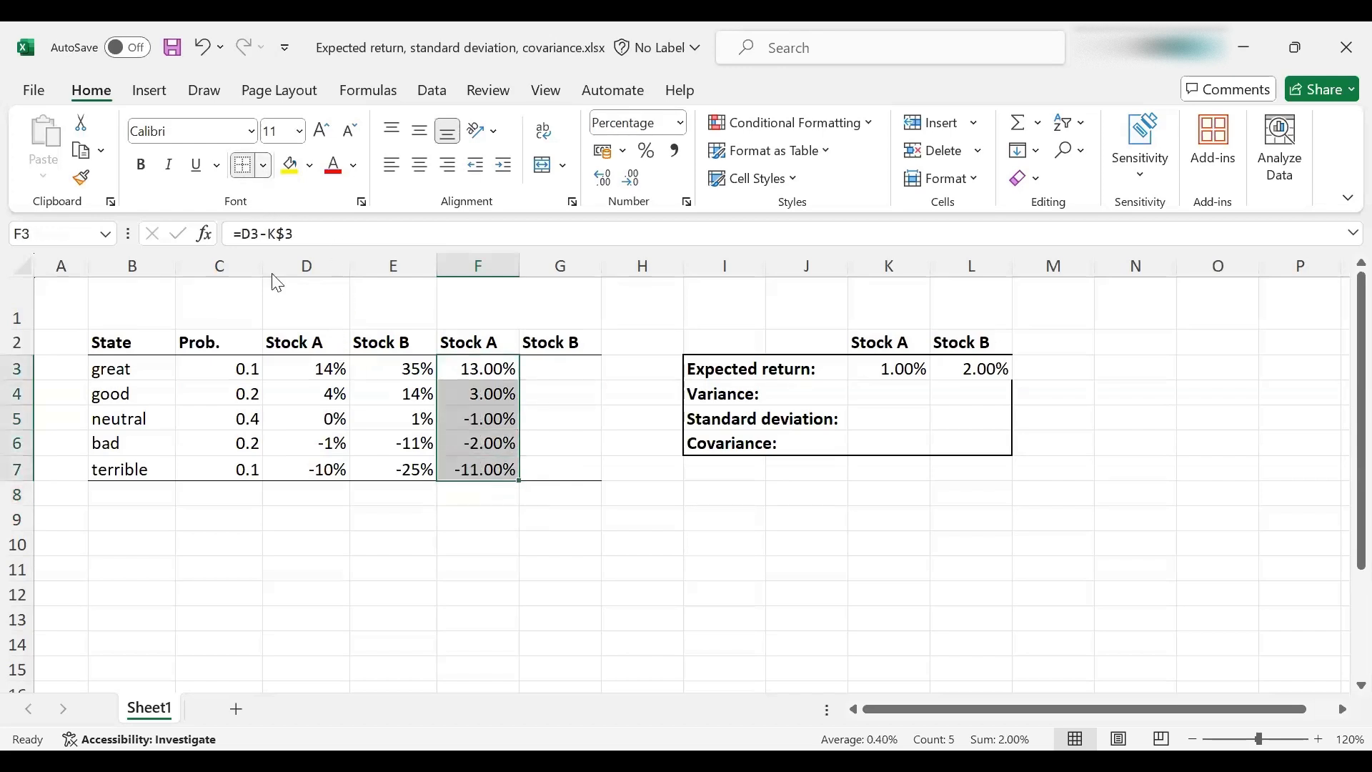
Enter =E3-L$3 in G3 and fill to G7, giving 33.00% through -27.00%.
{"action": "left_click", "coordinate": [264, 165]}
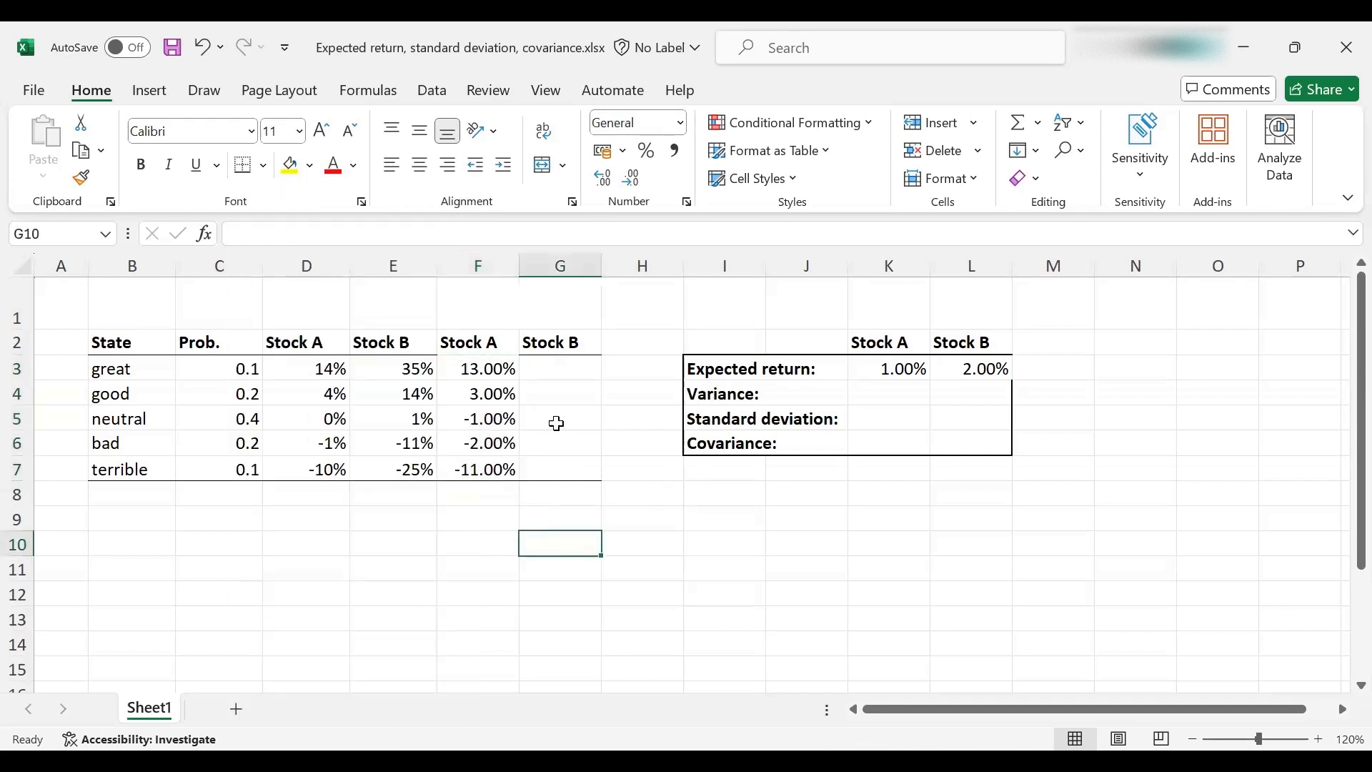
{"action": "left_click", "coordinate": [477, 342]}
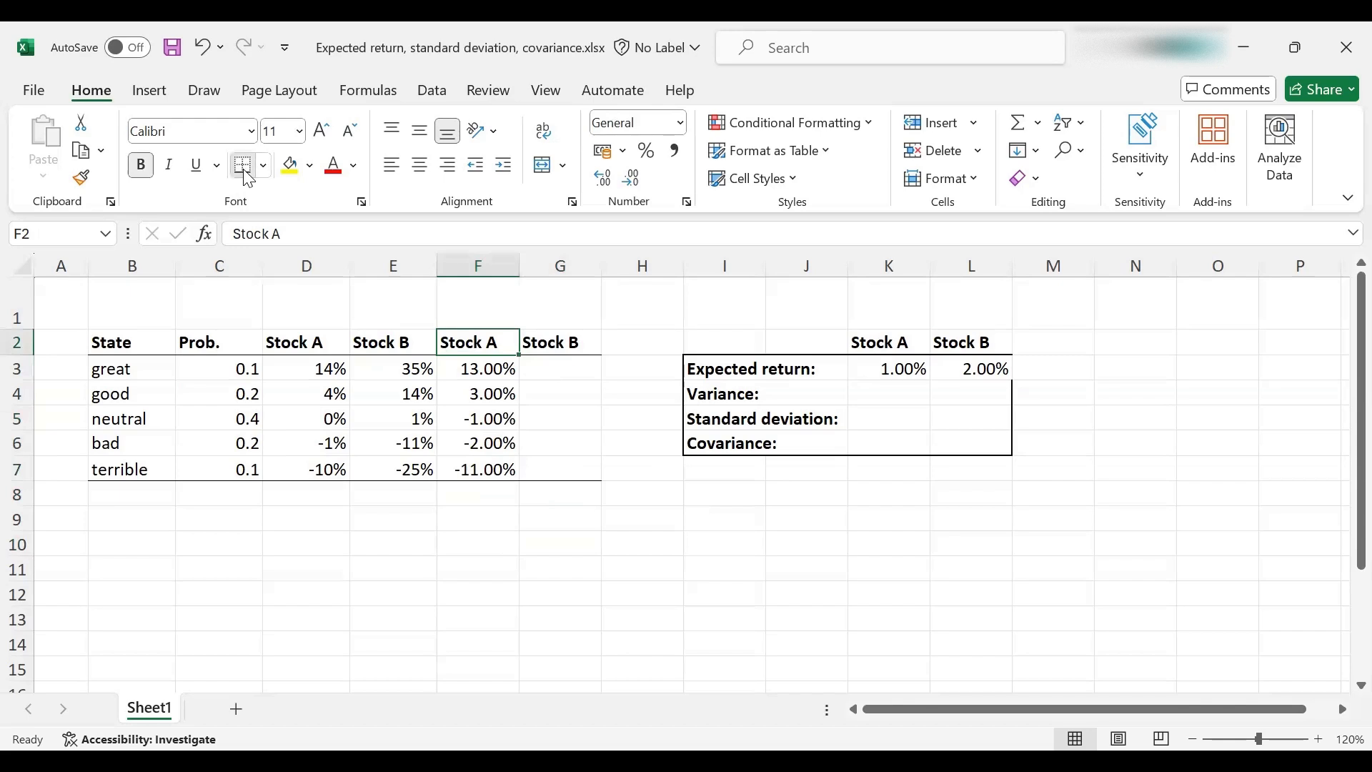
{"action": "left_click", "coordinate": [479, 543]}
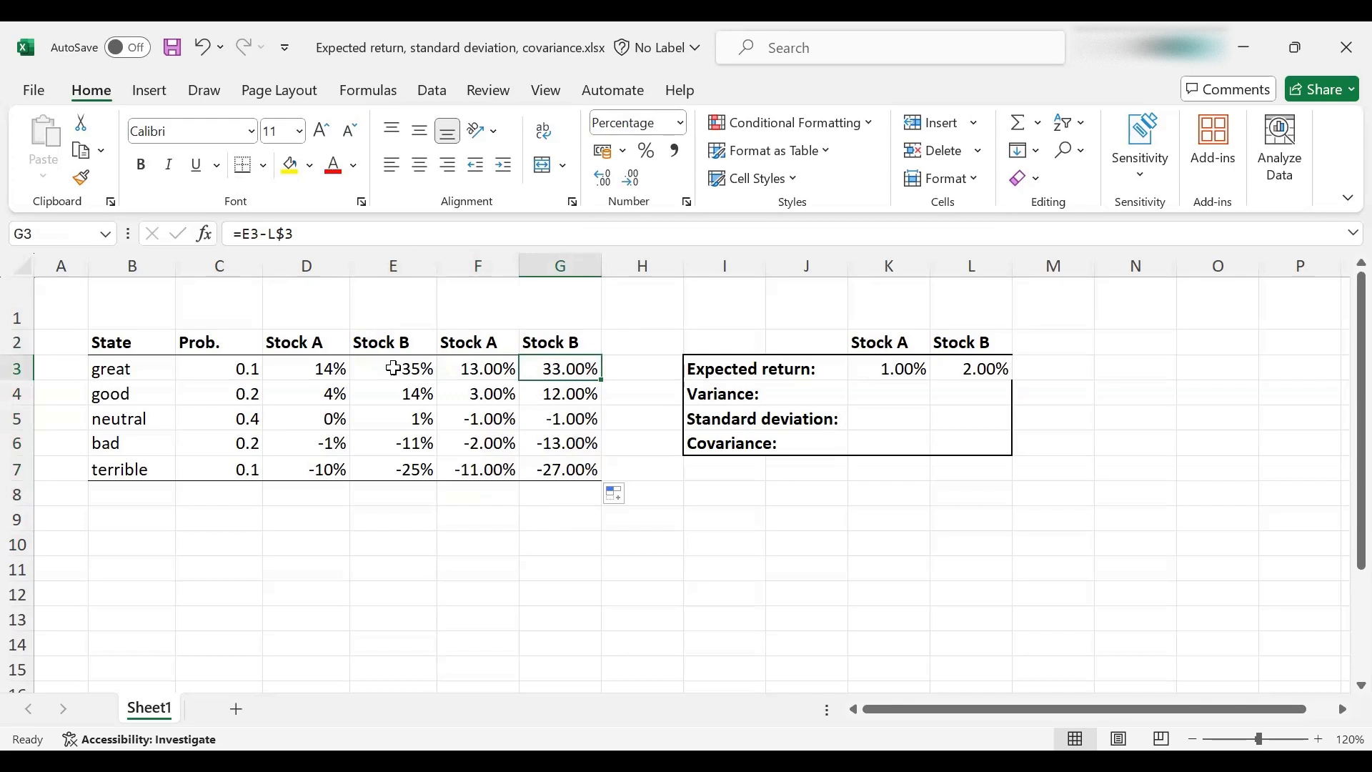
{"action": "mouse_move", "coordinate": [908, 340]}
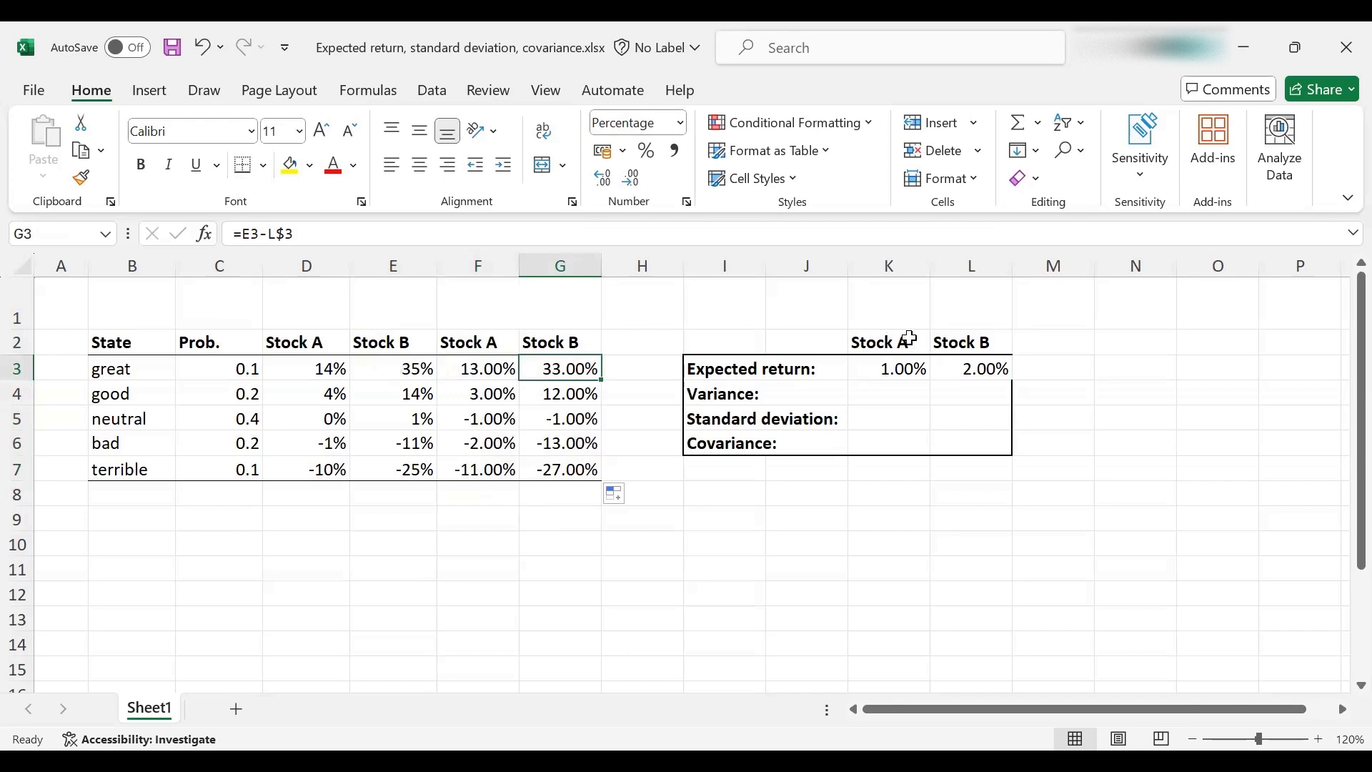
{"action": "mouse_move", "coordinate": [393, 236]}
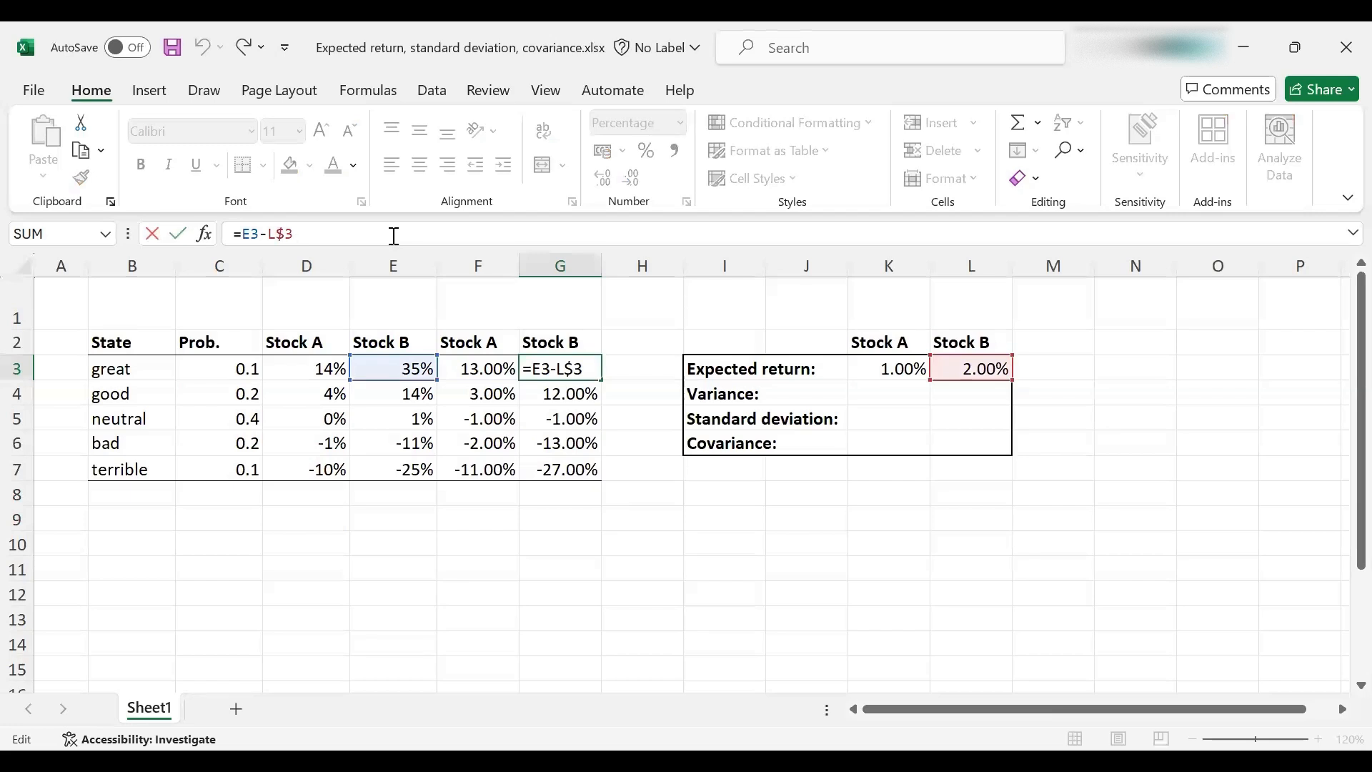
Type 'deviations from the mean' into merged cell F1:G1.
{"action": "key", "text": "Return"}
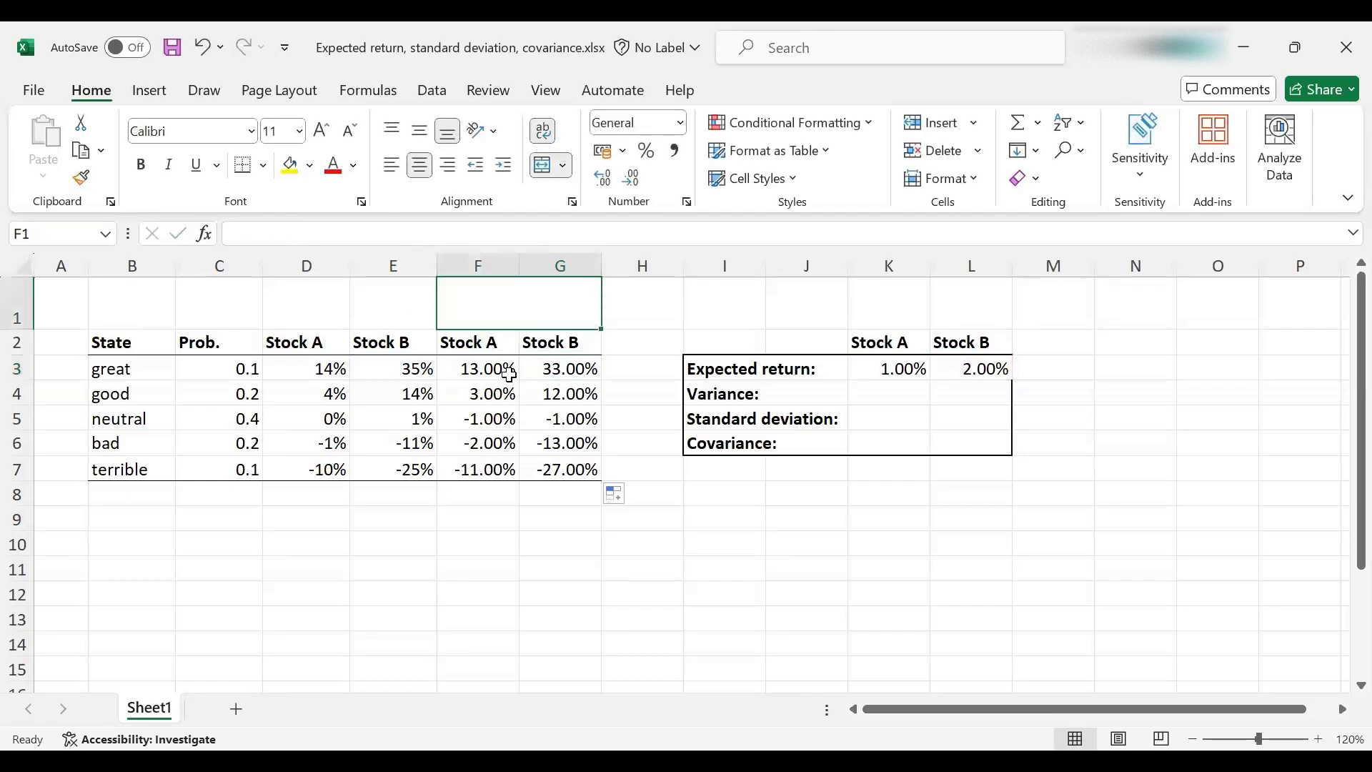
{"action": "type", "text": "deviat"}
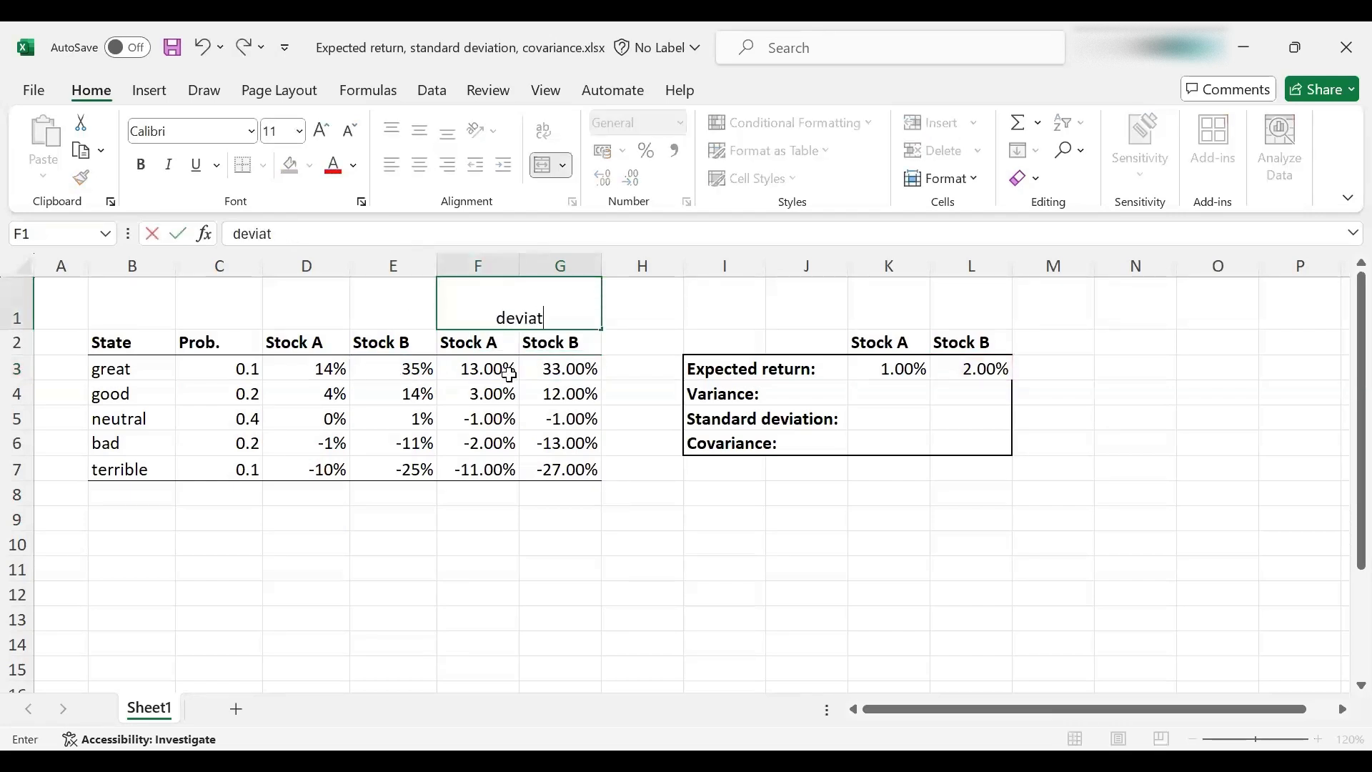
{"action": "type", "text": "ions from the"}
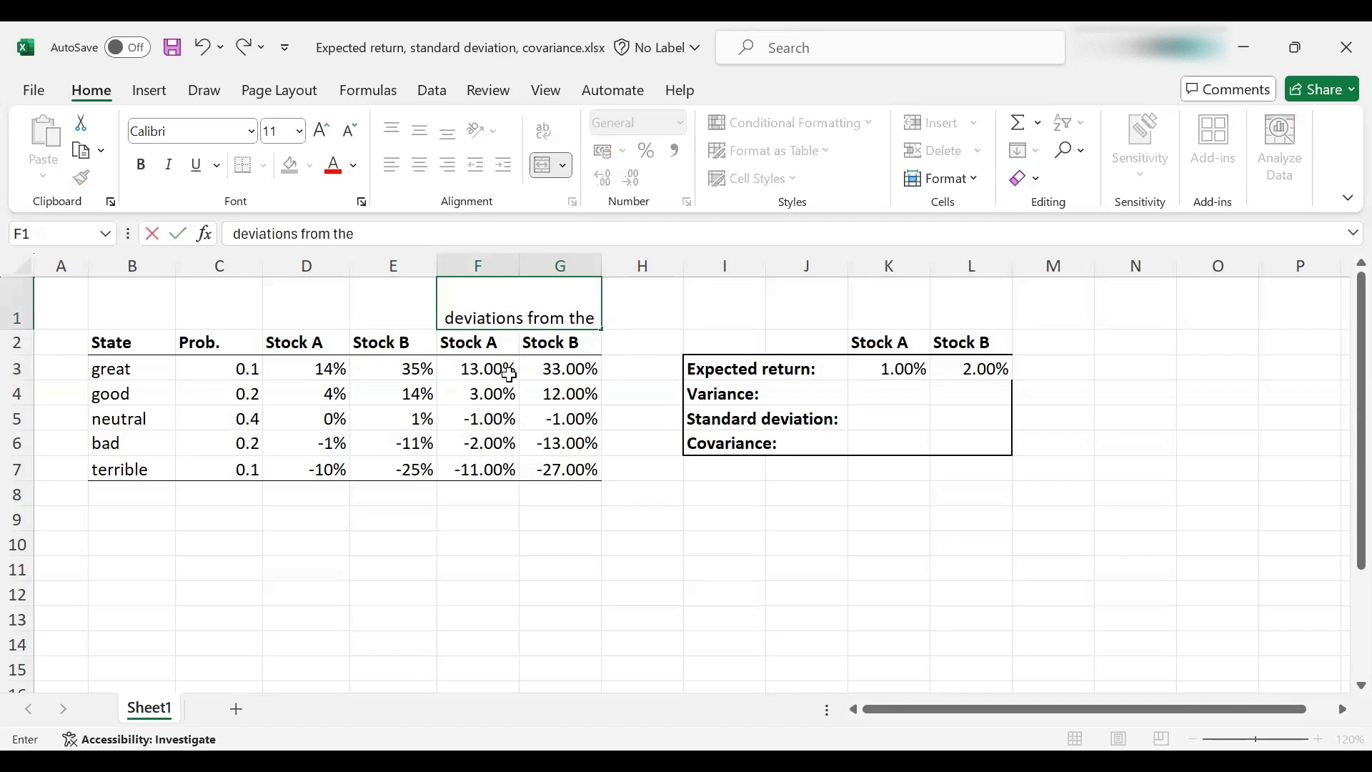
{"action": "key", "text": "Return"}
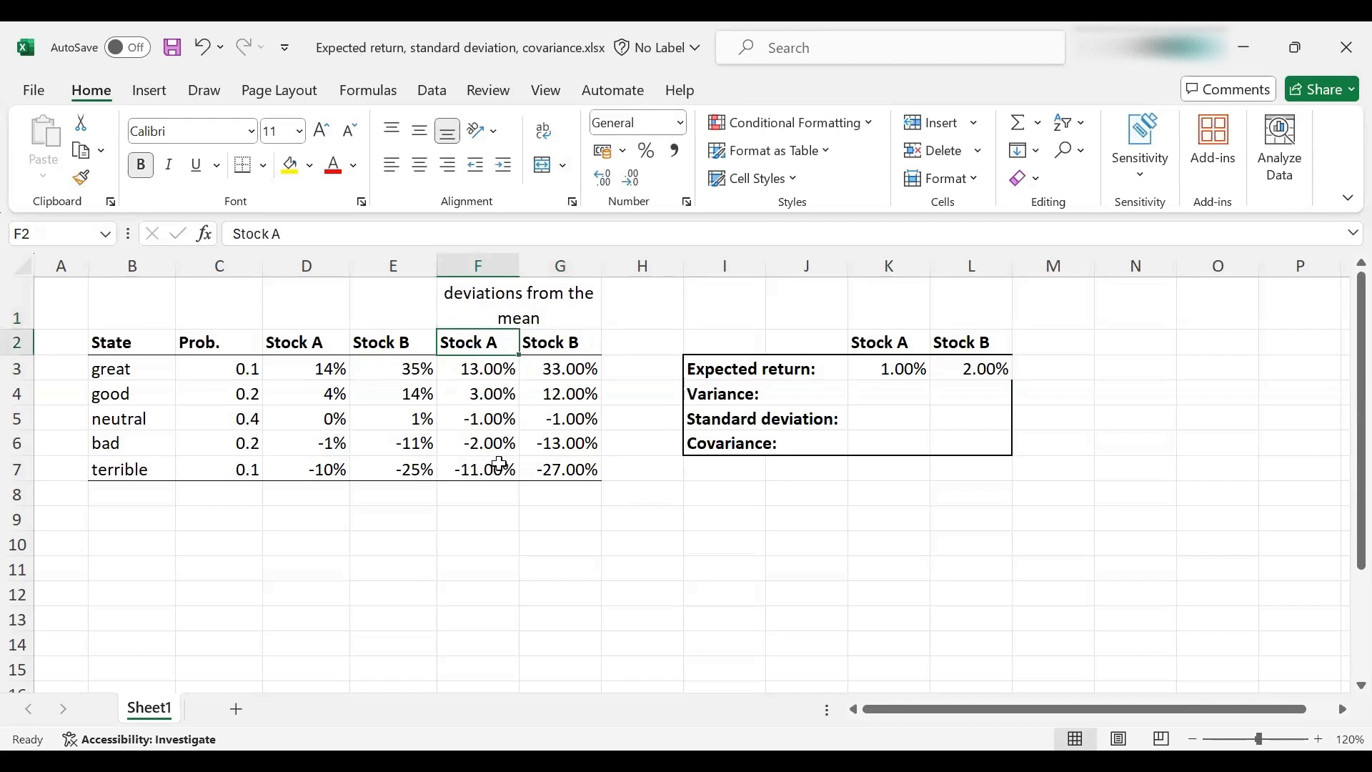
{"action": "mouse_move", "coordinate": [886, 380]}
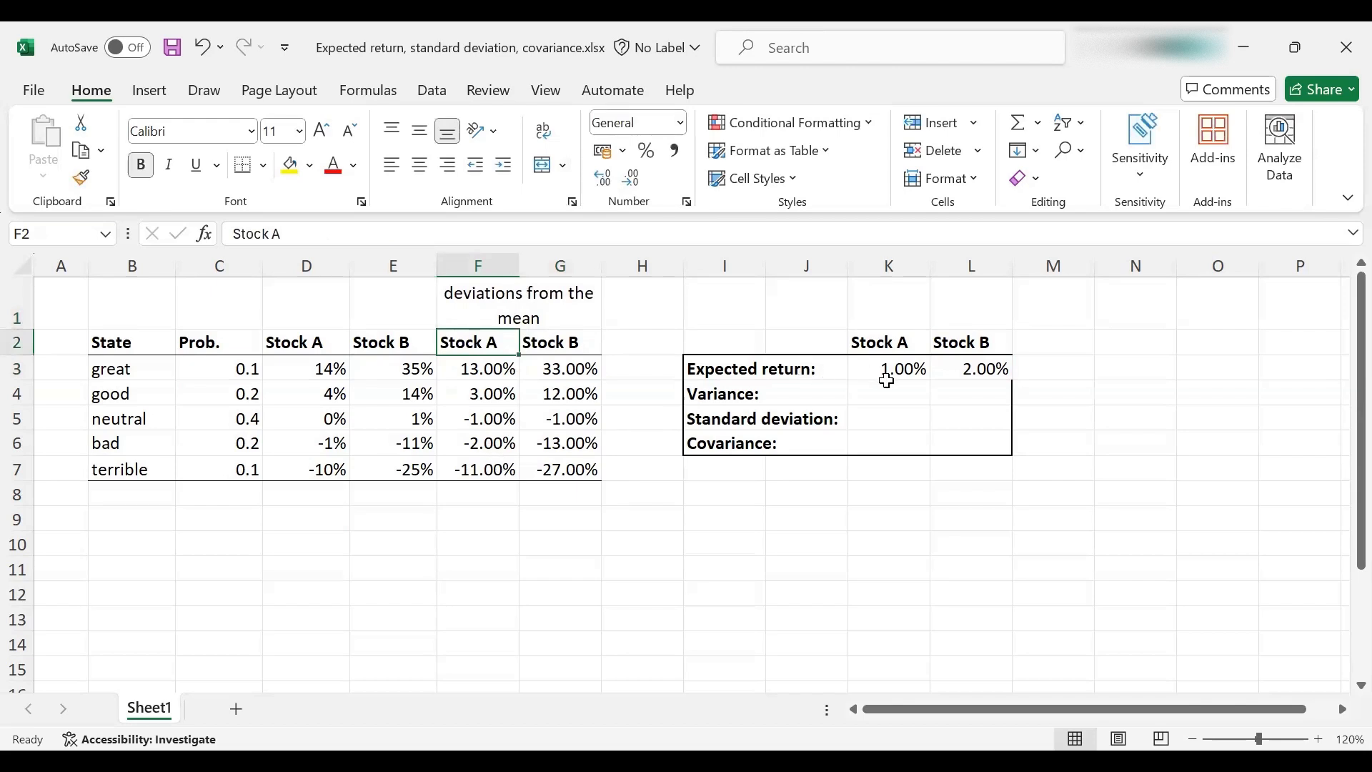
Enter =SUMPRODUCT($C$3:$C$7,F3:F7,F3:F7) in K4 for Stock A's variance.
{"action": "left_click", "coordinate": [887, 393]}
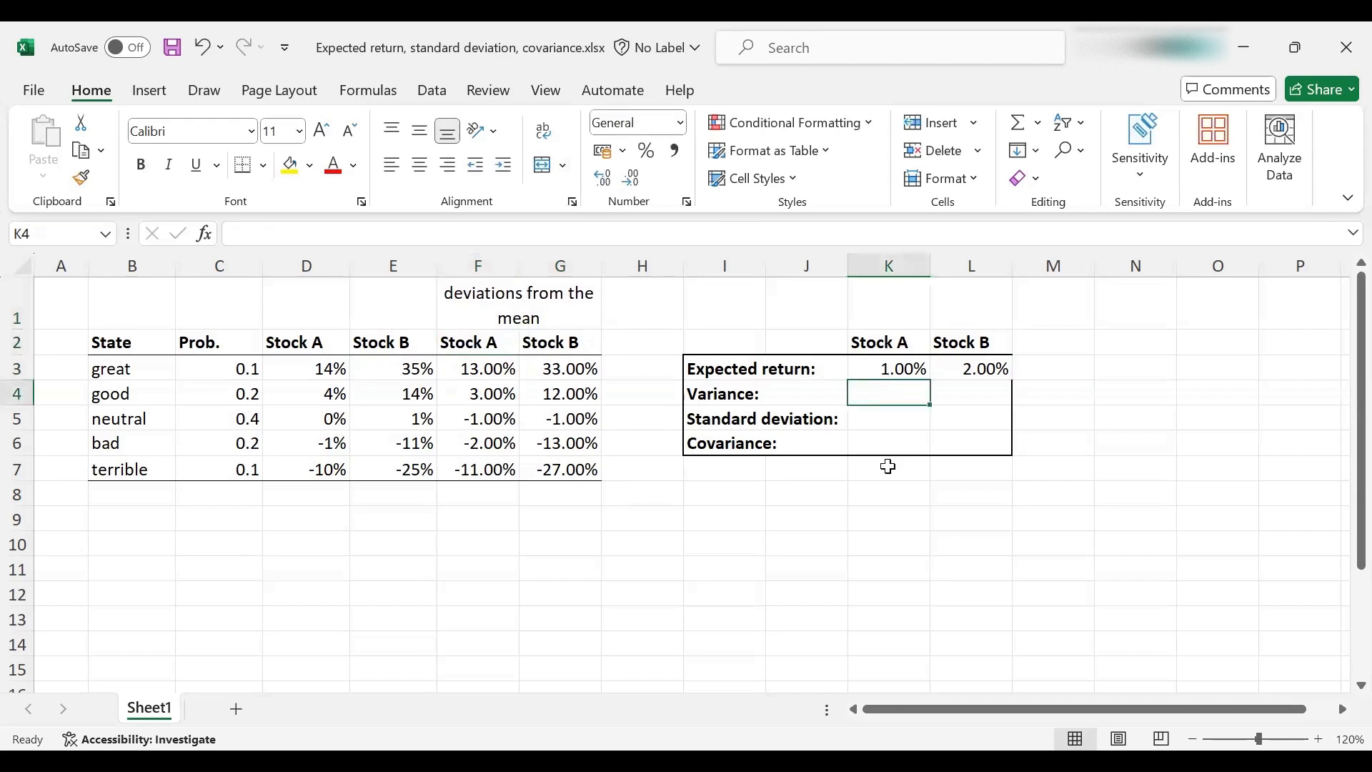
{"action": "type", "text": "="}
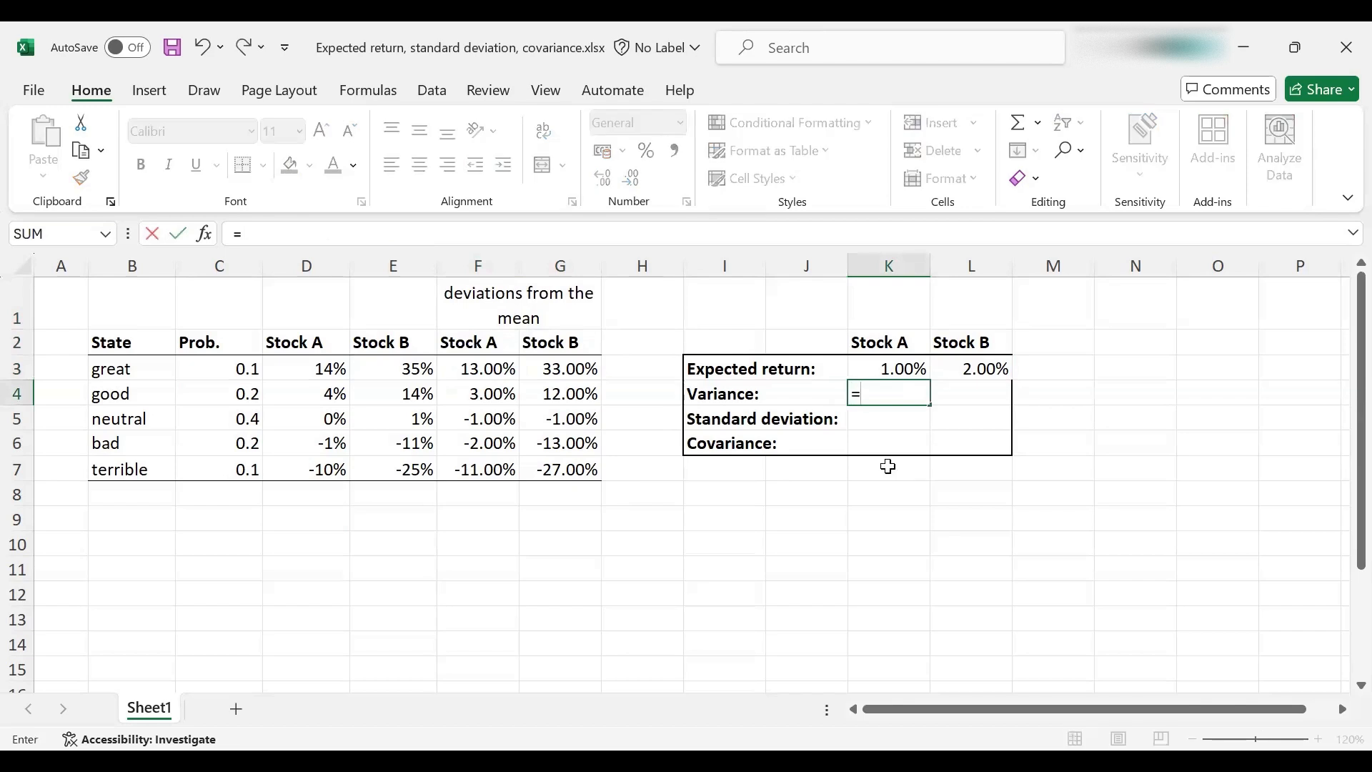
{"action": "type", "text": "sumproducti"}
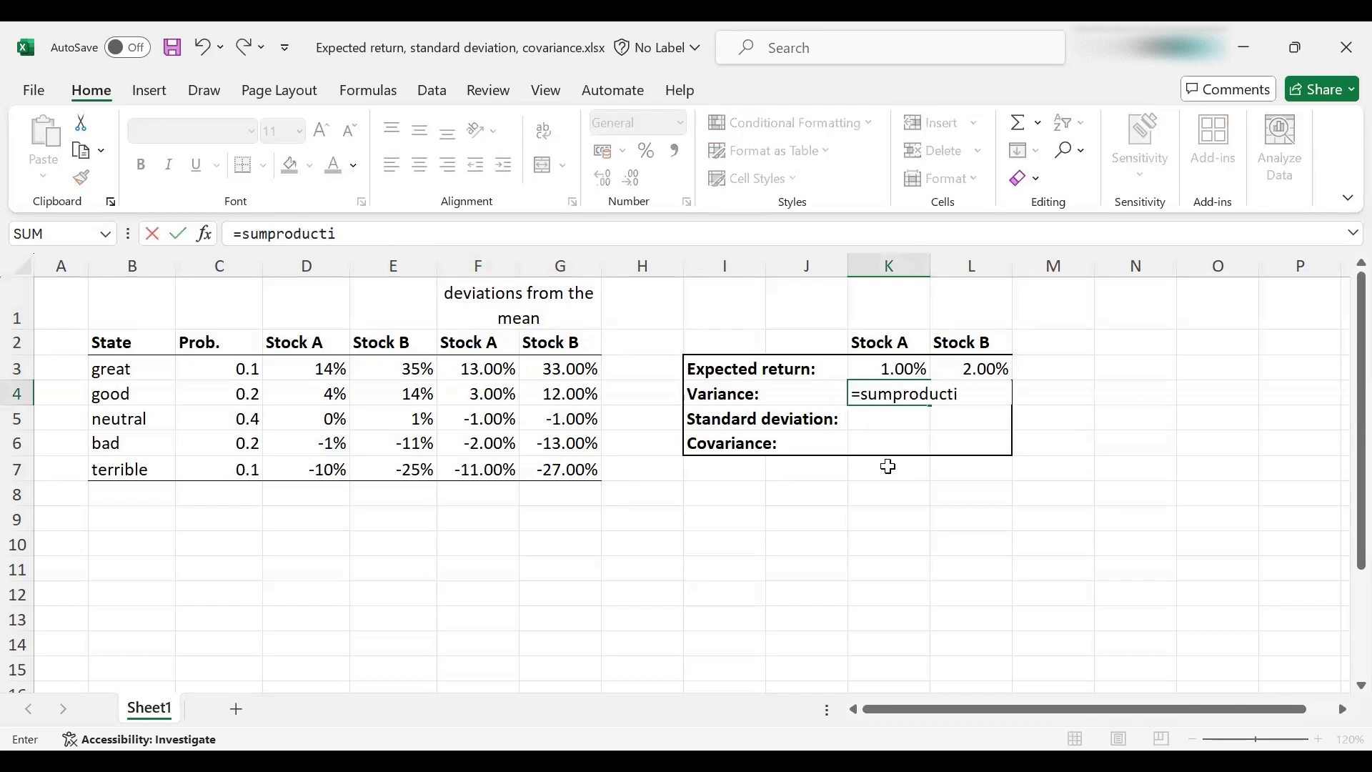
{"action": "type", "text": "(C3:C7"}
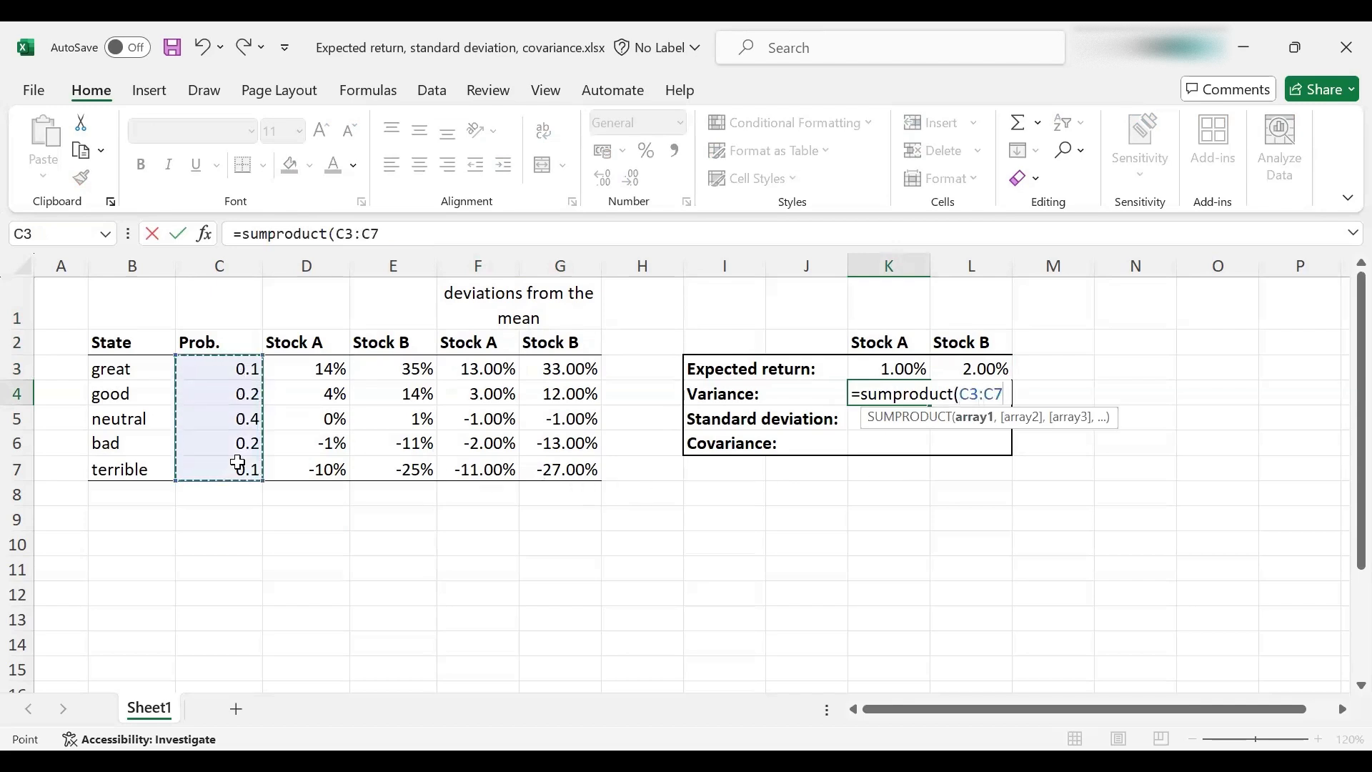
{"action": "key", "text": "f4"}
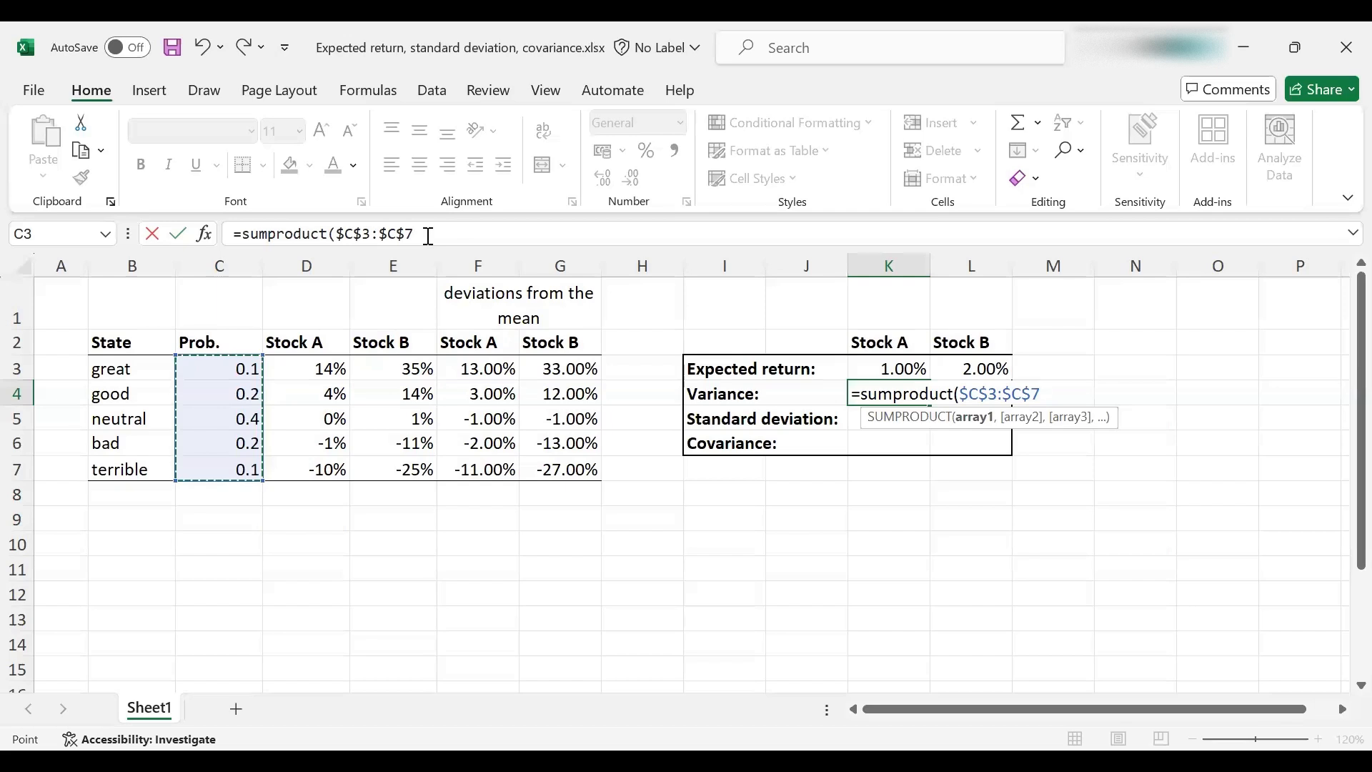
{"action": "left_click", "coordinate": [478, 369]}
{"action": "type", "text": ",F3:F7,F3:F7"}
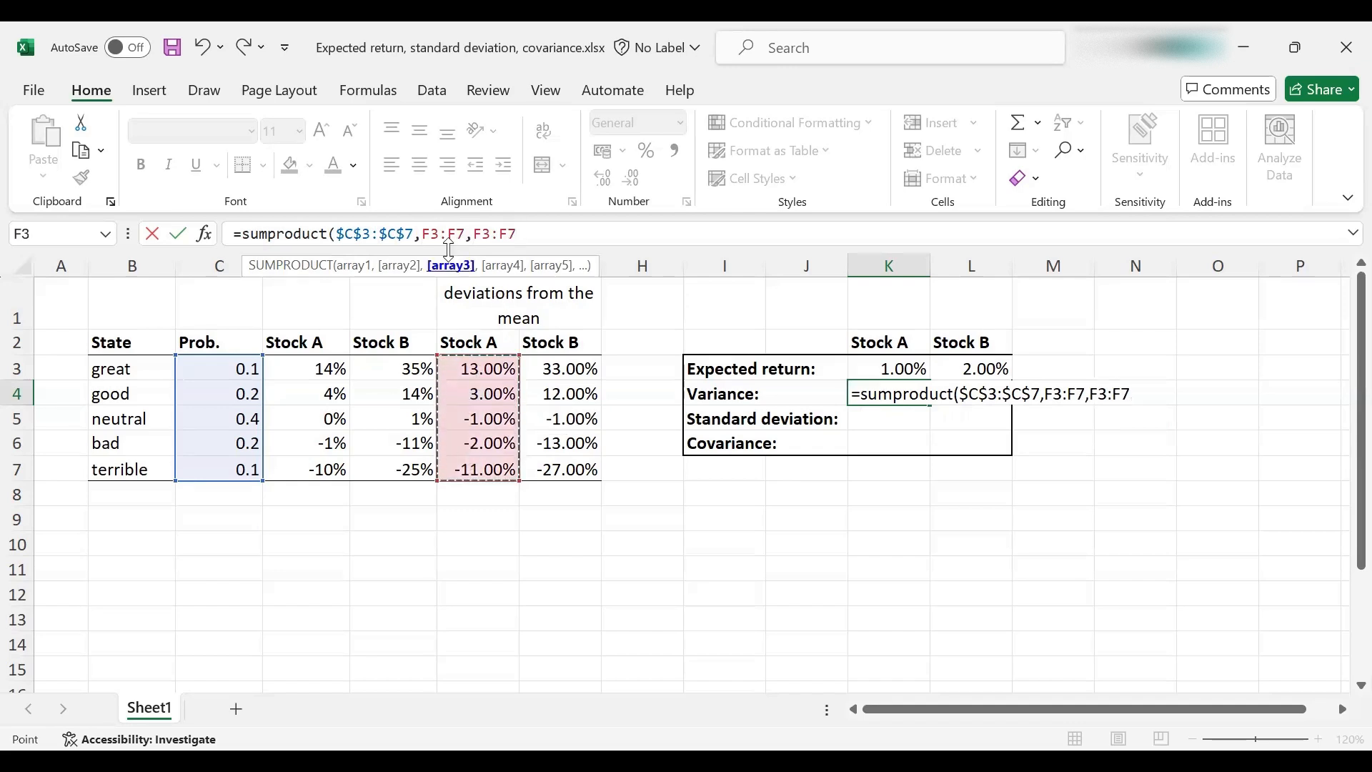
{"action": "left_click", "coordinate": [522, 234]}
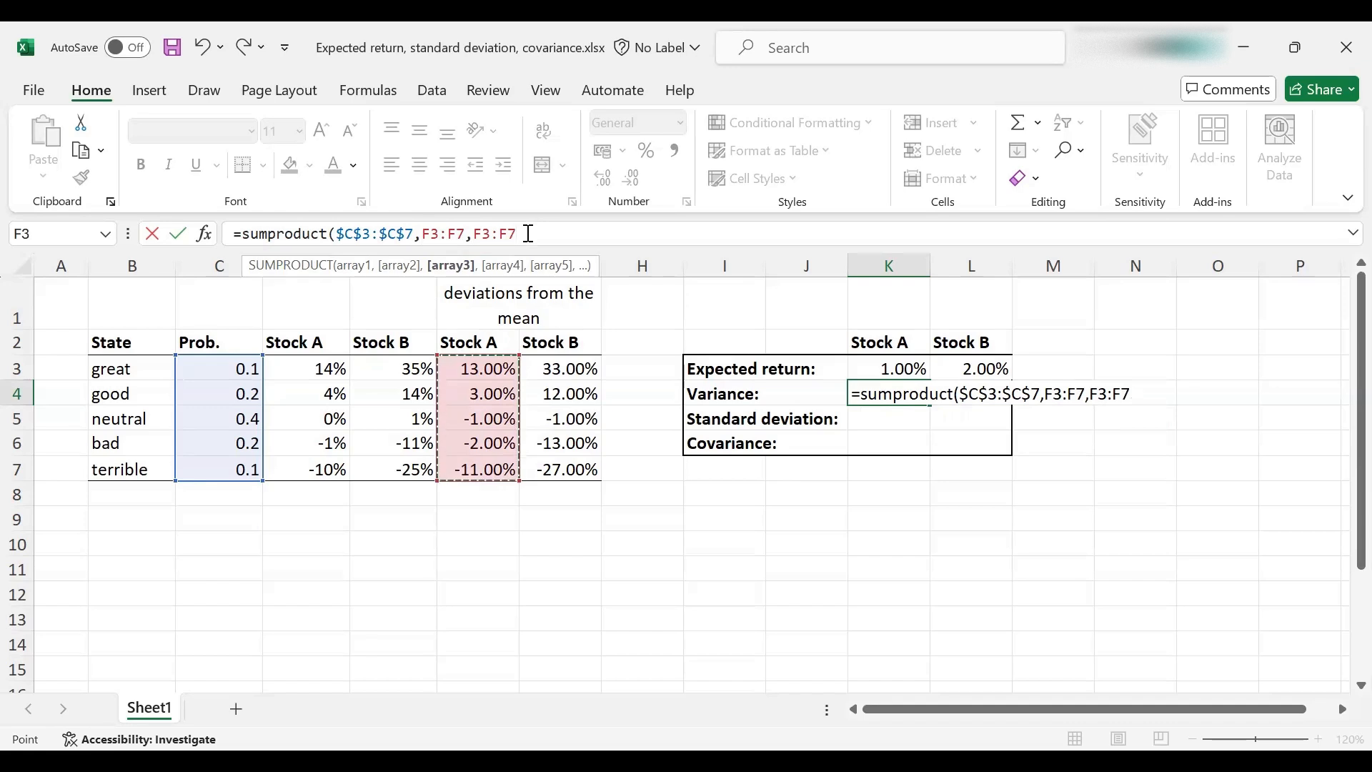
{"action": "type", "text": ")"}
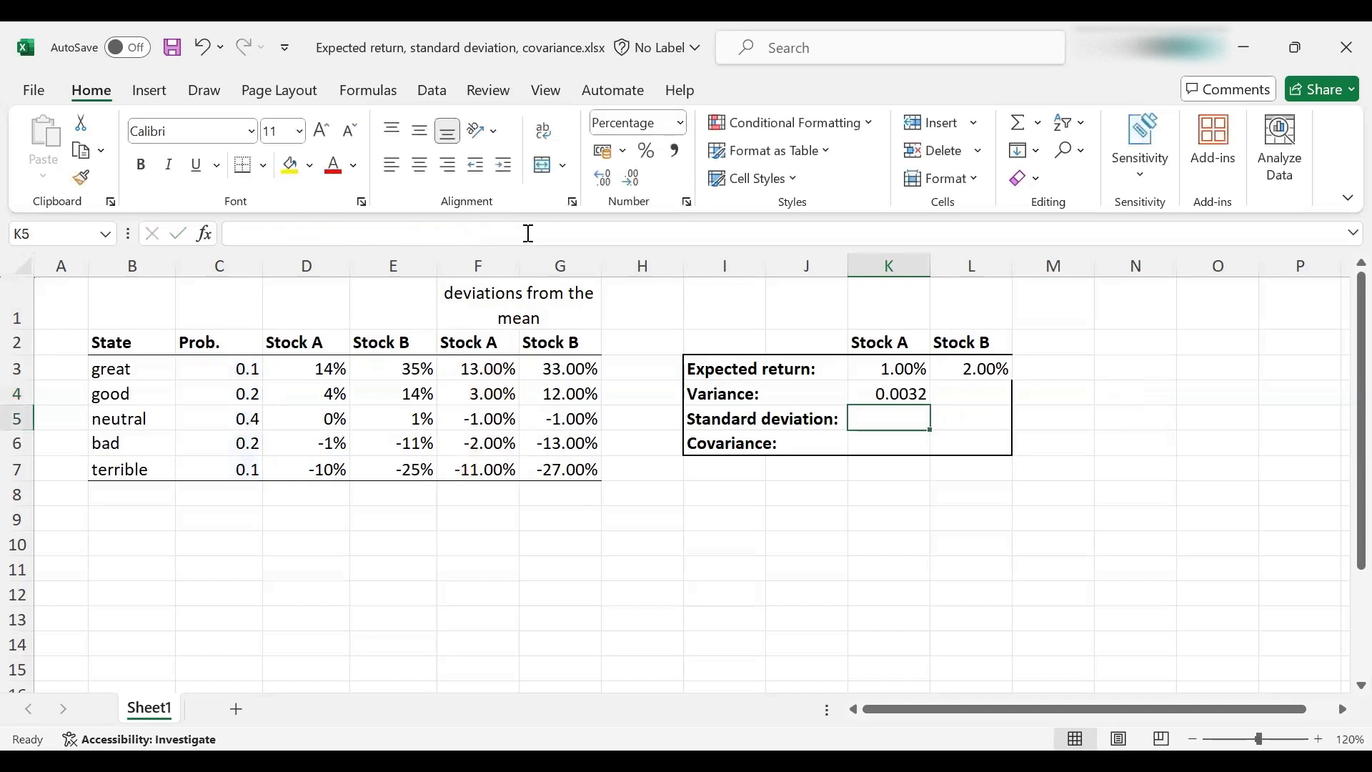
{"action": "mouse_move", "coordinate": [862, 400]}
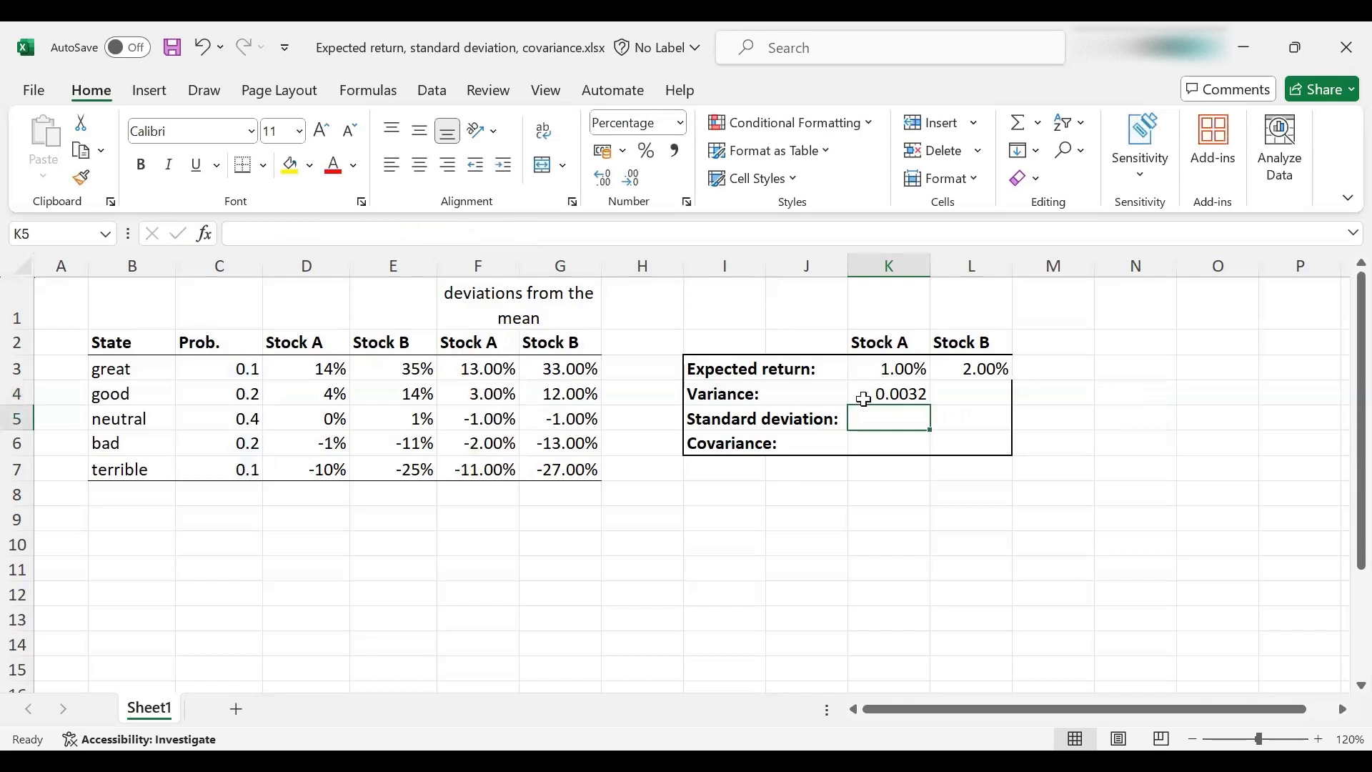
Copy K4's variance formula to L4 over G3:G7 and confirm 0.02448.
{"action": "left_click", "coordinate": [888, 394]}
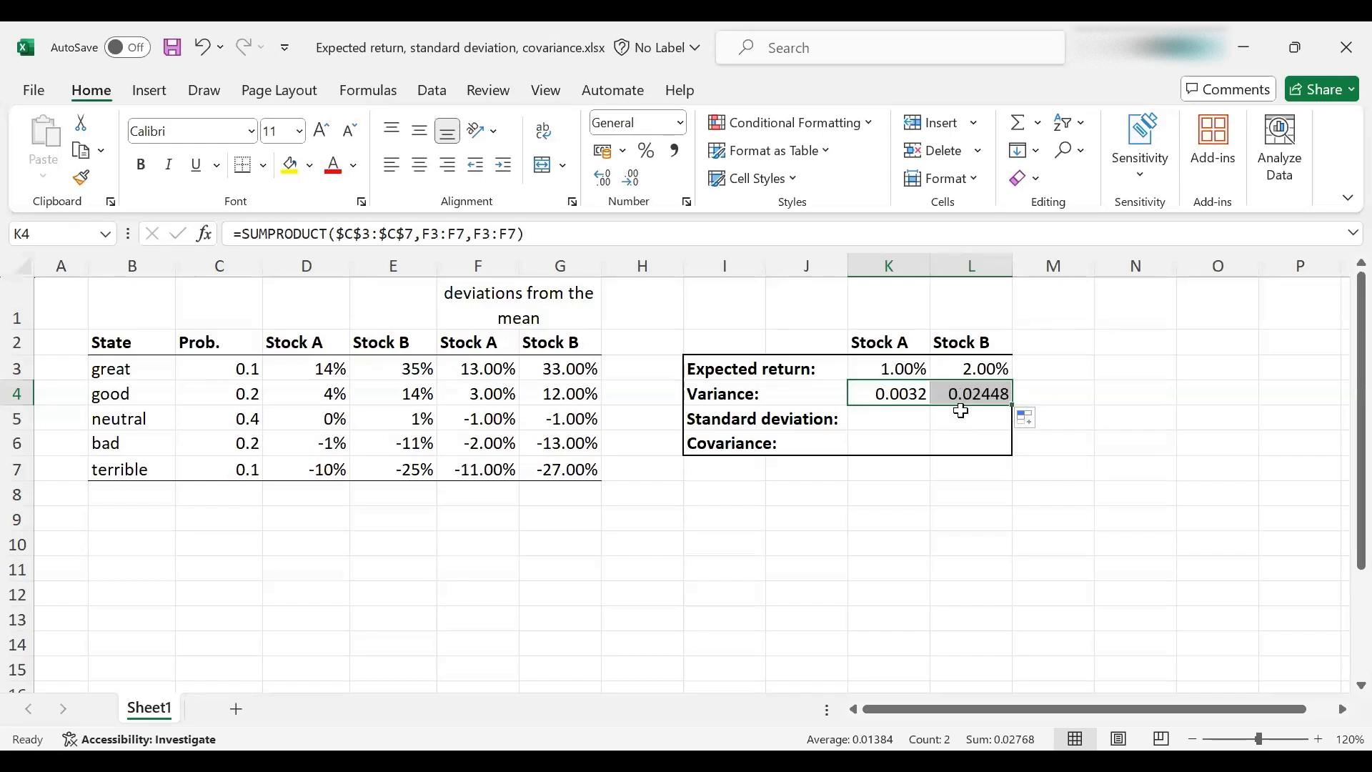
{"action": "left_click", "coordinate": [970, 393]}
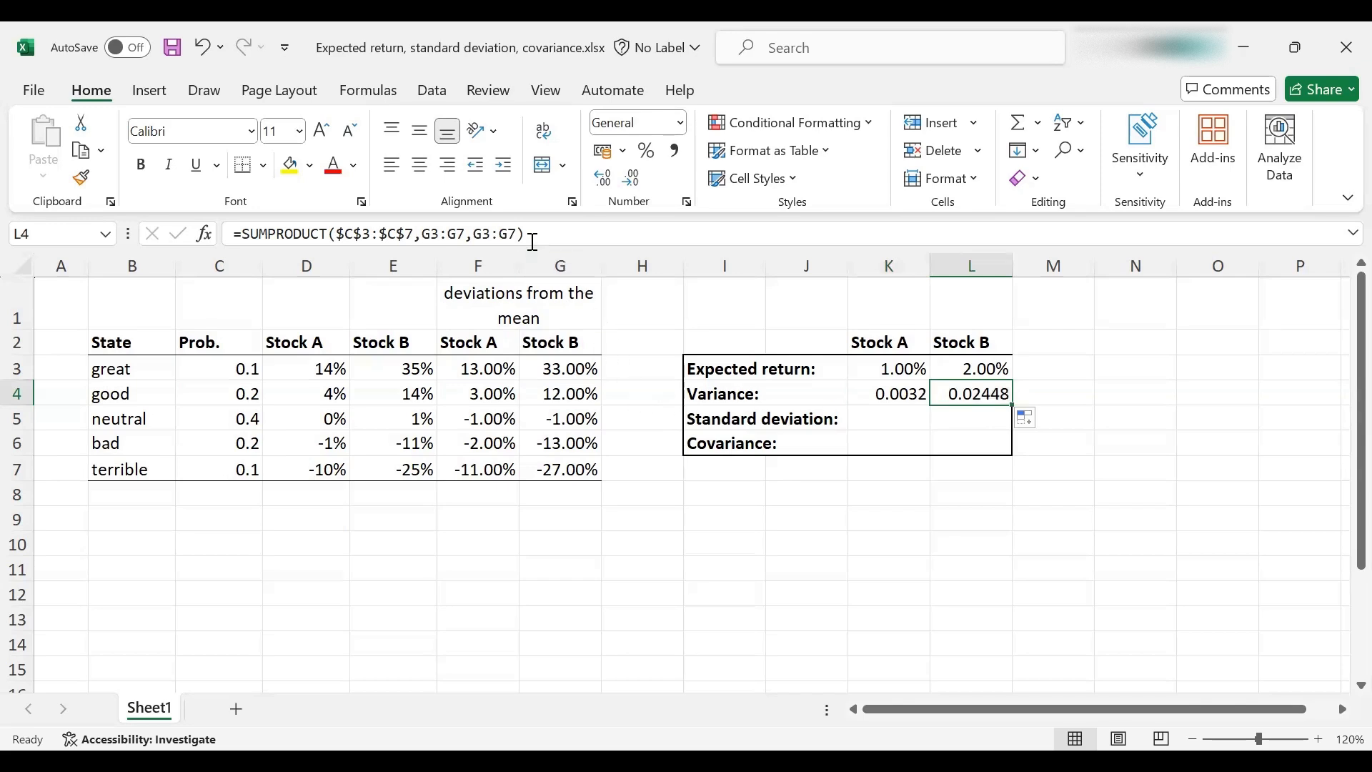
{"action": "mouse_move", "coordinate": [547, 236]}
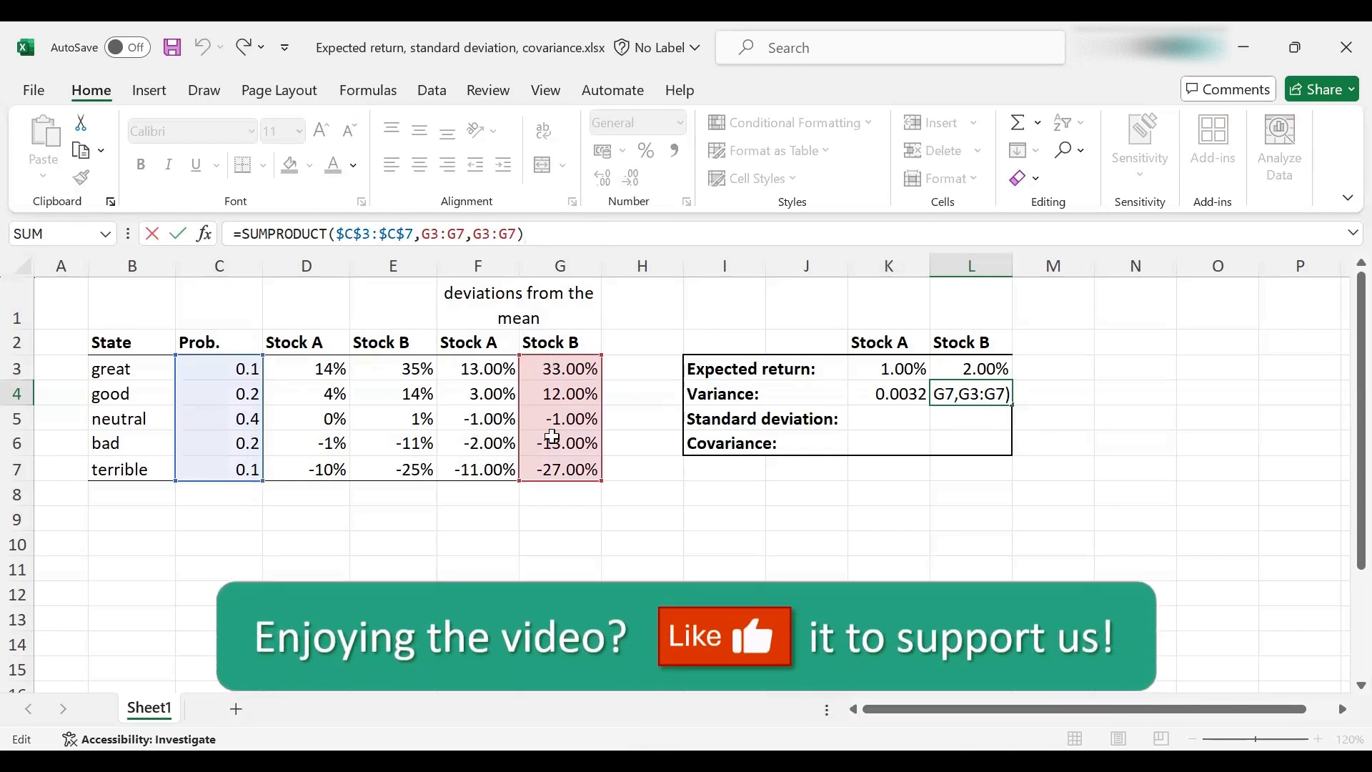
{"action": "mouse_move", "coordinate": [461, 276]}
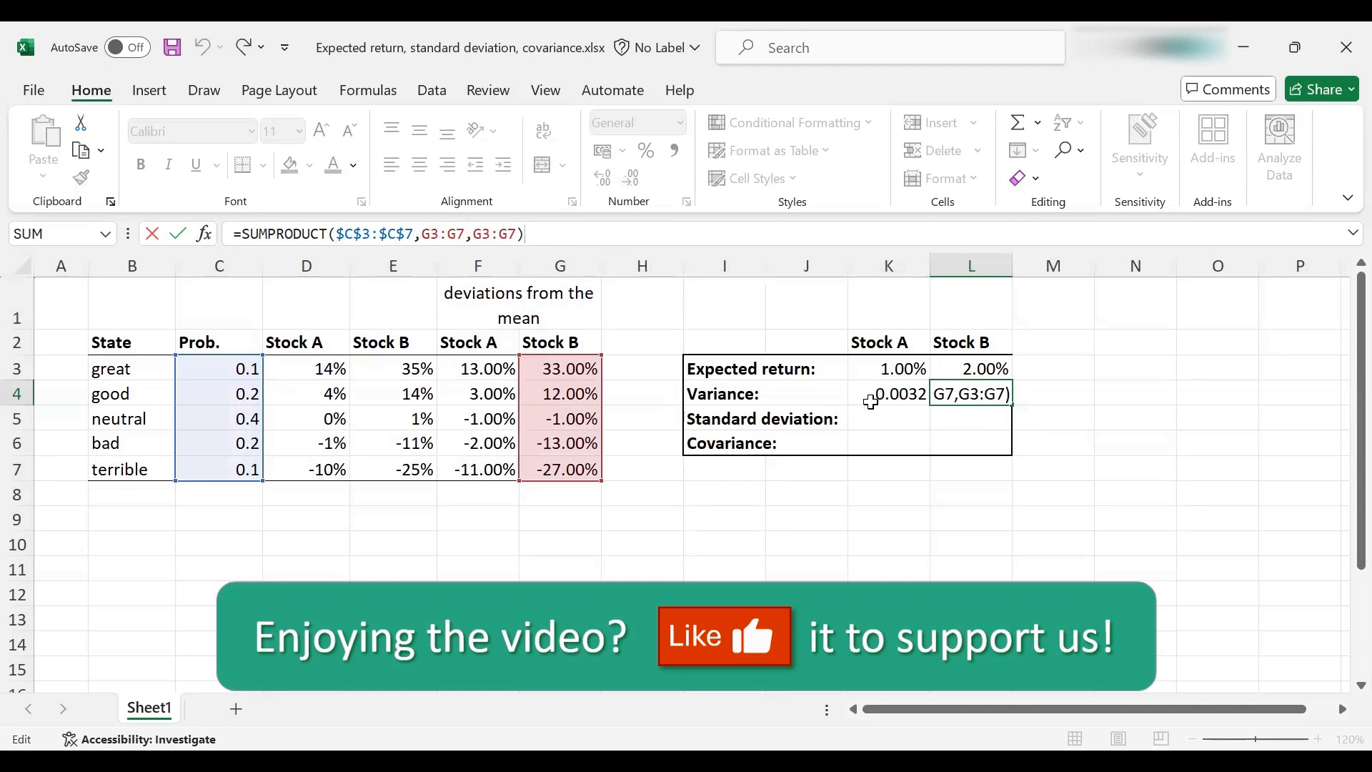
{"action": "key", "text": "Return"}
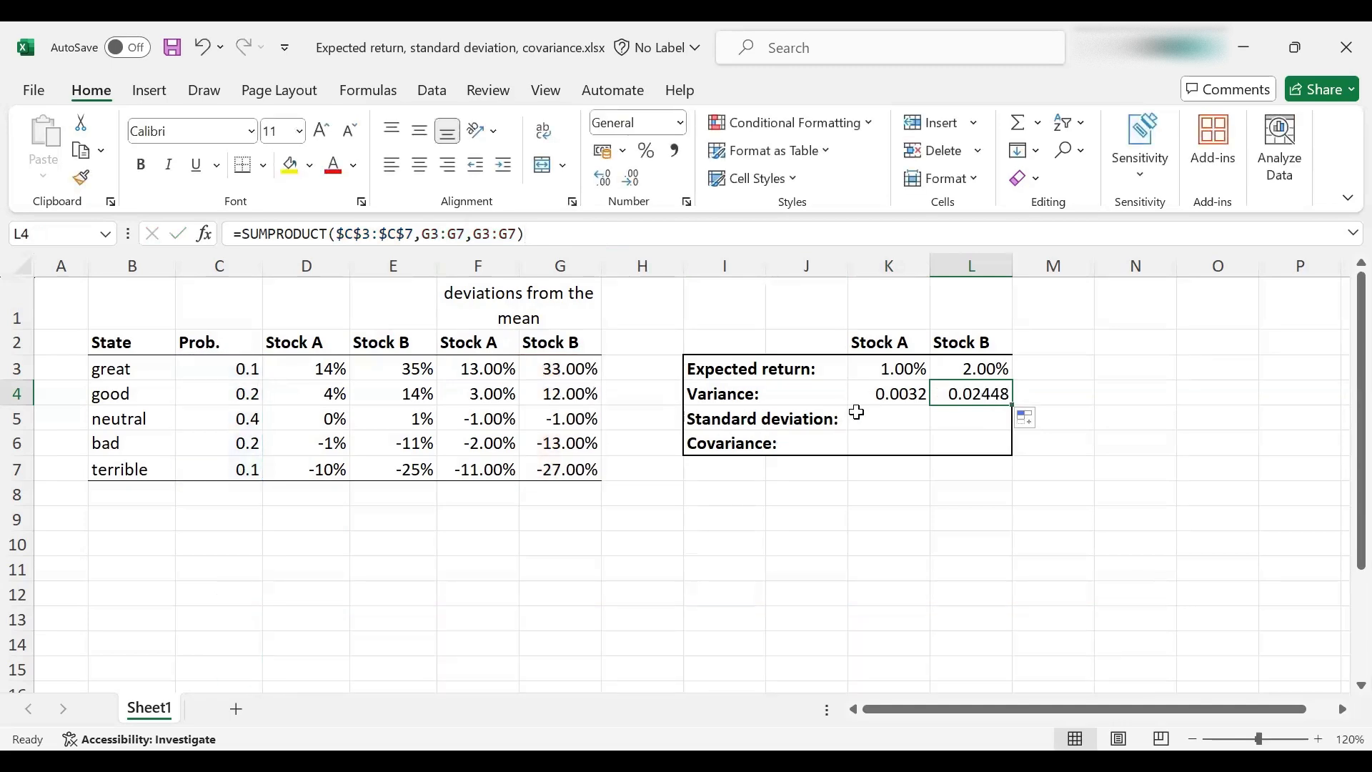
Enter Stock A's standard deviation in K5 as =SQRT(K4).
{"action": "left_click", "coordinate": [888, 418]}
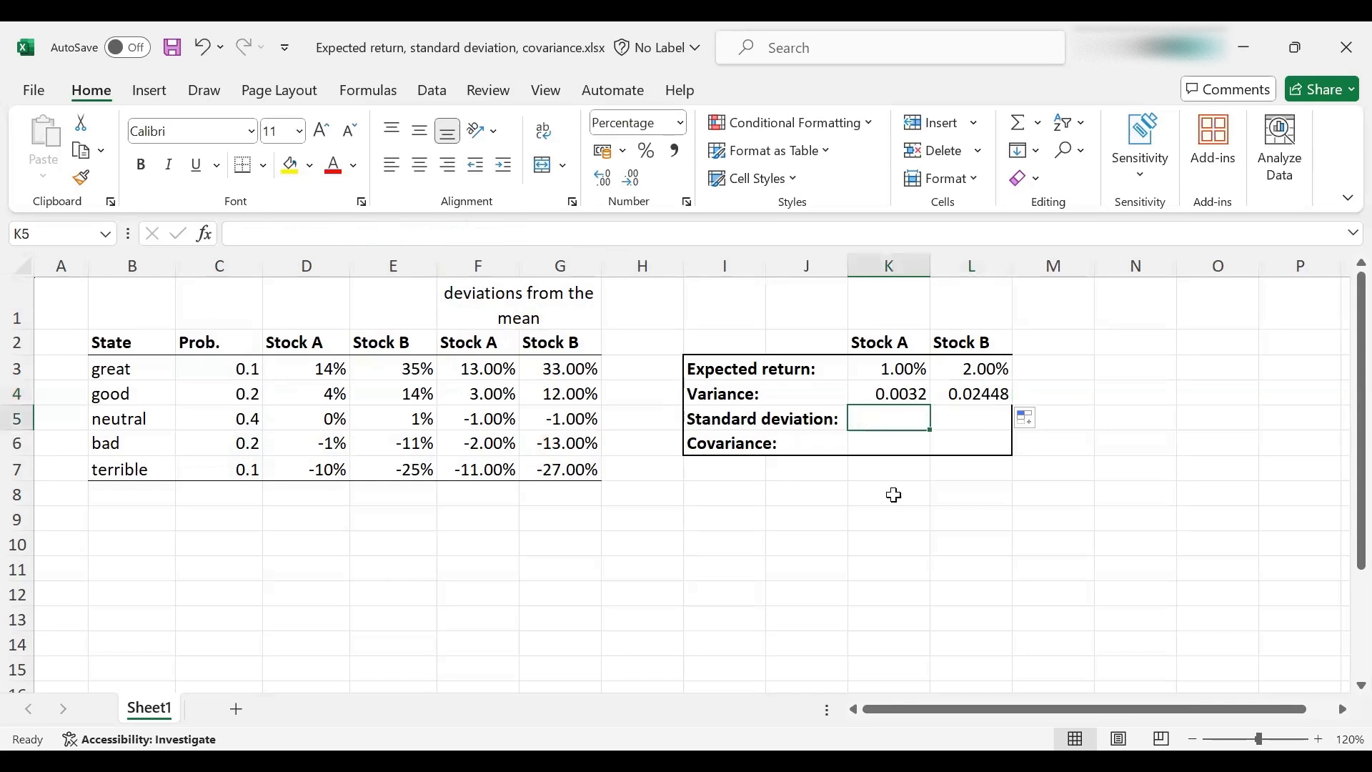
{"action": "type", "text": "="}
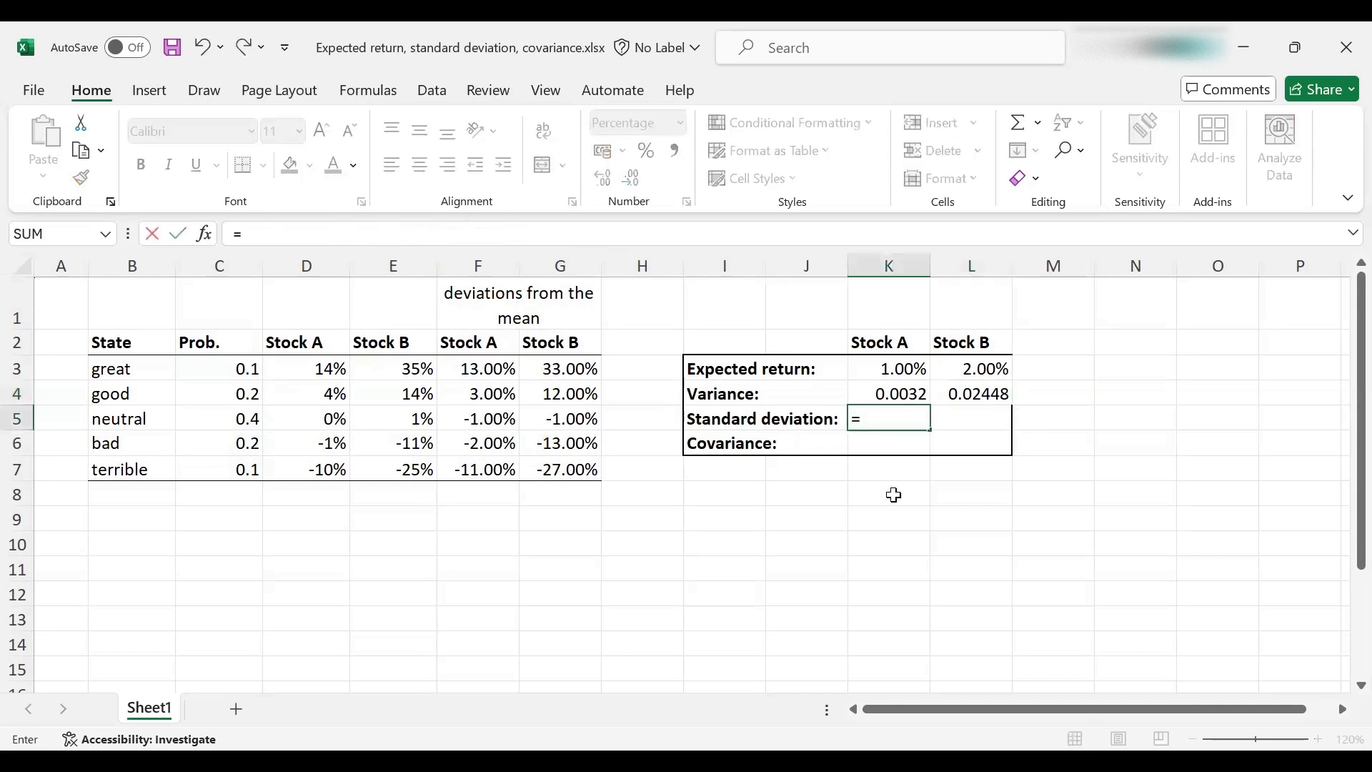
{"action": "type", "text": "sqrt("}
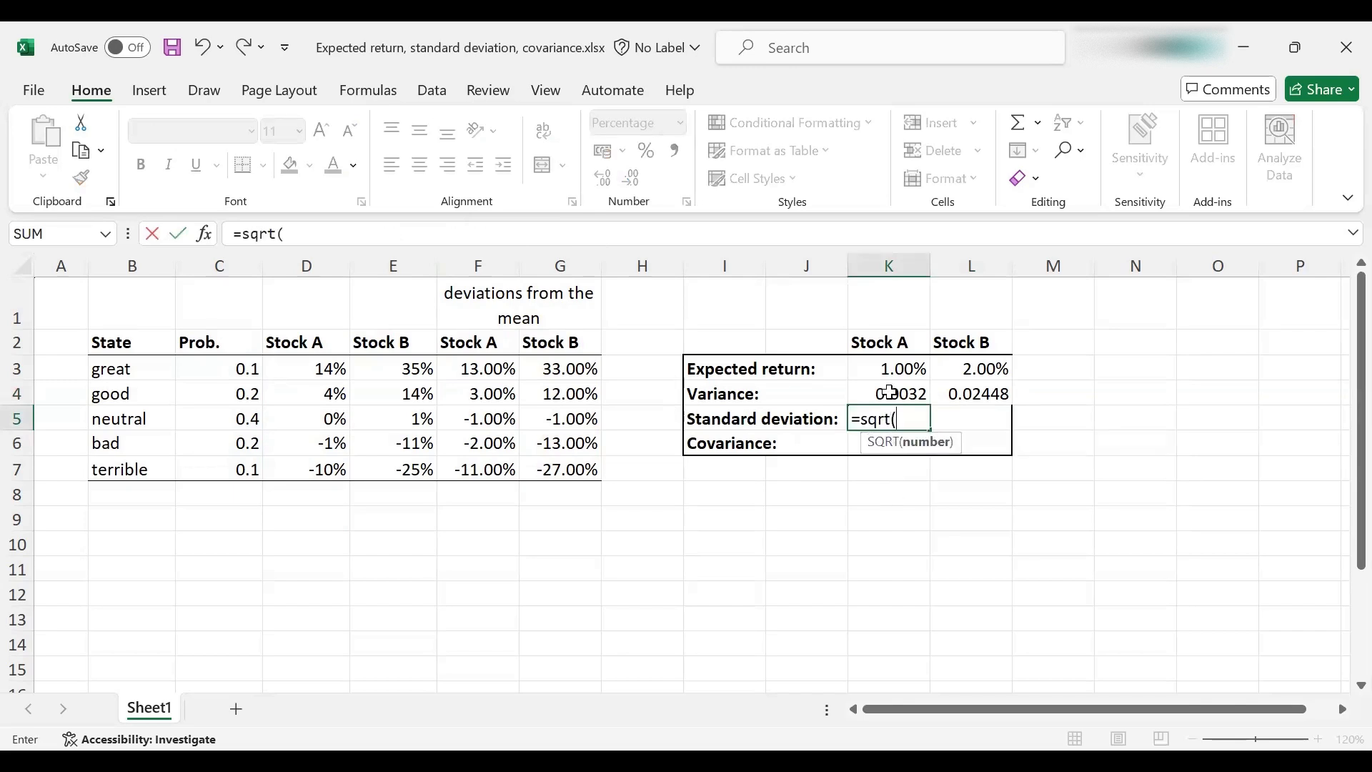
{"action": "left_click", "coordinate": [888, 393]}
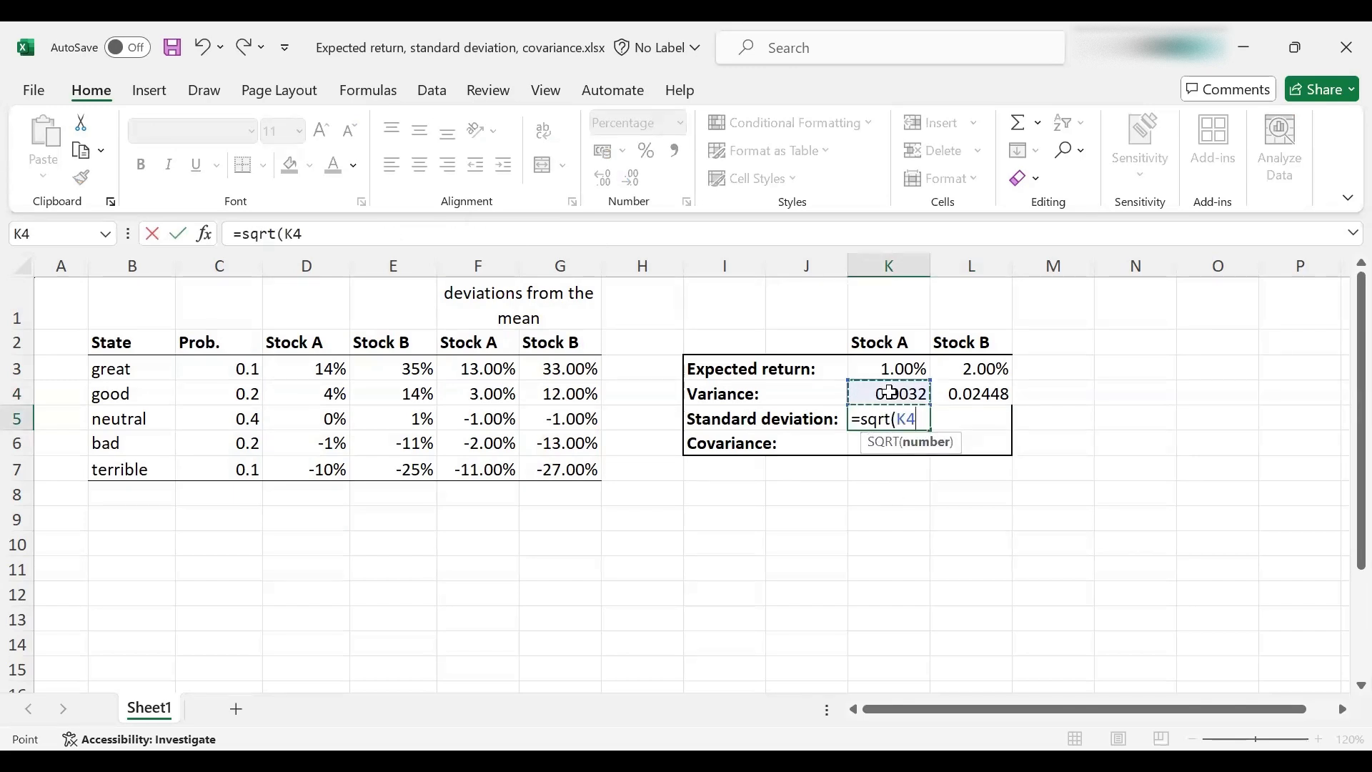
{"action": "key", "text": "Return"}
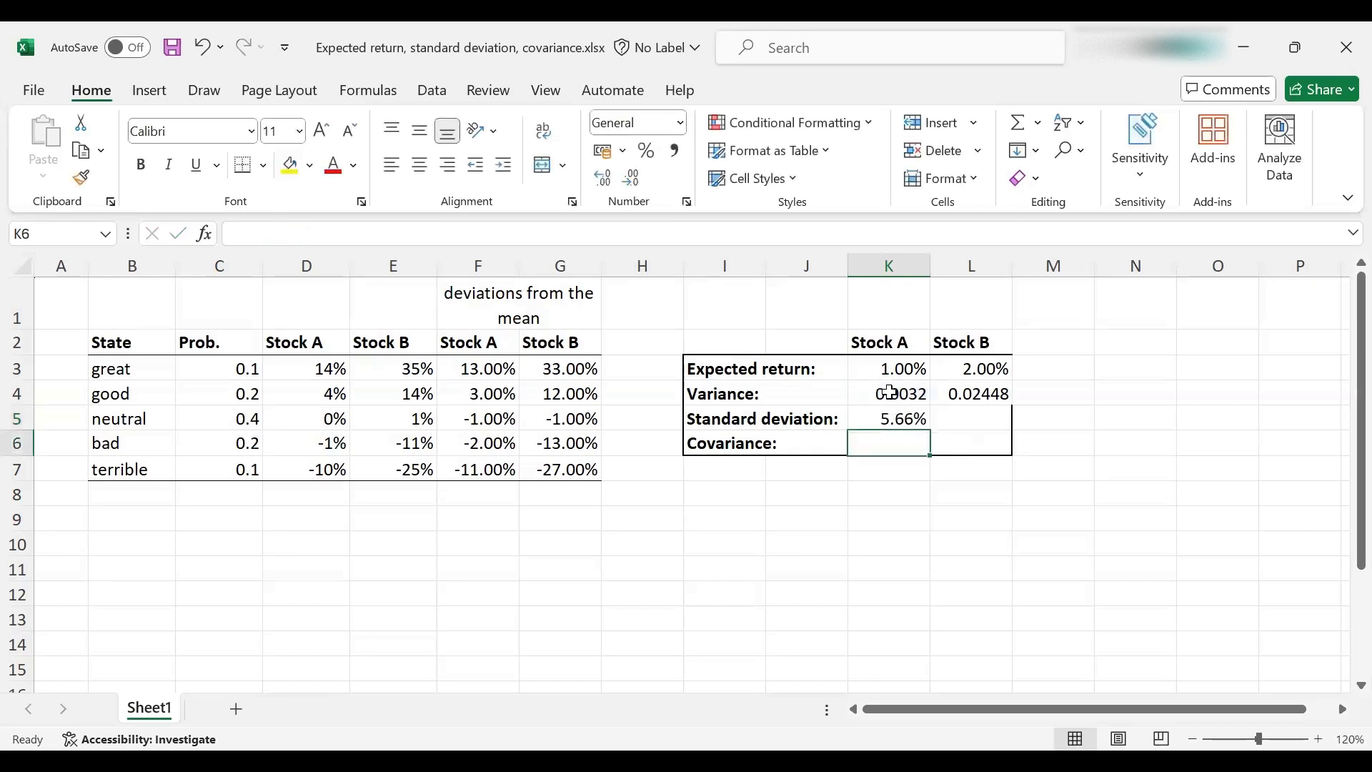
Rewrite K5 as =K4^0.5, keeping Stock A's standard deviation at 5.66%.
{"action": "left_click", "coordinate": [888, 418]}
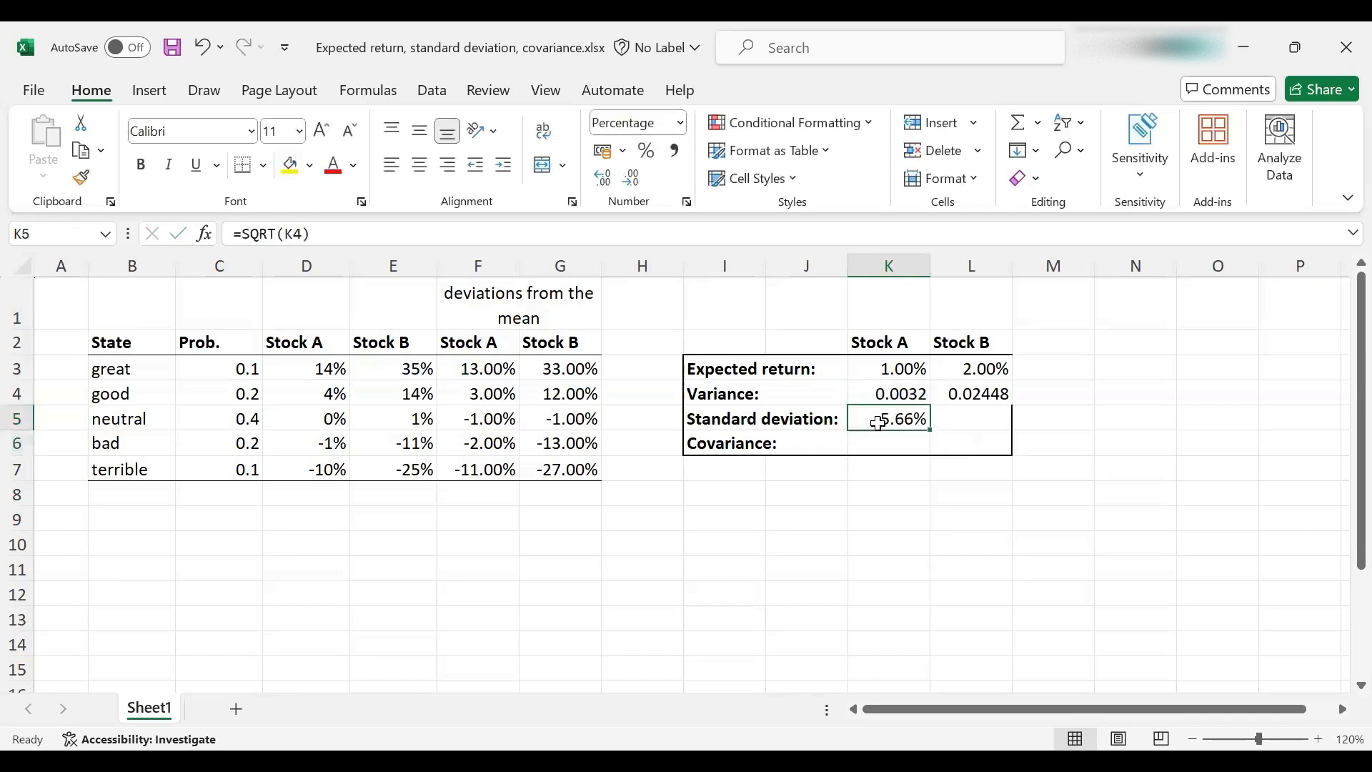
{"action": "mouse_move", "coordinate": [878, 430]}
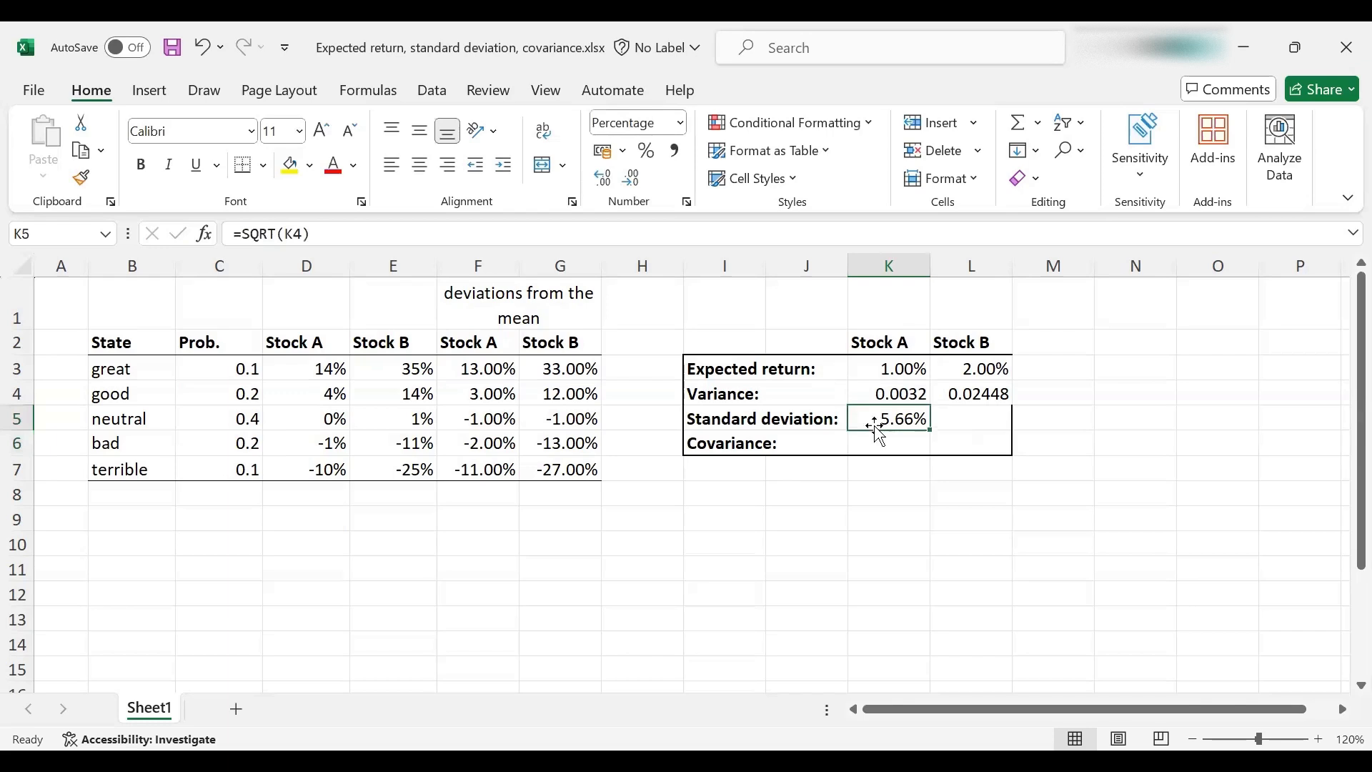
{"action": "mouse_move", "coordinate": [815, 443]}
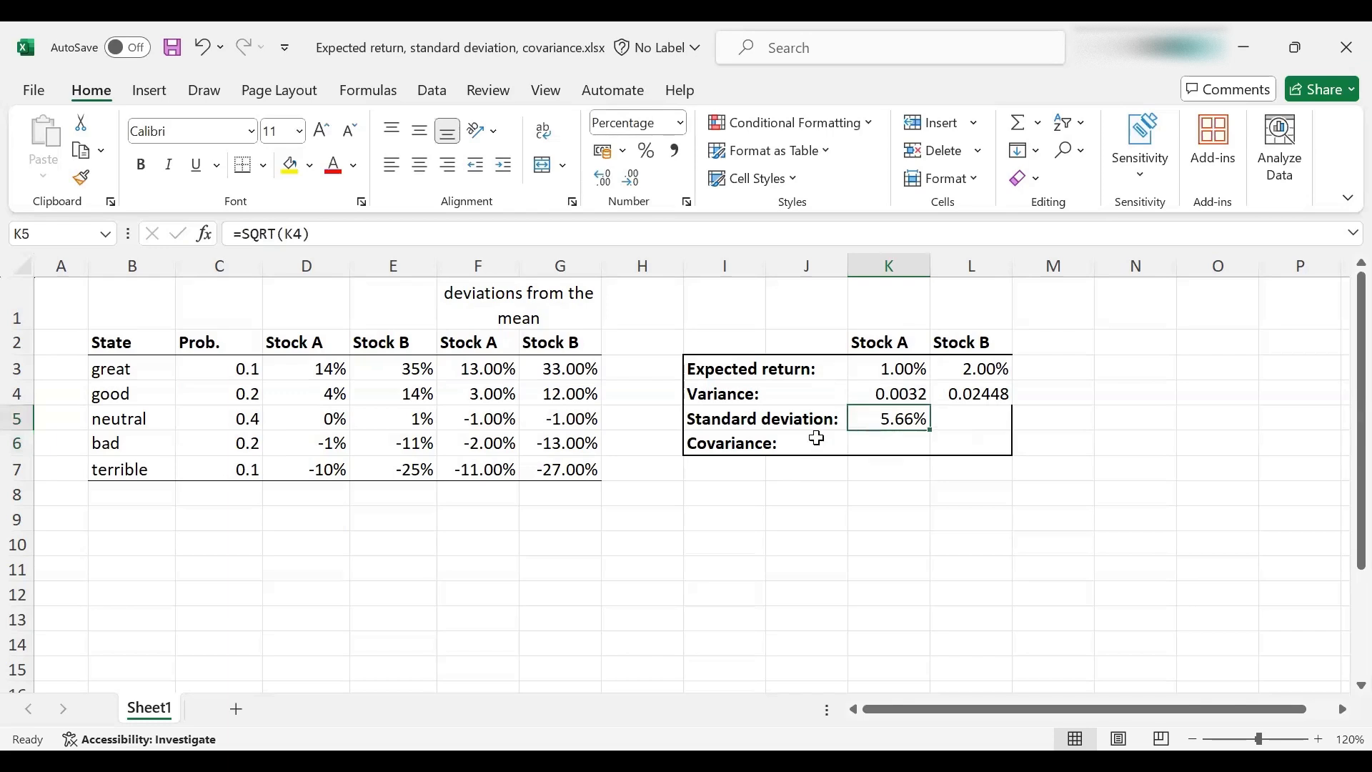
{"action": "type", "text": "=K4^"}
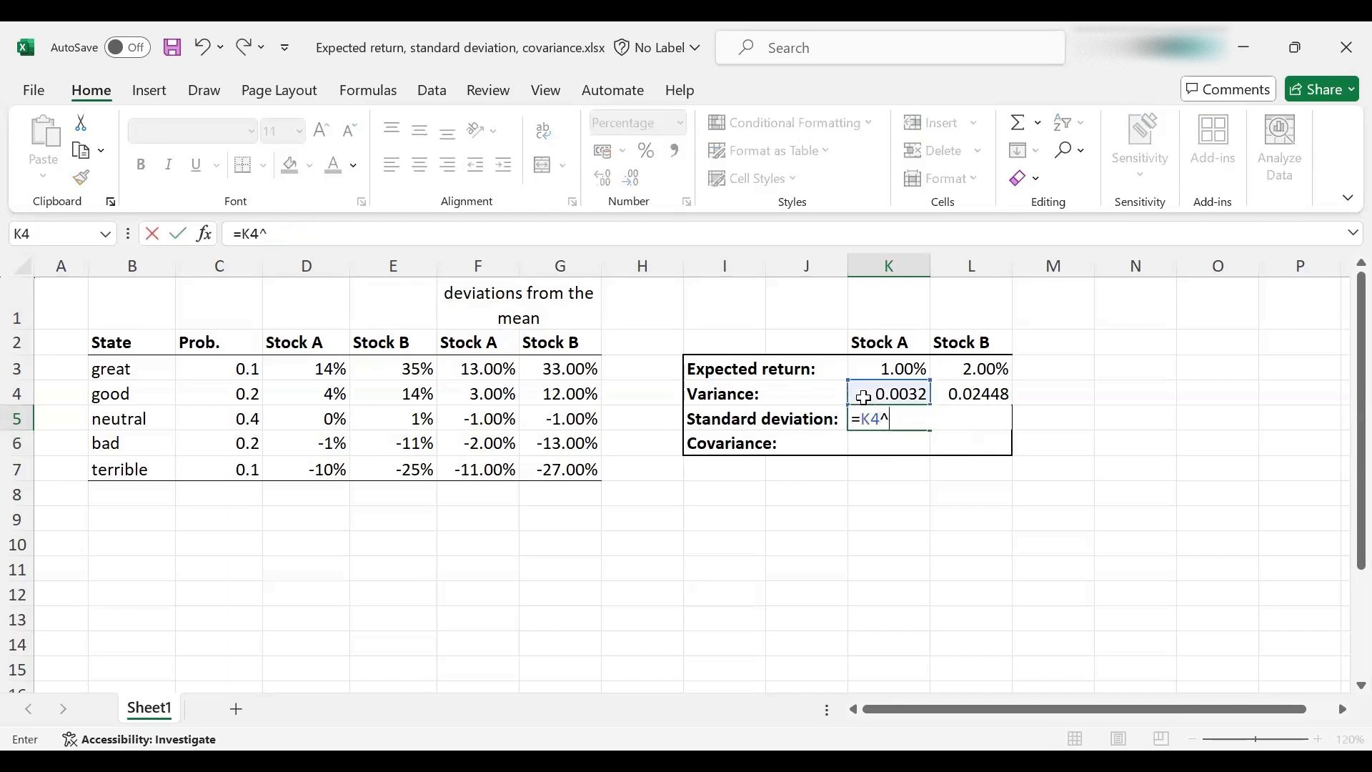
{"action": "type", "text": "0.5"}
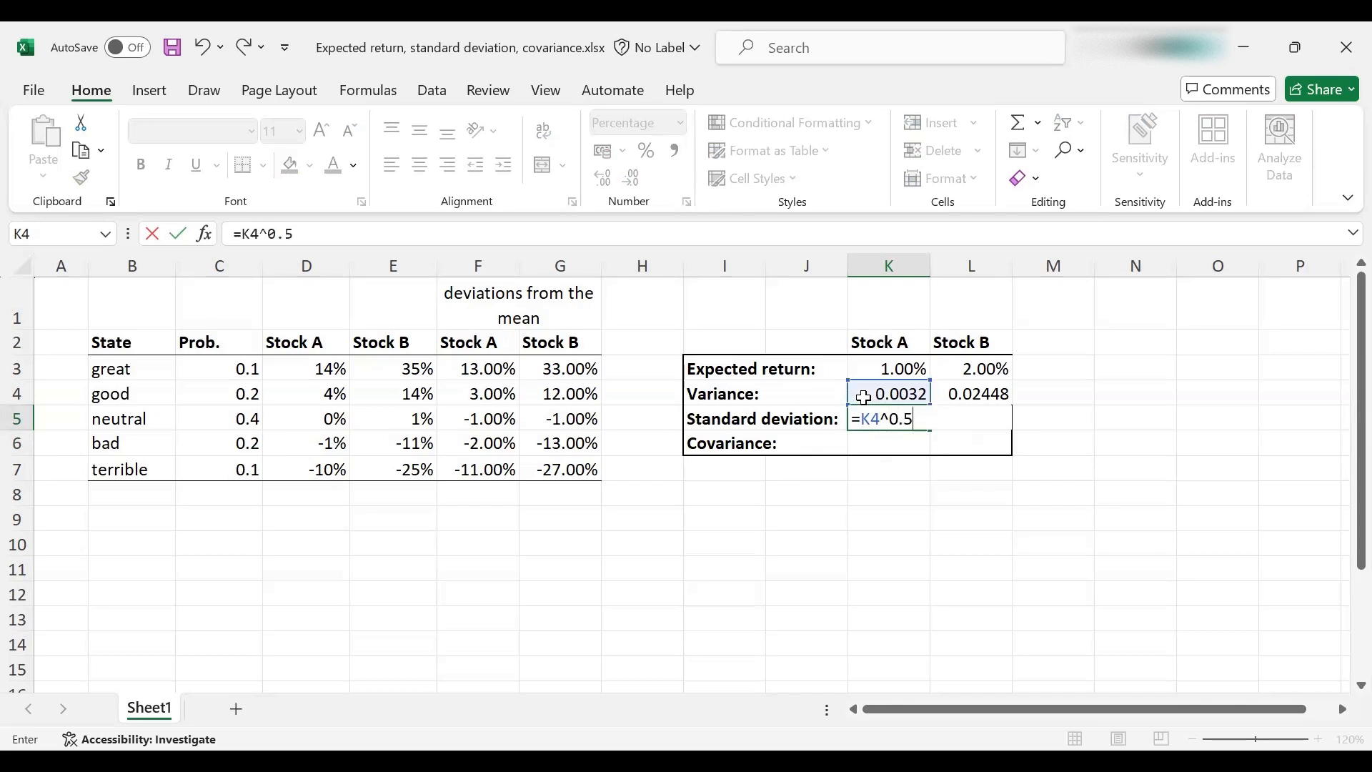
{"action": "key", "text": "Return"}
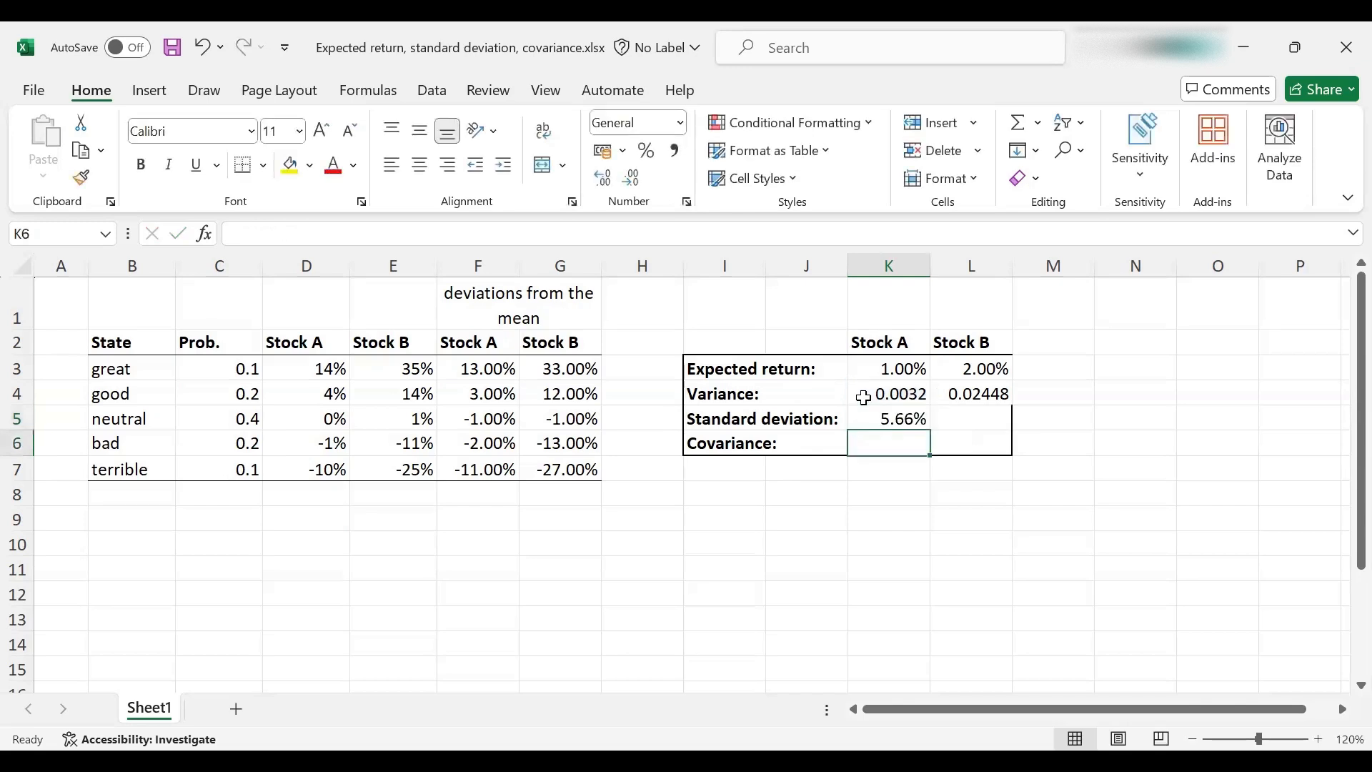
Copy K5's standard deviation formula to L5, giving Stock B 15.65%.
{"action": "left_click", "coordinate": [888, 418]}
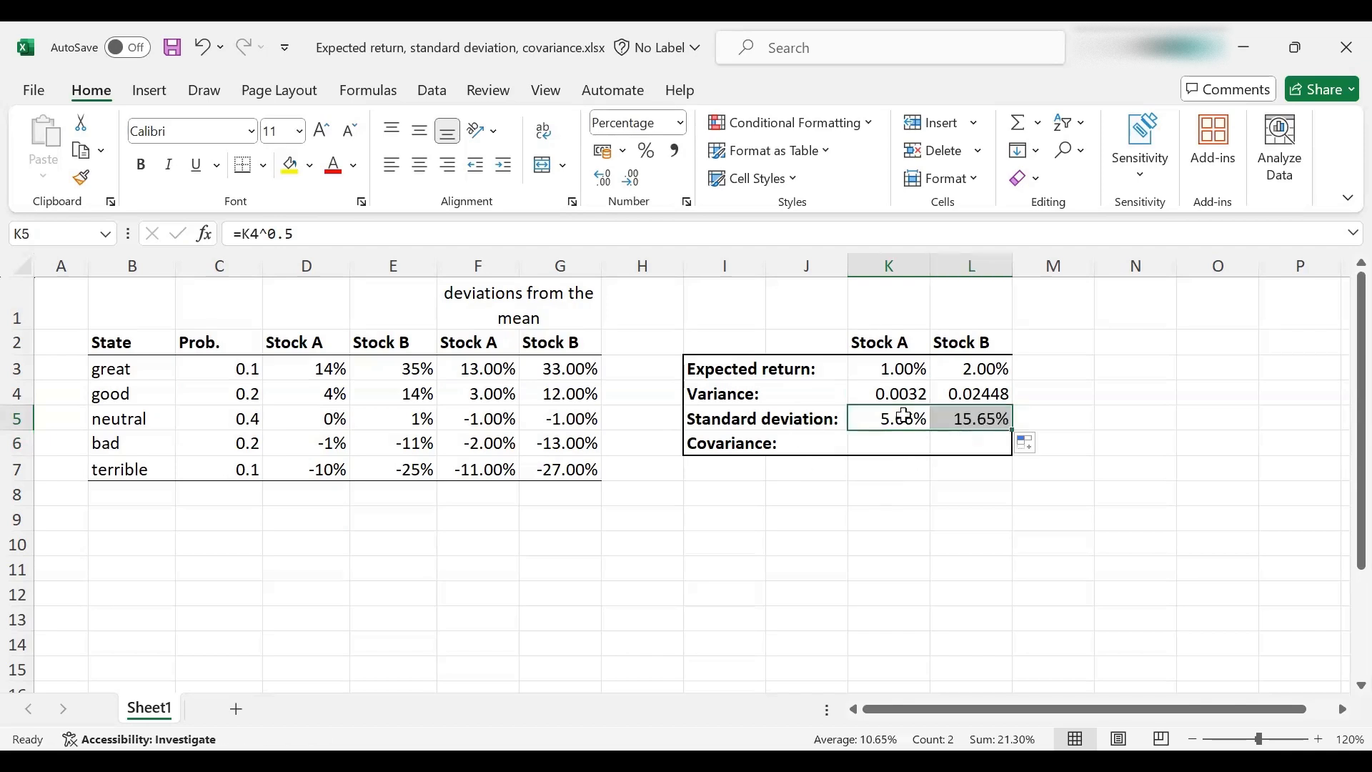
{"action": "left_click", "coordinate": [970, 418]}
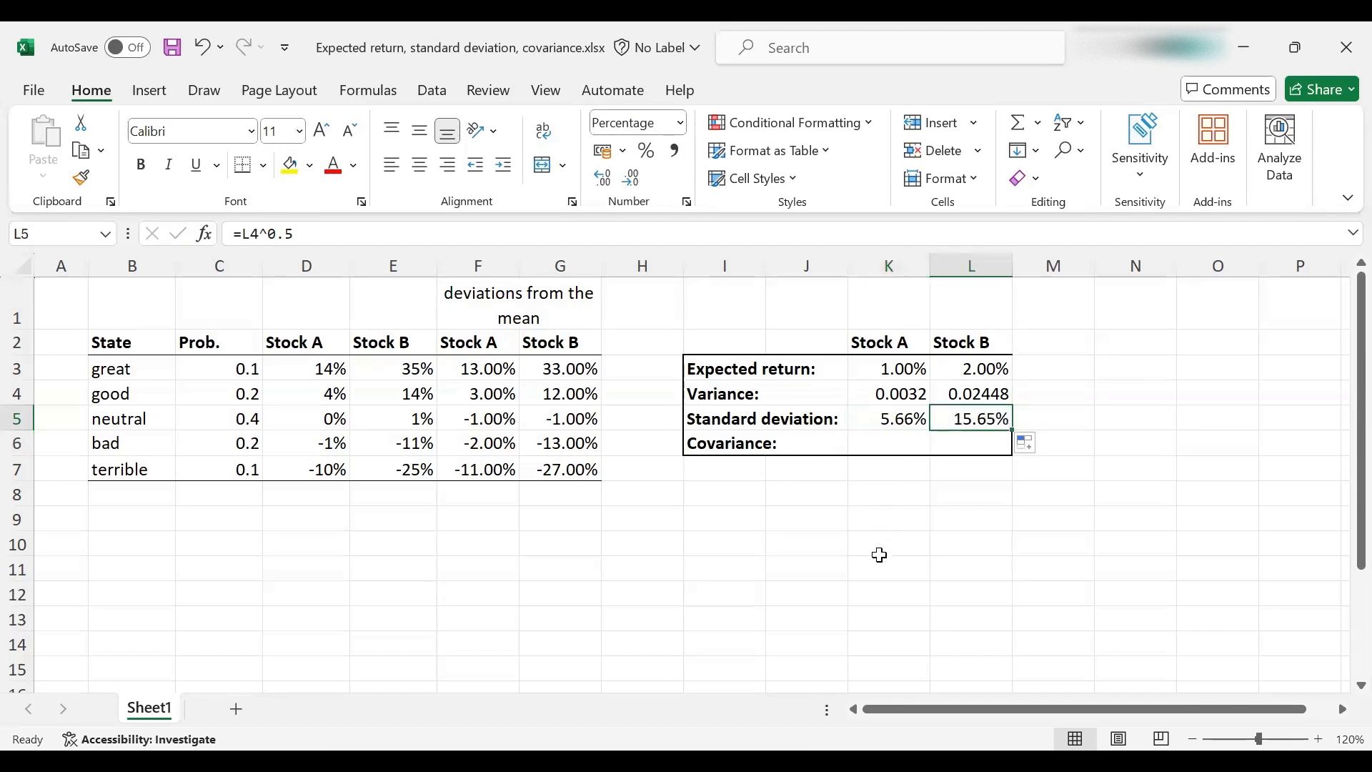
{"action": "mouse_move", "coordinate": [860, 544]}
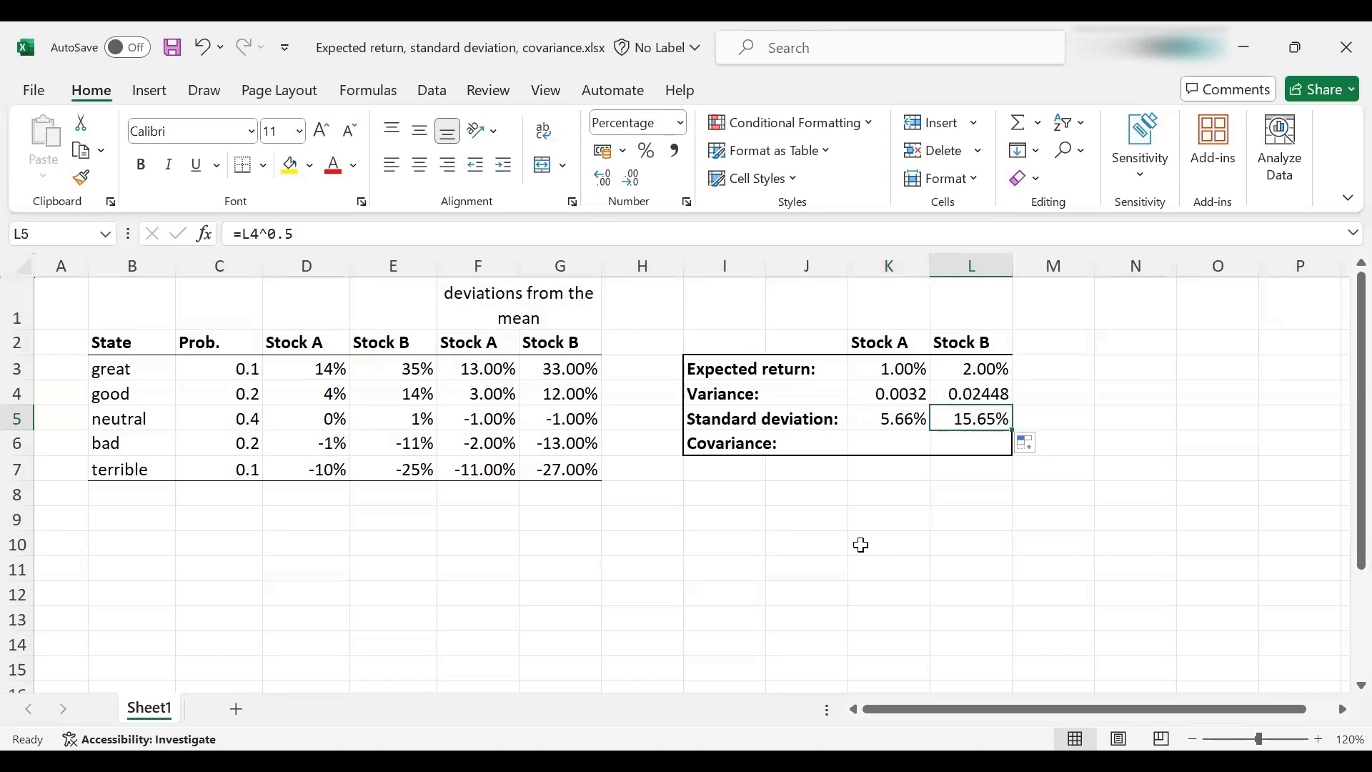
{"action": "mouse_move", "coordinate": [924, 382]}
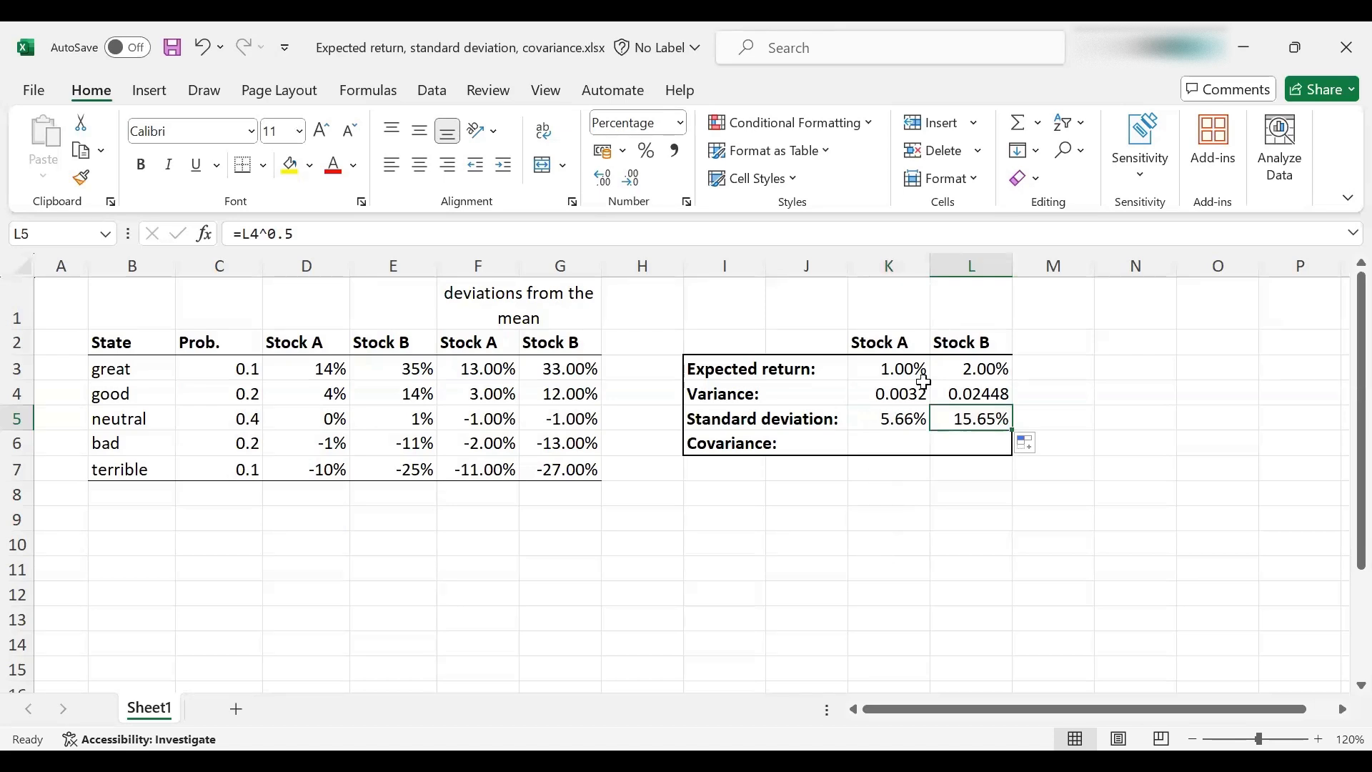
{"action": "left_click", "coordinate": [889, 369]}
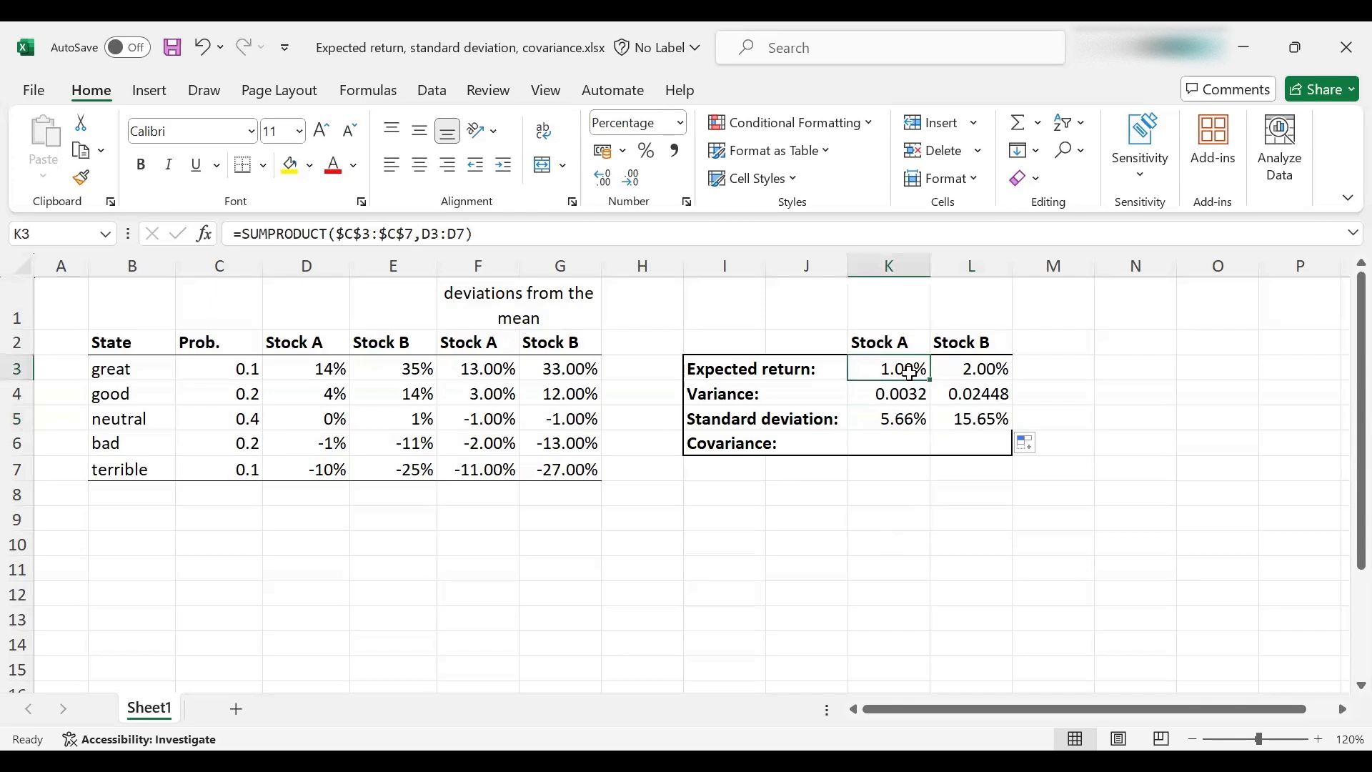
{"action": "left_click", "coordinate": [970, 418]}
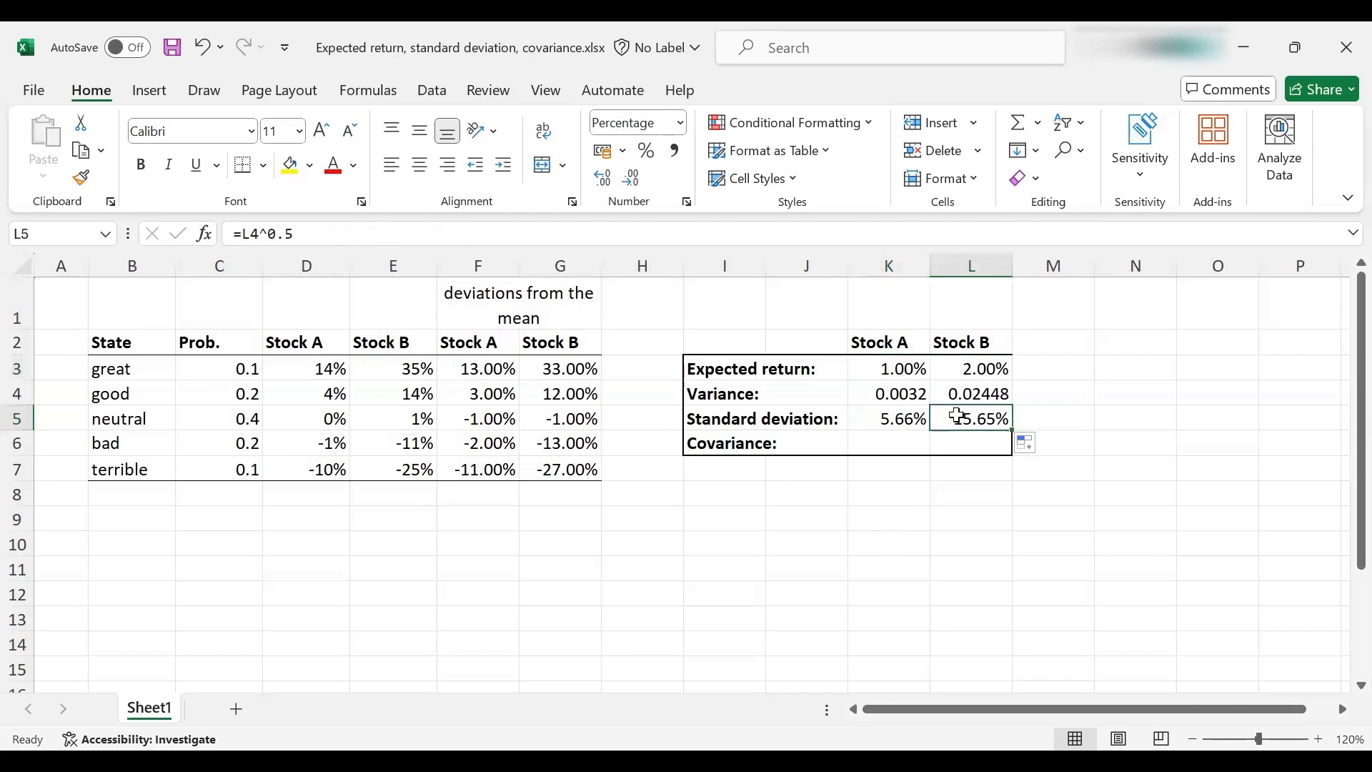
{"action": "mouse_move", "coordinate": [522, 387]}
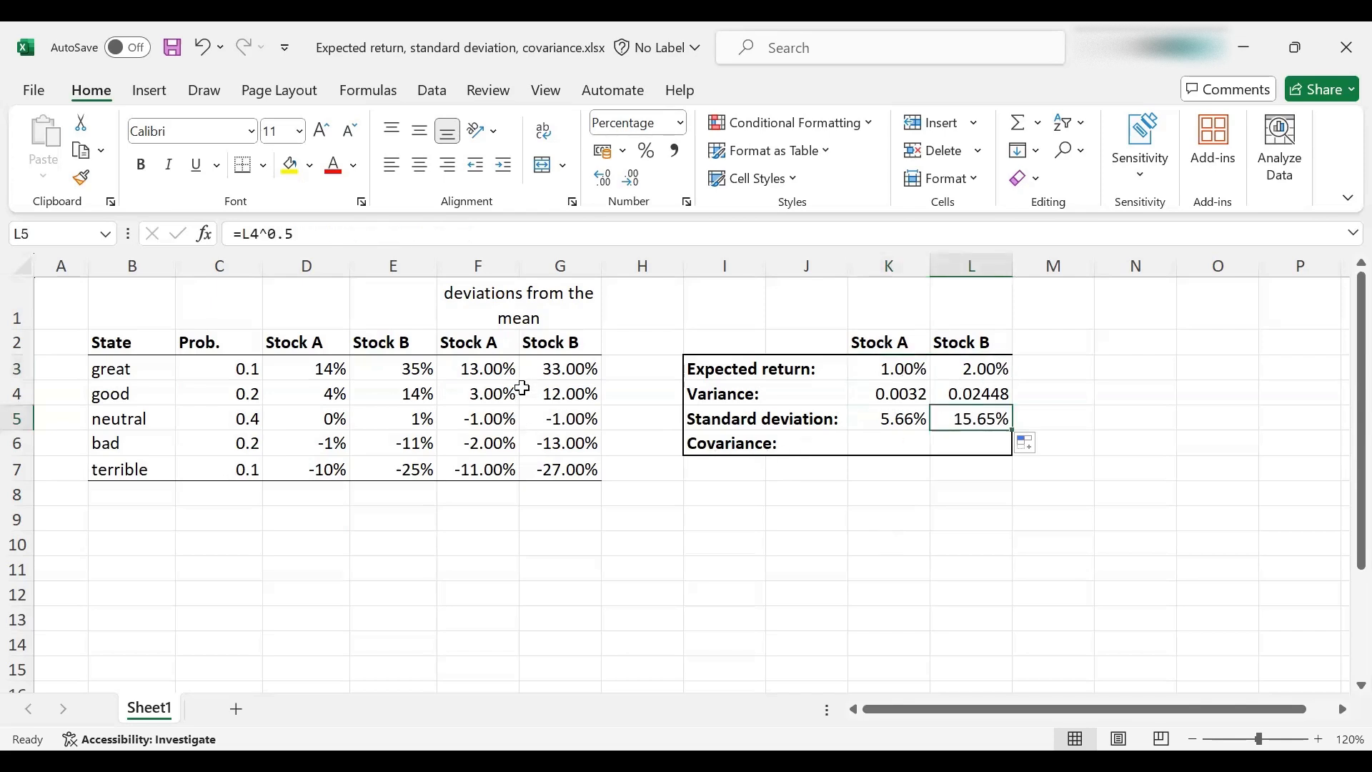
{"action": "left_click", "coordinate": [392, 368]}
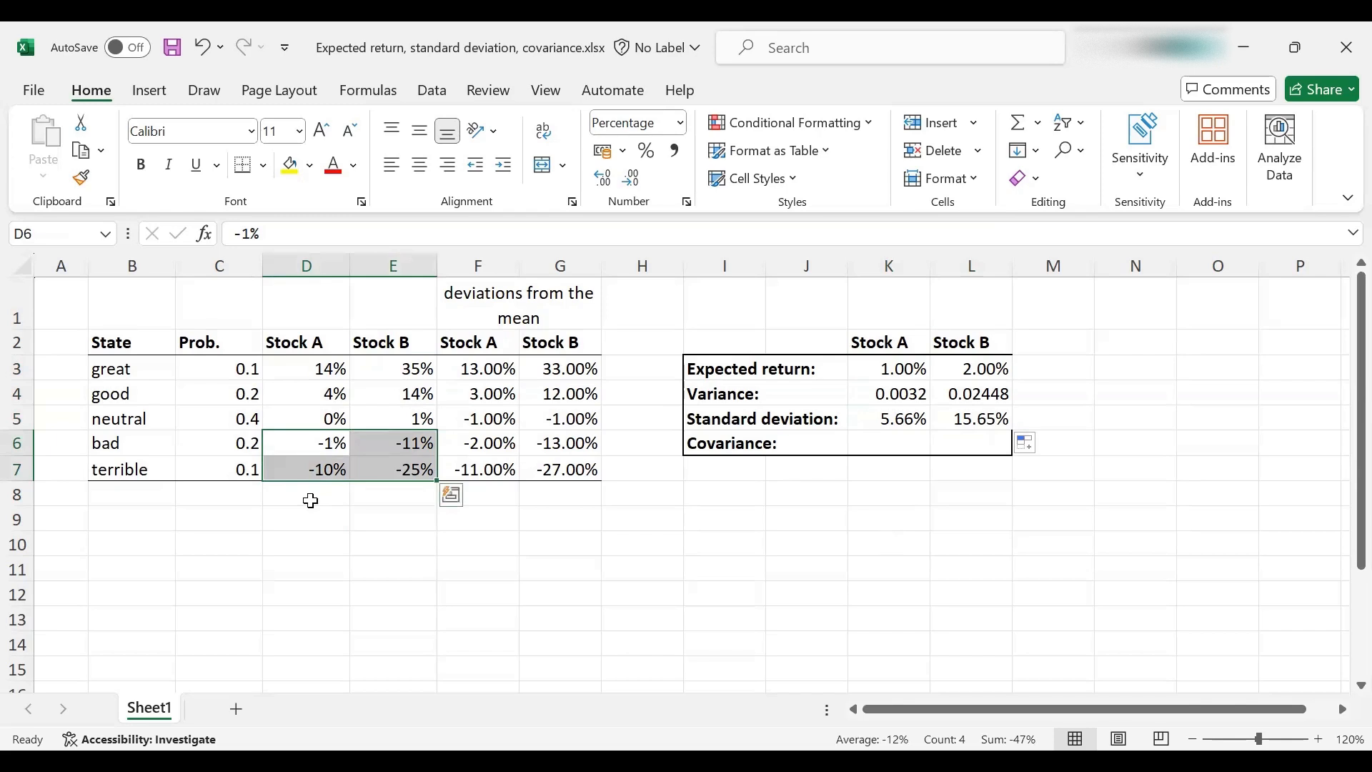
{"action": "mouse_move", "coordinate": [796, 476]}
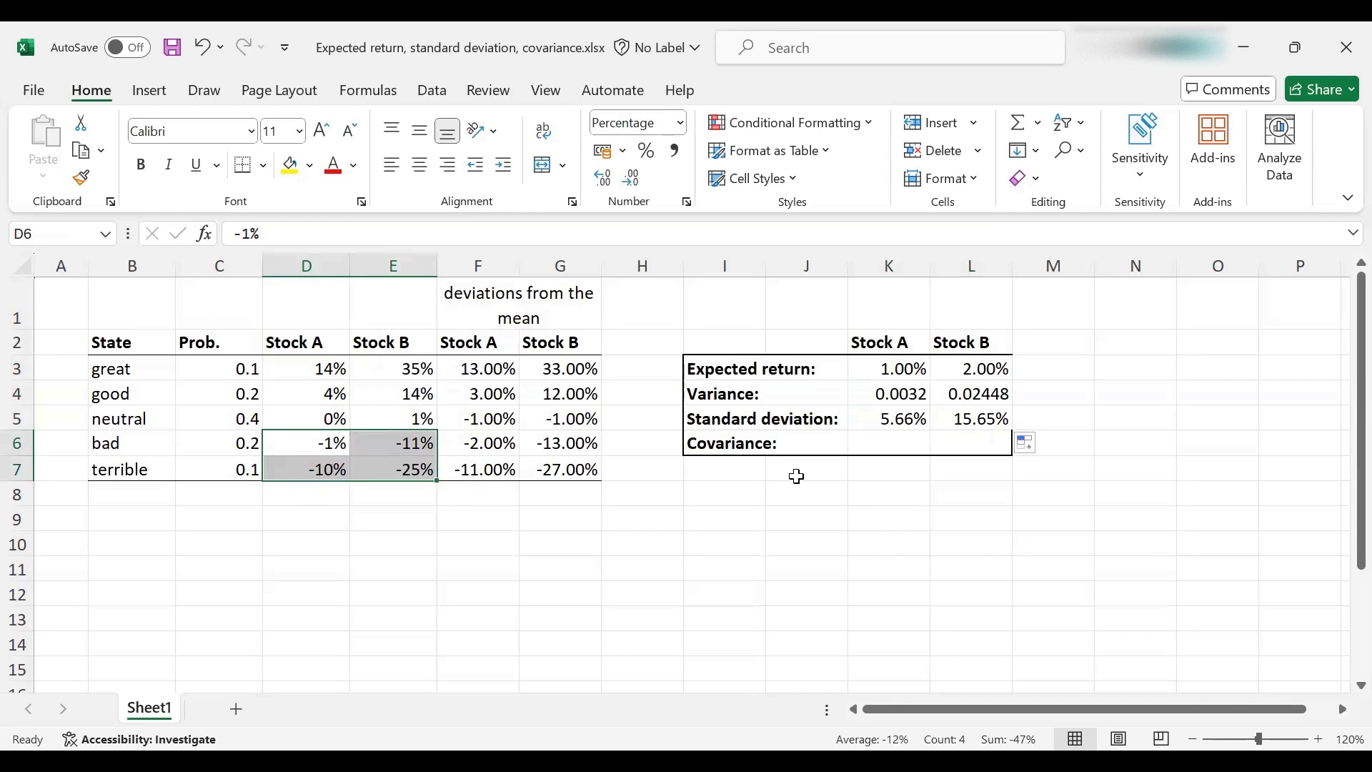
{"action": "left_click", "coordinate": [983, 369]}
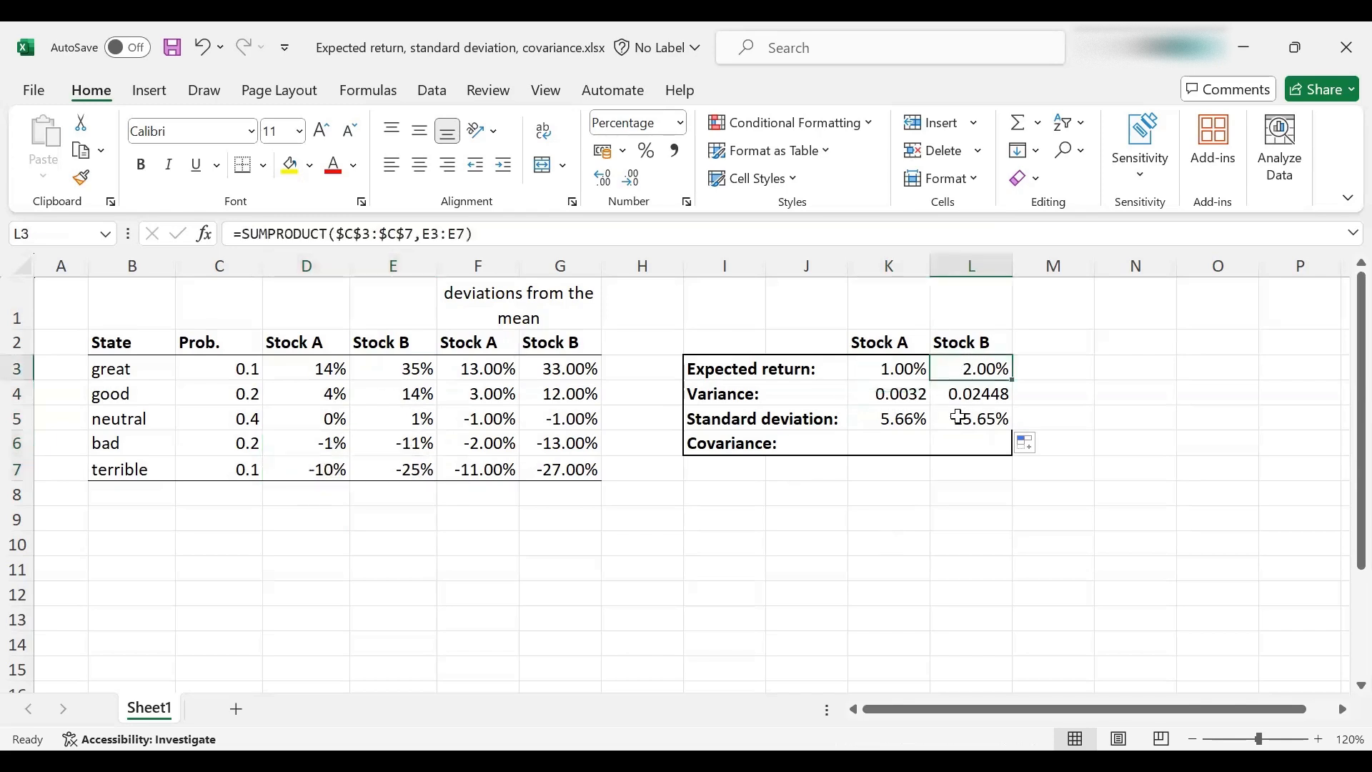
{"action": "mouse_move", "coordinate": [958, 390]}
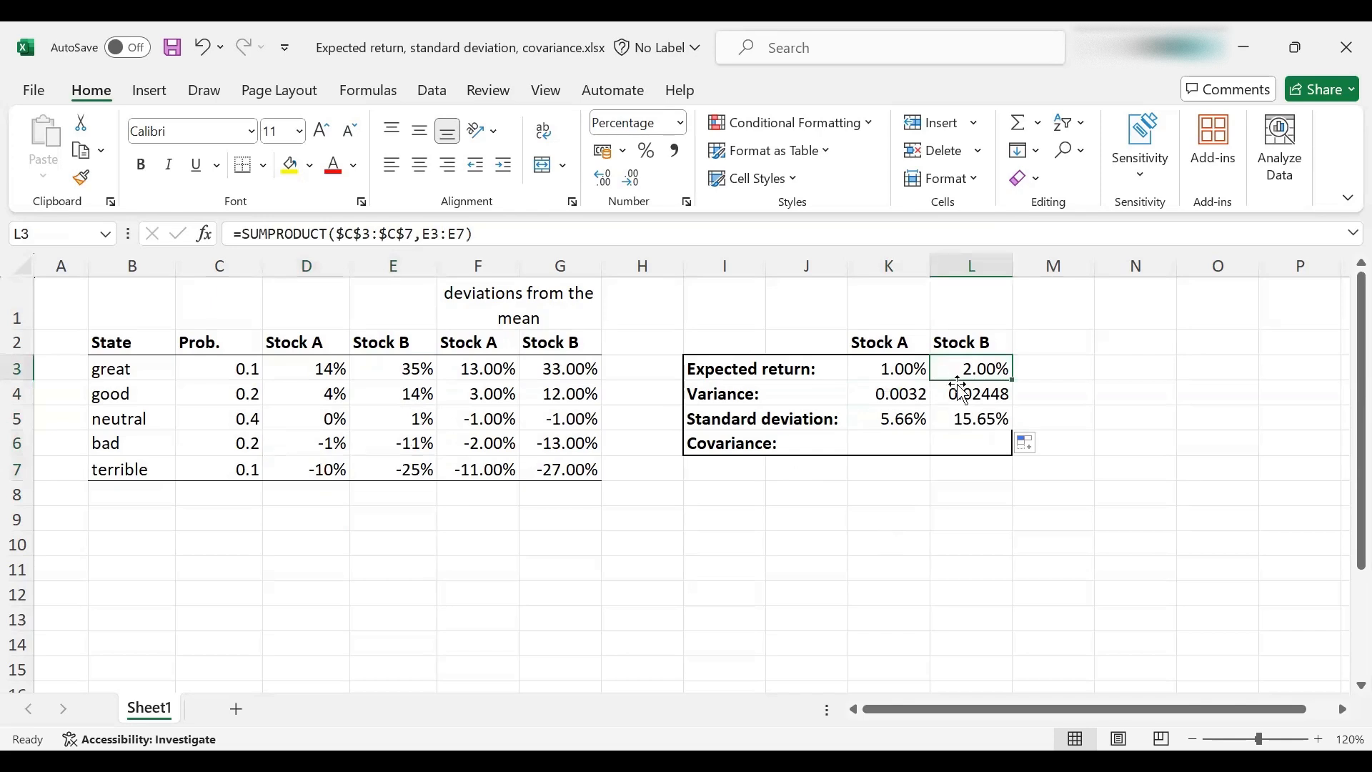
{"action": "left_click", "coordinate": [969, 418]}
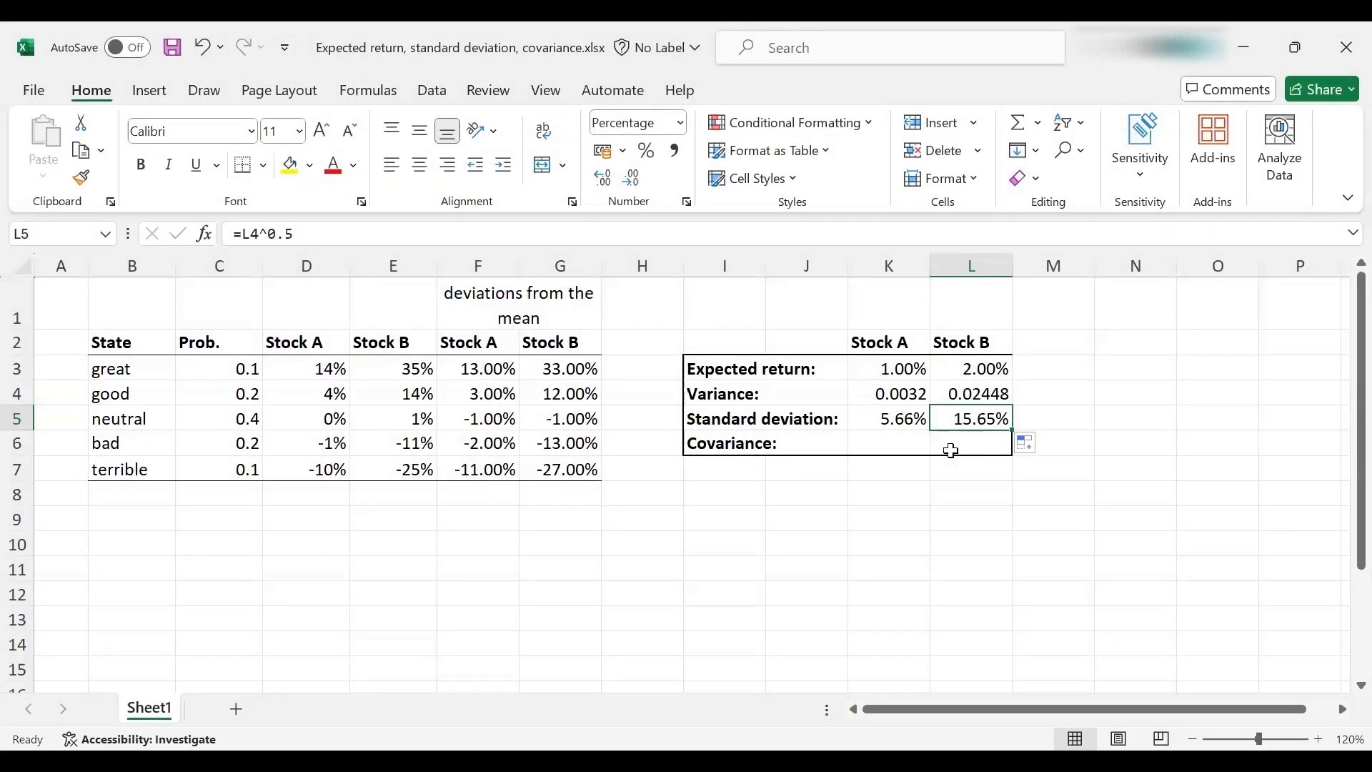
Review Stock A and Stock B returns in the great, neutral and terrible states.
{"action": "left_click", "coordinate": [970, 443]}
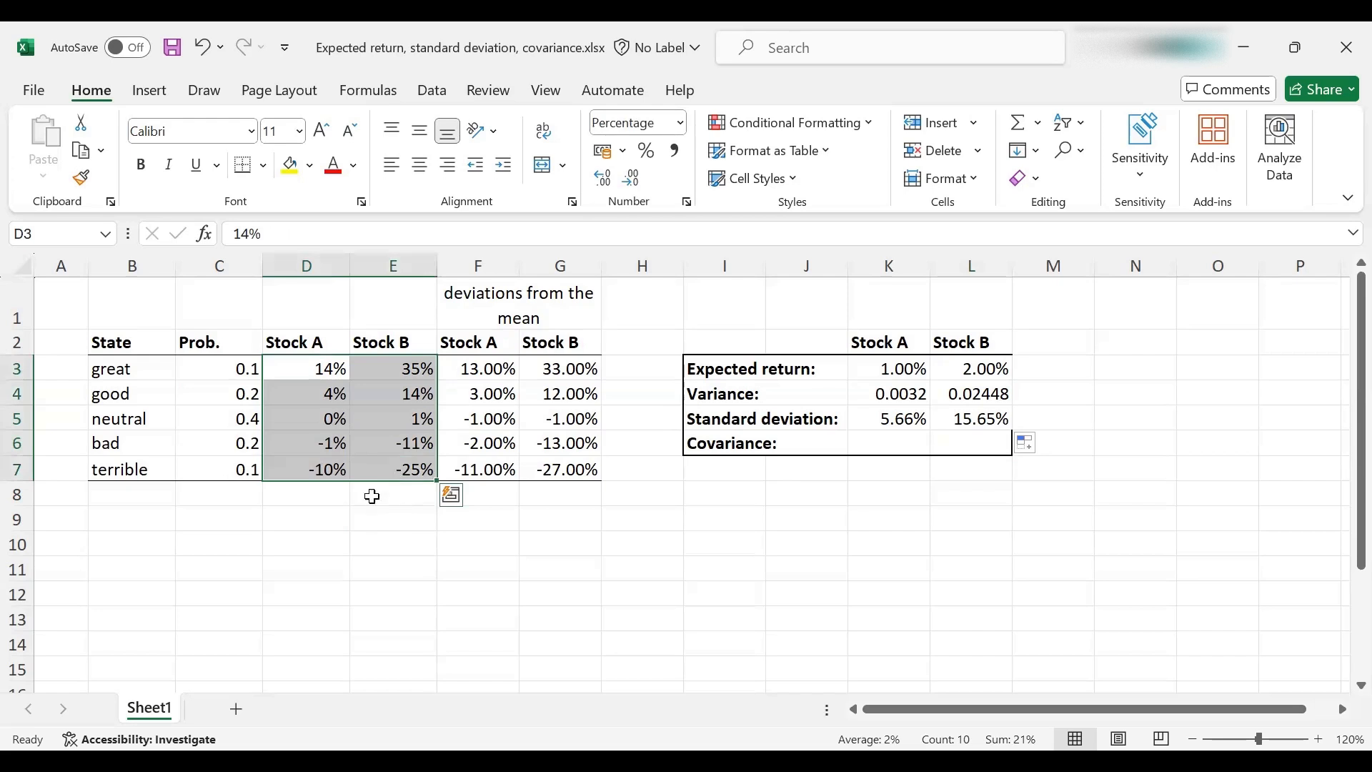
{"action": "left_click", "coordinate": [307, 418]}
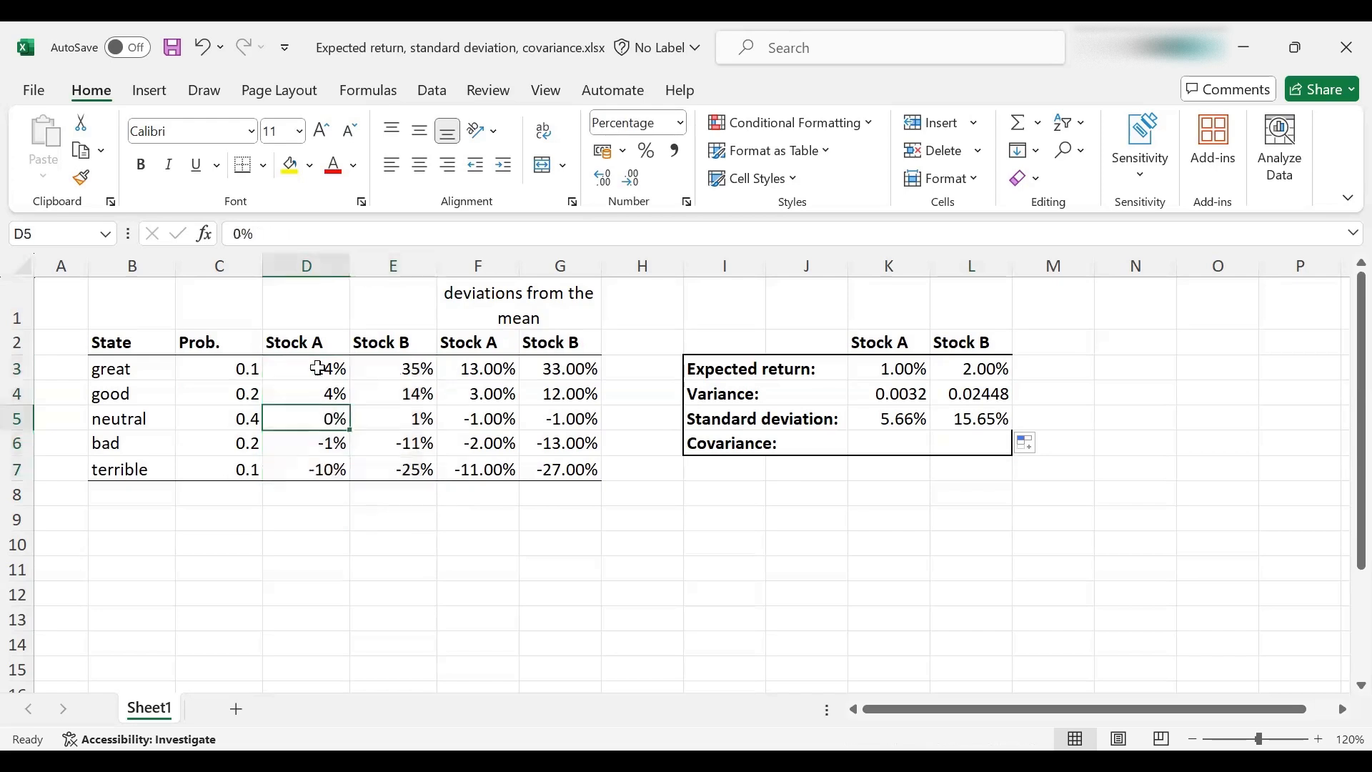
{"action": "left_click", "coordinate": [306, 369]}
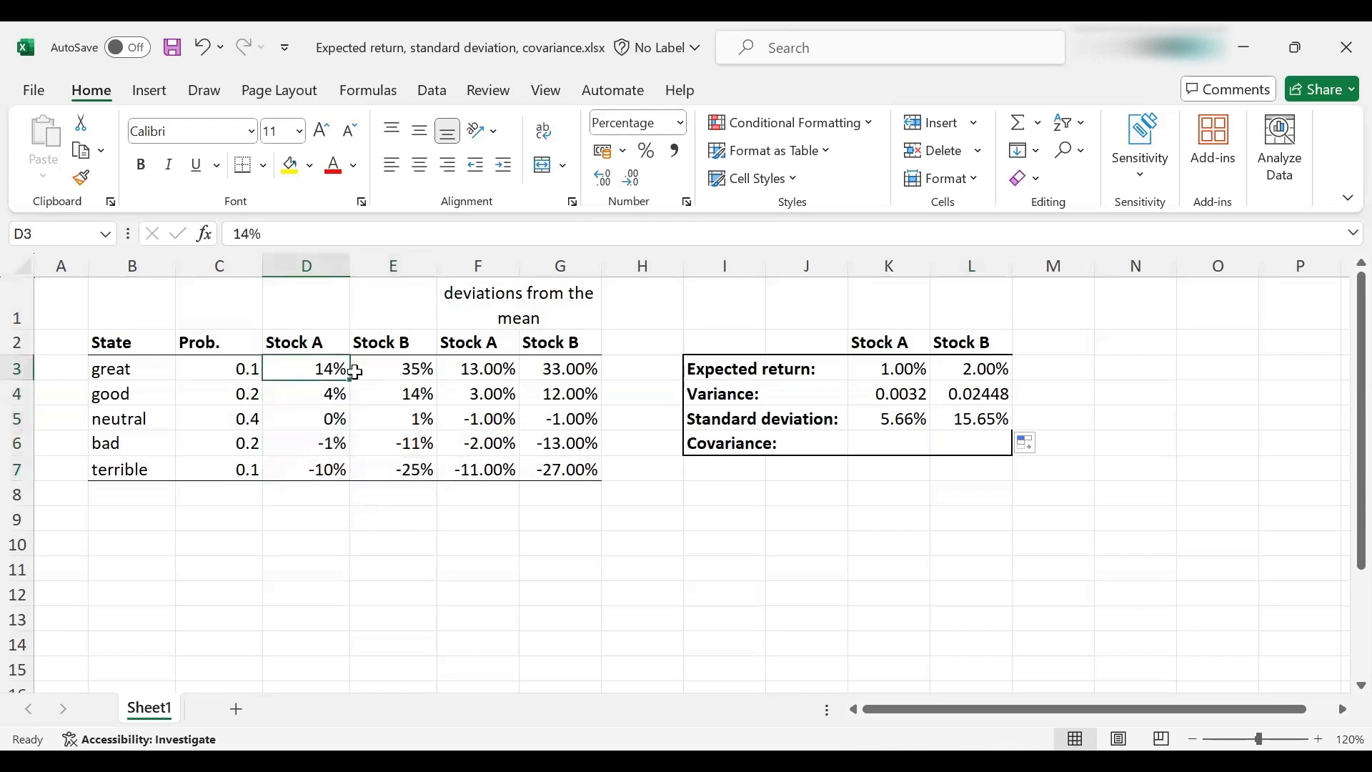
{"action": "left_click", "coordinate": [393, 369]}
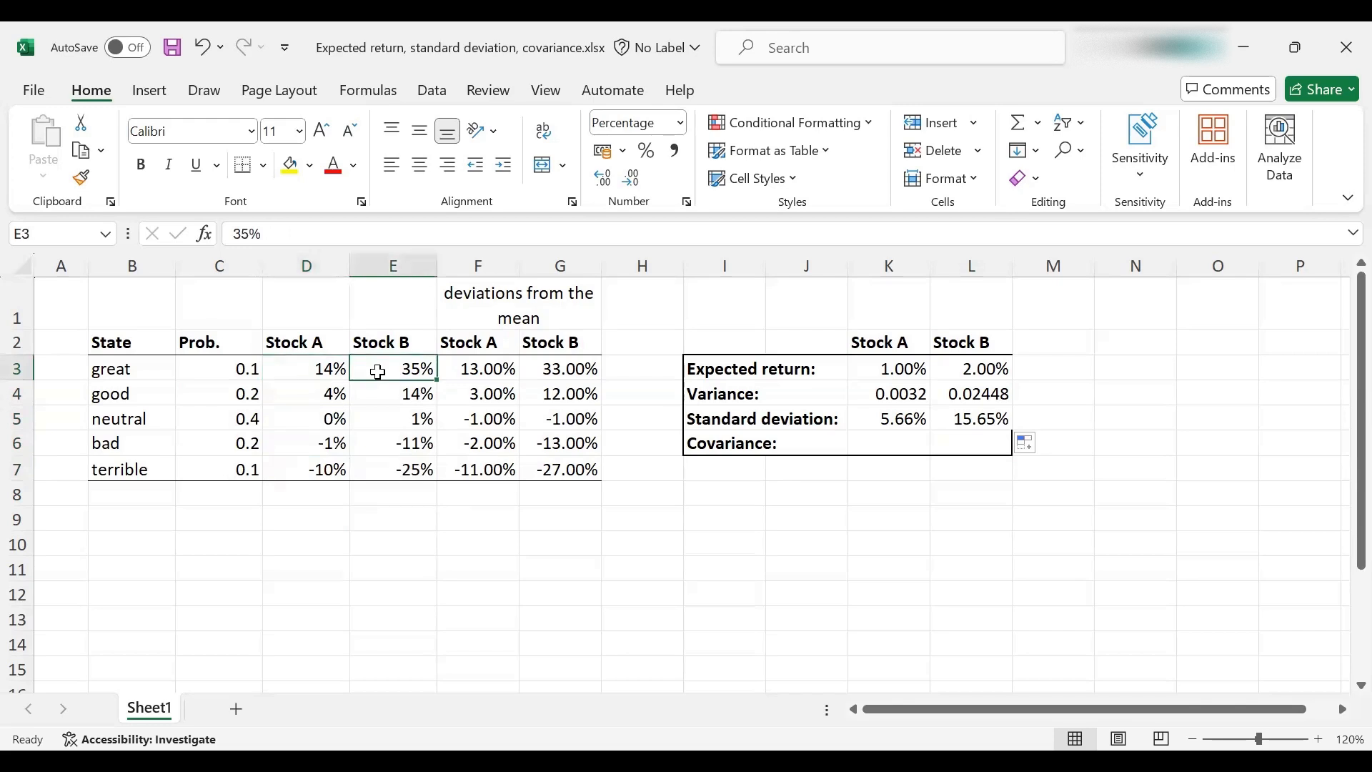
{"action": "left_click", "coordinate": [305, 468]}
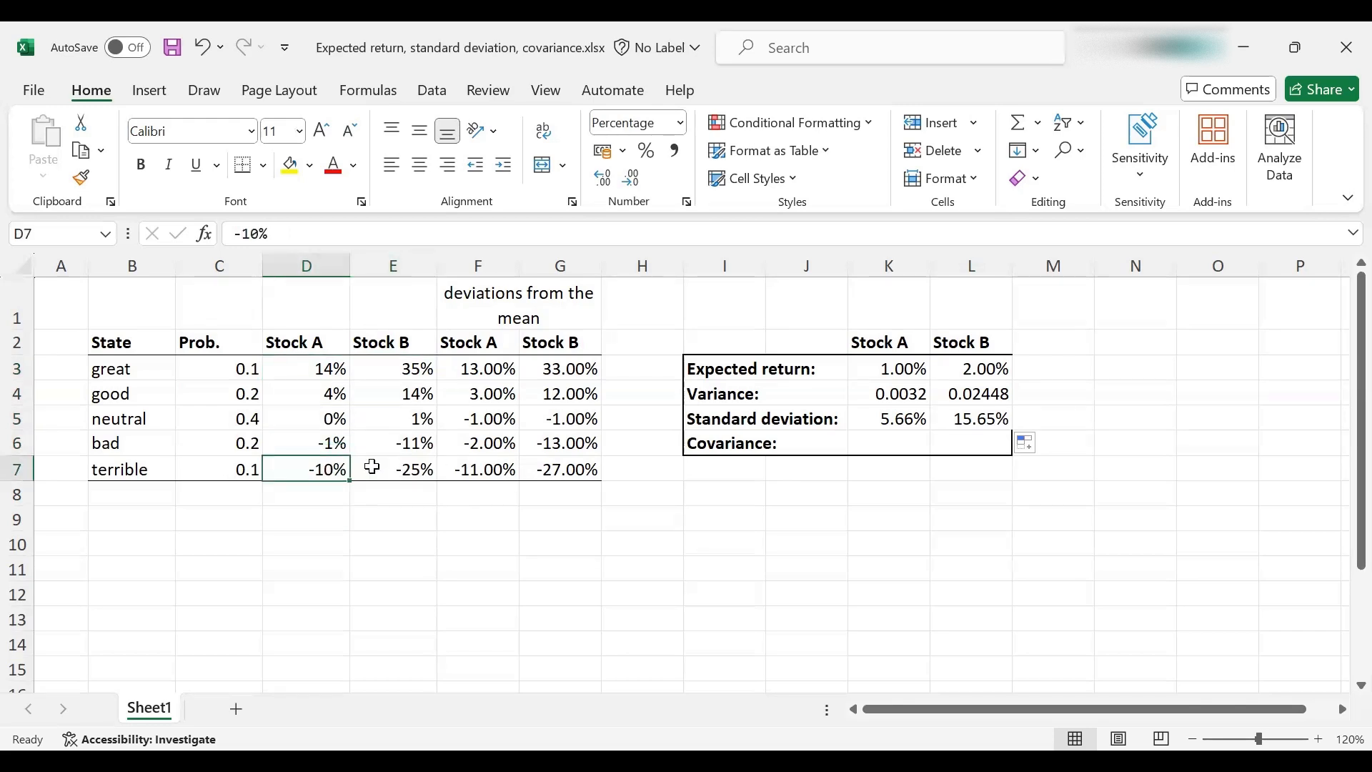
{"action": "left_click", "coordinate": [393, 468]}
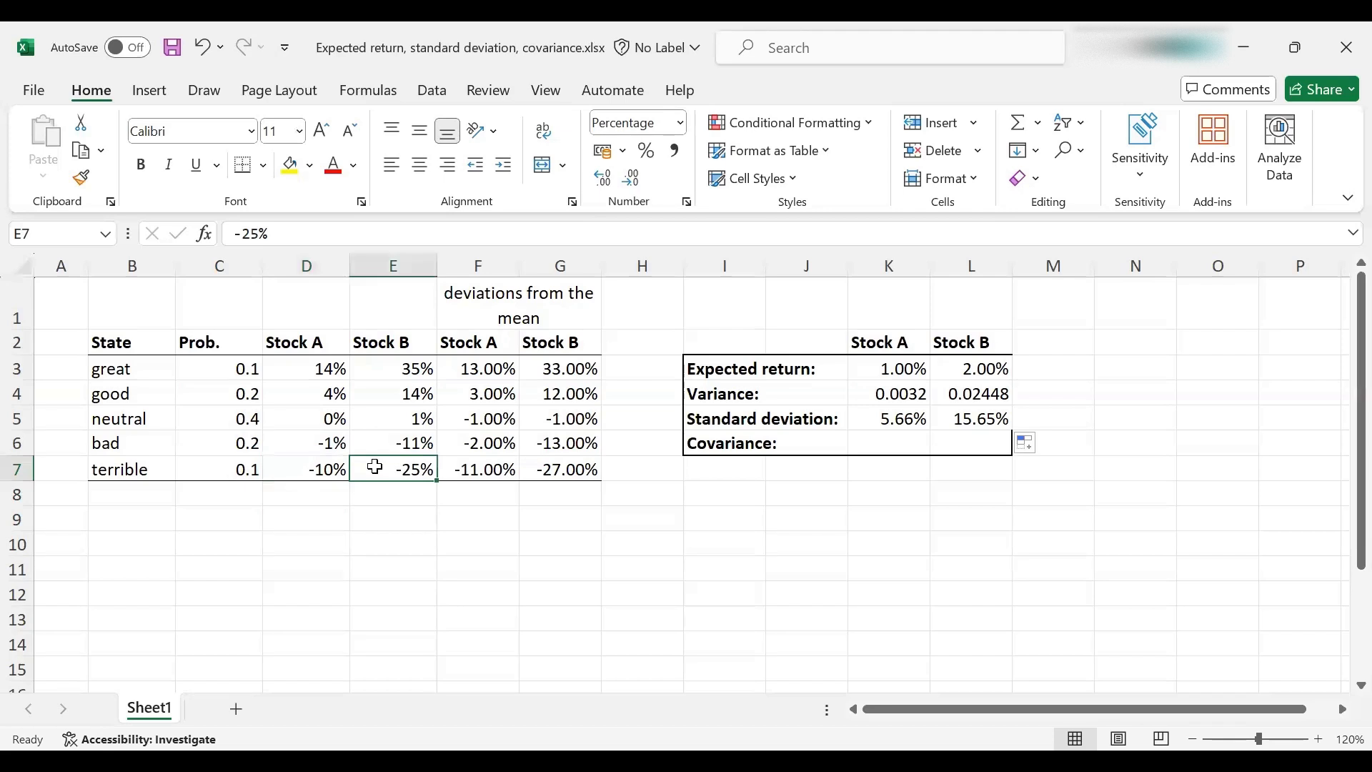
{"action": "left_click", "coordinate": [306, 469]}
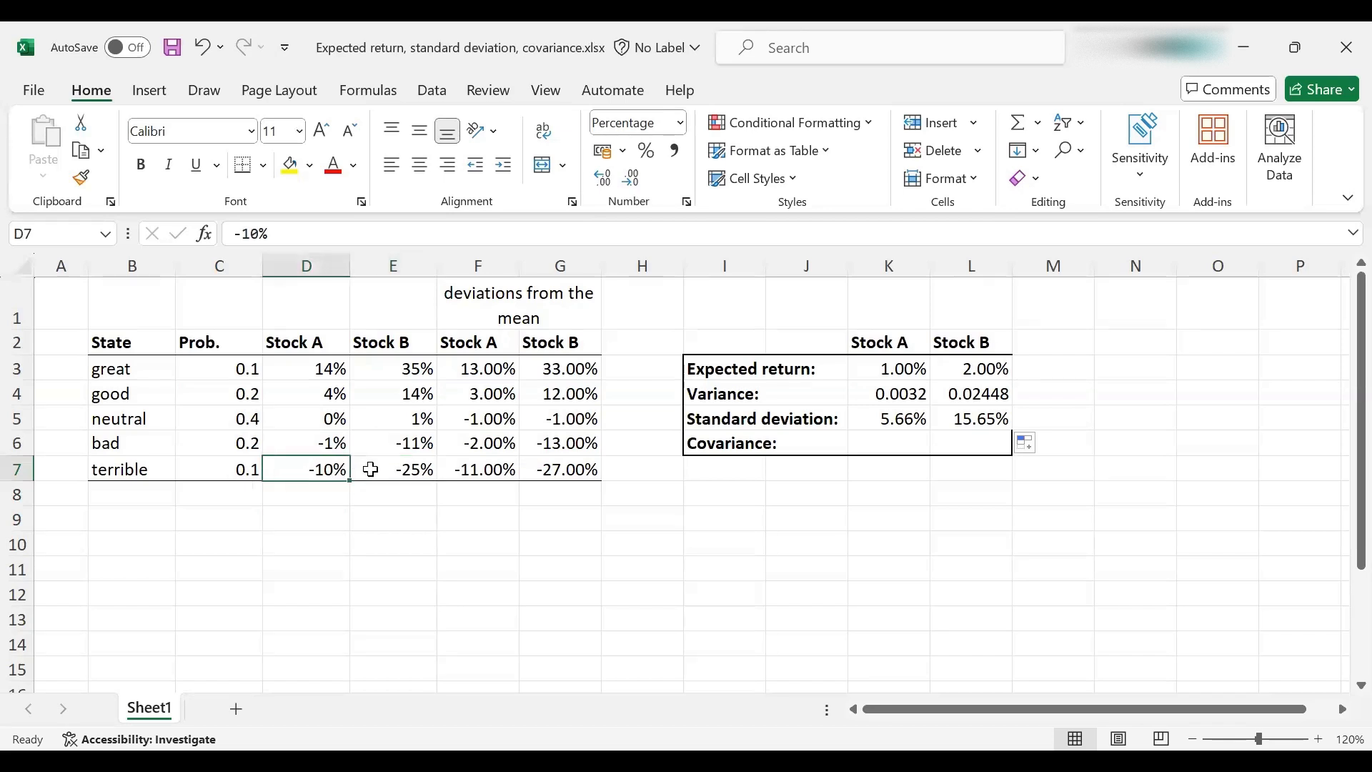
{"action": "left_click", "coordinate": [393, 468]}
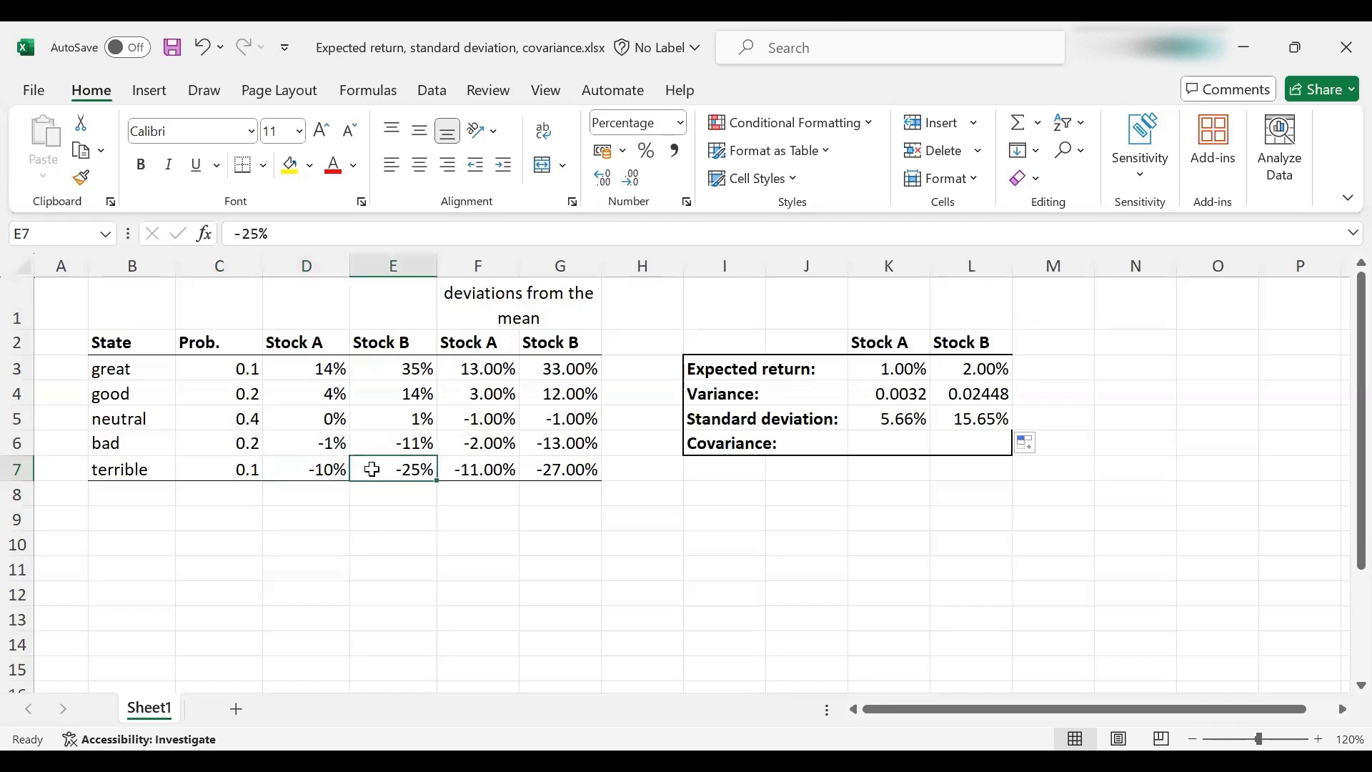
{"action": "mouse_move", "coordinate": [755, 426]}
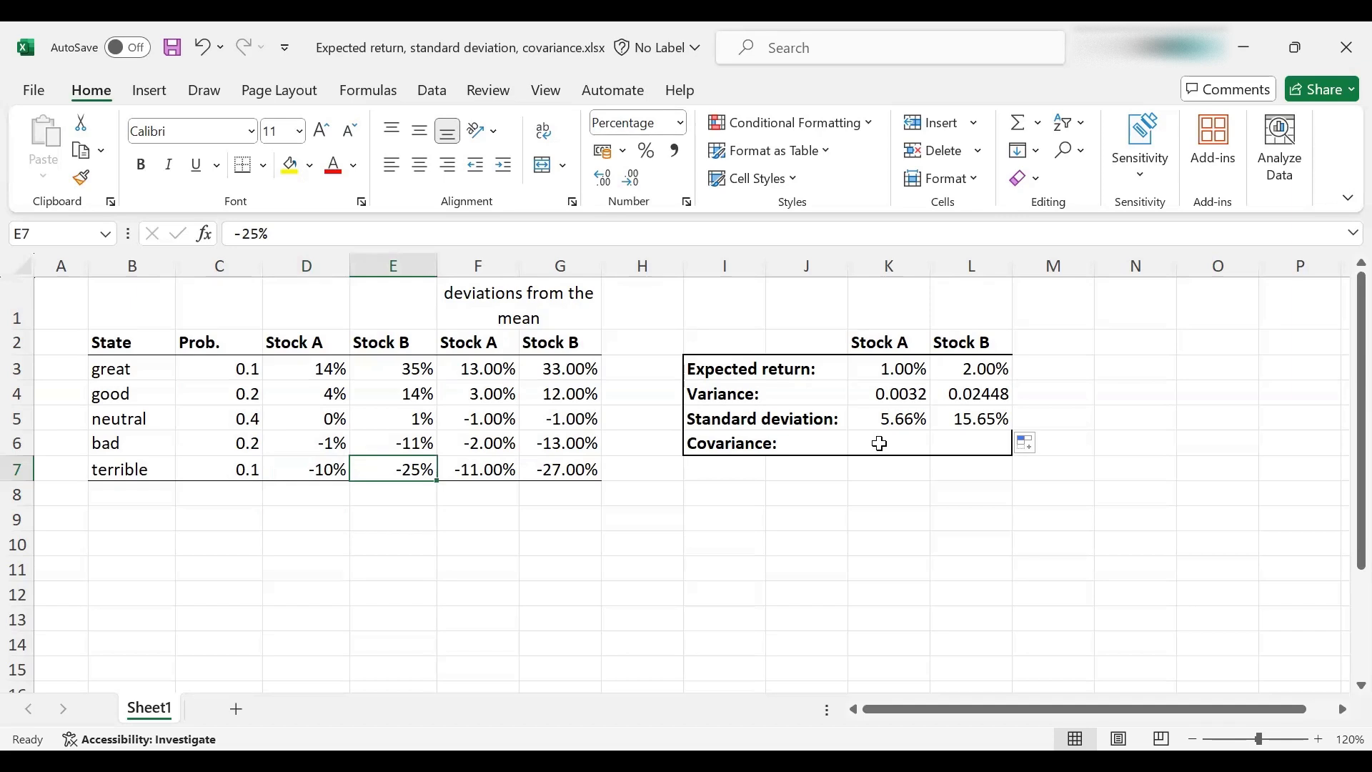
Open K4's SUMPRODUCT variance formula to see its probability and deviation ranges.
{"action": "left_click", "coordinate": [888, 393]}
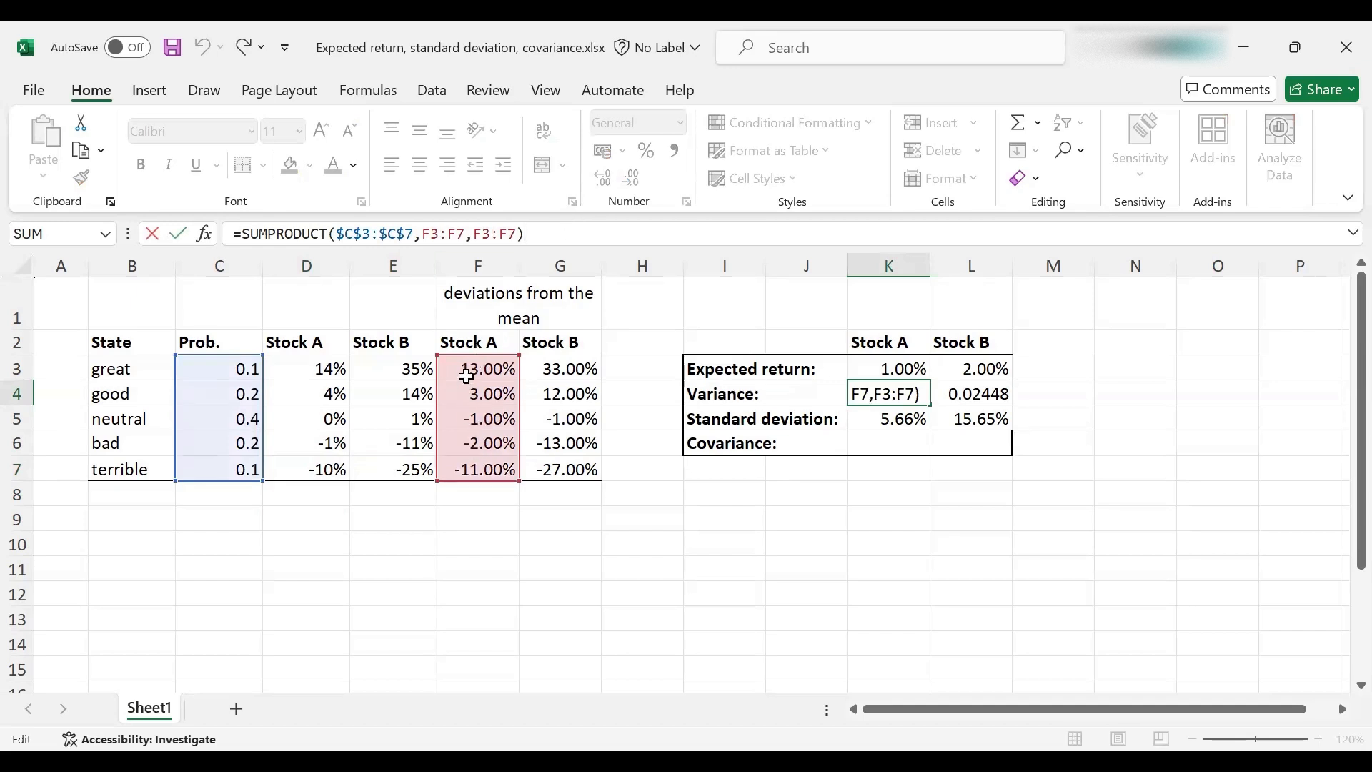
{"action": "mouse_move", "coordinate": [468, 459]}
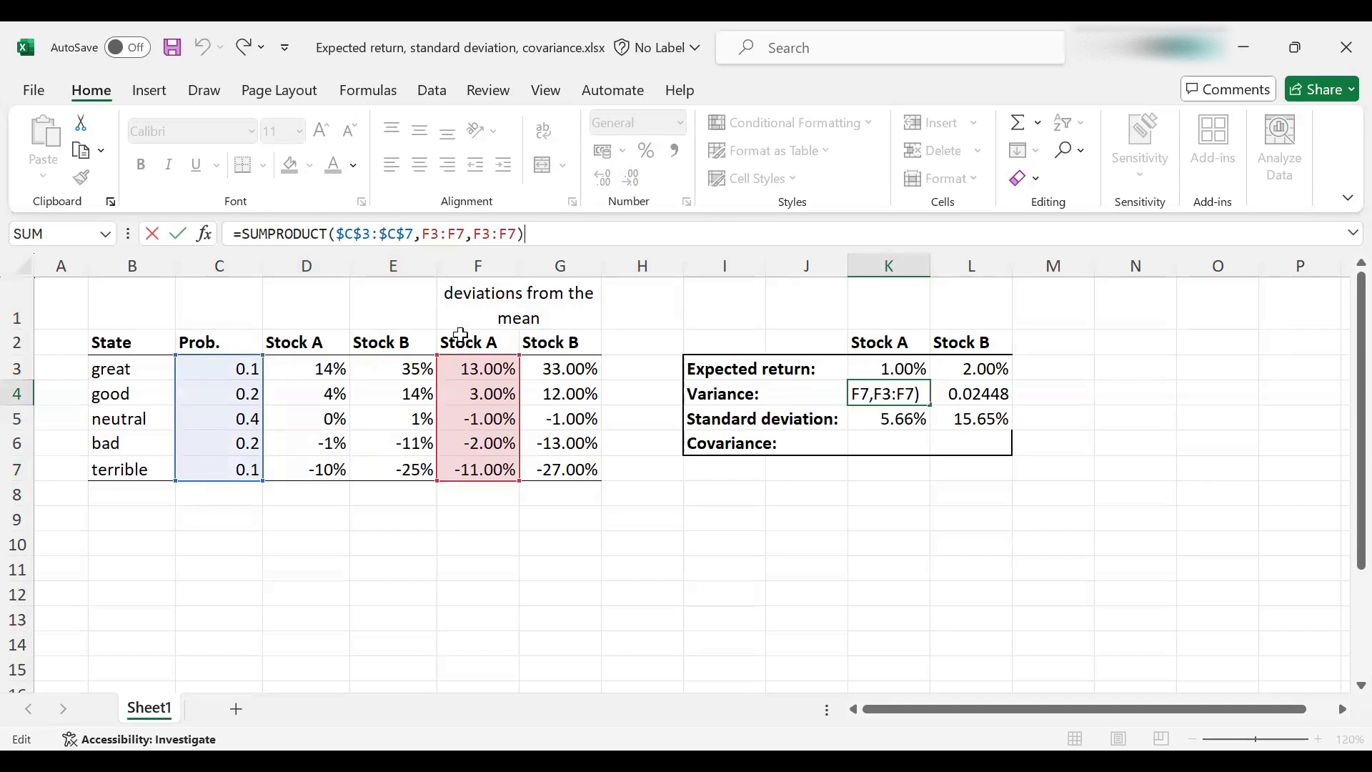
{"action": "mouse_move", "coordinate": [465, 451]}
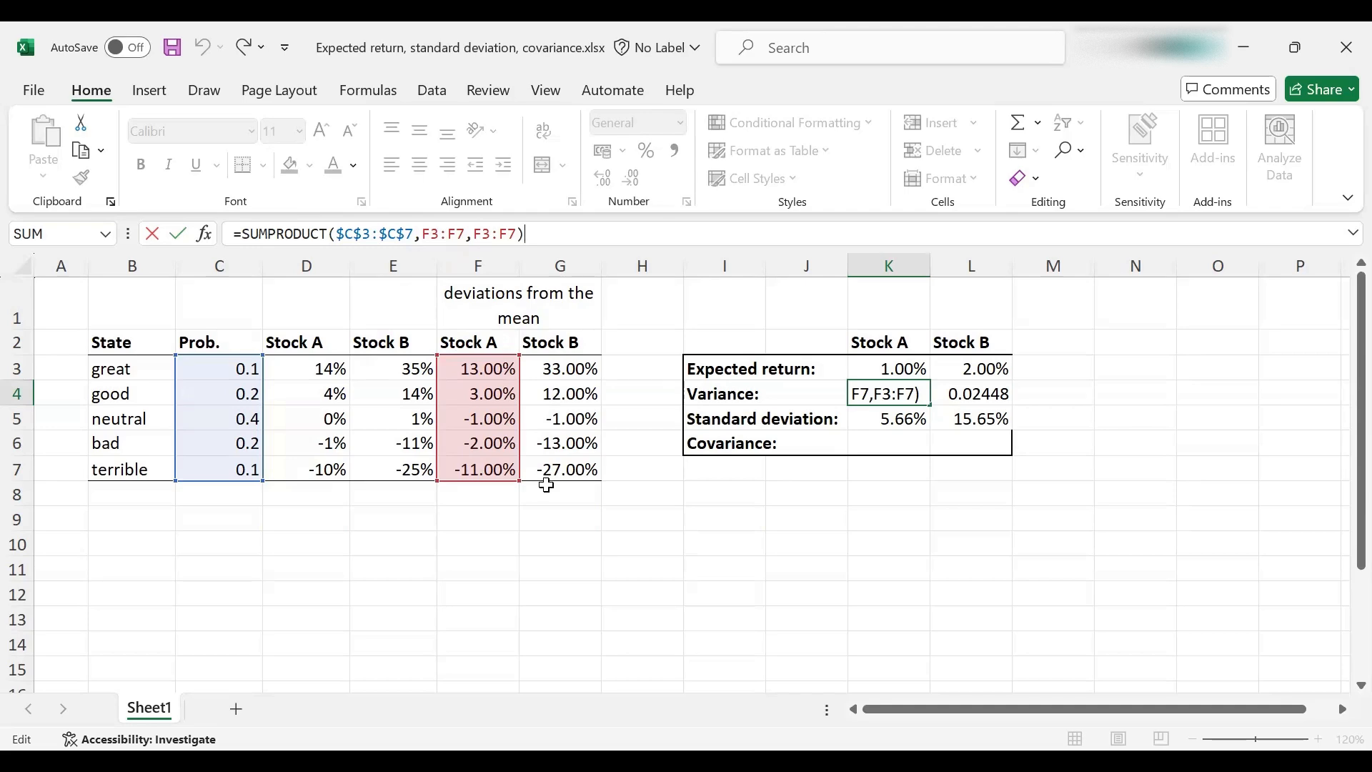
{"action": "mouse_move", "coordinate": [667, 417]}
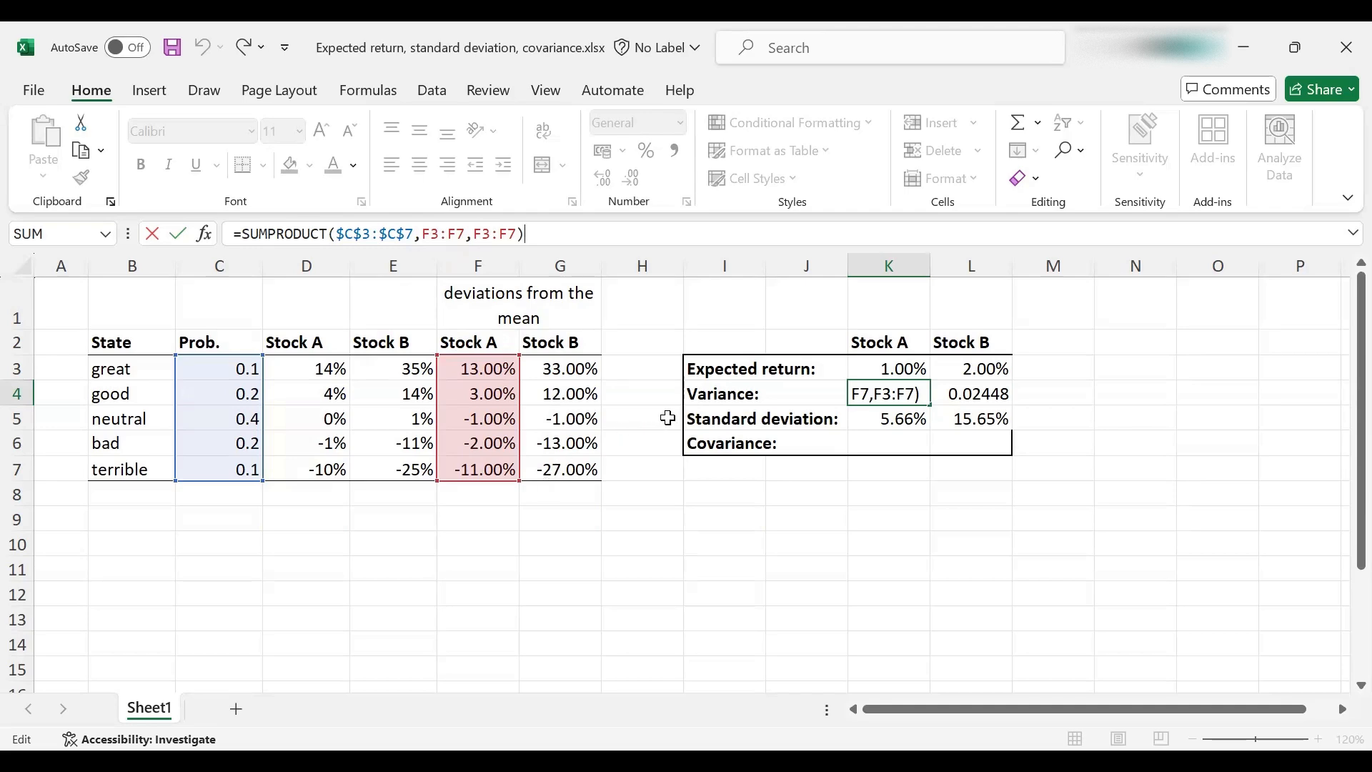
Enter the covariance in K6 as =SUMPRODUCT(C3:C7,F3:F7,G3:G7), giving 0.00854.
{"action": "key", "text": "Return"}
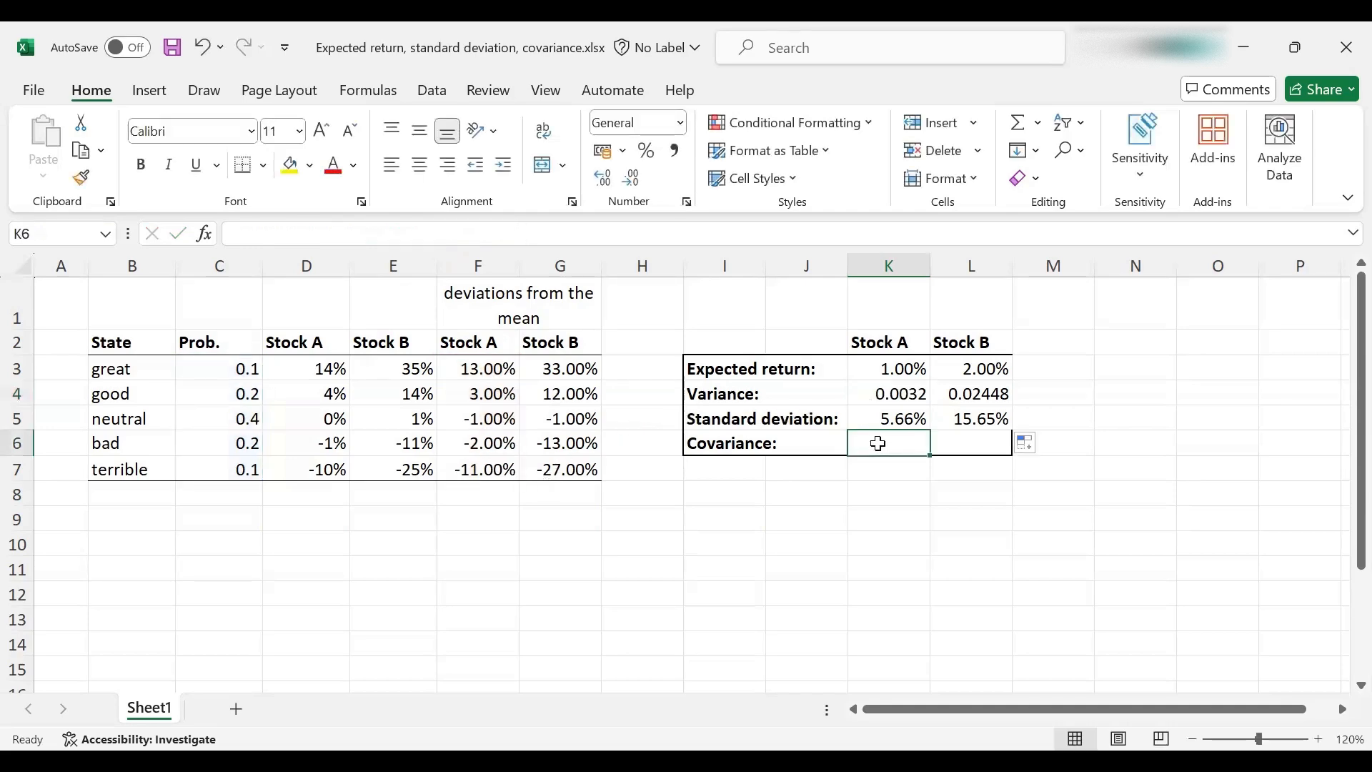
{"action": "type", "text": "="}
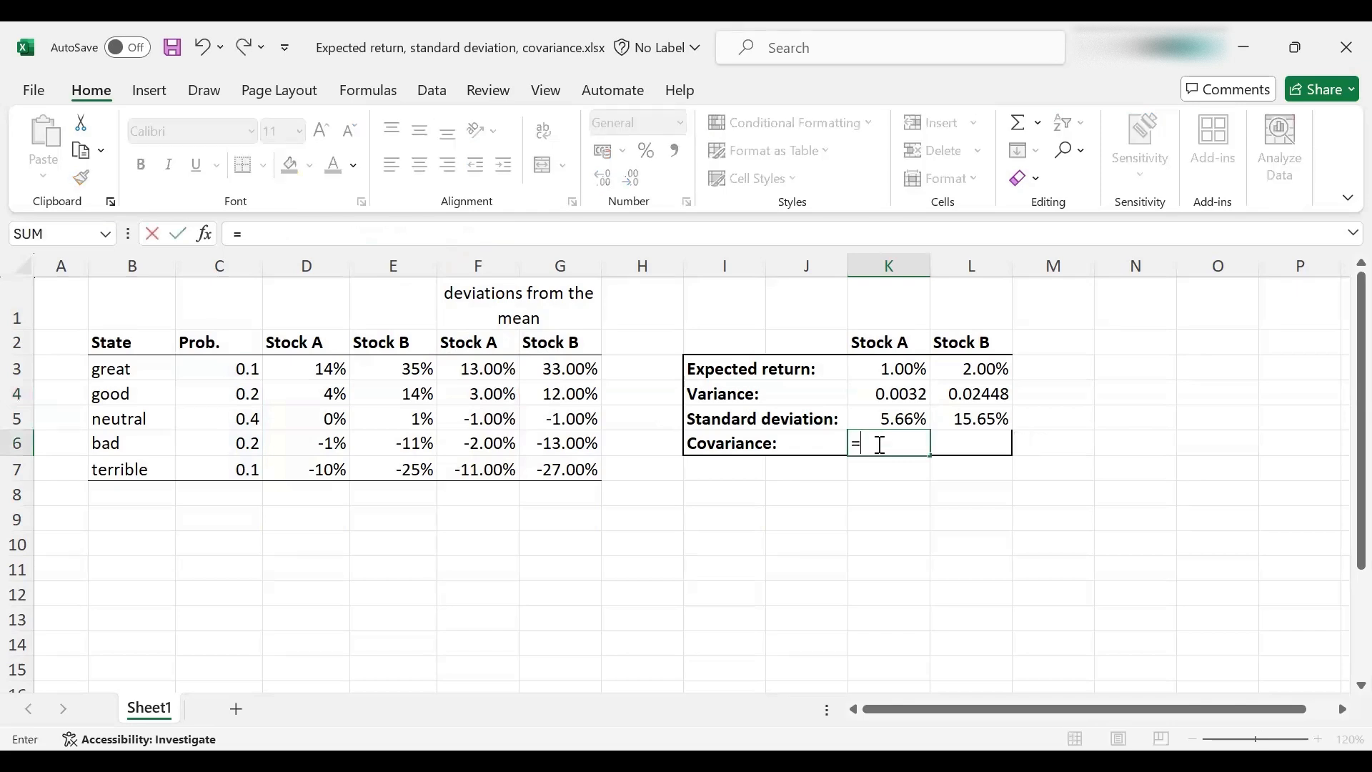
{"action": "type", "text": "sumproduc"}
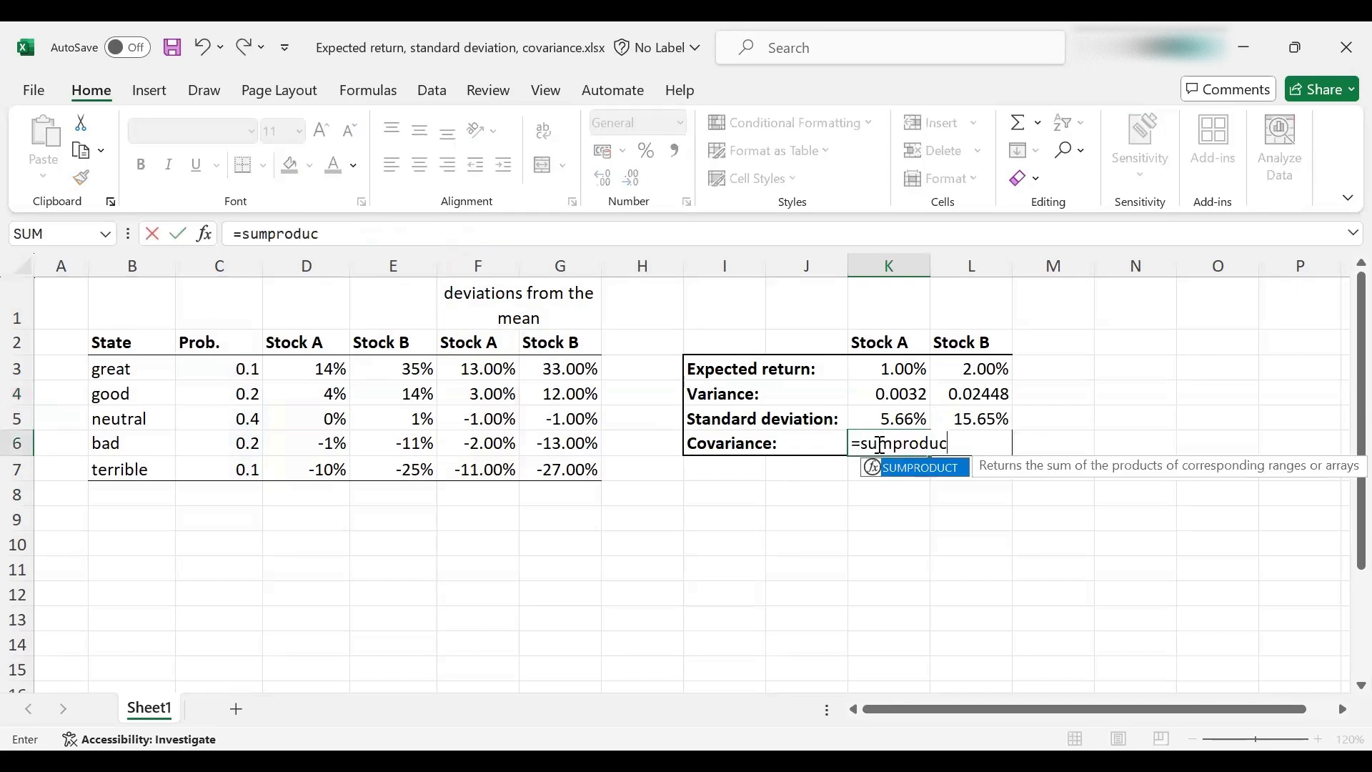
{"action": "type", "text": "t(C3:C7"}
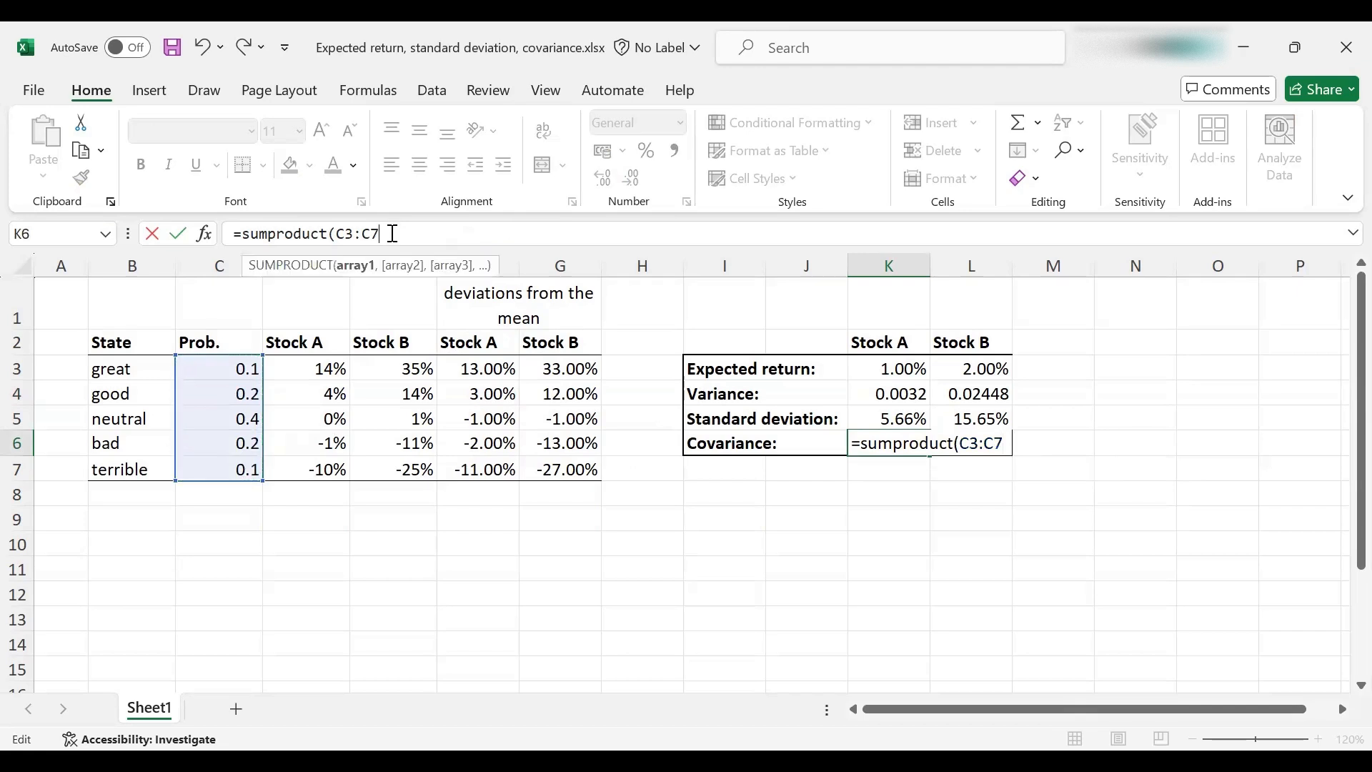
{"action": "type", "text": ",F3:F7,G3:G7"}
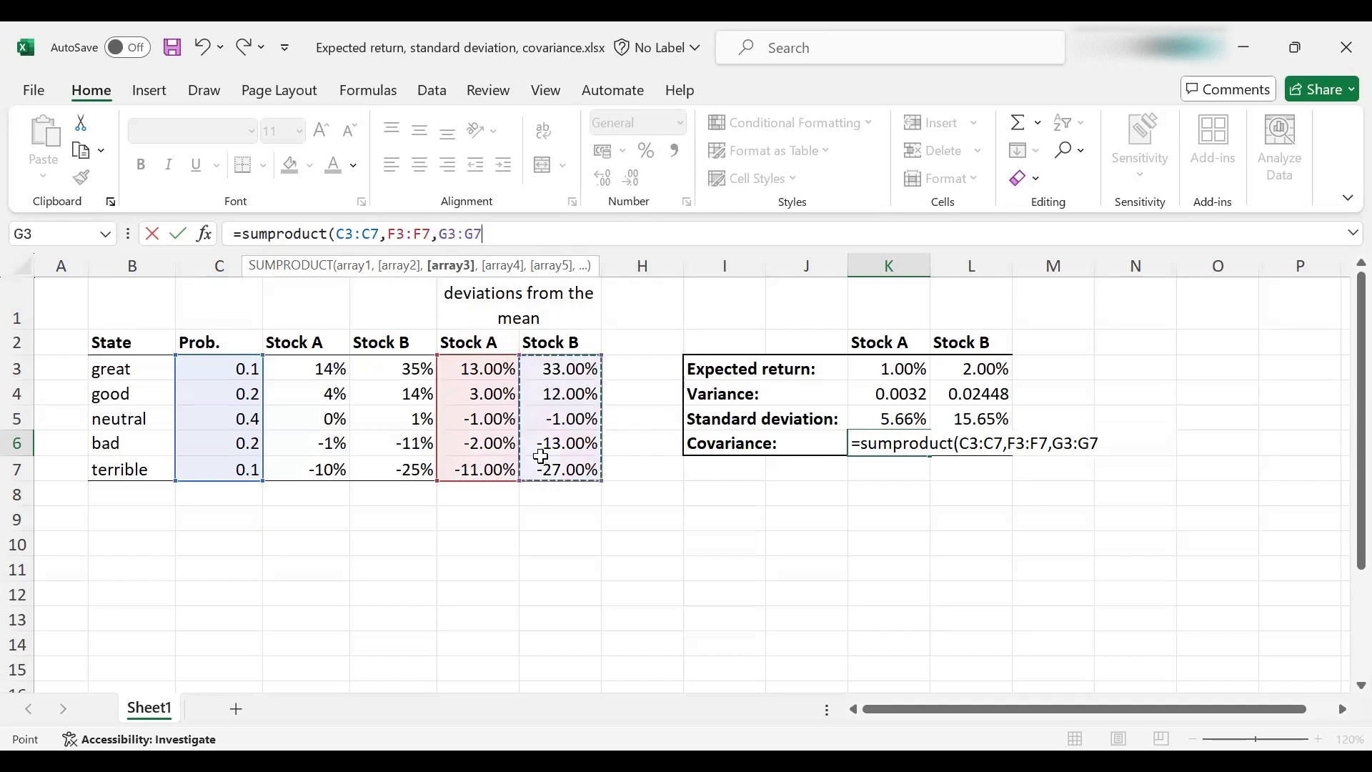
{"action": "key", "text": "Return"}
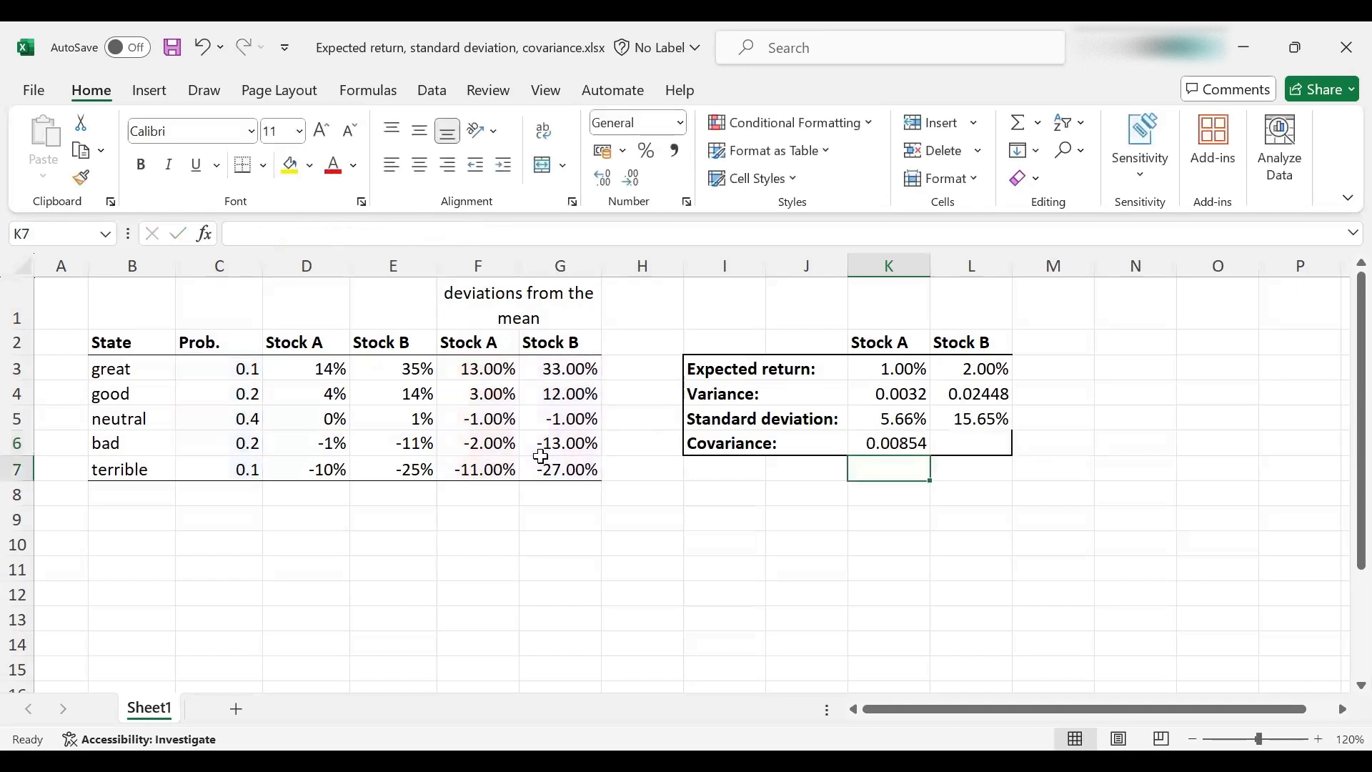
{"action": "left_click", "coordinate": [888, 443]}
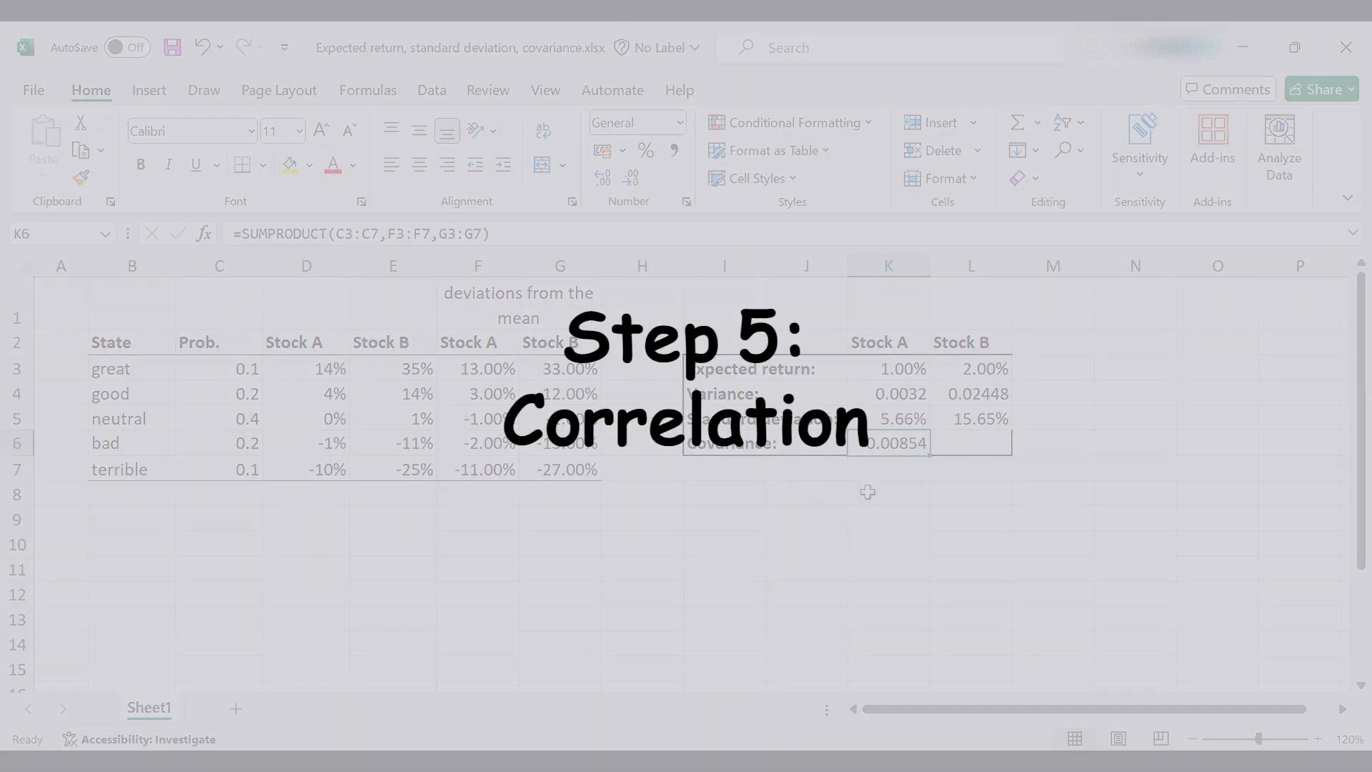
Add a 'correlation' label in I8 below the results table.
{"action": "left_click", "coordinate": [888, 492]}
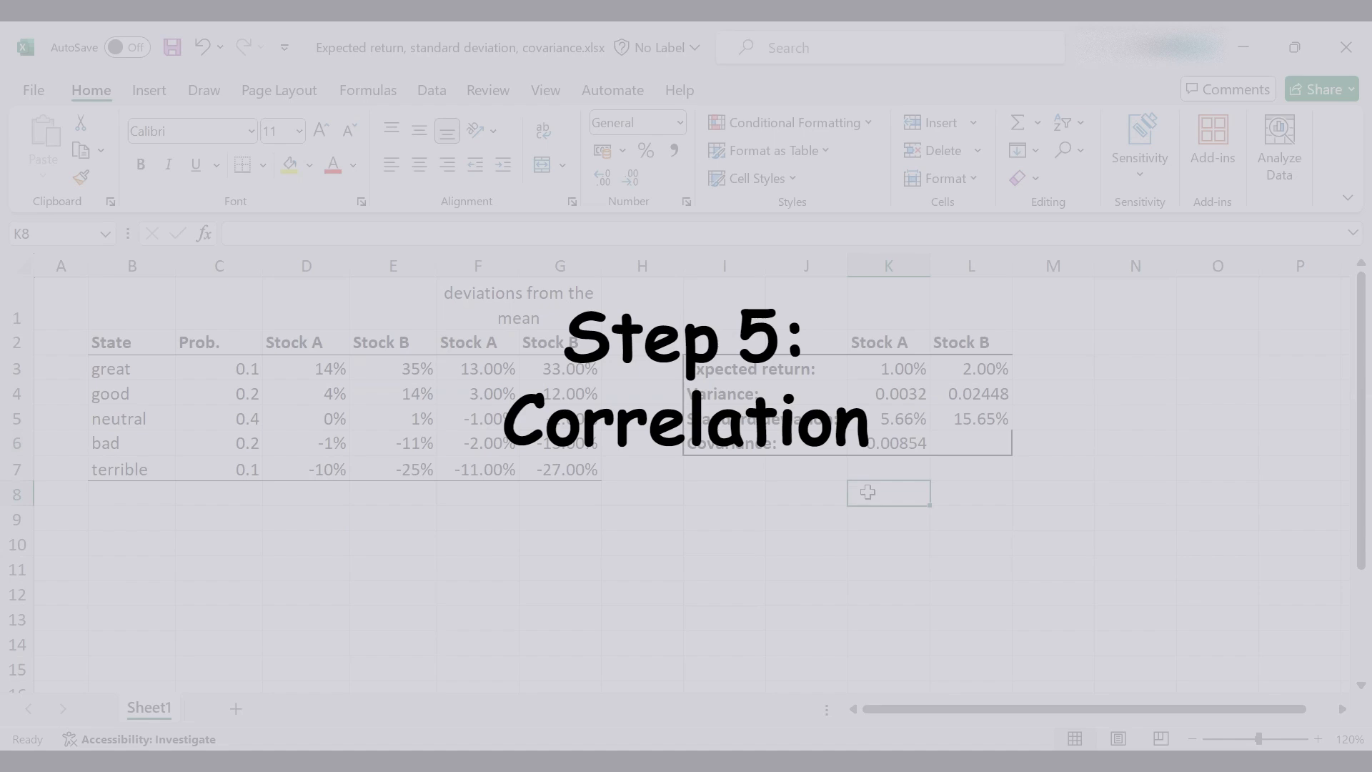
{"action": "type", "text": "cor"}
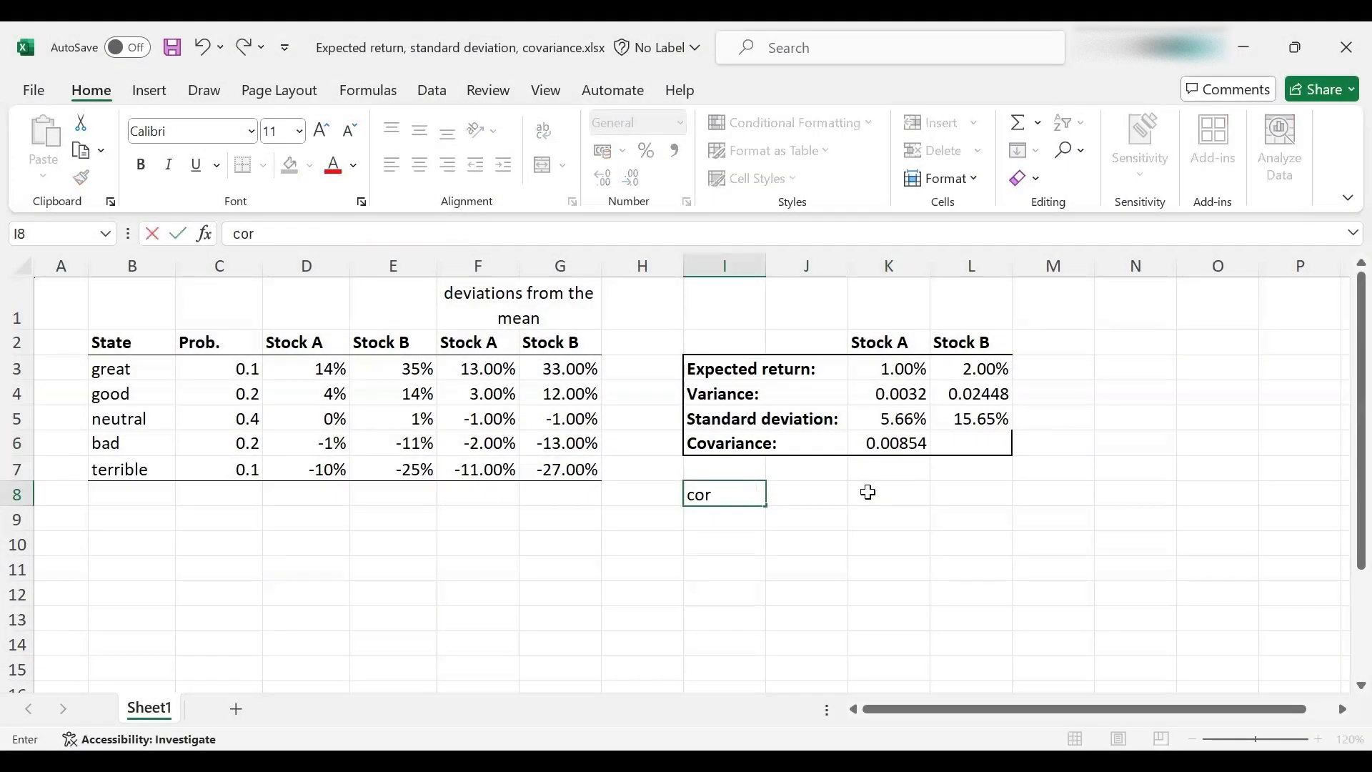
{"action": "key", "text": "Return"}
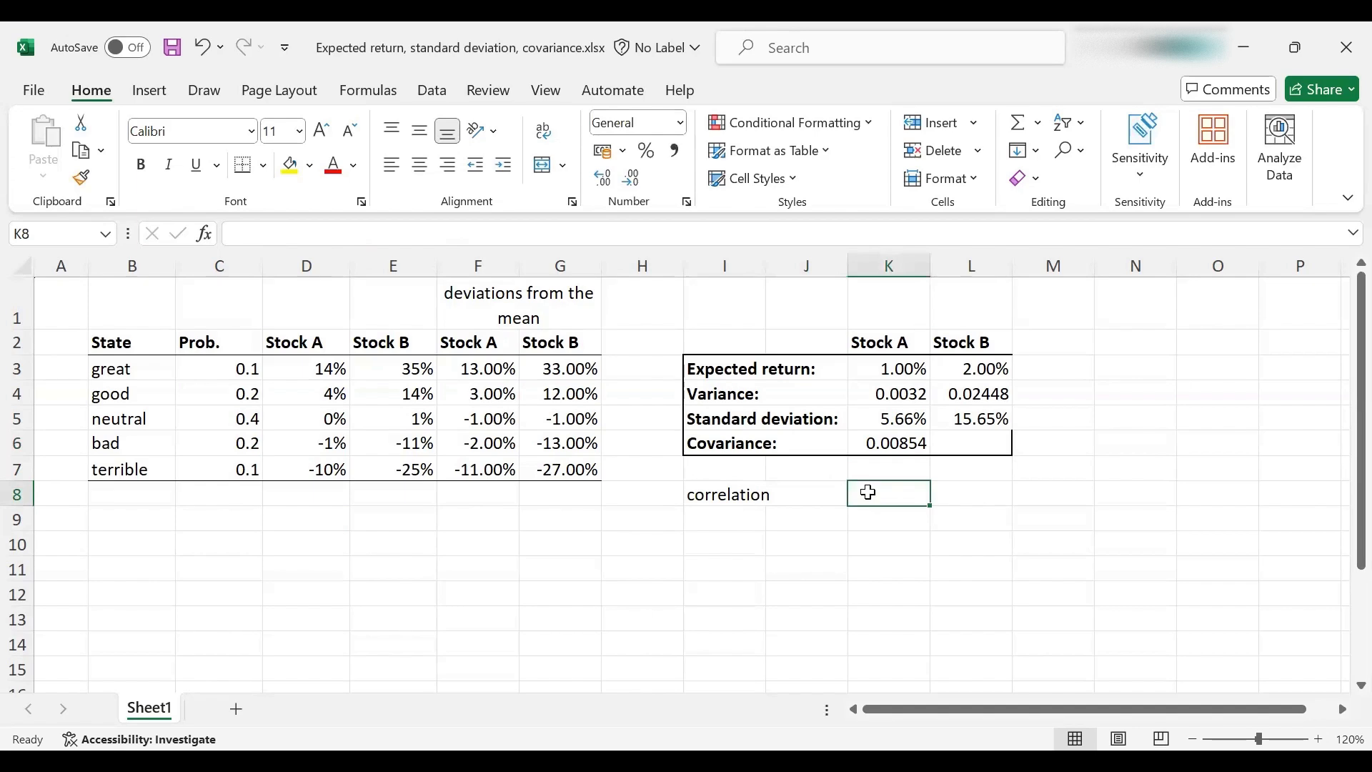
Compute the correlation in K8 as =K6/(K5*L5), giving 0.964889.
{"action": "type", "text": "="}
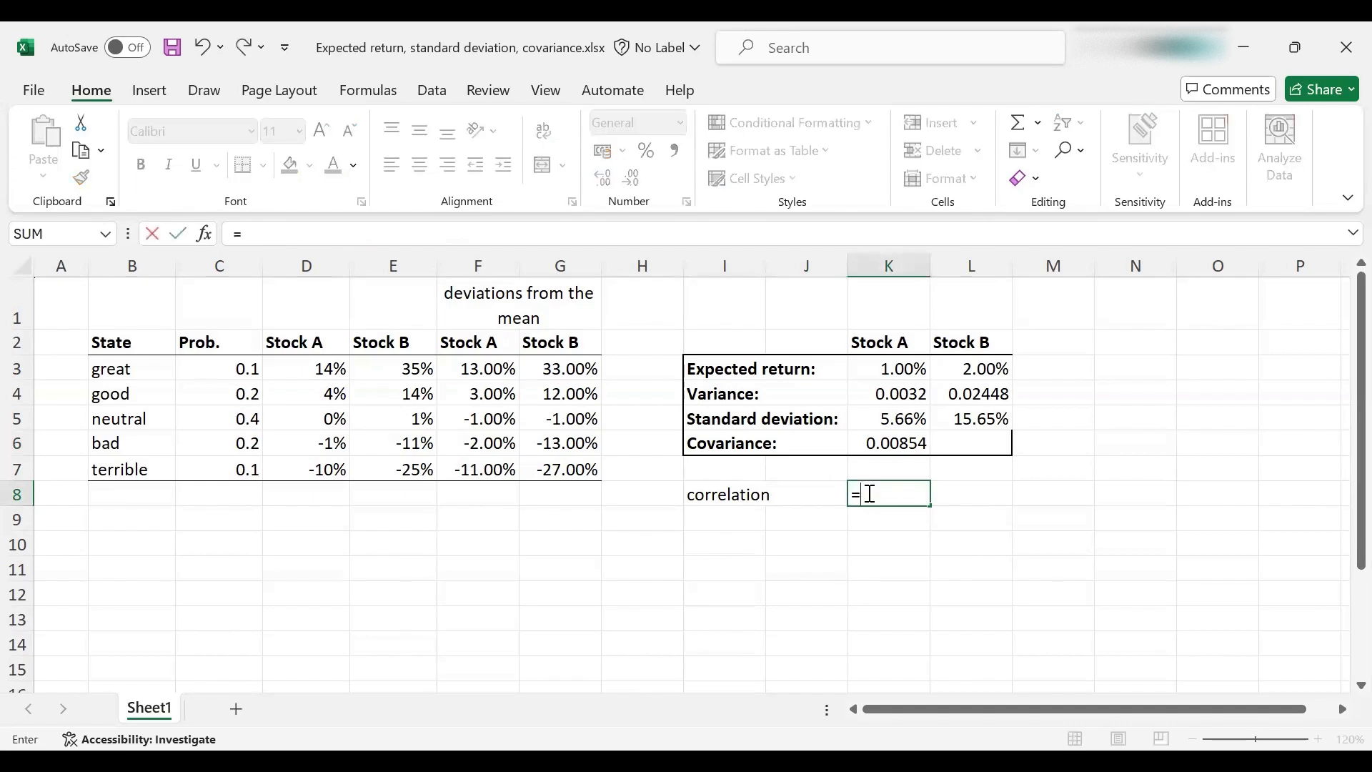
{"action": "left_click", "coordinate": [888, 443]}
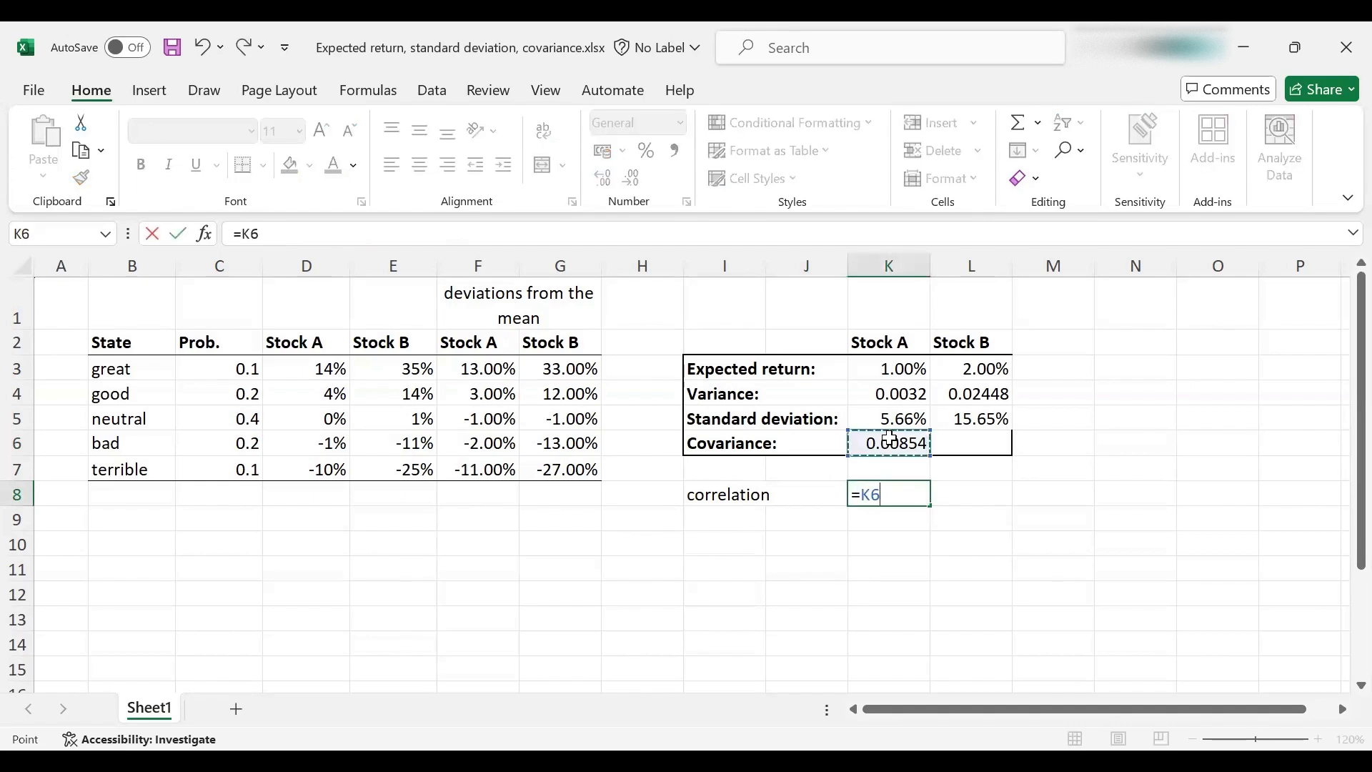
{"action": "type", "text": "/"}
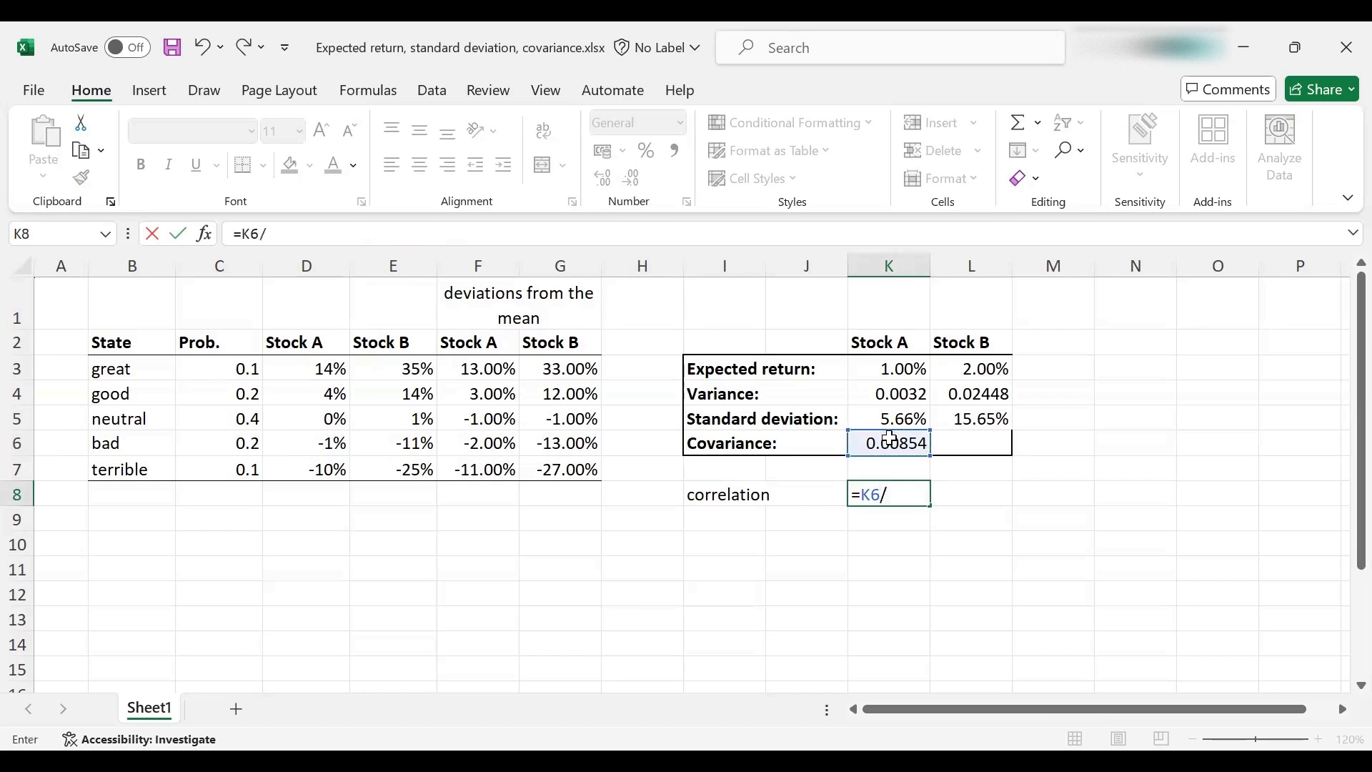
{"action": "type", "text": "("}
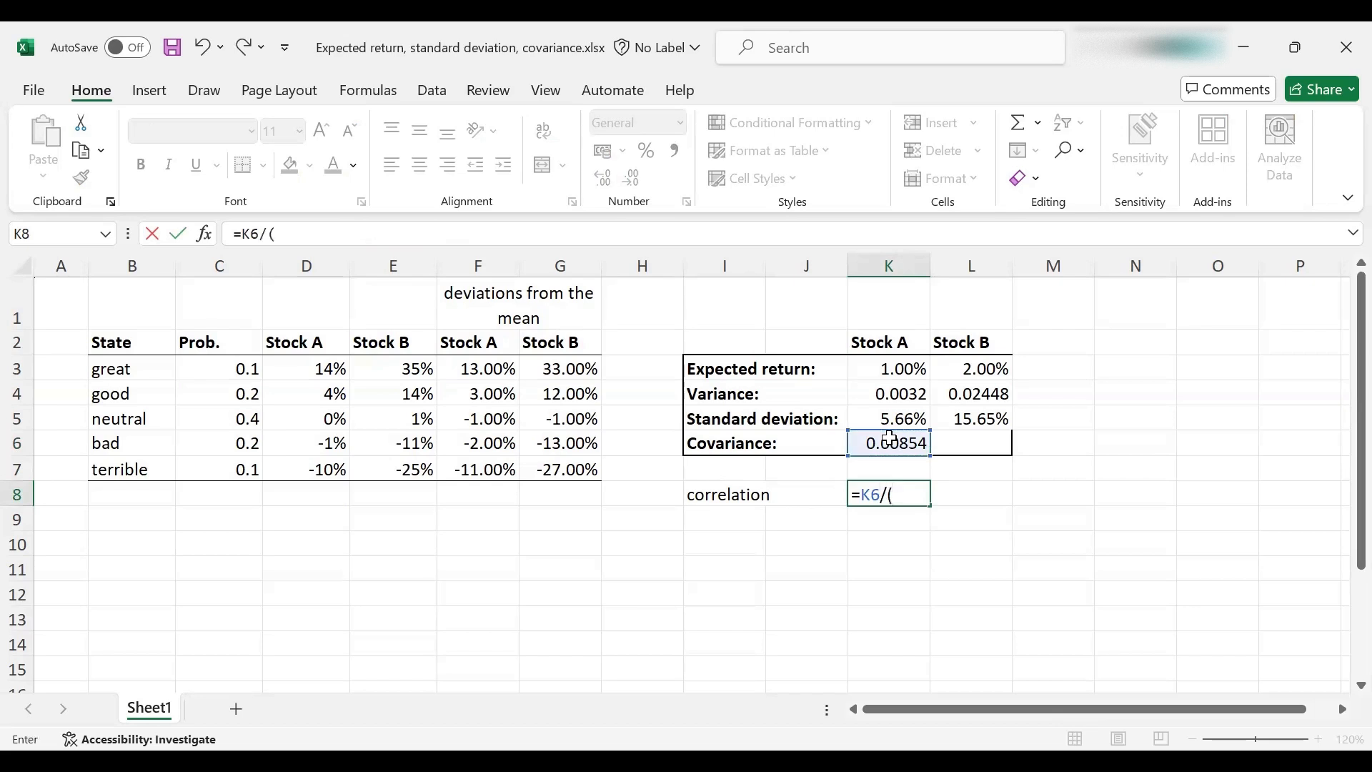
{"action": "mouse_move", "coordinate": [866, 443]}
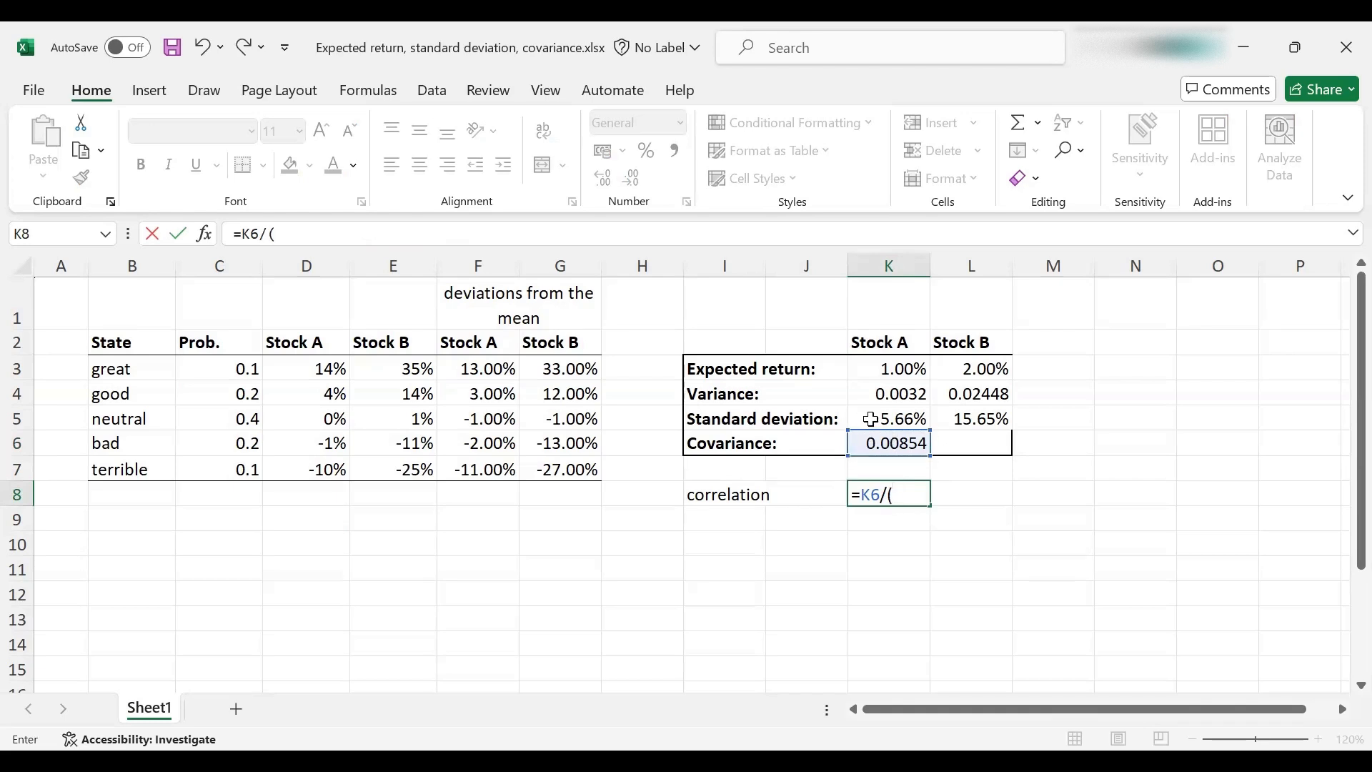
{"action": "left_click", "coordinate": [888, 418]}
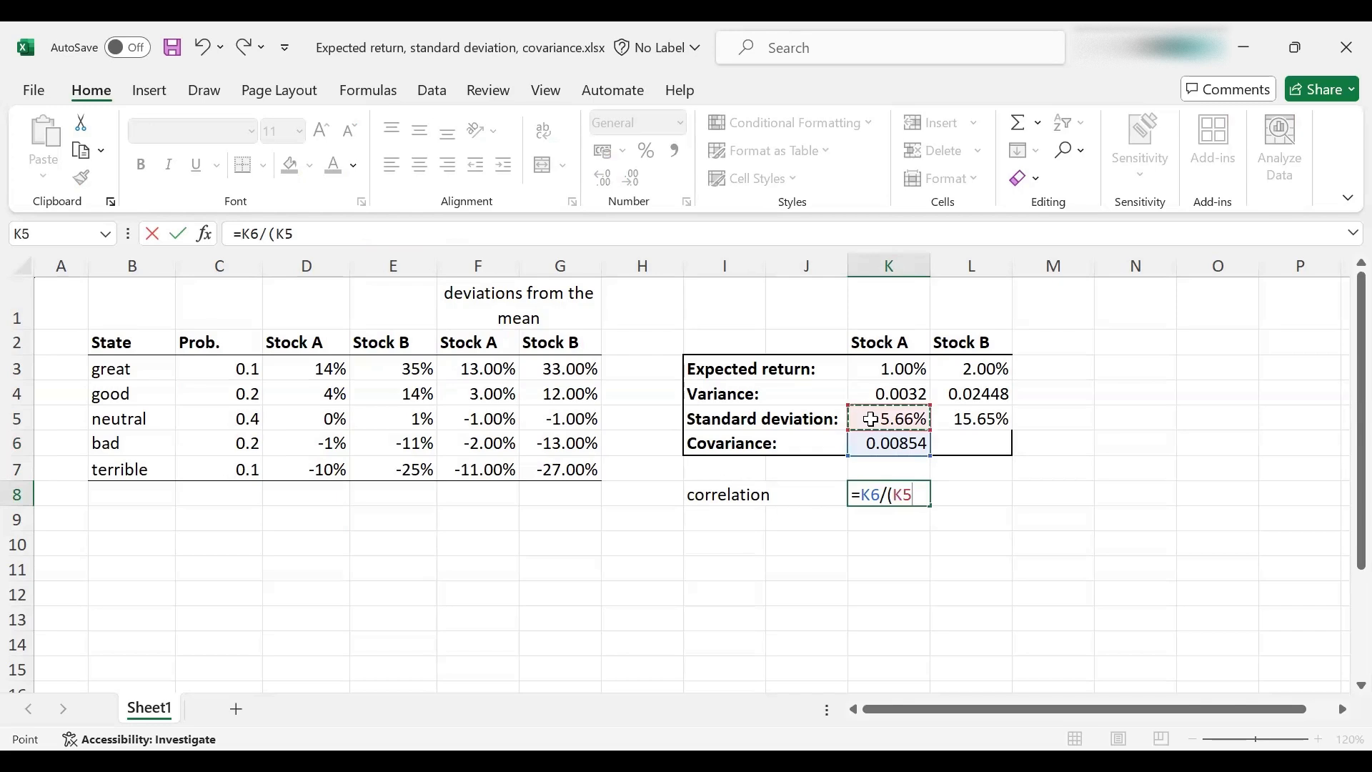
{"action": "type", "text": "*"}
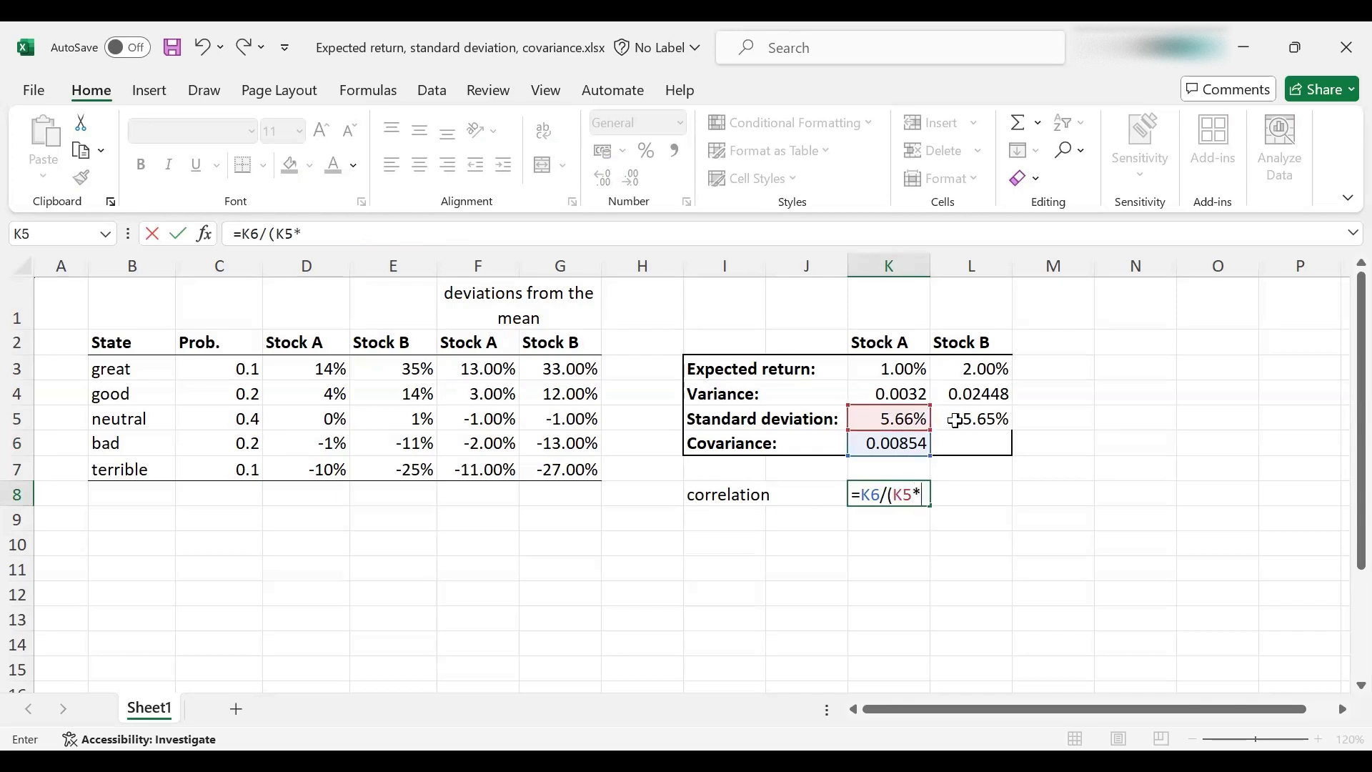
{"action": "left_click", "coordinate": [970, 418]}
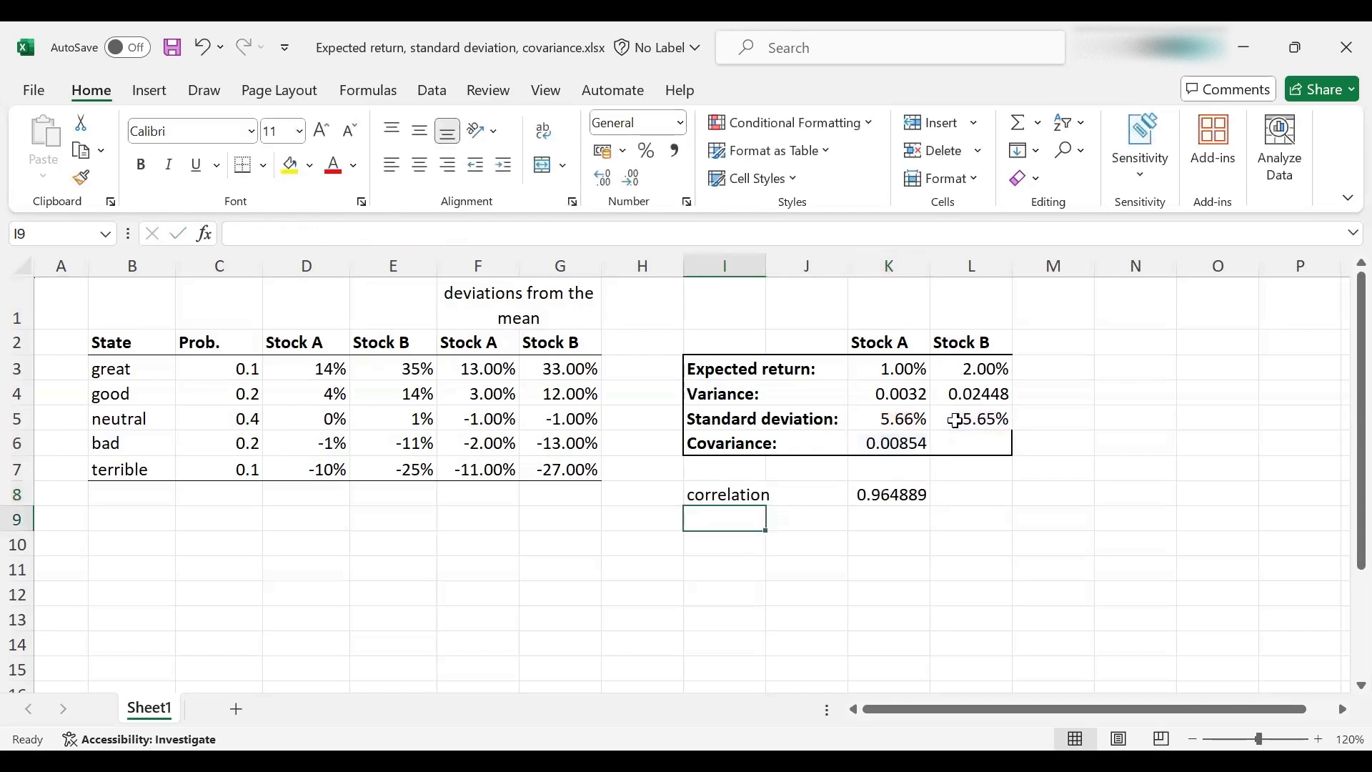
{"action": "left_click", "coordinate": [888, 494]}
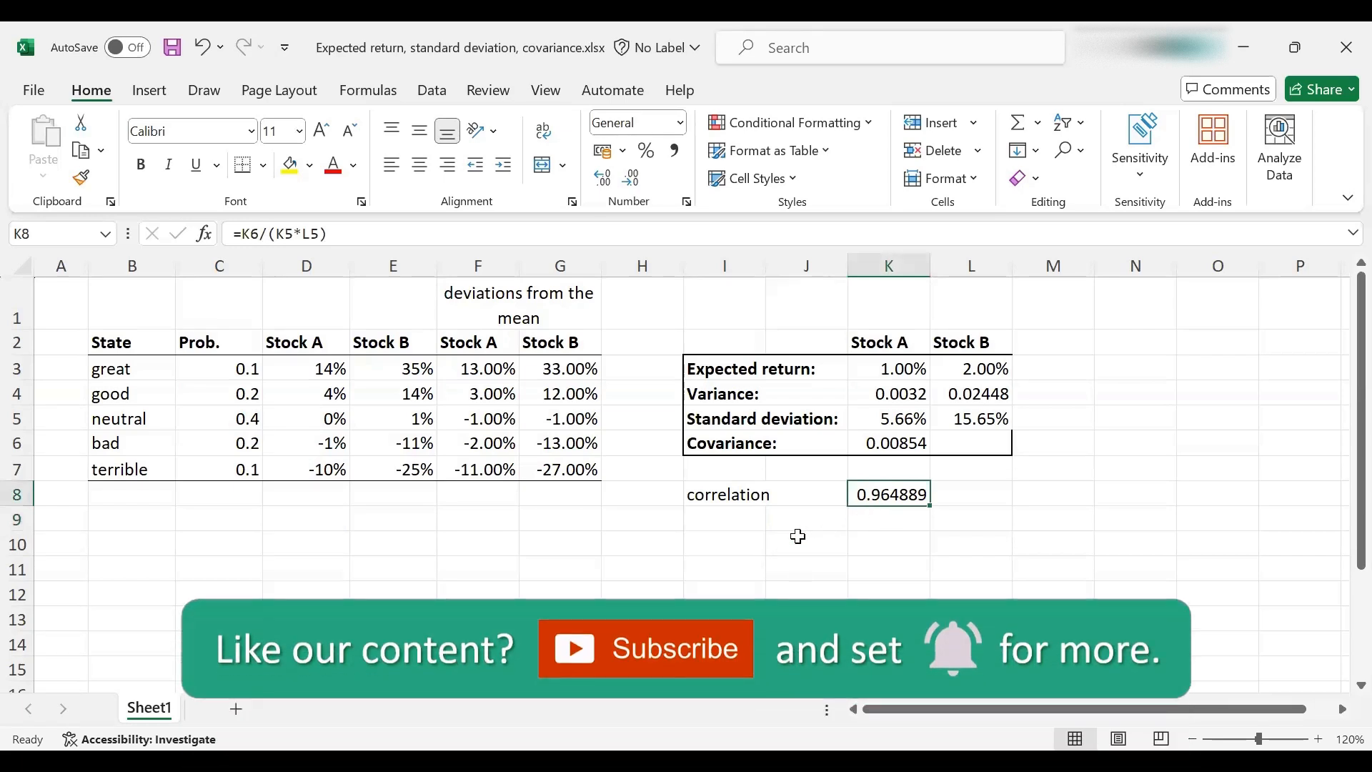
{"action": "mouse_move", "coordinate": [792, 538]}
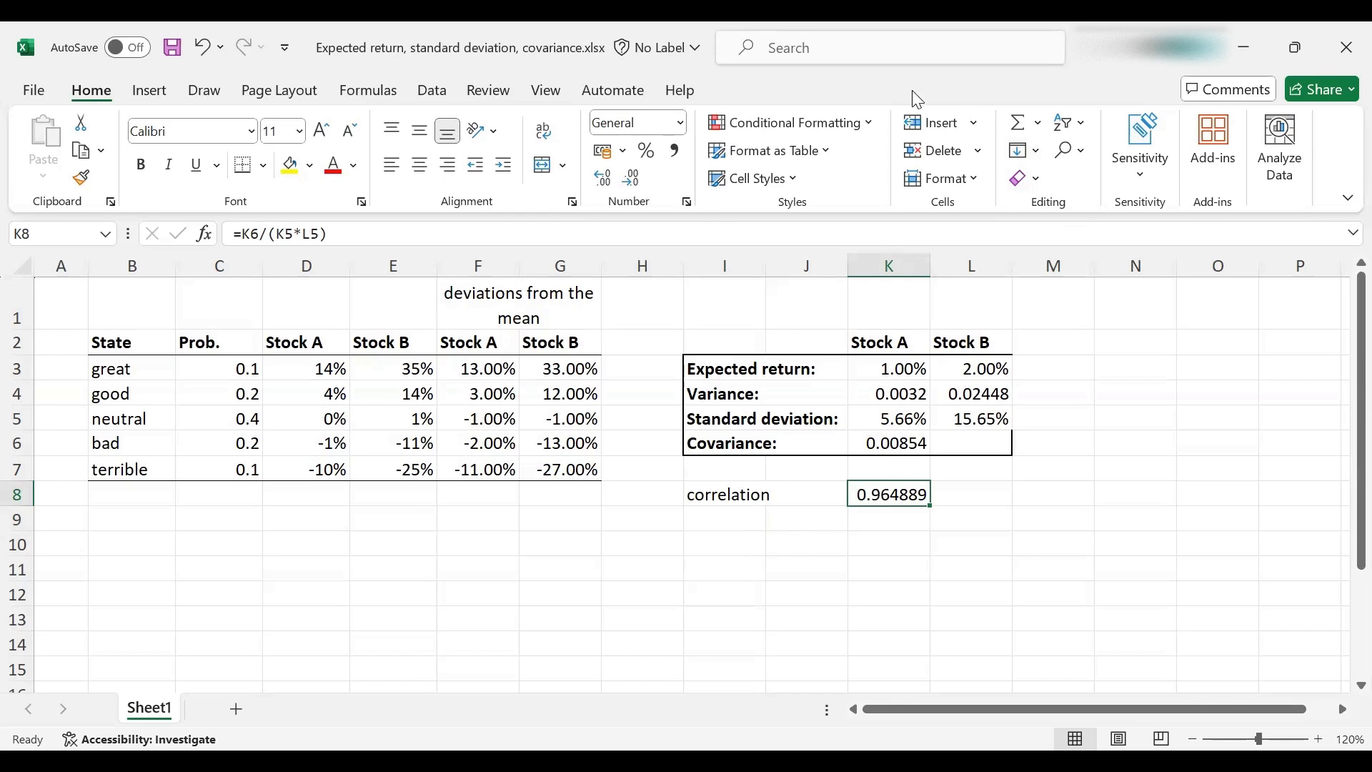
{"action": "mouse_move", "coordinate": [850, 97]}
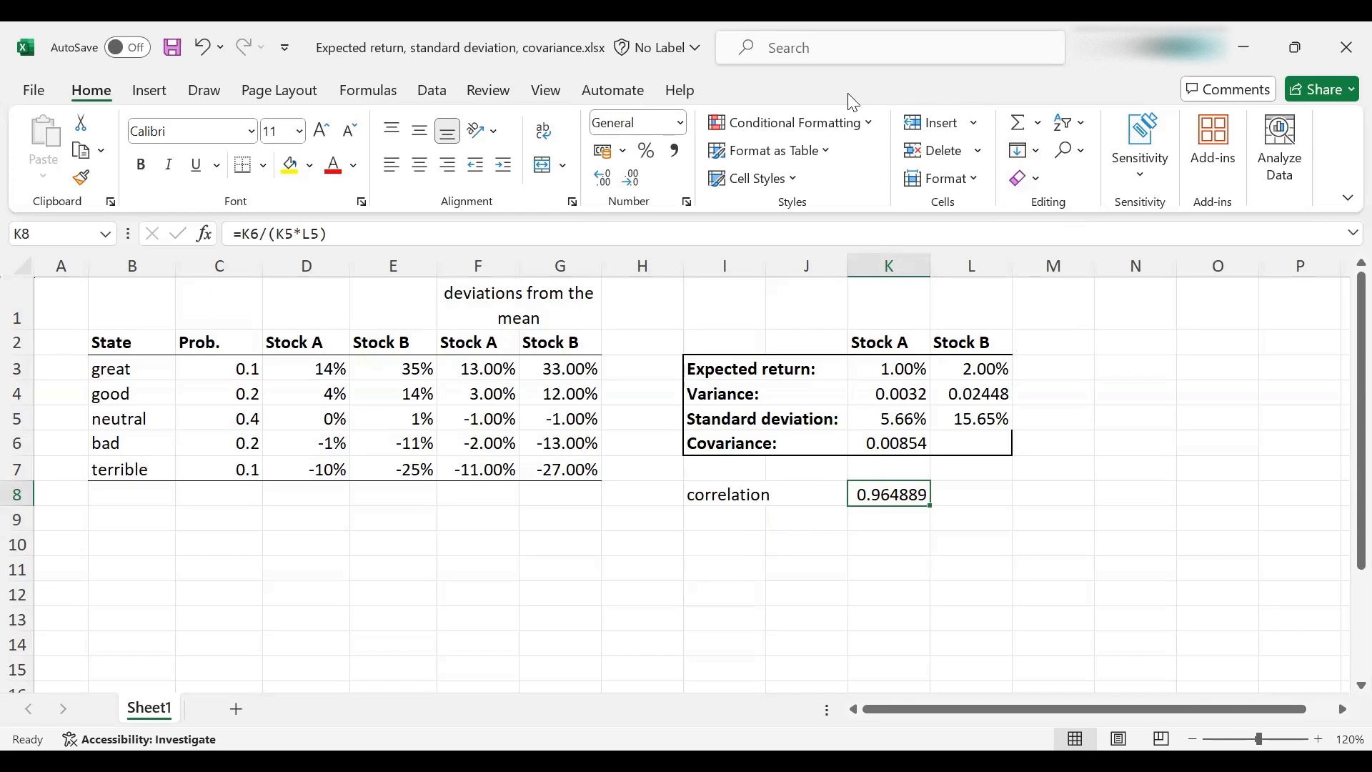